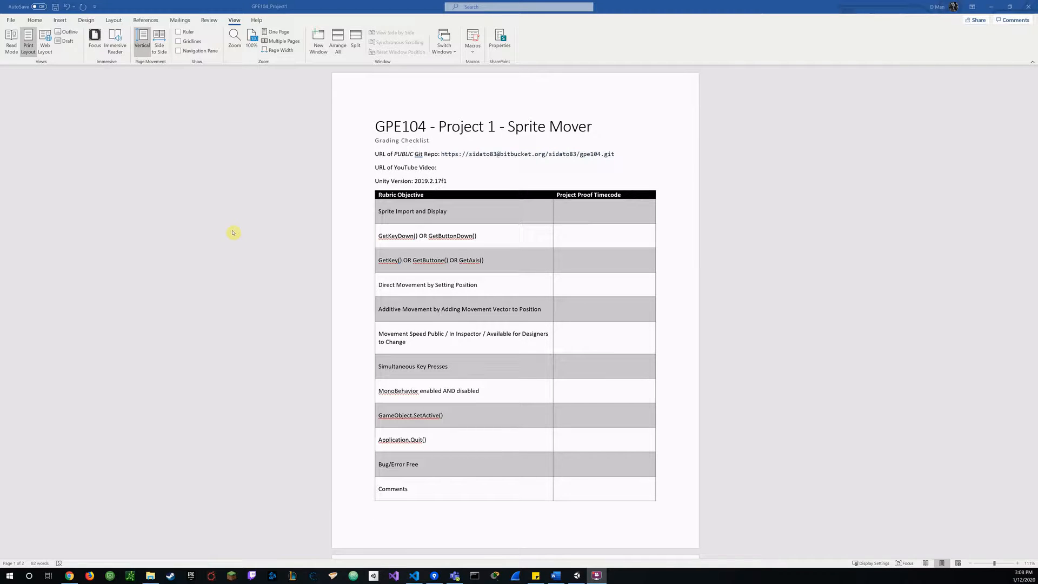
{"action": "mouse_move", "coordinate": [322, 173]}
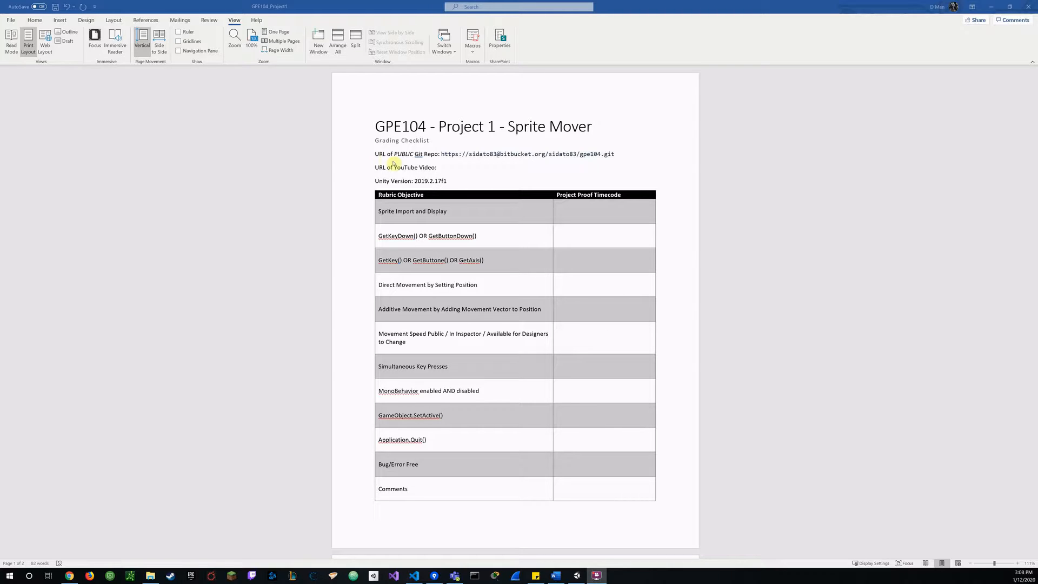
{"action": "mouse_move", "coordinate": [623, 158]}
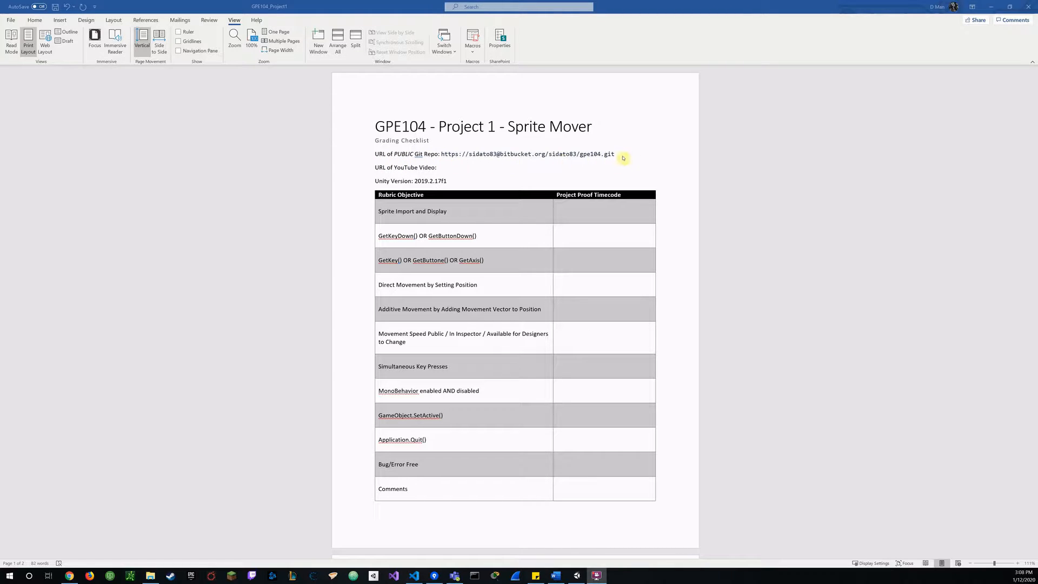
{"action": "mouse_move", "coordinate": [359, 172]}
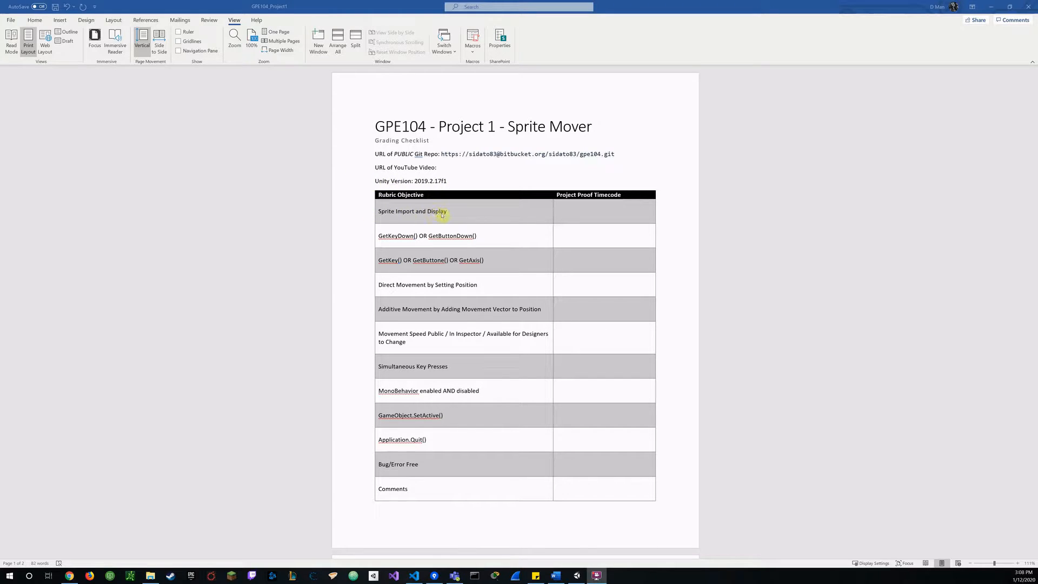
{"action": "mouse_move", "coordinate": [445, 214]}
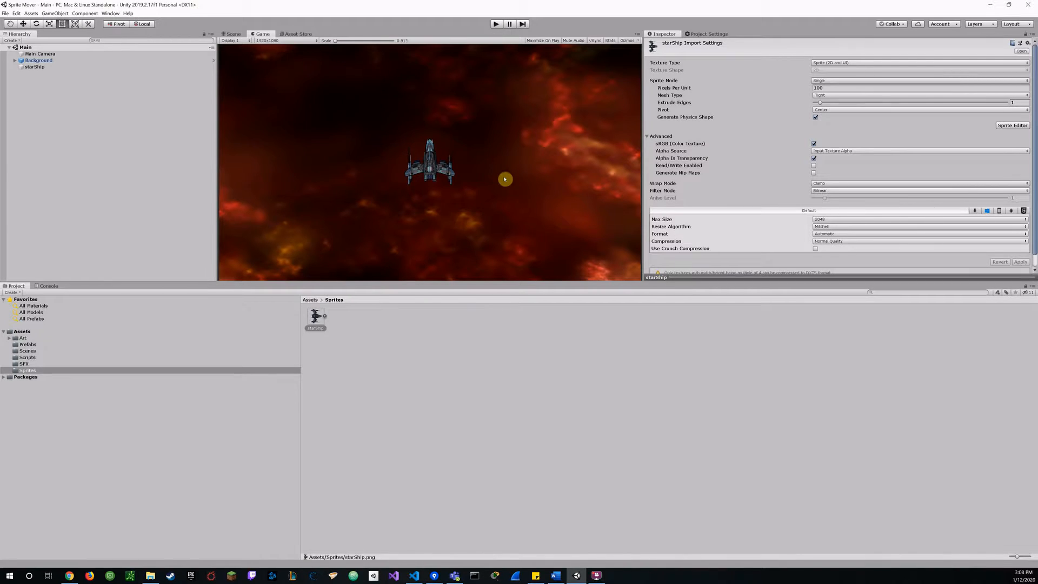
{"action": "mouse_move", "coordinate": [72, 353]}
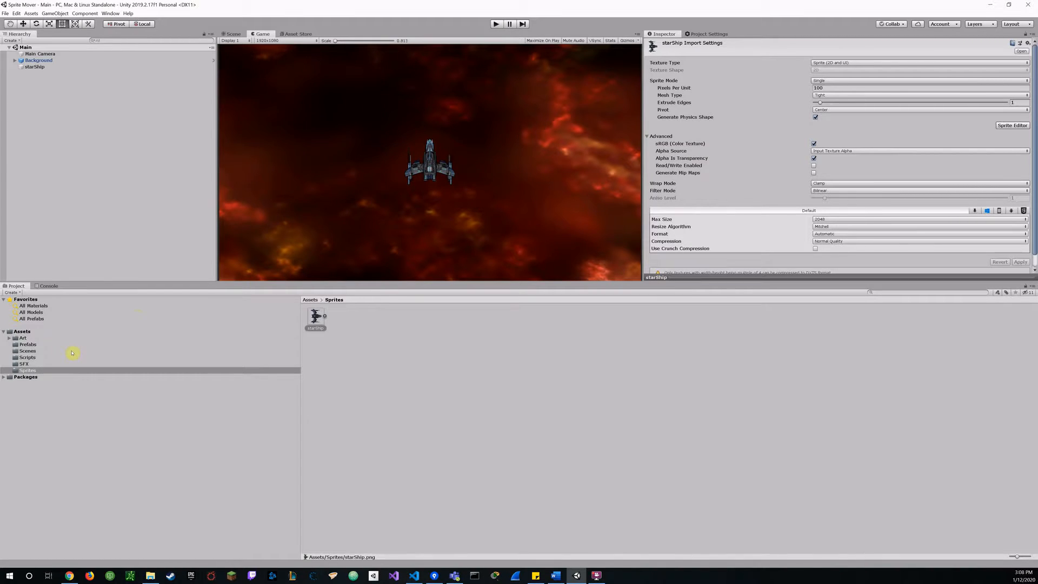
Show the starShip's Sprite Renderer and Sprite Mover components in the Inspector, then bring up SpriteMover.cs
{"action": "left_click", "coordinate": [315, 318]}
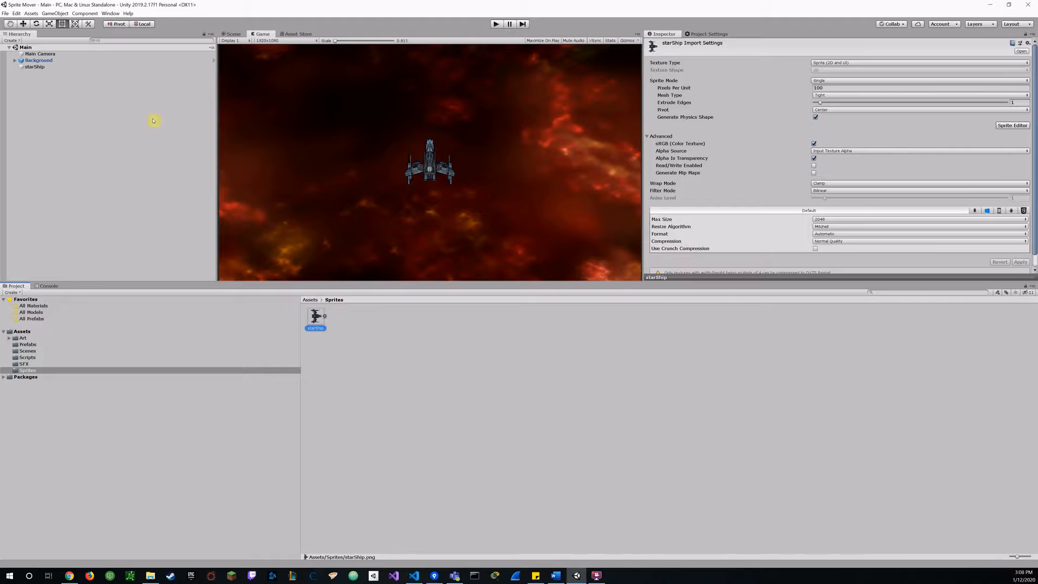
{"action": "left_click", "coordinate": [34, 71]}
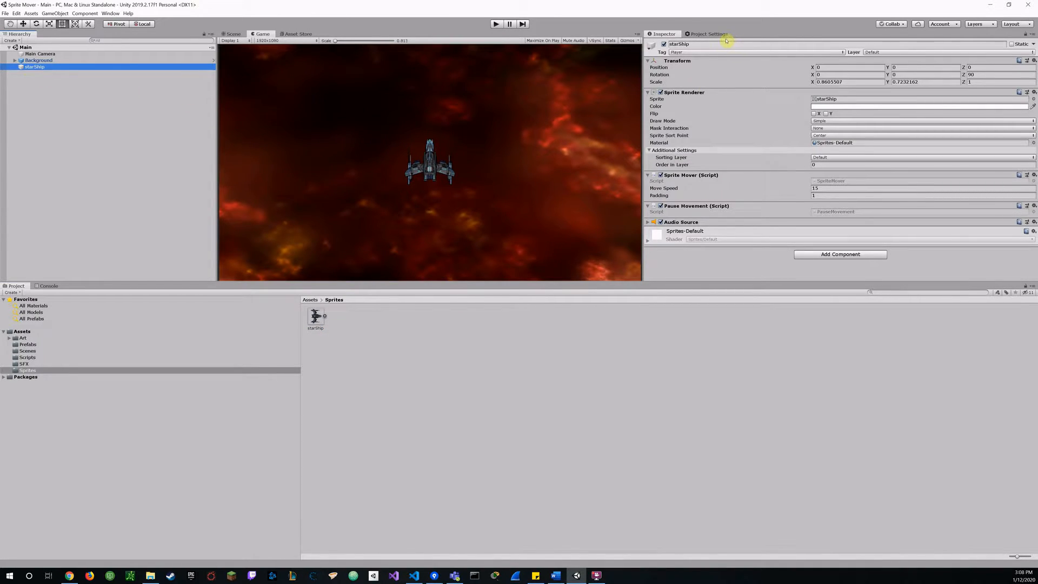
{"action": "mouse_move", "coordinate": [807, 104]}
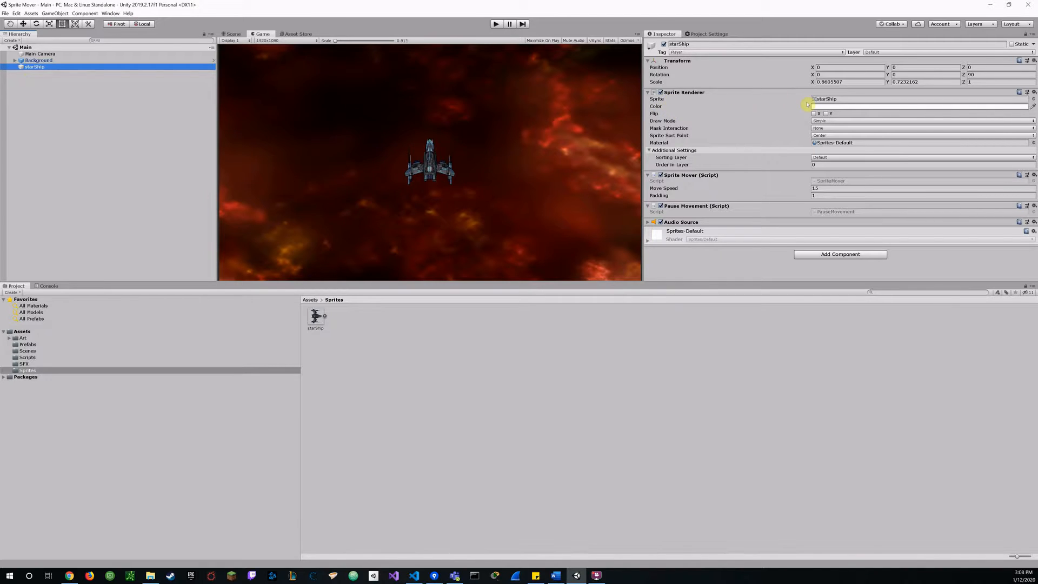
{"action": "mouse_move", "coordinate": [730, 106]}
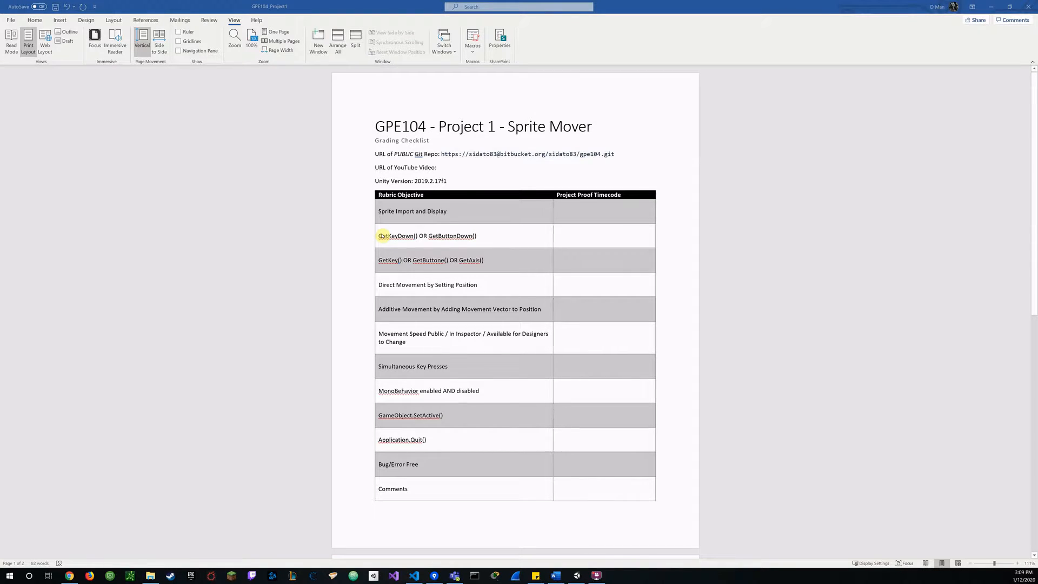
{"action": "left_click", "coordinate": [394, 575]}
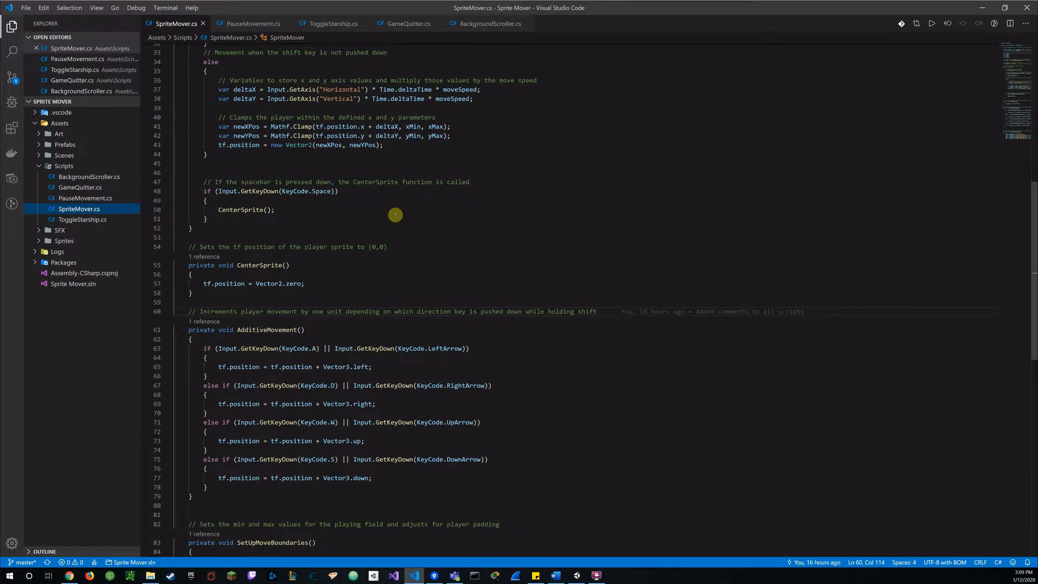
{"action": "mouse_move", "coordinate": [306, 195]}
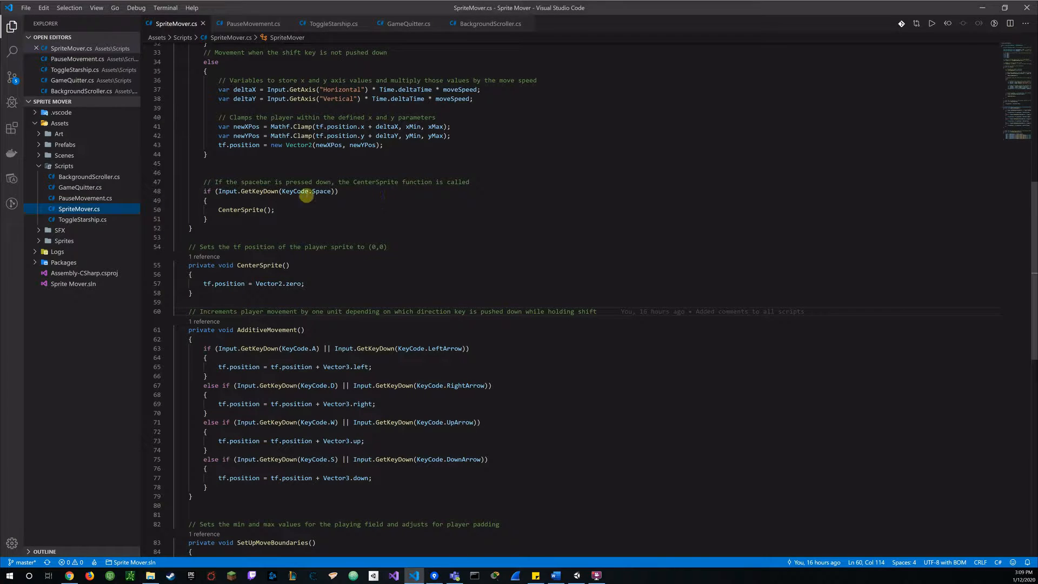
{"action": "mouse_move", "coordinate": [252, 193]}
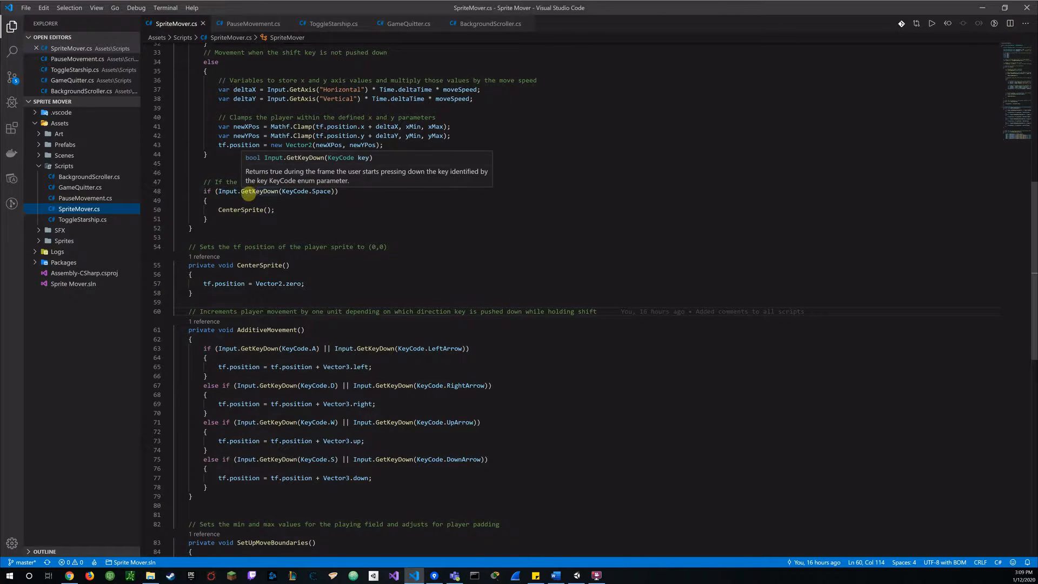
{"action": "mouse_move", "coordinate": [324, 193]}
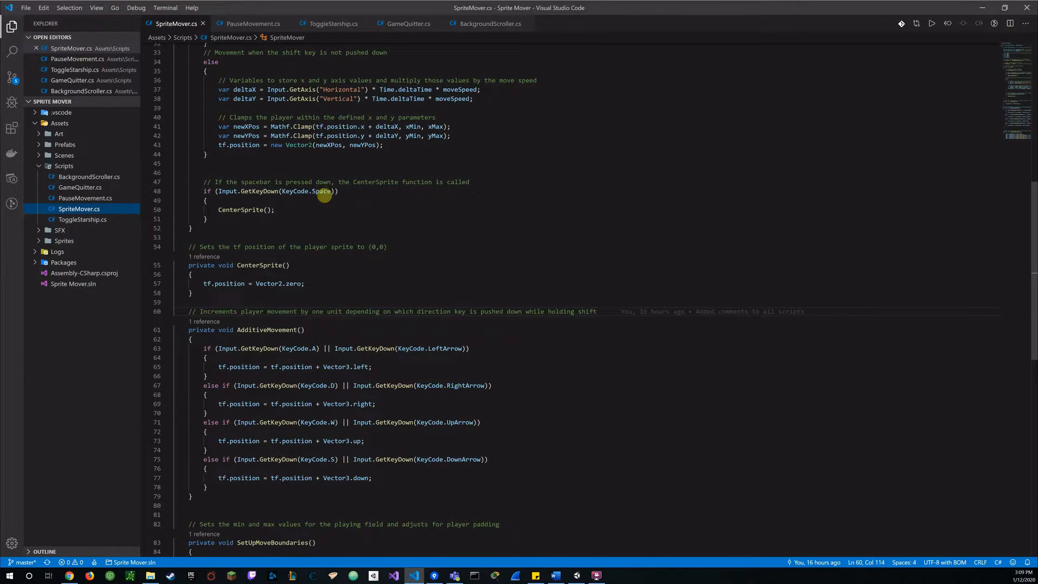
{"action": "mouse_move", "coordinate": [342, 192]}
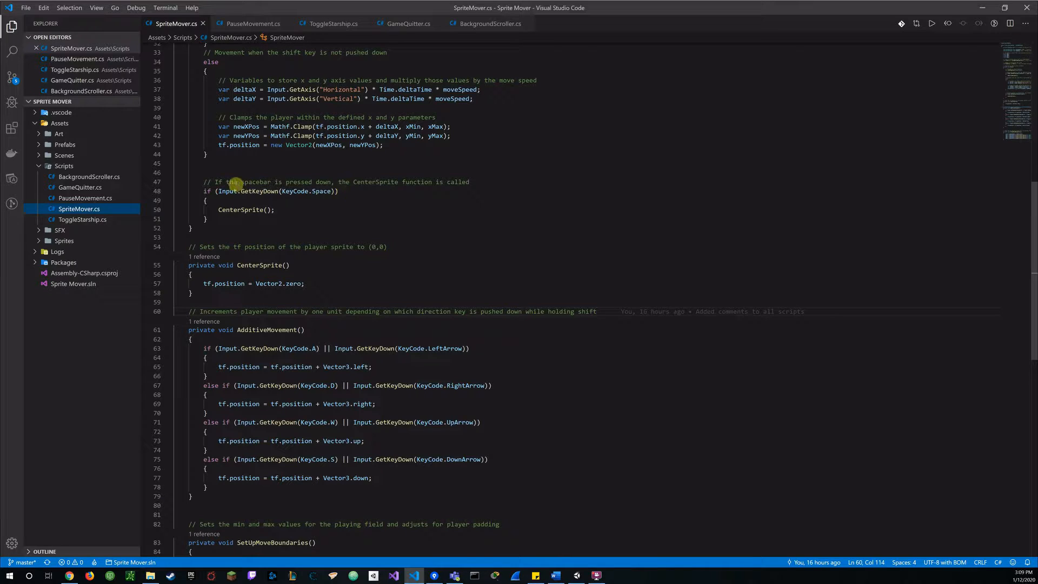
{"action": "mouse_move", "coordinate": [311, 181]}
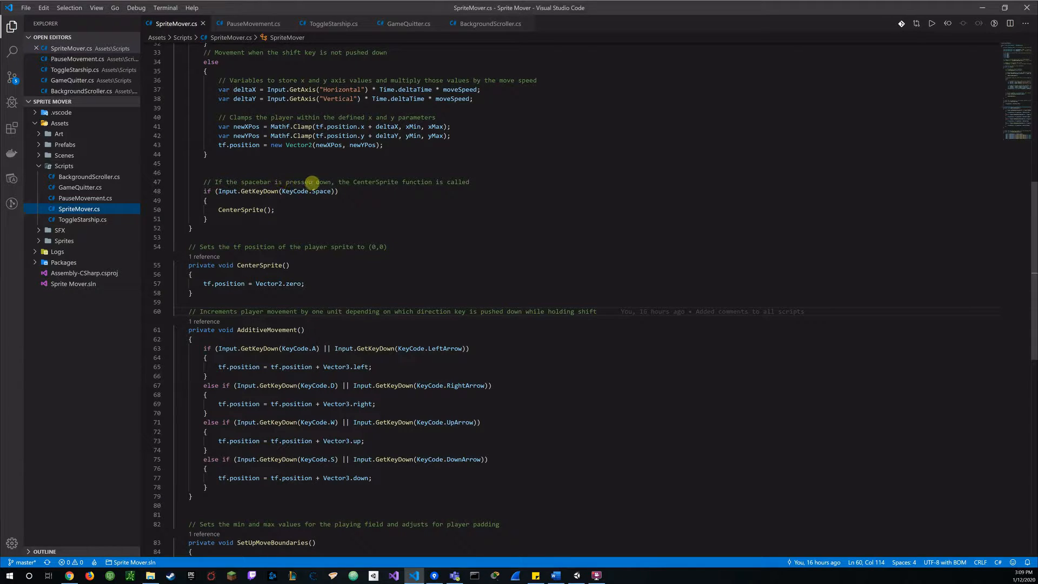
{"action": "mouse_move", "coordinate": [256, 186]}
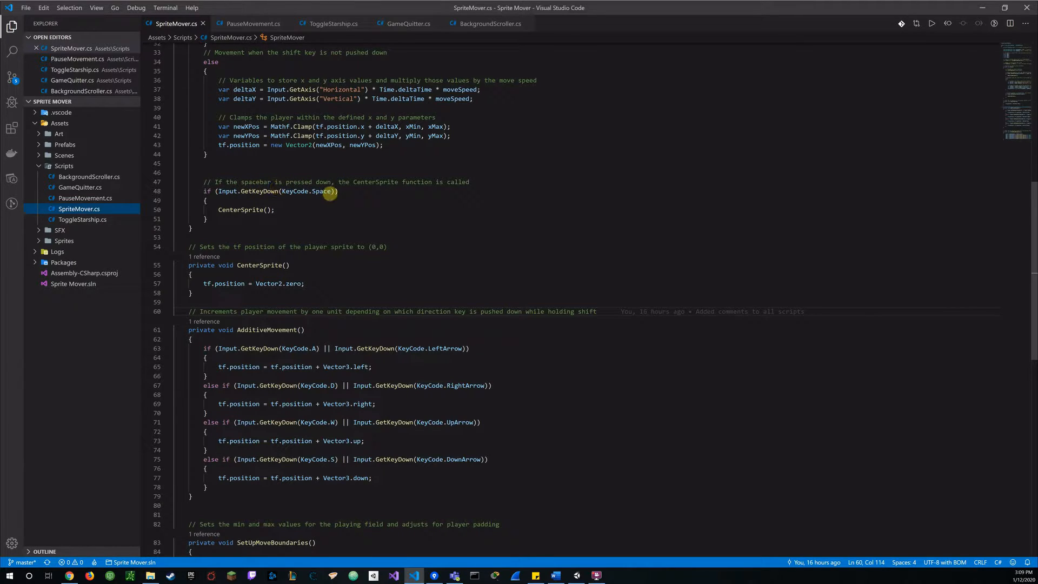
{"action": "mouse_move", "coordinate": [223, 186]}
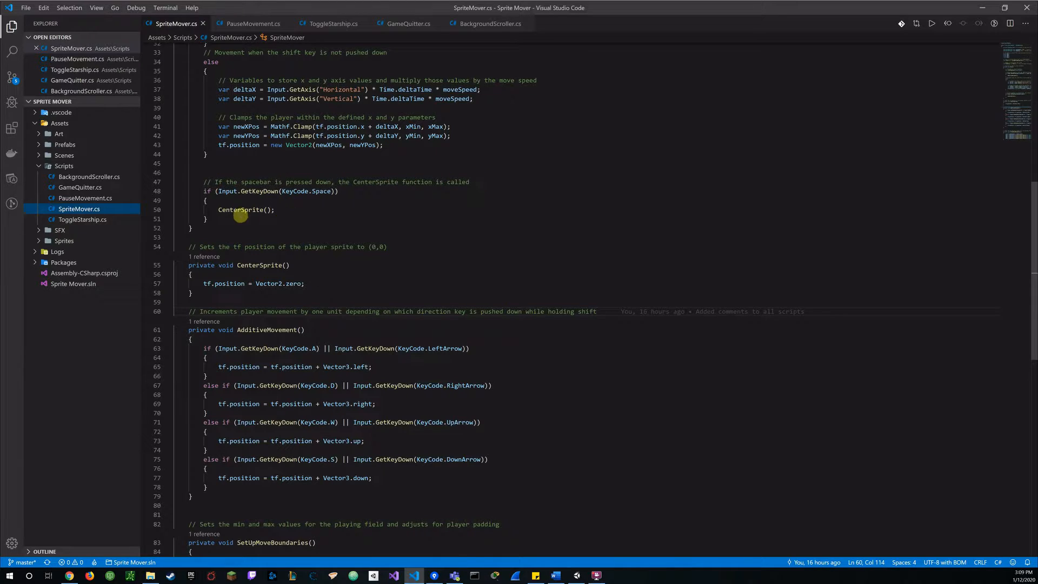
{"action": "mouse_move", "coordinate": [404, 233]}
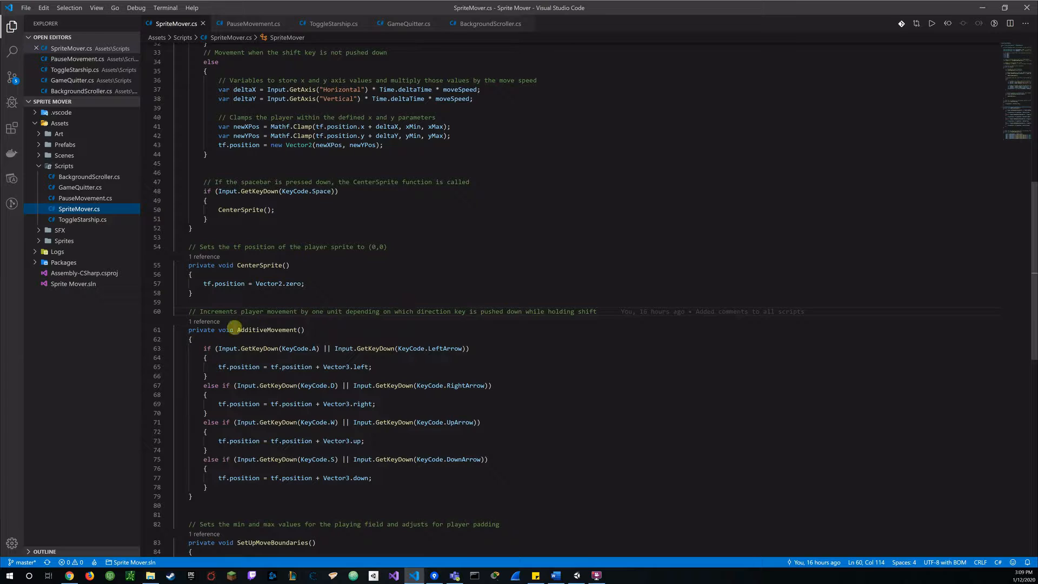
{"action": "mouse_move", "coordinate": [429, 348]}
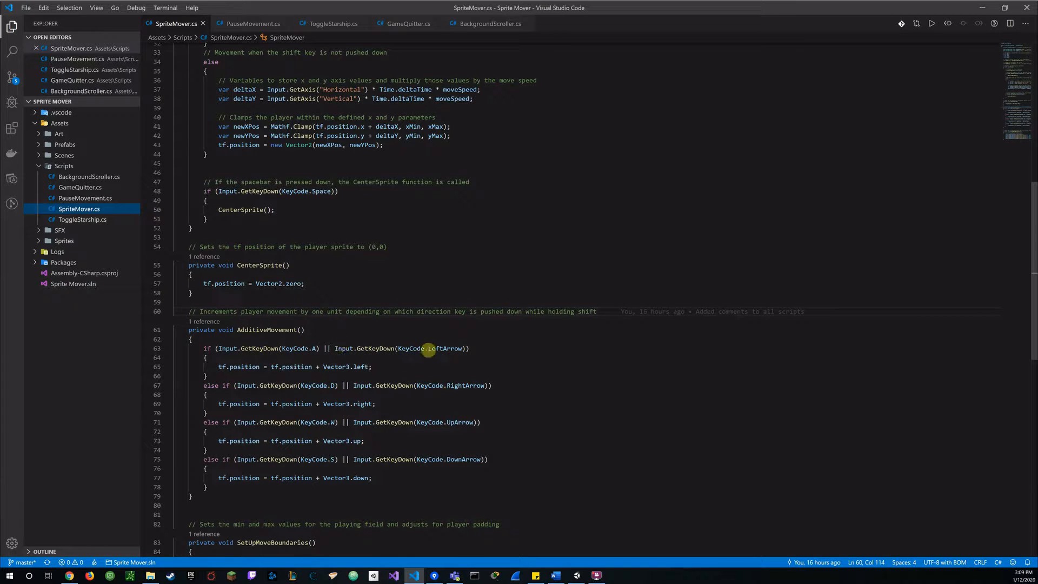
{"action": "mouse_move", "coordinate": [391, 400]}
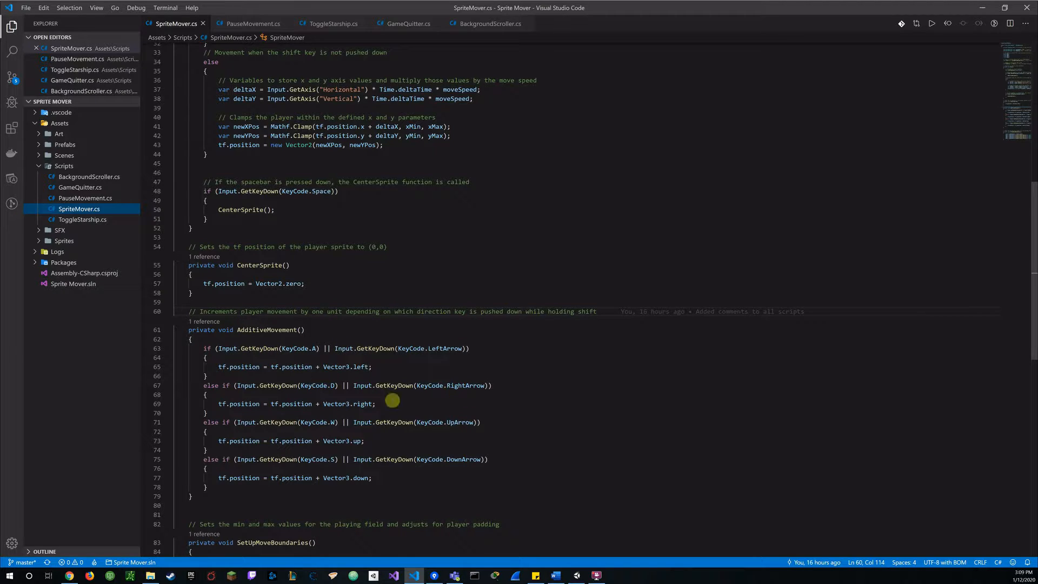
{"action": "mouse_move", "coordinate": [495, 452]}
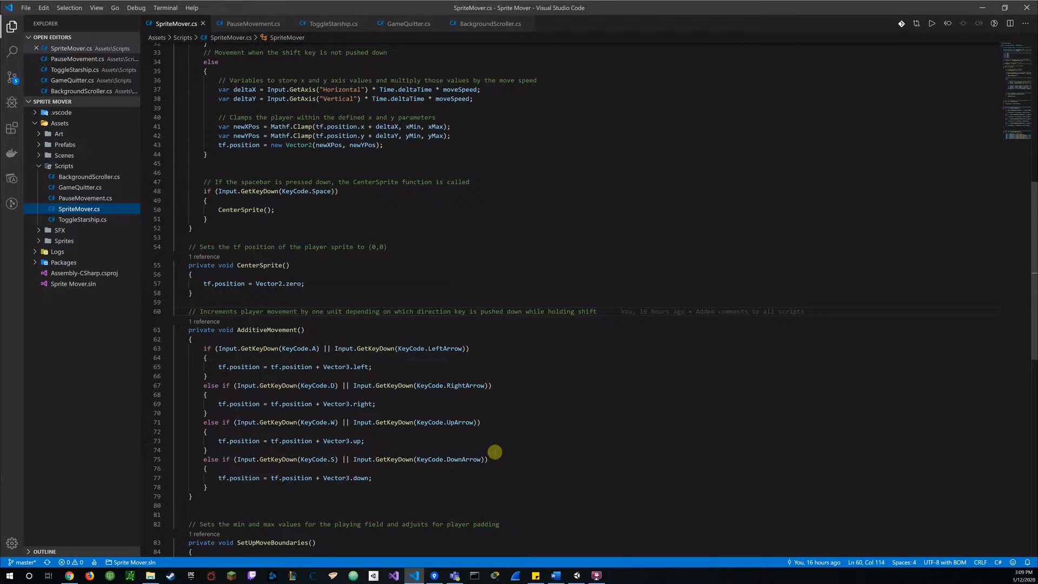
{"action": "mouse_move", "coordinate": [513, 372]}
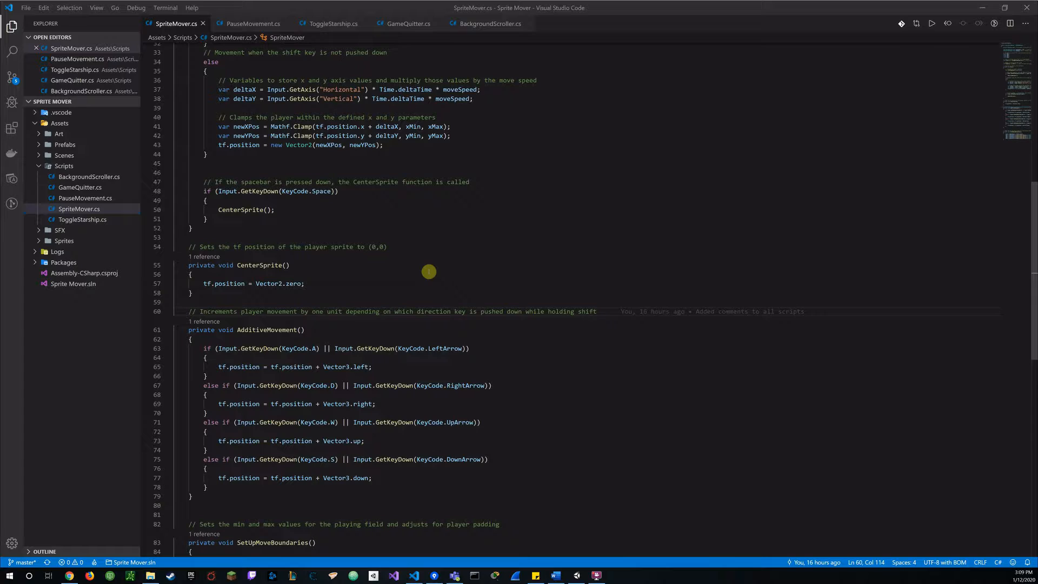
Return to the Word grading checklist after walking through the key-press movement code
{"action": "left_click", "coordinate": [556, 575]}
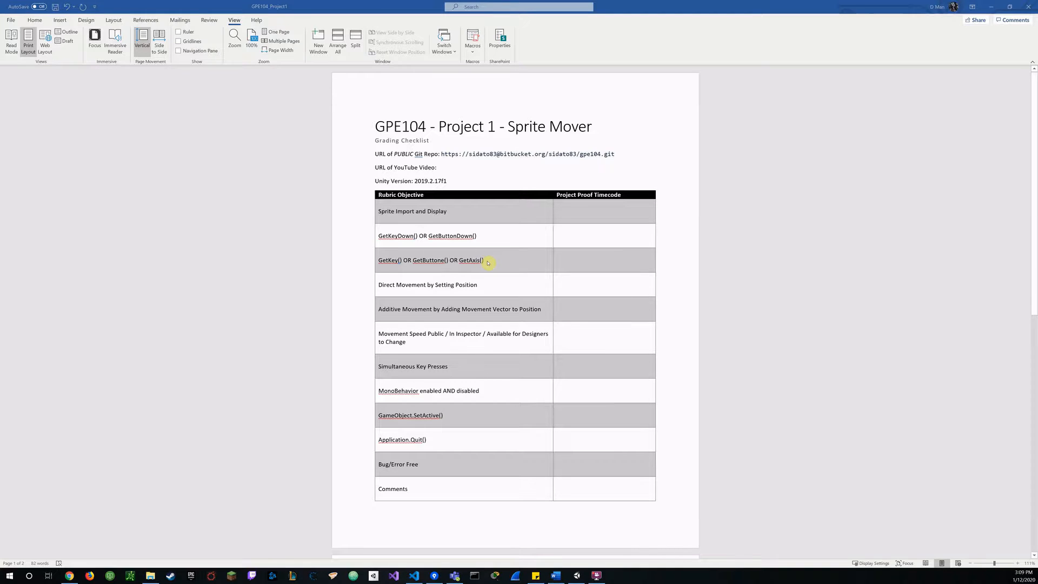
{"action": "left_click", "coordinate": [393, 576]}
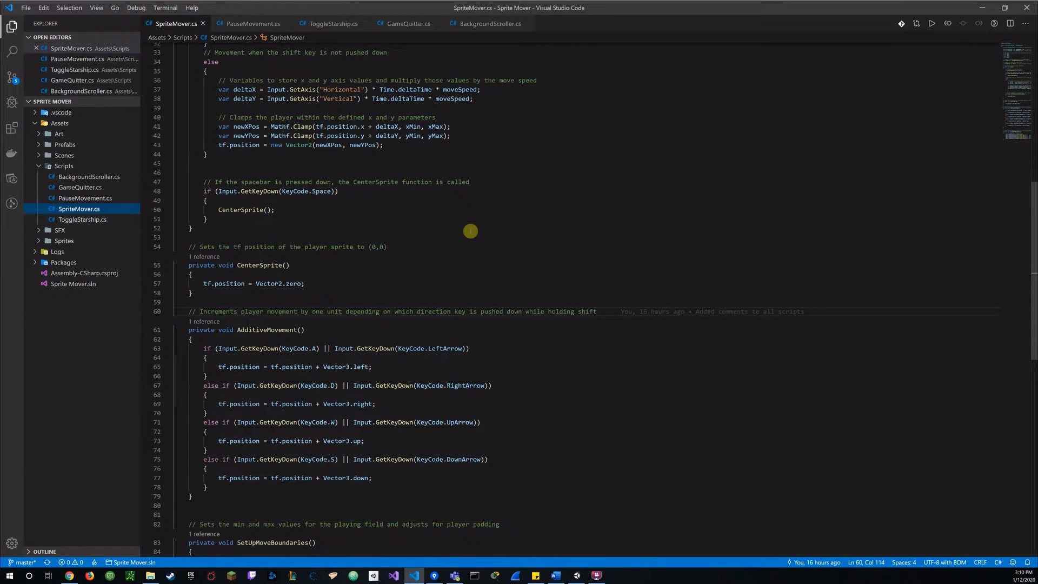
{"action": "mouse_move", "coordinate": [537, 147]}
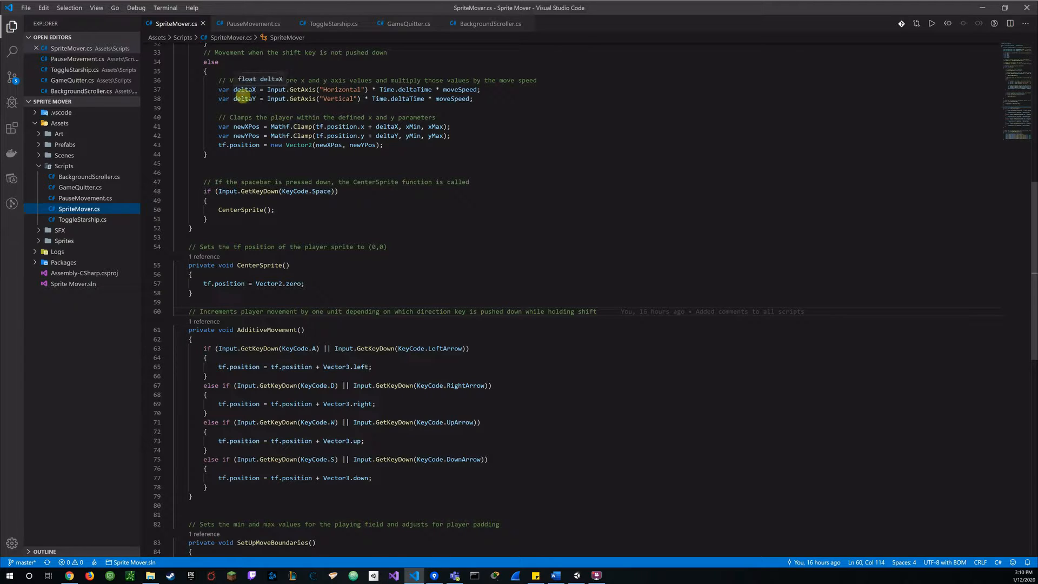
{"action": "mouse_move", "coordinate": [309, 95]}
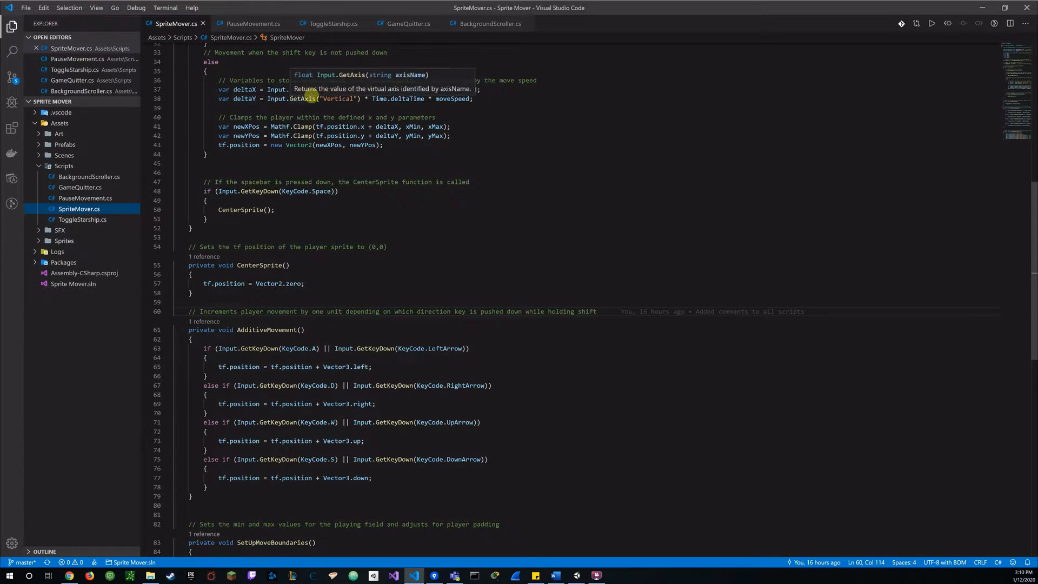
{"action": "mouse_move", "coordinate": [302, 97]}
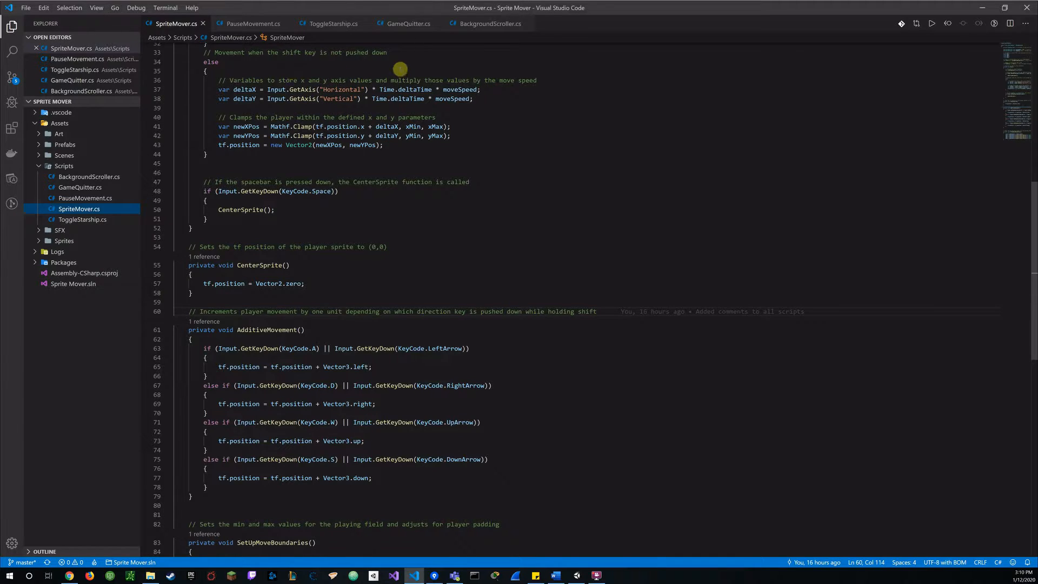
{"action": "mouse_move", "coordinate": [357, 80]}
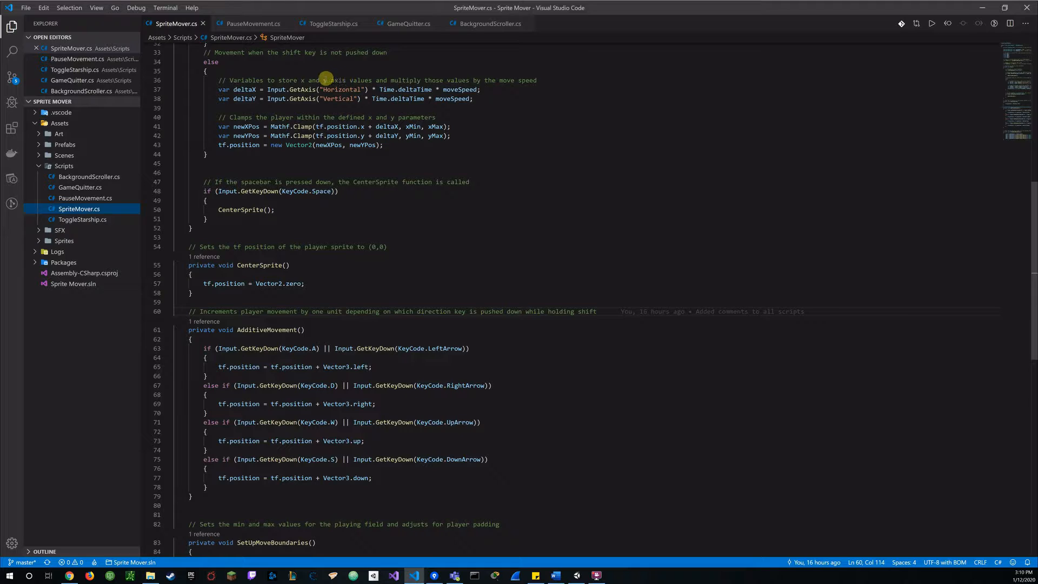
{"action": "mouse_move", "coordinate": [309, 80]}
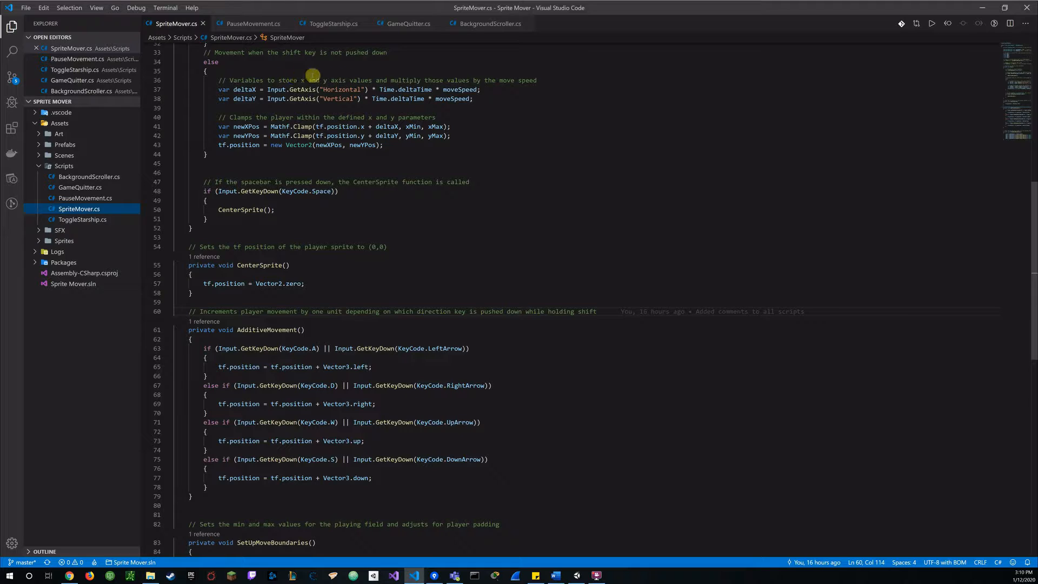
{"action": "mouse_move", "coordinate": [391, 80]}
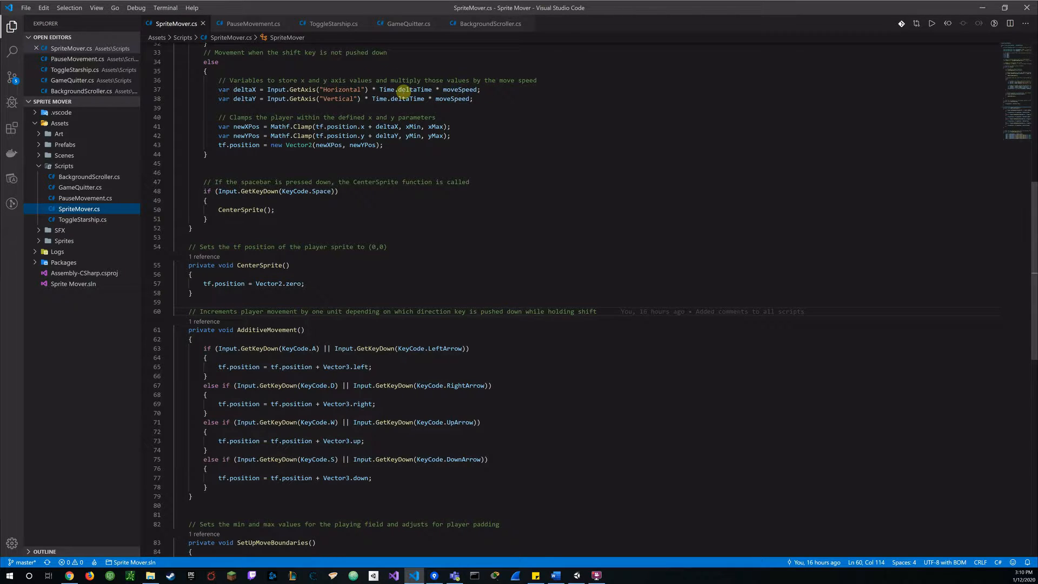
{"action": "mouse_move", "coordinate": [483, 96]}
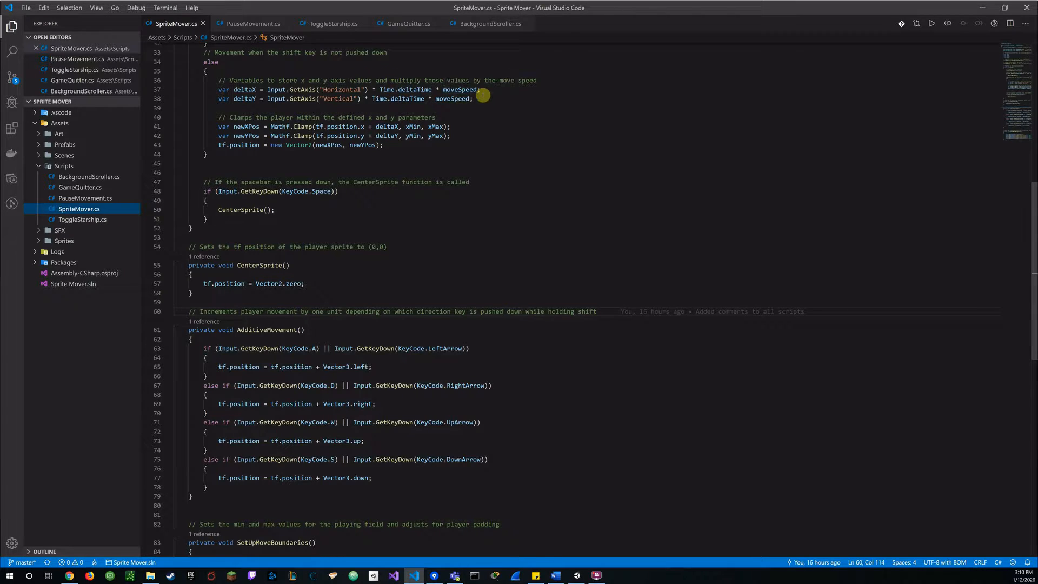
{"action": "mouse_move", "coordinate": [467, 103]}
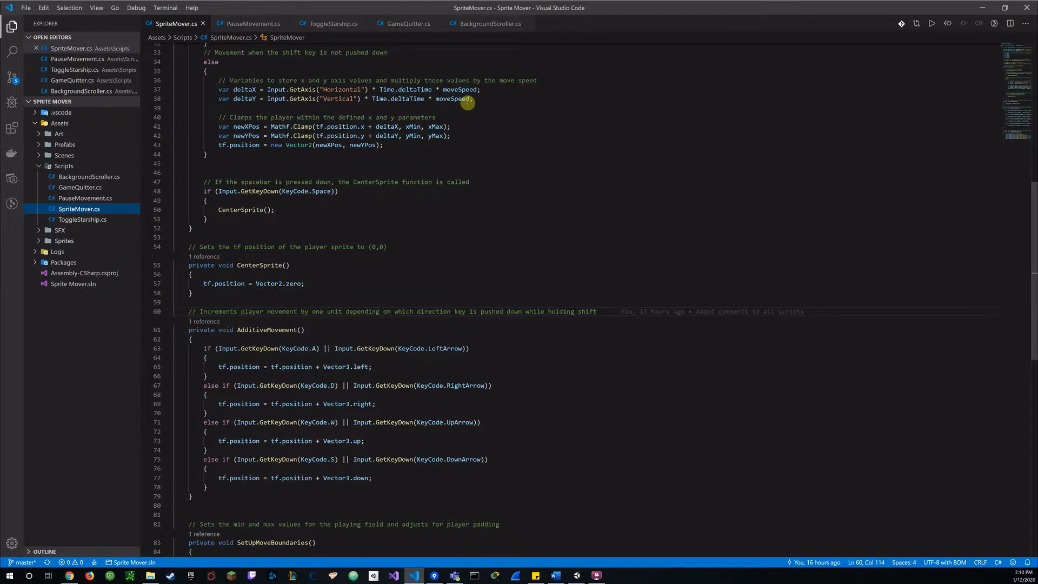
{"action": "mouse_move", "coordinate": [470, 118]}
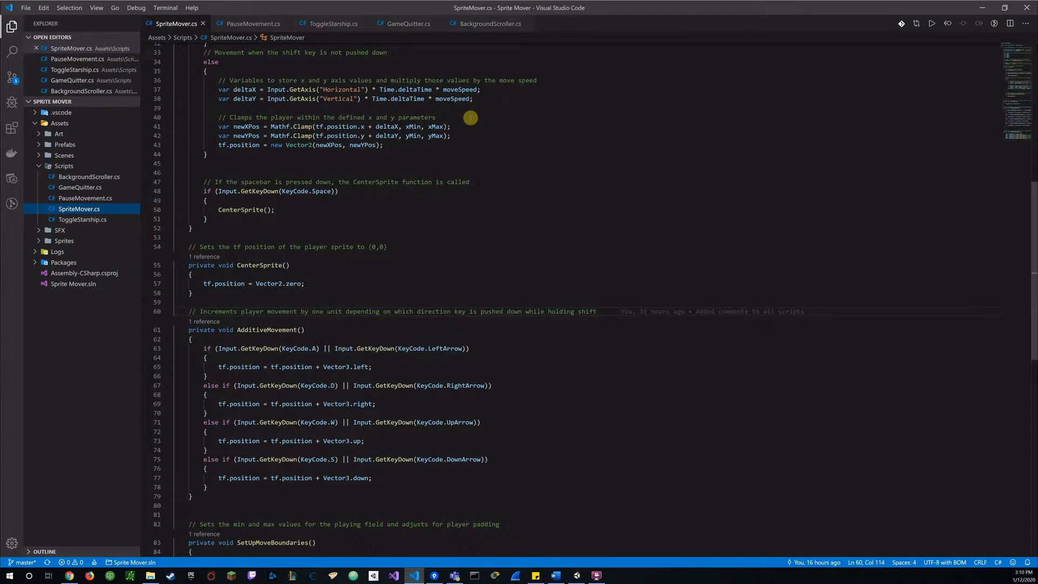
{"action": "mouse_move", "coordinate": [511, 110]}
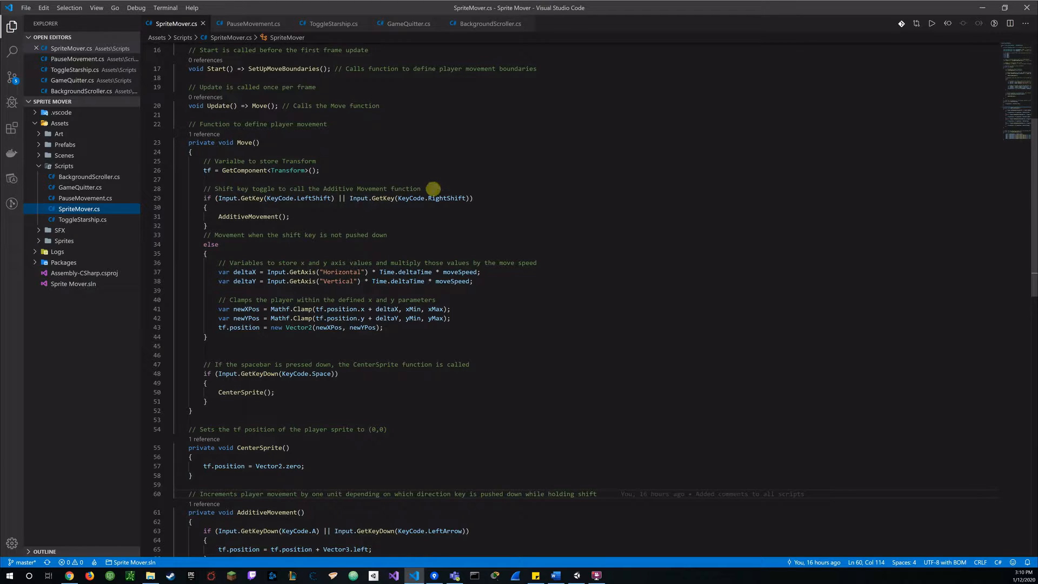
{"action": "mouse_move", "coordinate": [348, 177]}
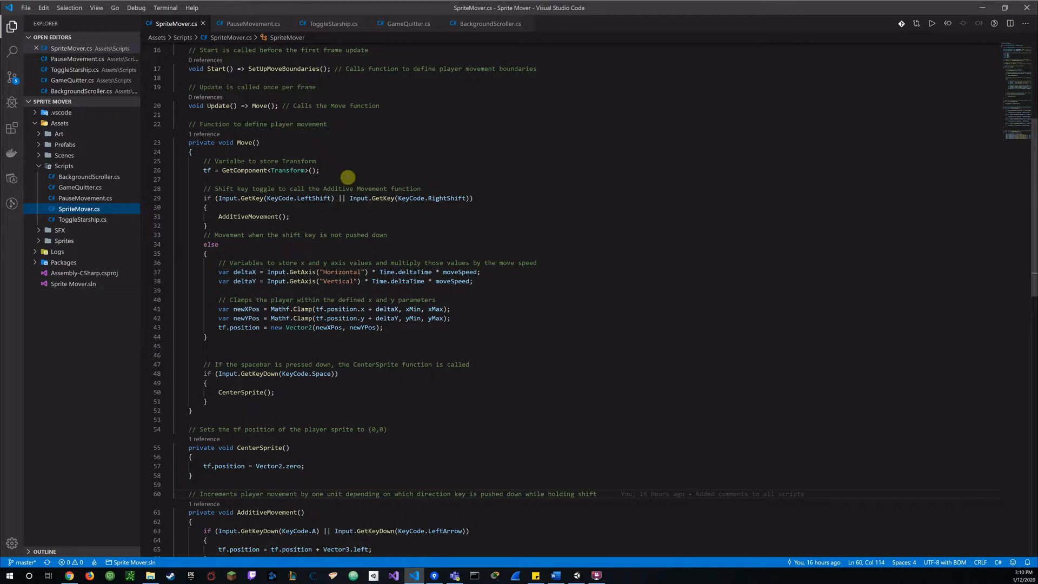
{"action": "mouse_move", "coordinate": [409, 181]}
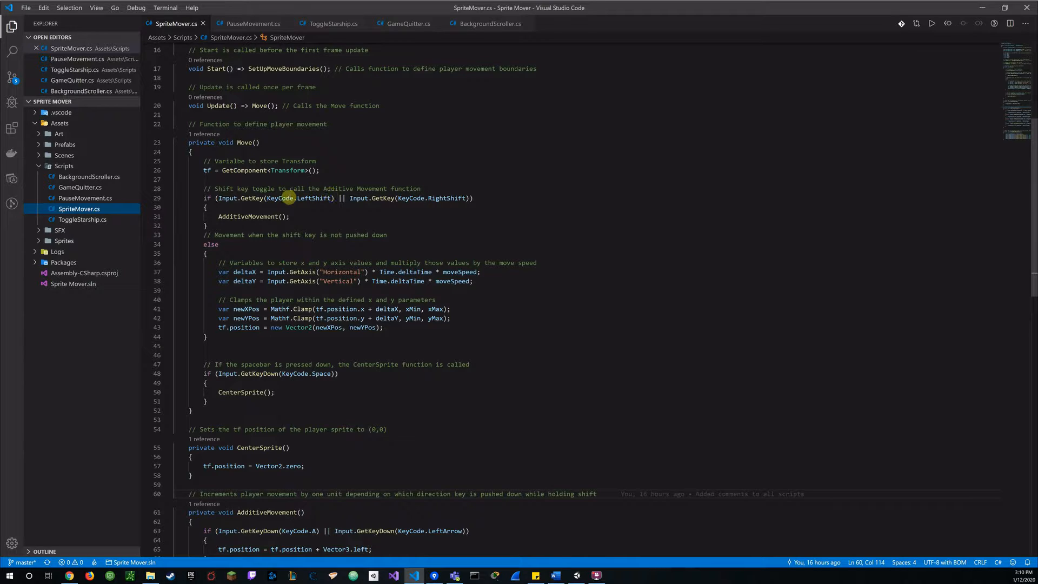
{"action": "mouse_move", "coordinate": [502, 184]}
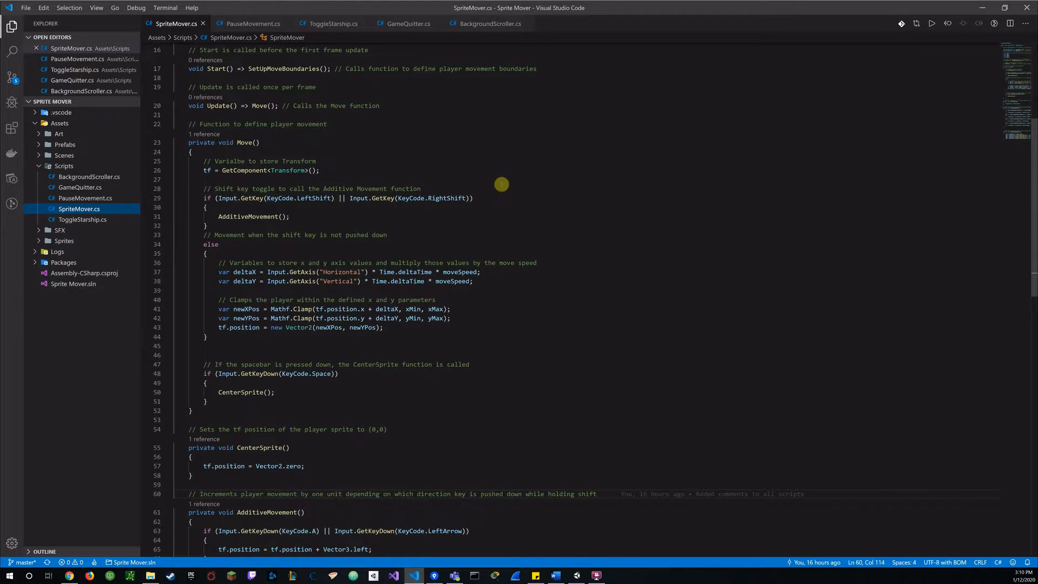
{"action": "mouse_move", "coordinate": [402, 221]}
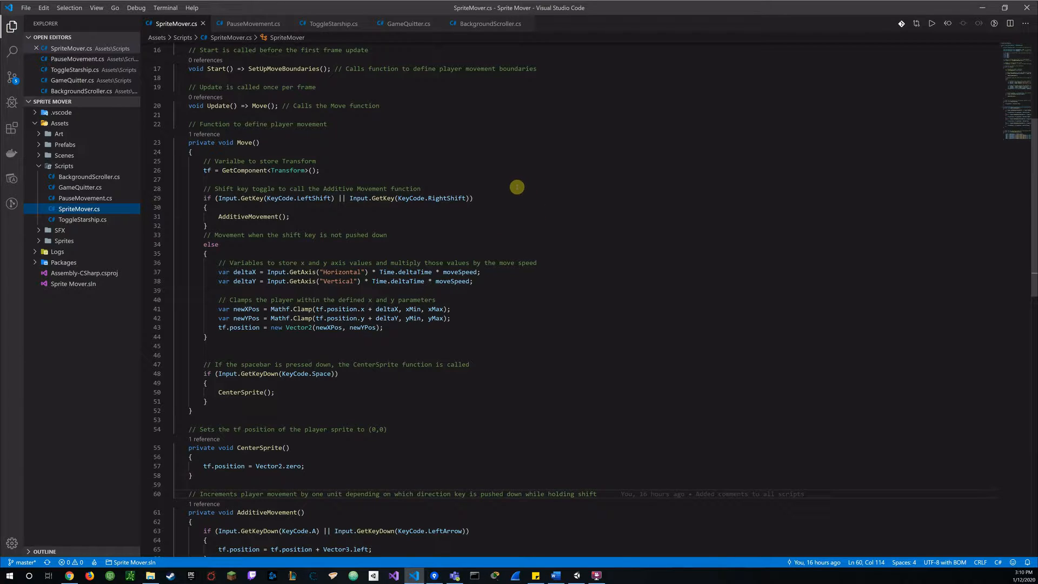
{"action": "mouse_move", "coordinate": [489, 215]}
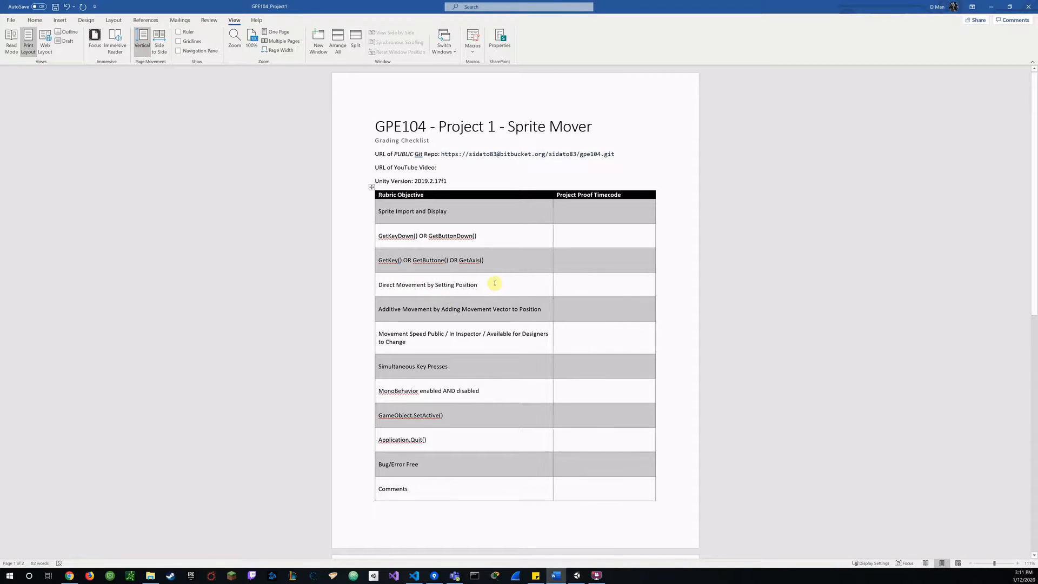
{"action": "mouse_move", "coordinate": [495, 285]}
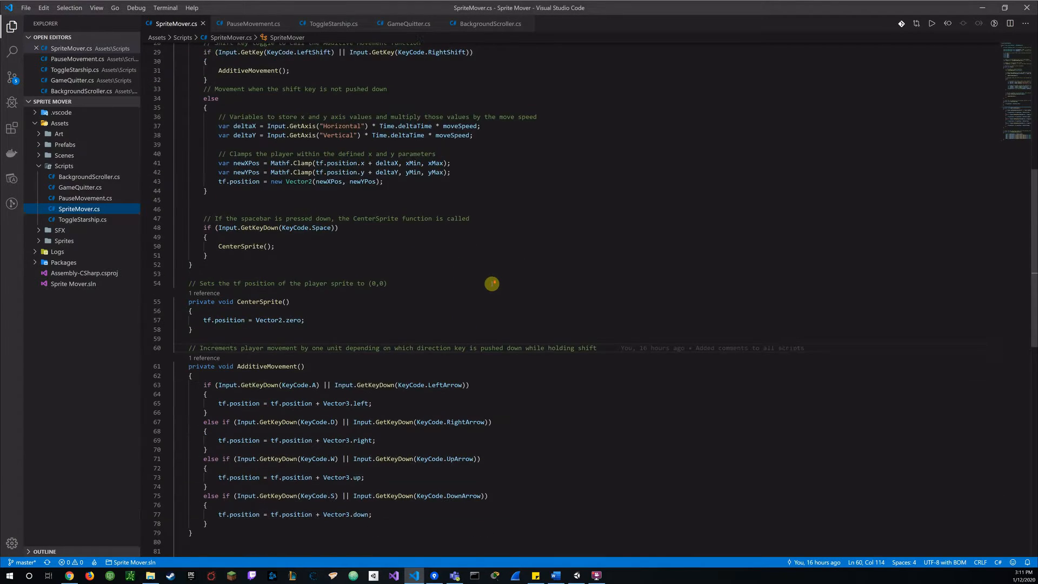
{"action": "scroll", "scroll_direction": "down", "scroll_amount": 3}
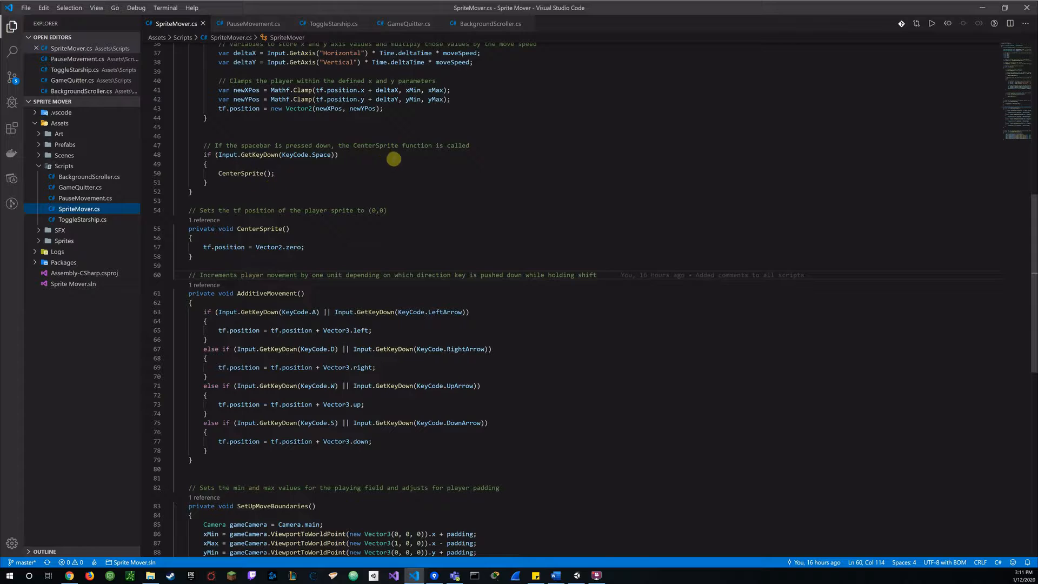
{"action": "mouse_move", "coordinate": [303, 173]}
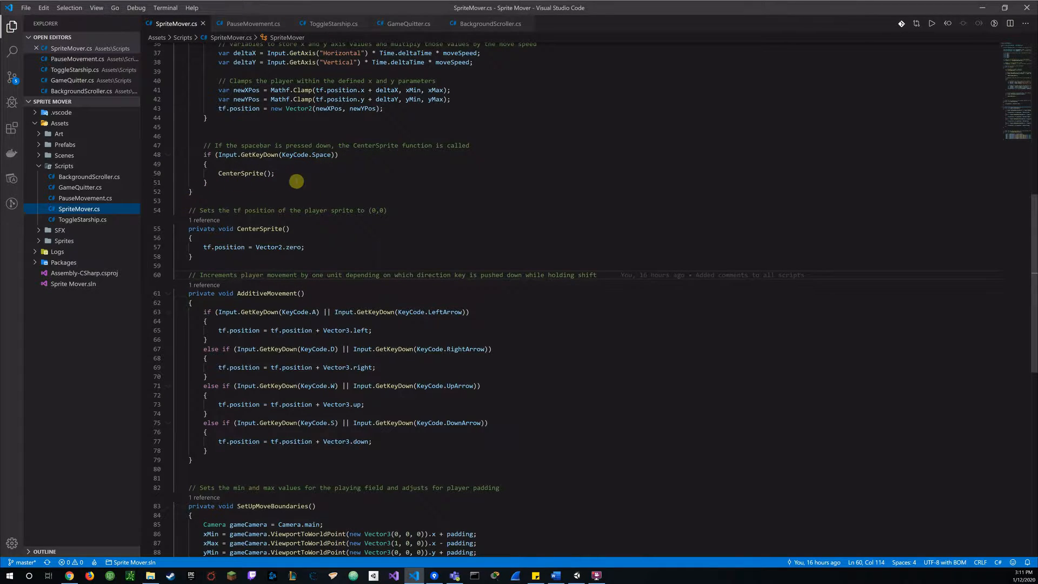
{"action": "mouse_move", "coordinate": [310, 217]}
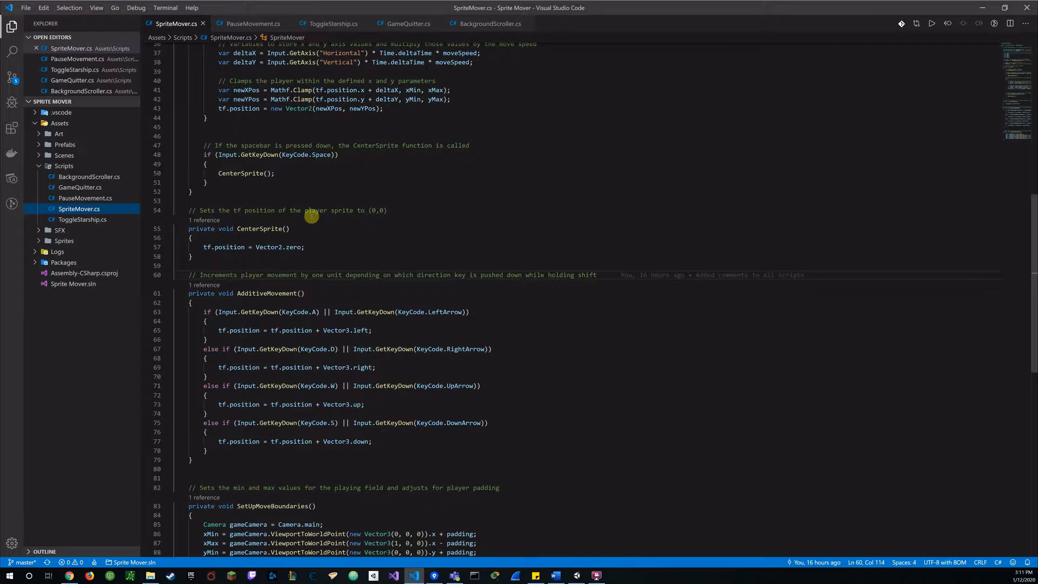
{"action": "mouse_move", "coordinate": [313, 209]}
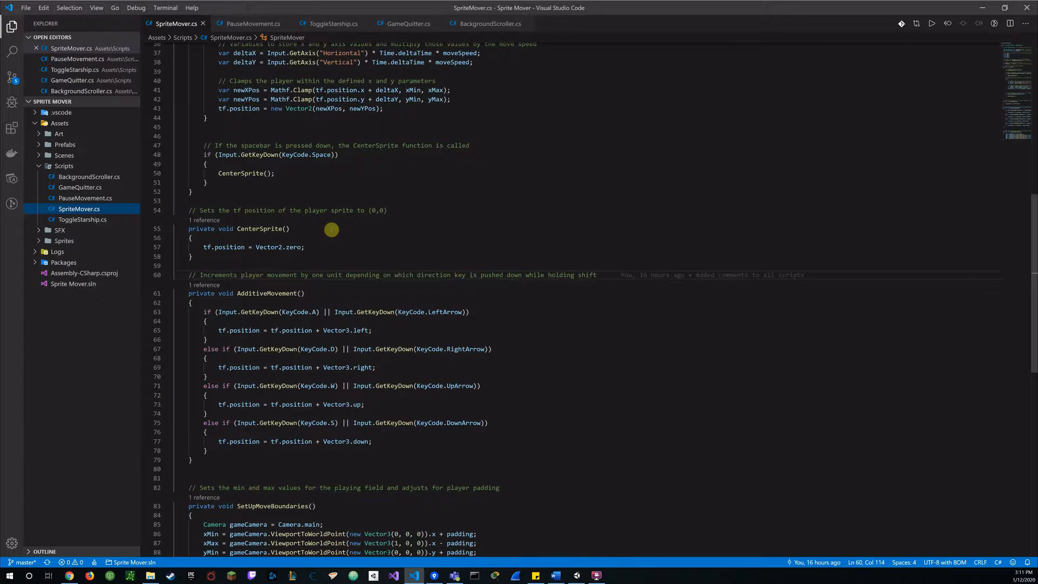
{"action": "mouse_move", "coordinate": [201, 248]}
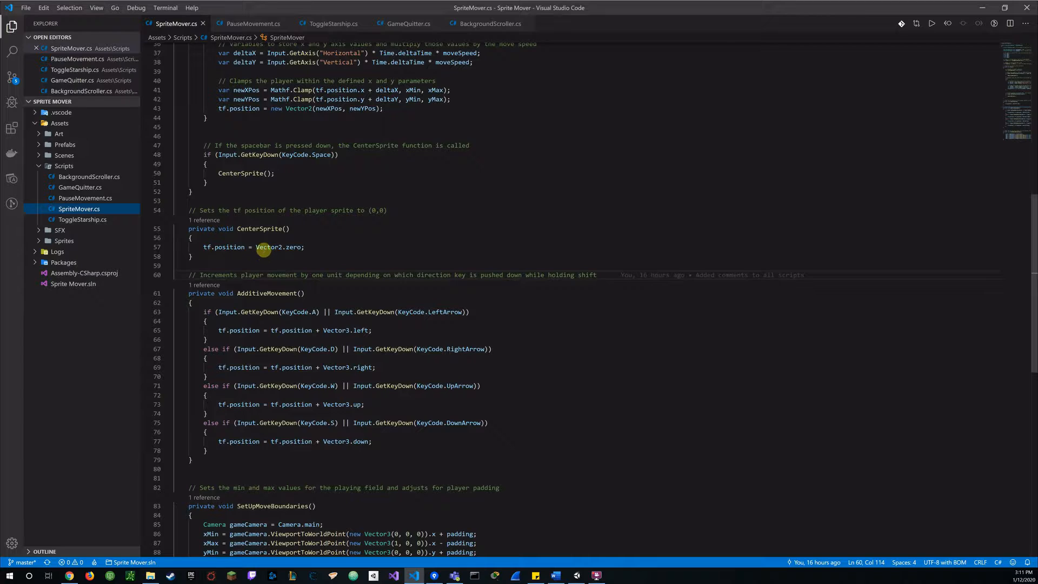
{"action": "mouse_move", "coordinate": [294, 255]}
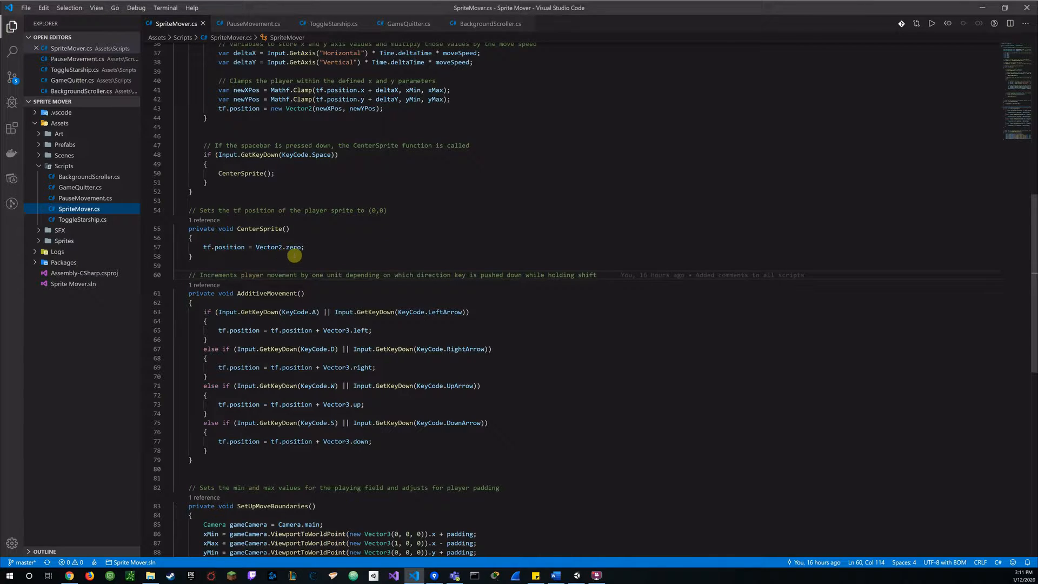
{"action": "mouse_move", "coordinate": [293, 247]}
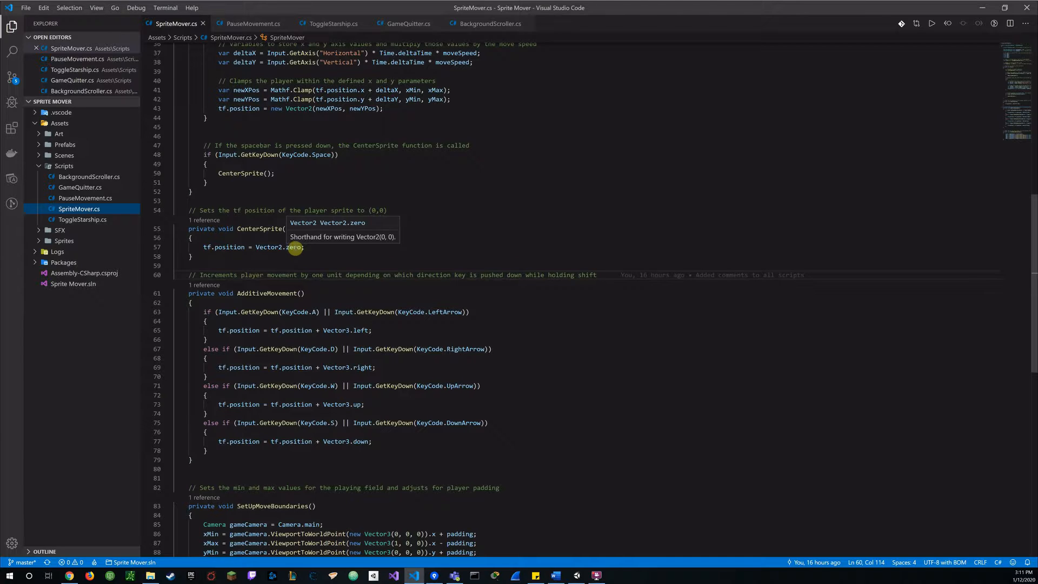
{"action": "mouse_move", "coordinate": [366, 238]}
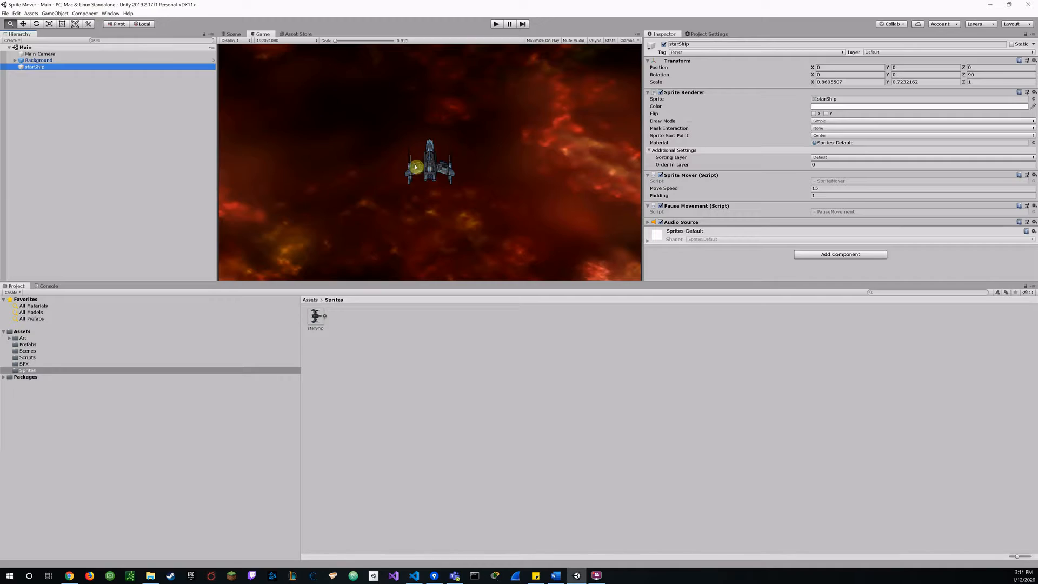
{"action": "left_click", "coordinate": [495, 24]}
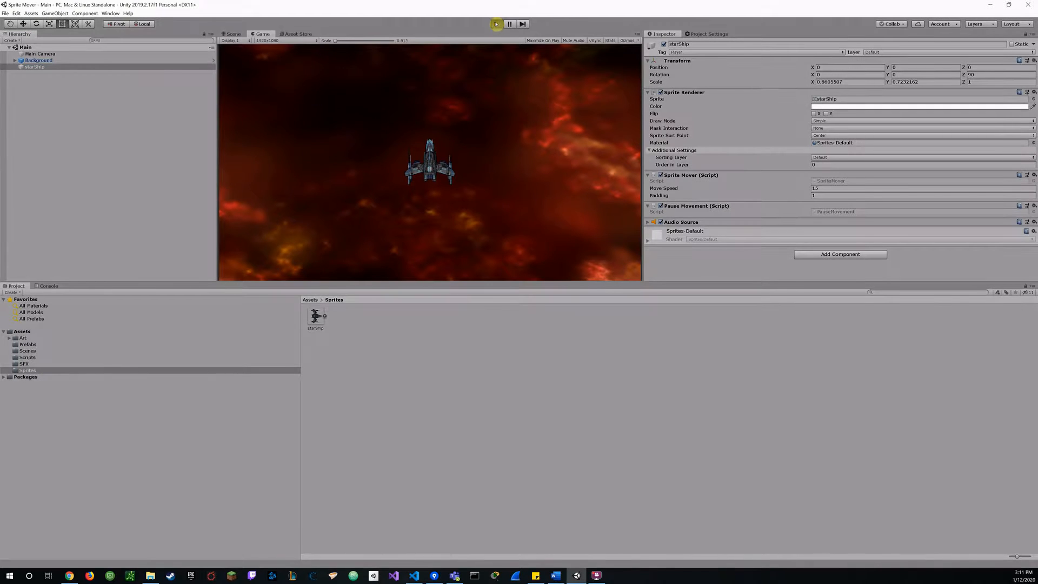
{"action": "left_click", "coordinate": [496, 24]}
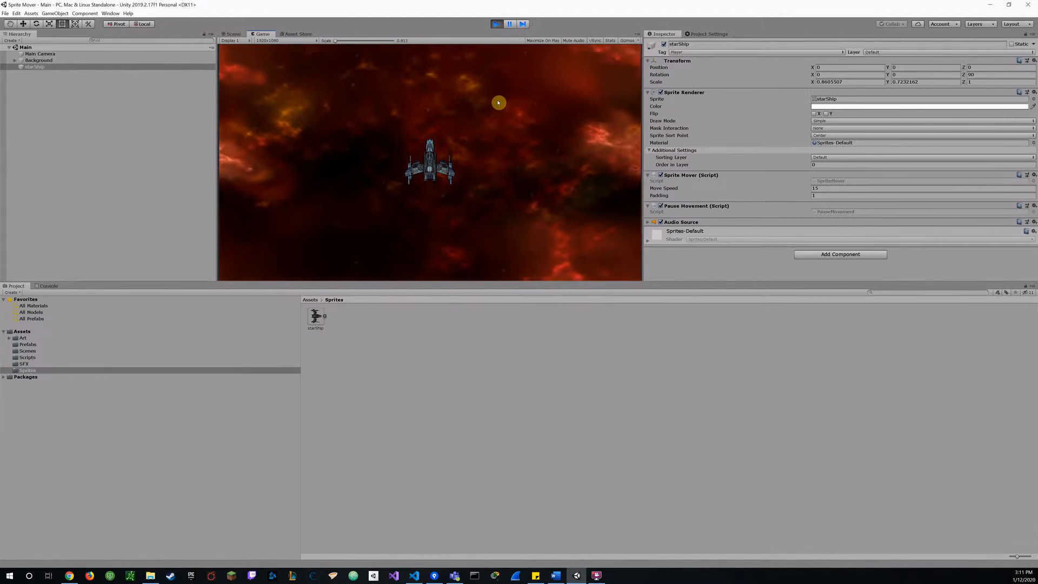
{"action": "left_click", "coordinate": [495, 24]}
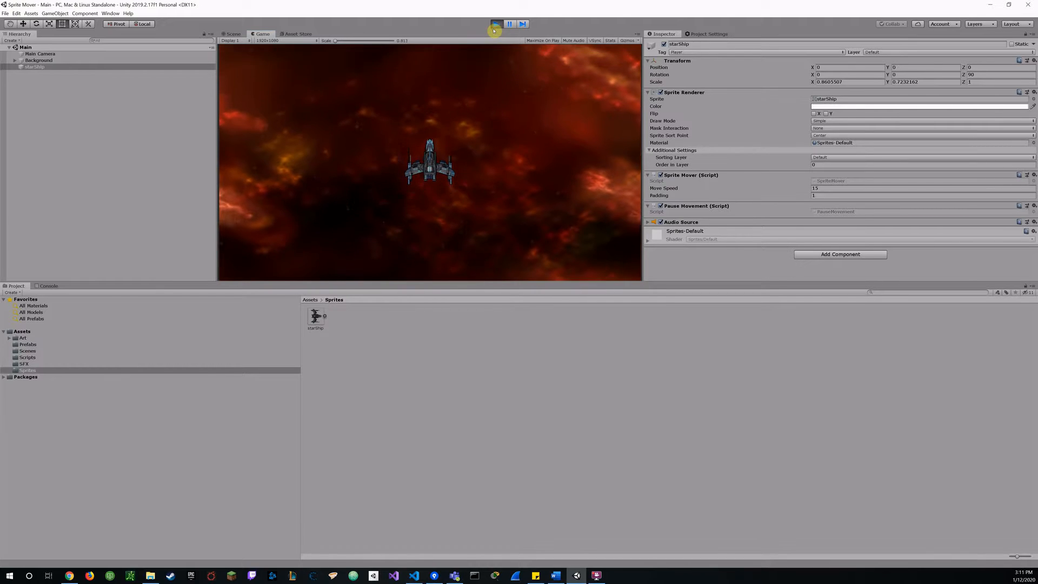
{"action": "left_click", "coordinate": [498, 25]}
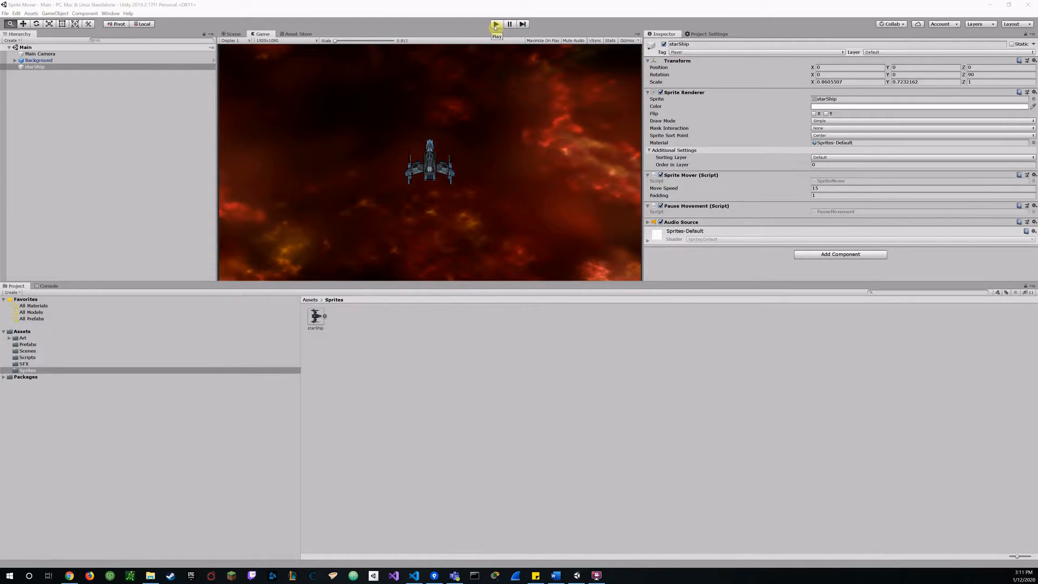
{"action": "left_click", "coordinate": [556, 575]}
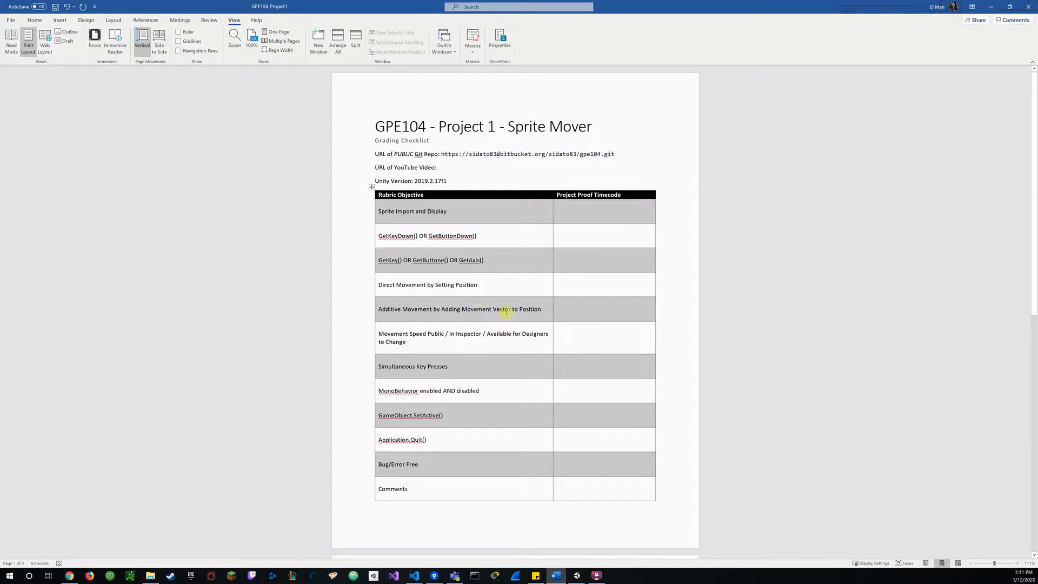
{"action": "mouse_move", "coordinate": [491, 315]}
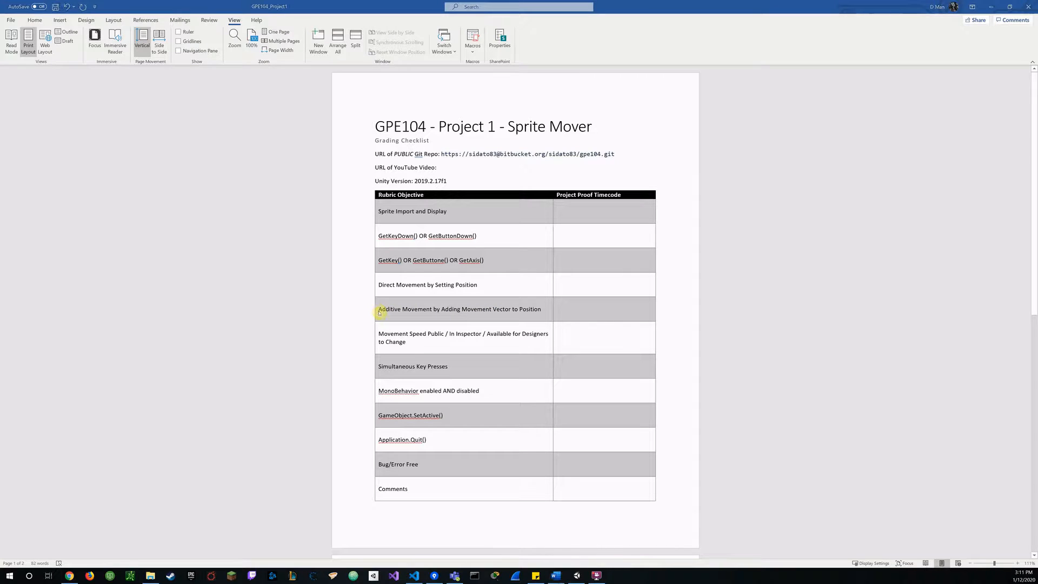
{"action": "left_click", "coordinate": [393, 575]}
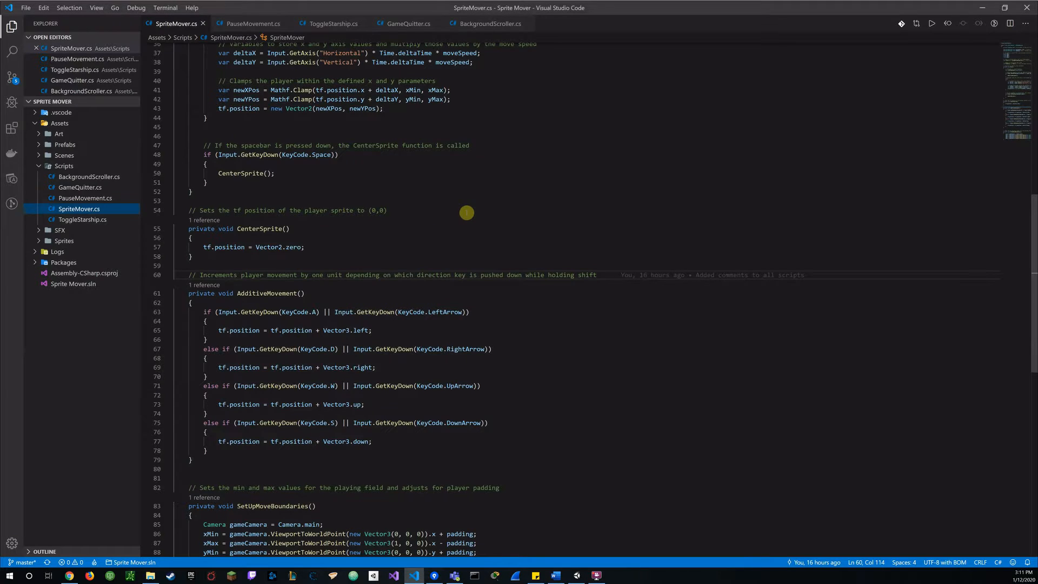
Review the GetKey shift-key check in SpriteMover.cs, then scroll back down to AdditiveMovement
{"action": "scroll", "scroll_direction": "up", "scroll_amount": 3}
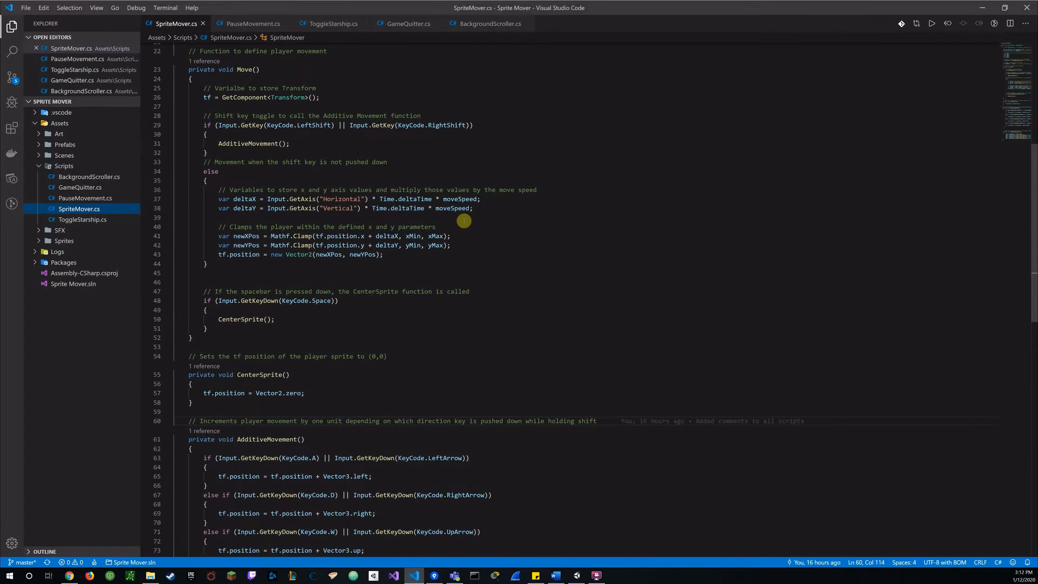
{"action": "mouse_move", "coordinate": [354, 152]}
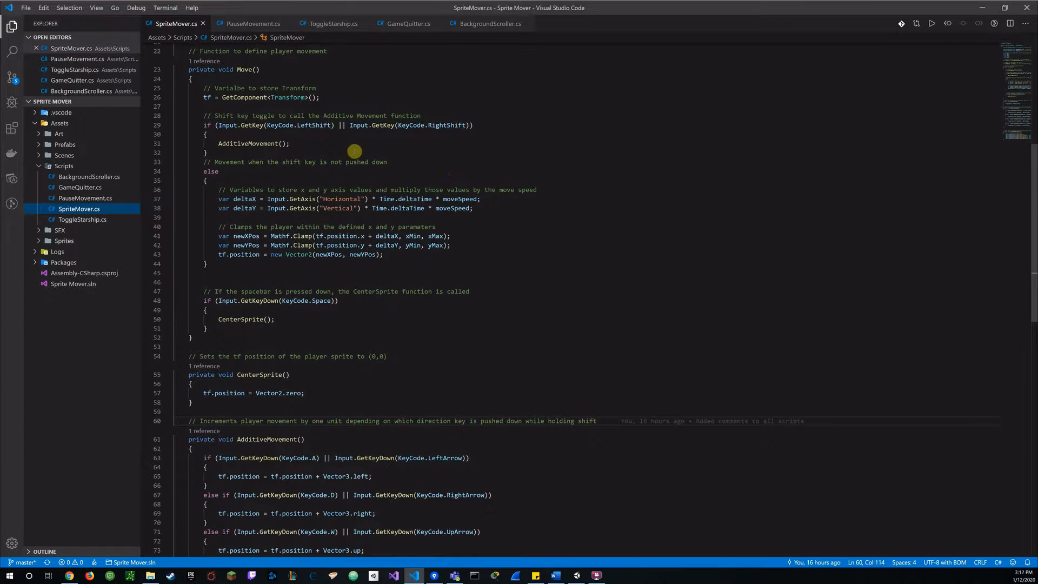
{"action": "double_click", "coordinate": [263, 116]}
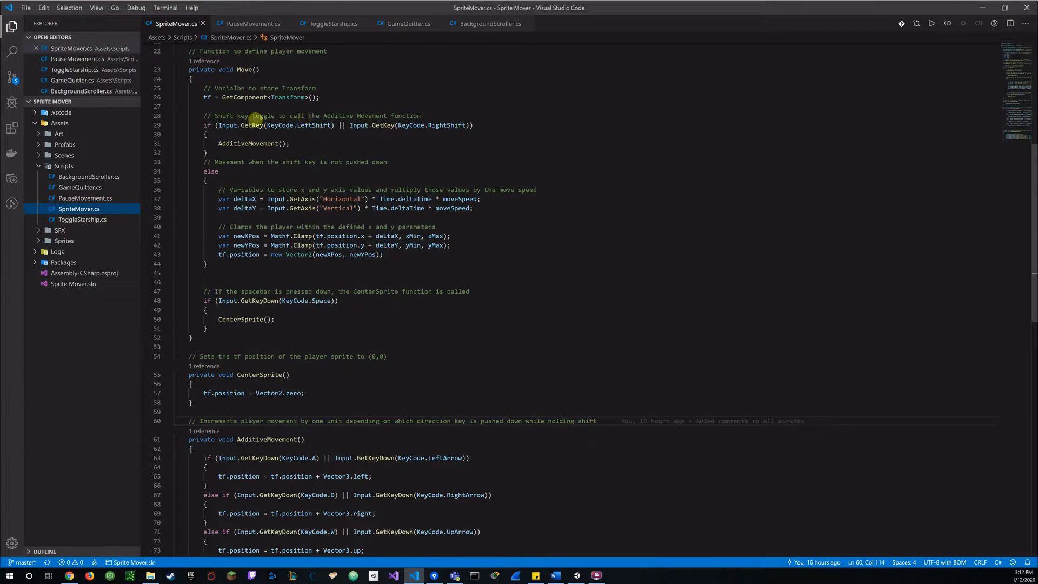
{"action": "mouse_move", "coordinate": [390, 125]}
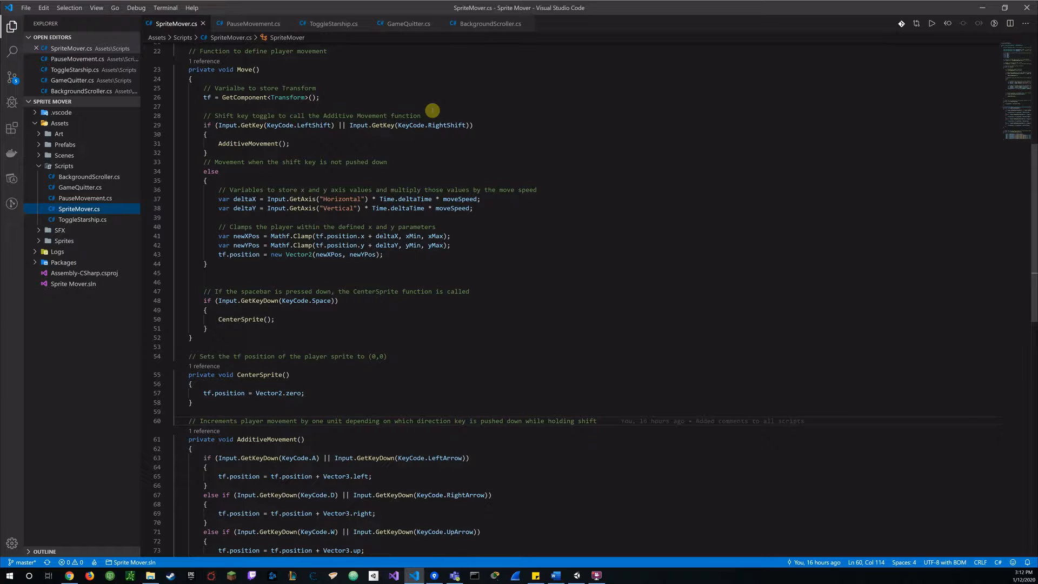
{"action": "mouse_move", "coordinate": [428, 112]}
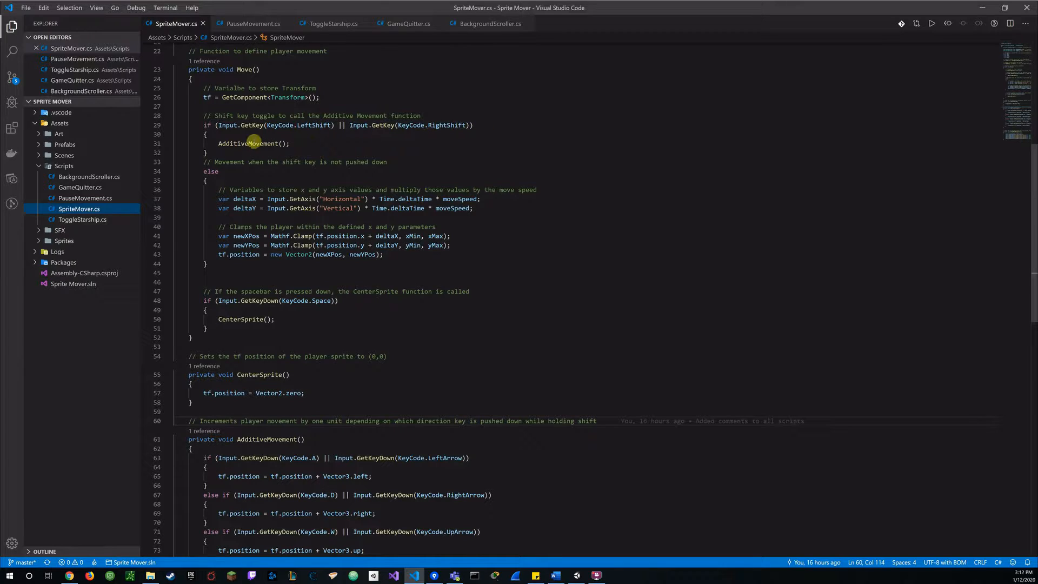
{"action": "mouse_move", "coordinate": [390, 145]}
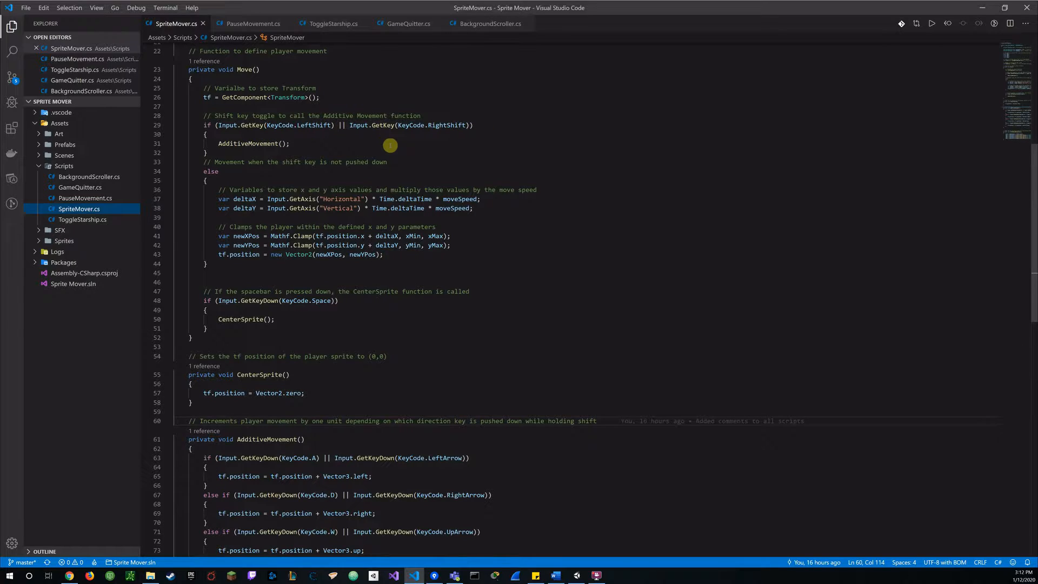
{"action": "mouse_move", "coordinate": [443, 134]}
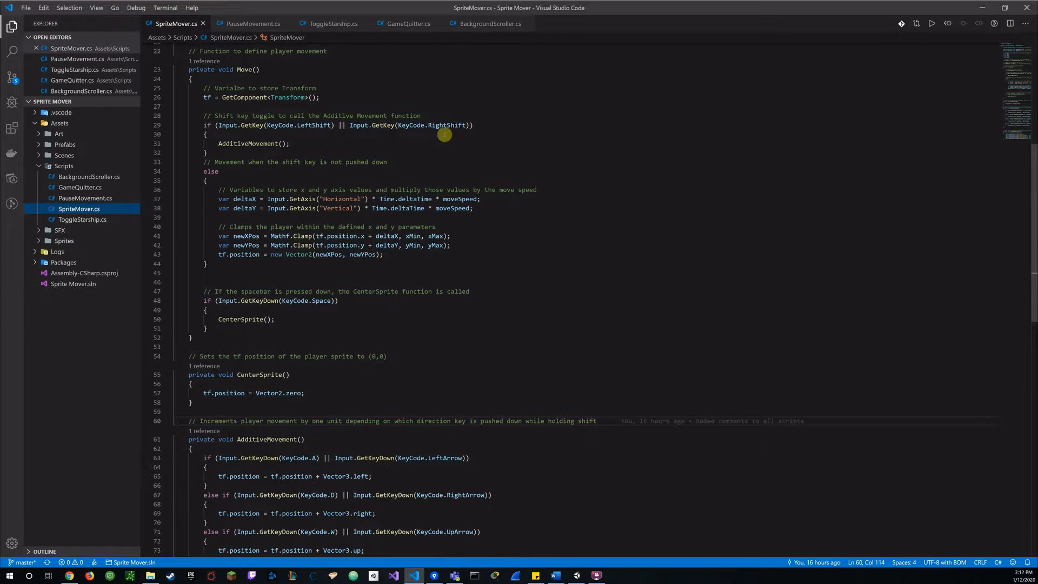
{"action": "mouse_move", "coordinate": [447, 138]}
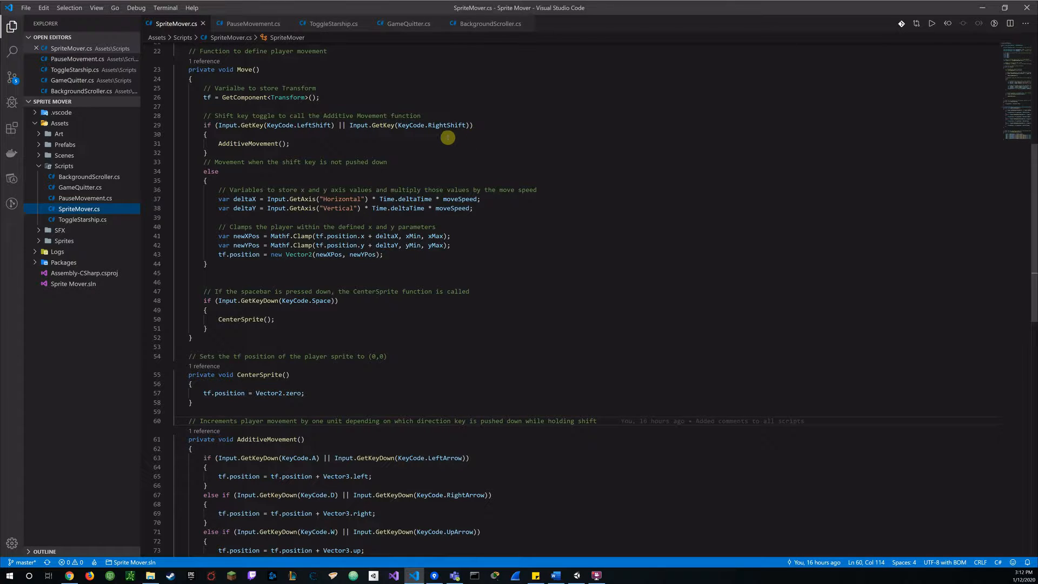
{"action": "mouse_move", "coordinate": [500, 167]}
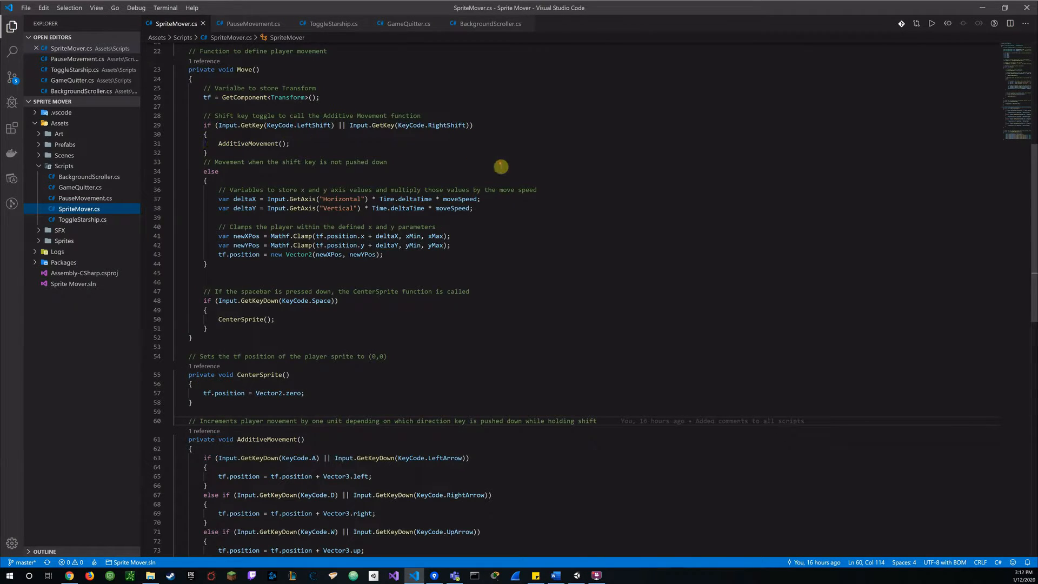
{"action": "scroll", "scroll_direction": "down", "scroll_amount": 3}
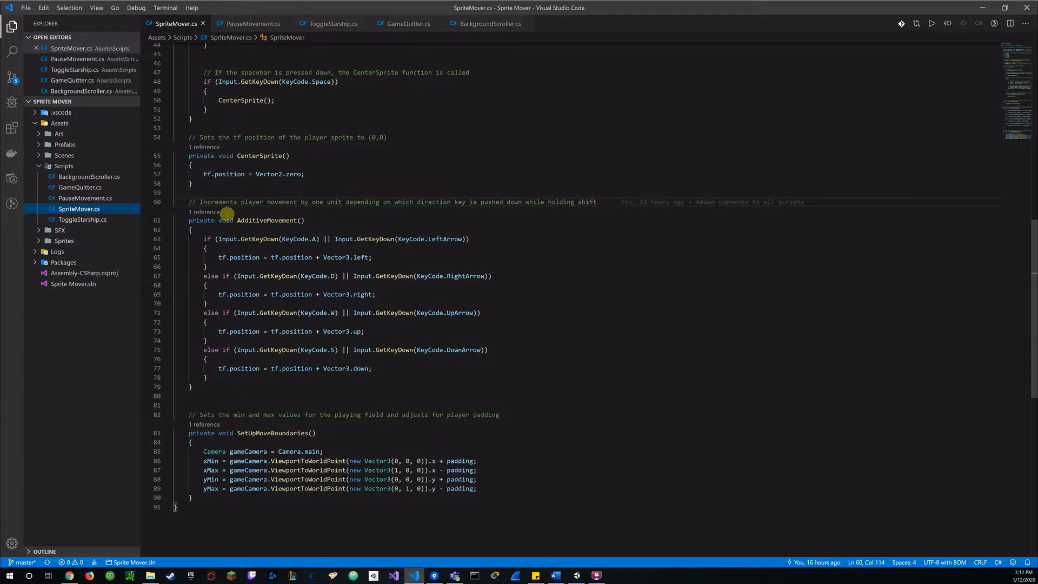
{"action": "mouse_move", "coordinate": [277, 227]}
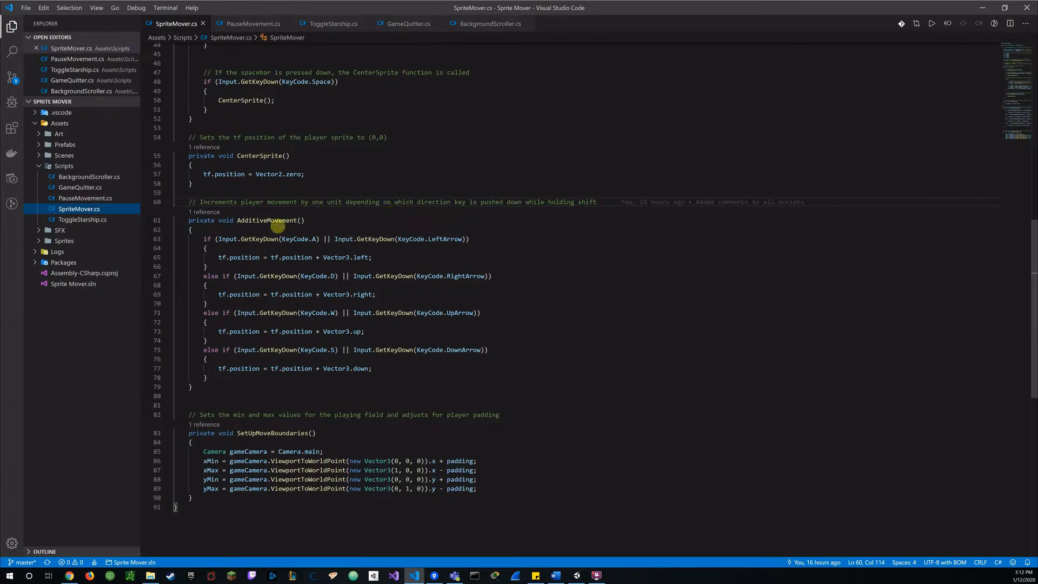
{"action": "mouse_move", "coordinate": [286, 238]}
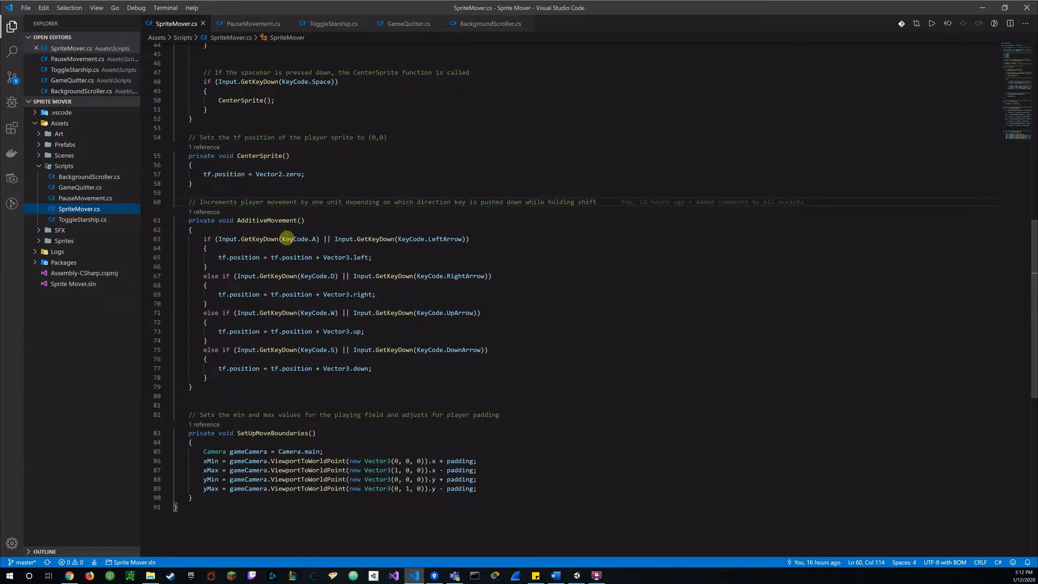
{"action": "mouse_move", "coordinate": [423, 238]}
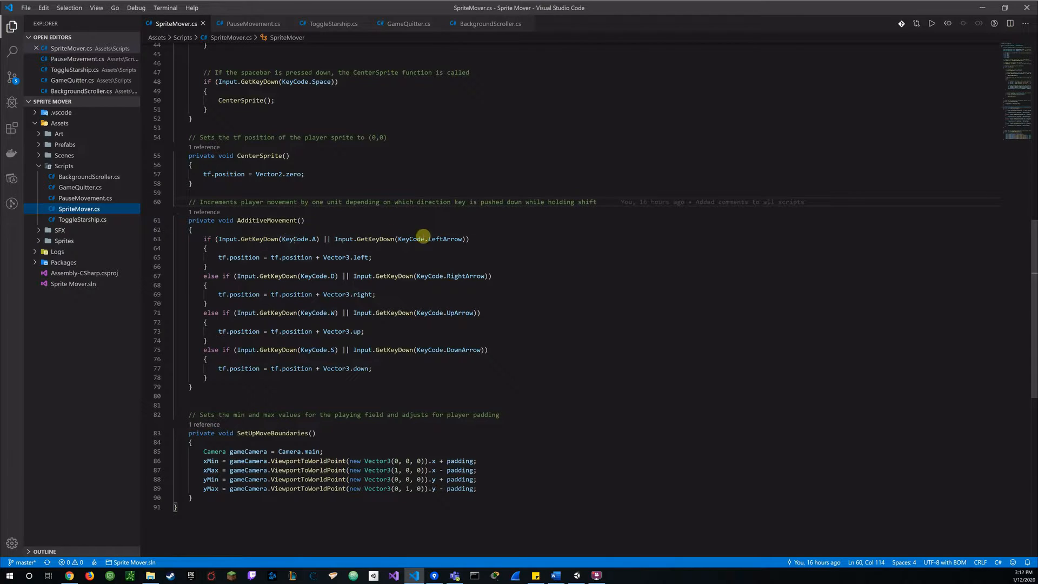
{"action": "mouse_move", "coordinate": [222, 258]}
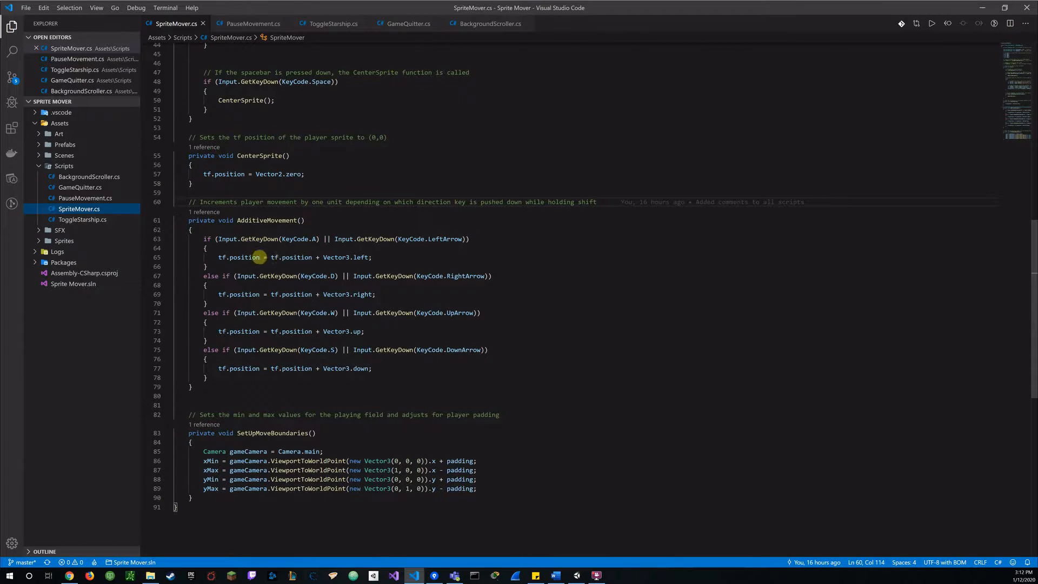
{"action": "mouse_move", "coordinate": [266, 260]}
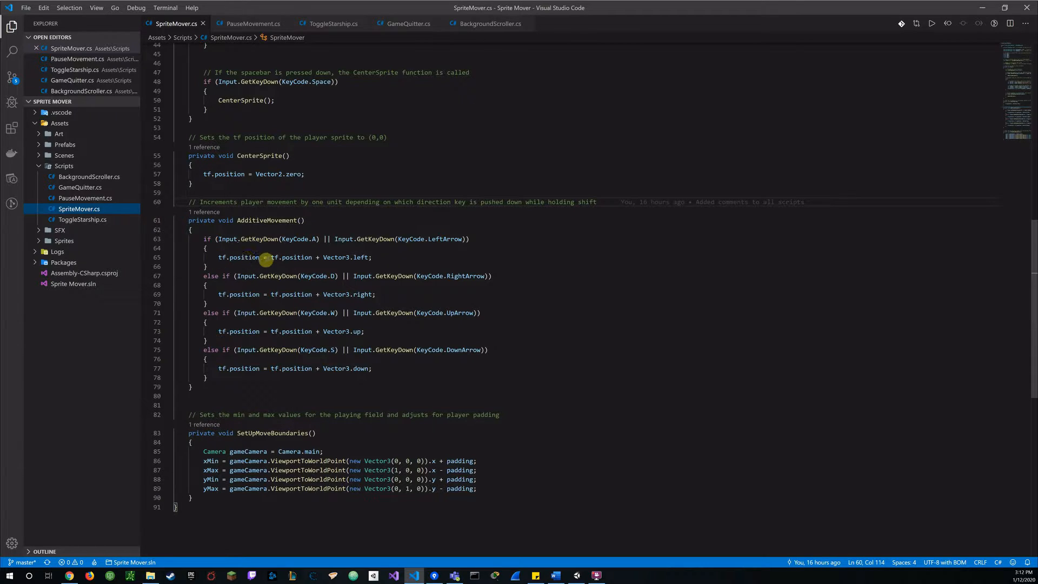
{"action": "mouse_move", "coordinate": [318, 257]}
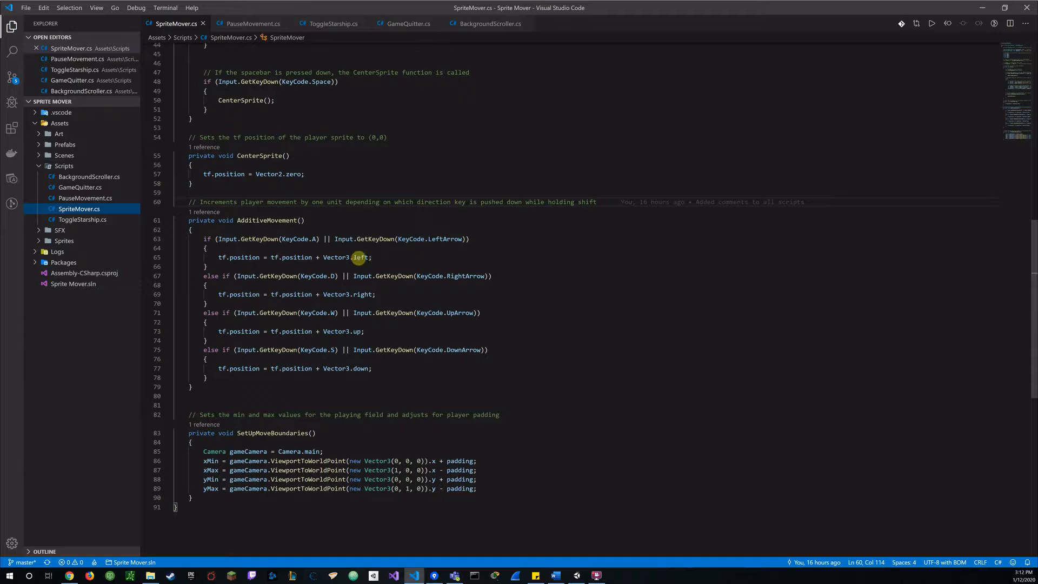
{"action": "mouse_move", "coordinate": [358, 257]}
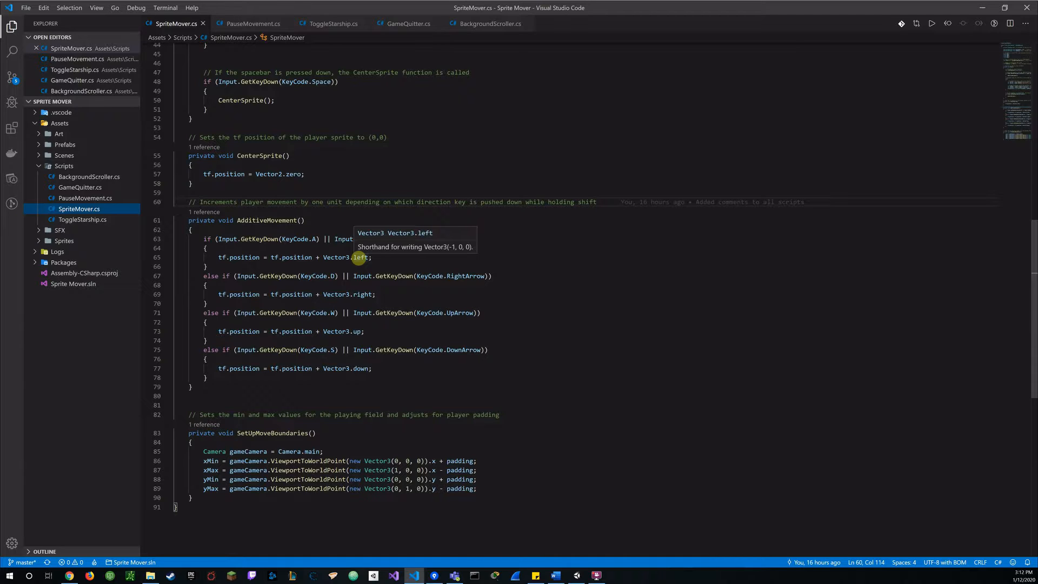
{"action": "mouse_move", "coordinate": [285, 257]}
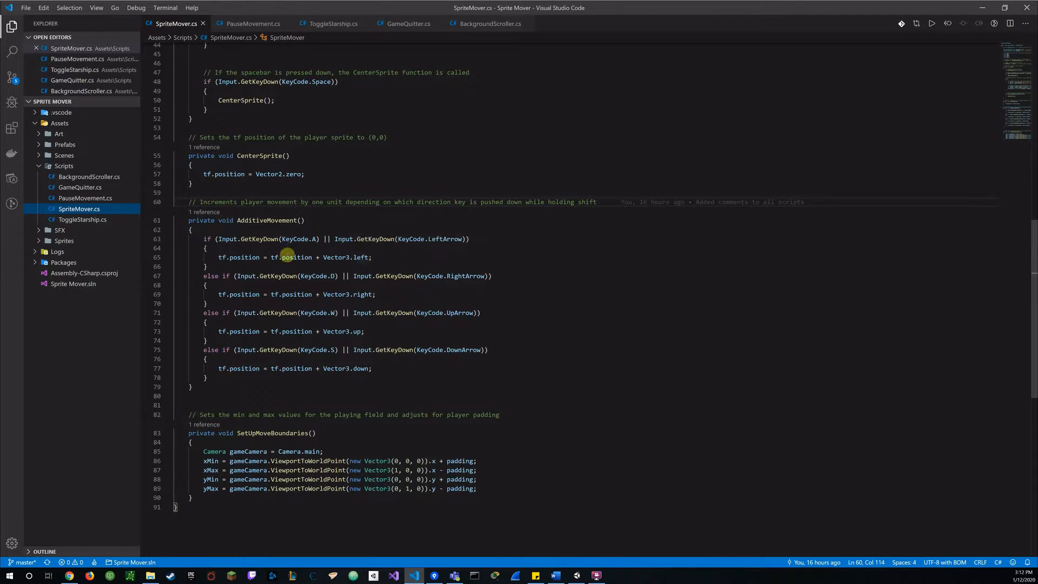
{"action": "mouse_move", "coordinate": [263, 205]}
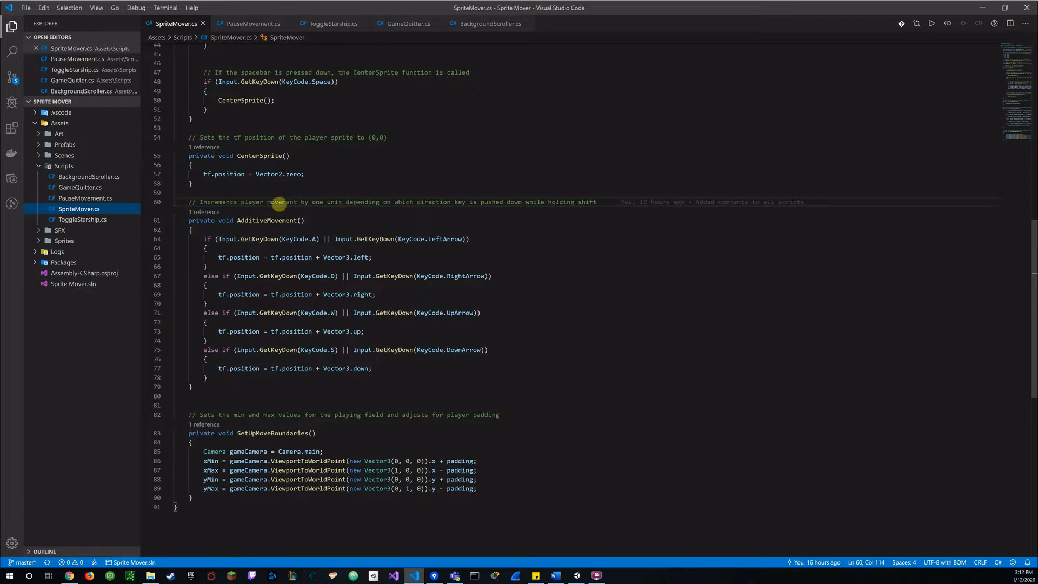
{"action": "mouse_move", "coordinate": [467, 201]}
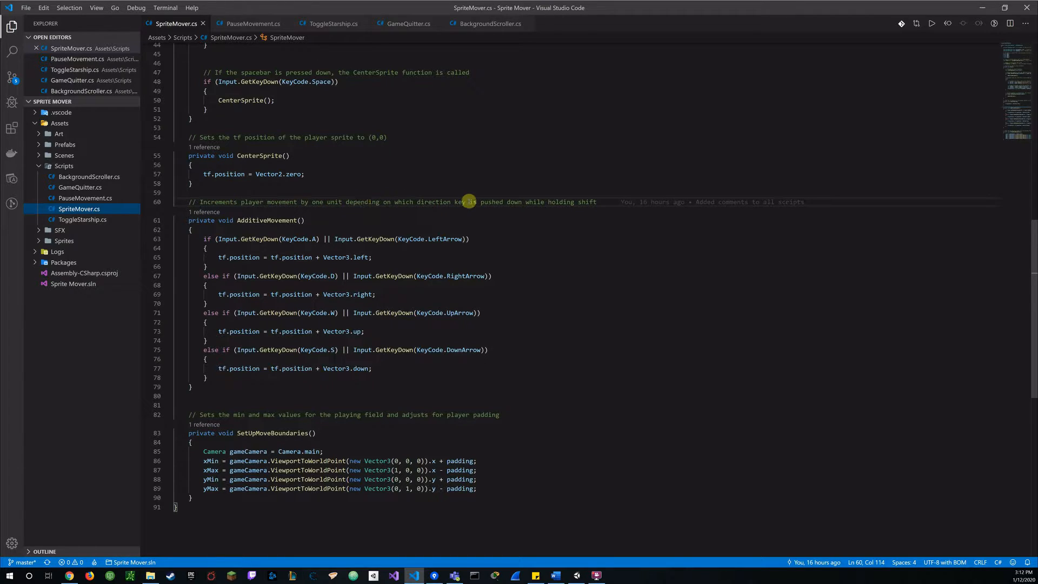
{"action": "mouse_move", "coordinate": [519, 223]}
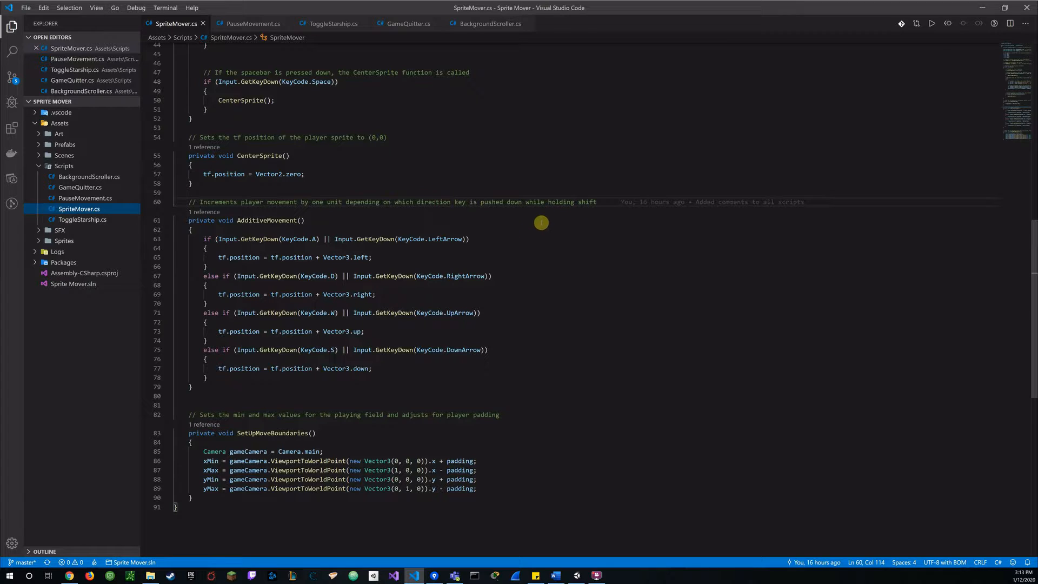
{"action": "mouse_move", "coordinate": [532, 275]}
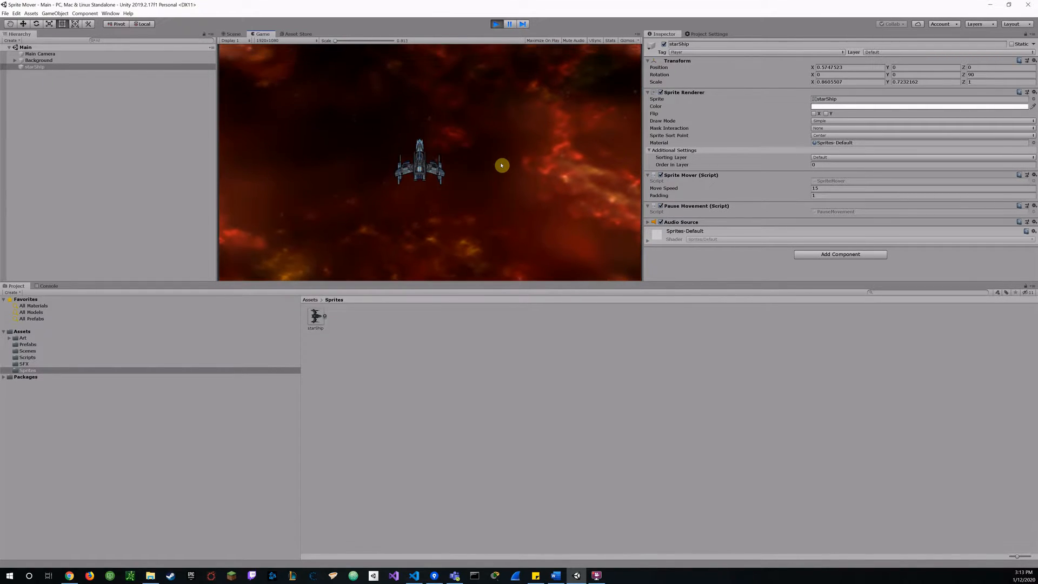
Run the Sprite Mover scene in Play mode with the starship over the nebula background
{"action": "left_click", "coordinate": [496, 24]}
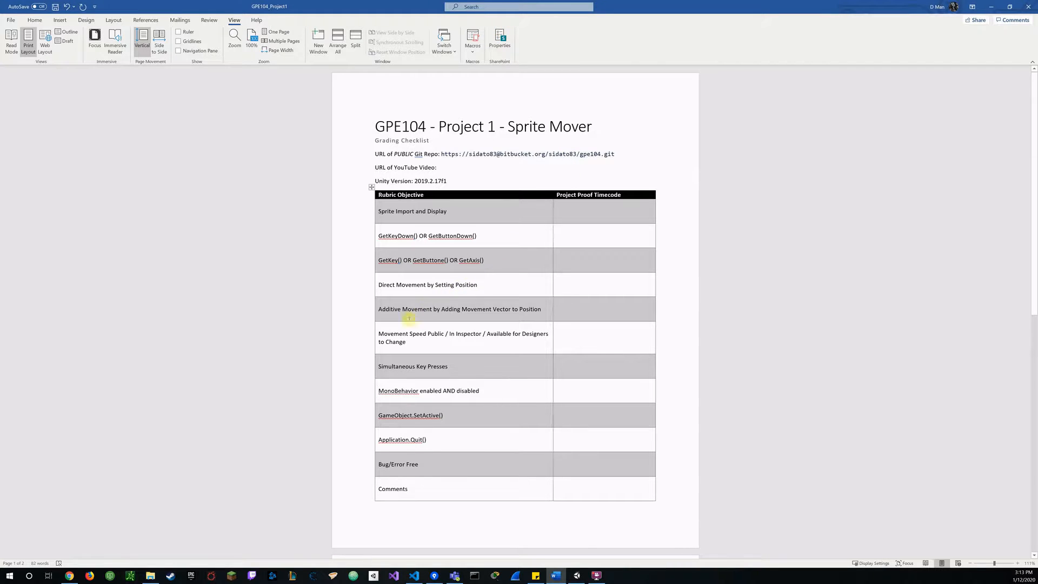
{"action": "mouse_move", "coordinate": [454, 349]}
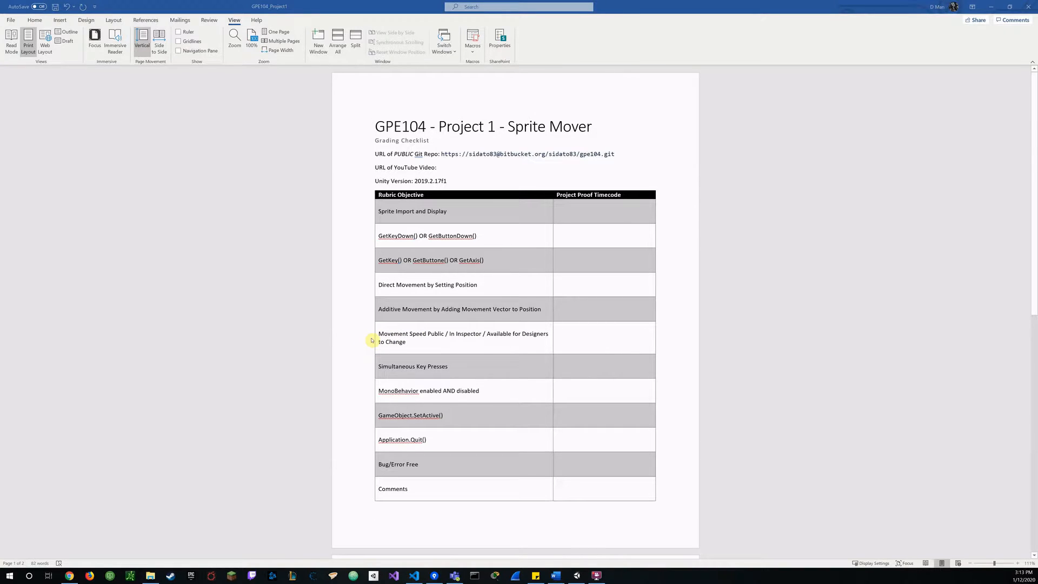
Show the top of SpriteMover.cs with the serialized moveSpeed field set to 15f
{"action": "left_click", "coordinate": [393, 576]}
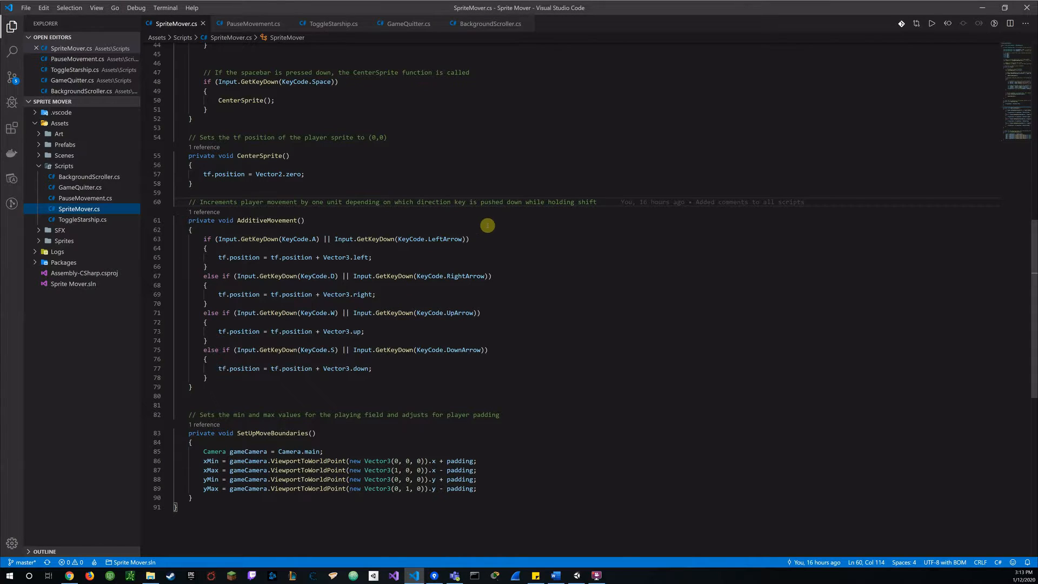
{"action": "scroll", "scroll_direction": "up", "scroll_amount": 3}
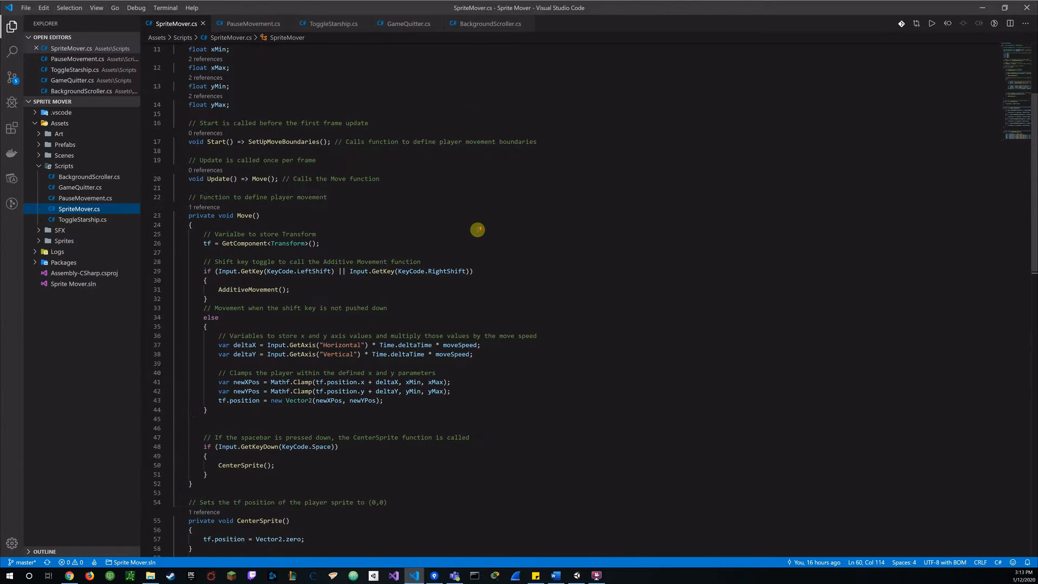
{"action": "scroll", "scroll_direction": "up", "scroll_amount": 3}
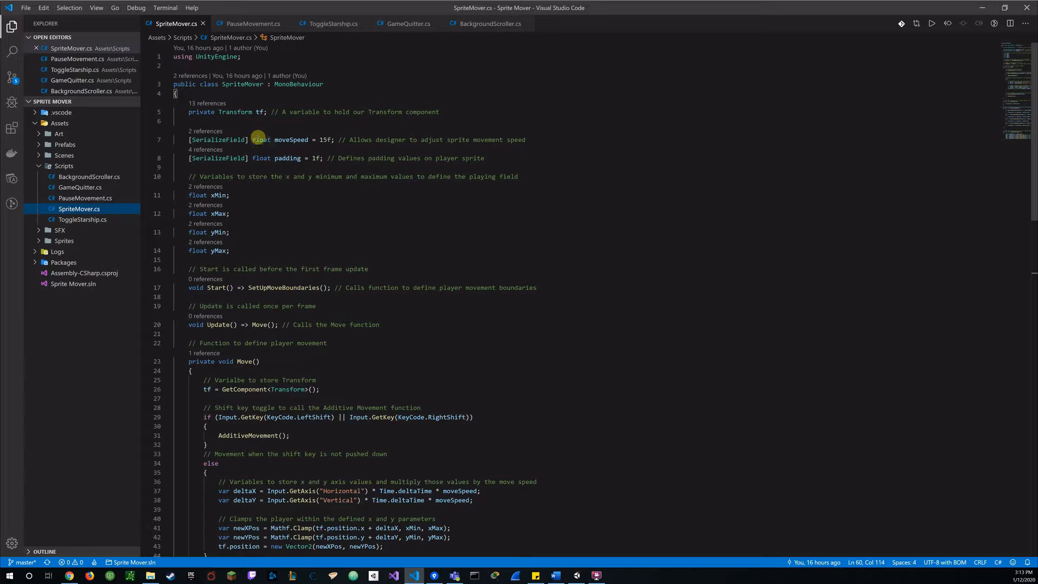
{"action": "mouse_move", "coordinate": [243, 123]}
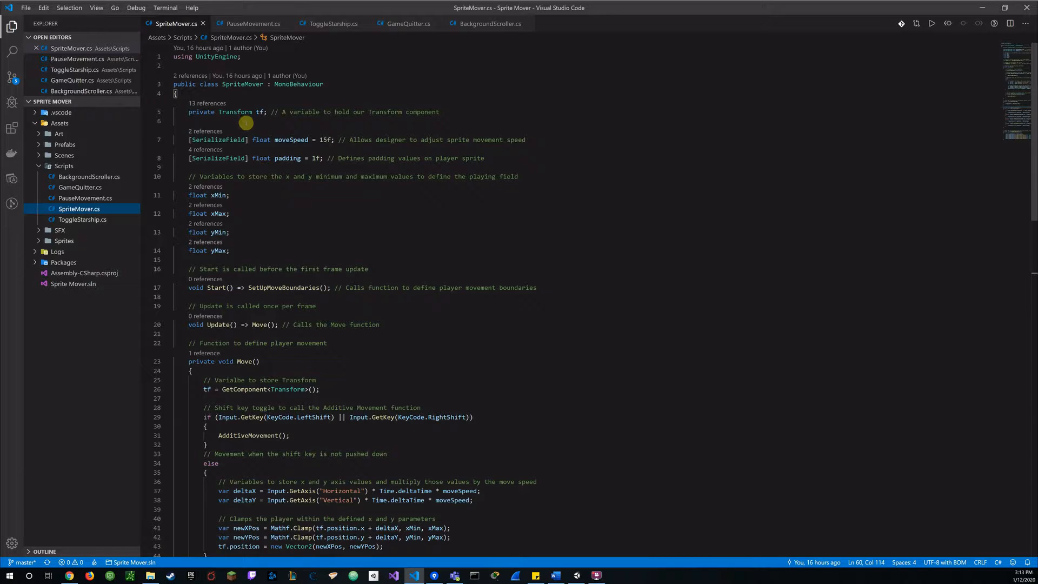
{"action": "mouse_move", "coordinate": [252, 124]}
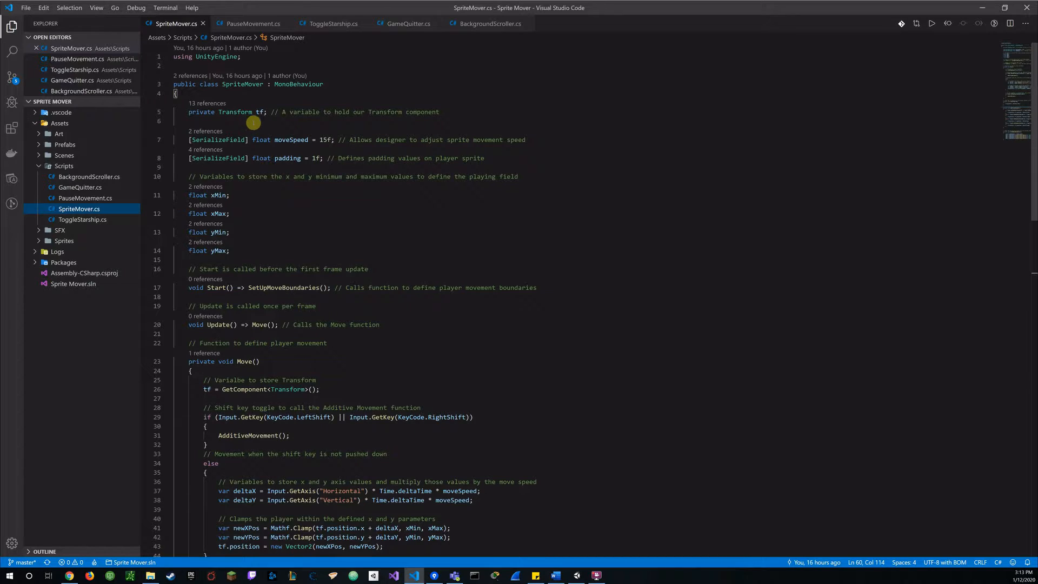
{"action": "mouse_move", "coordinate": [229, 143]}
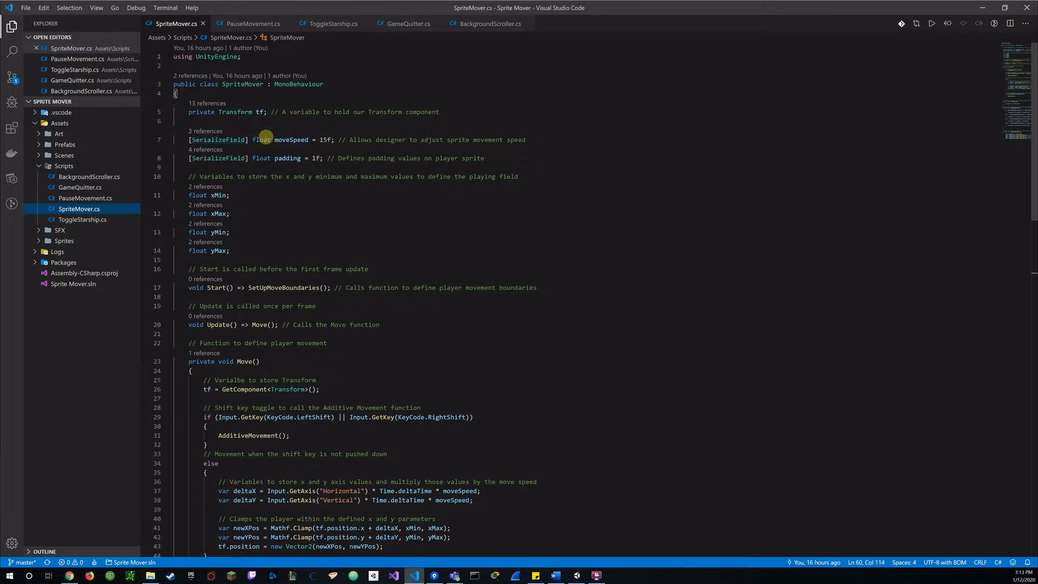
{"action": "mouse_move", "coordinate": [320, 148]}
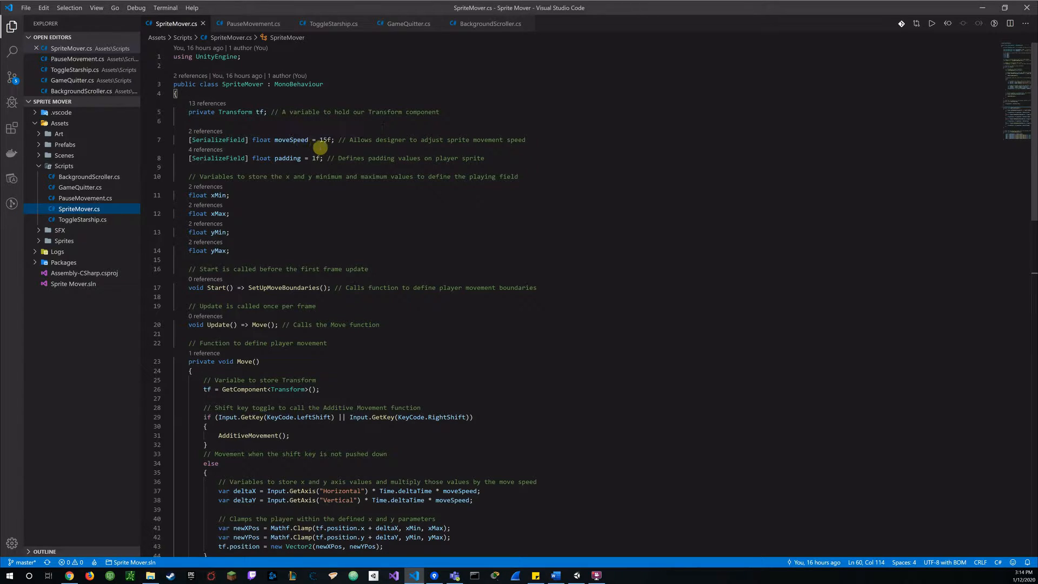
{"action": "mouse_move", "coordinate": [323, 150]}
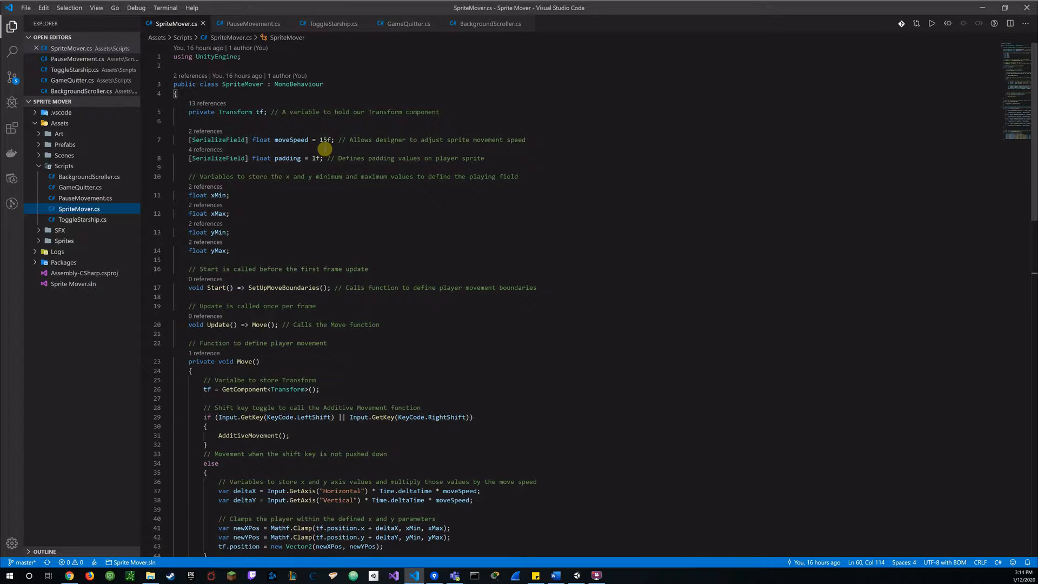
{"action": "mouse_move", "coordinate": [316, 184]}
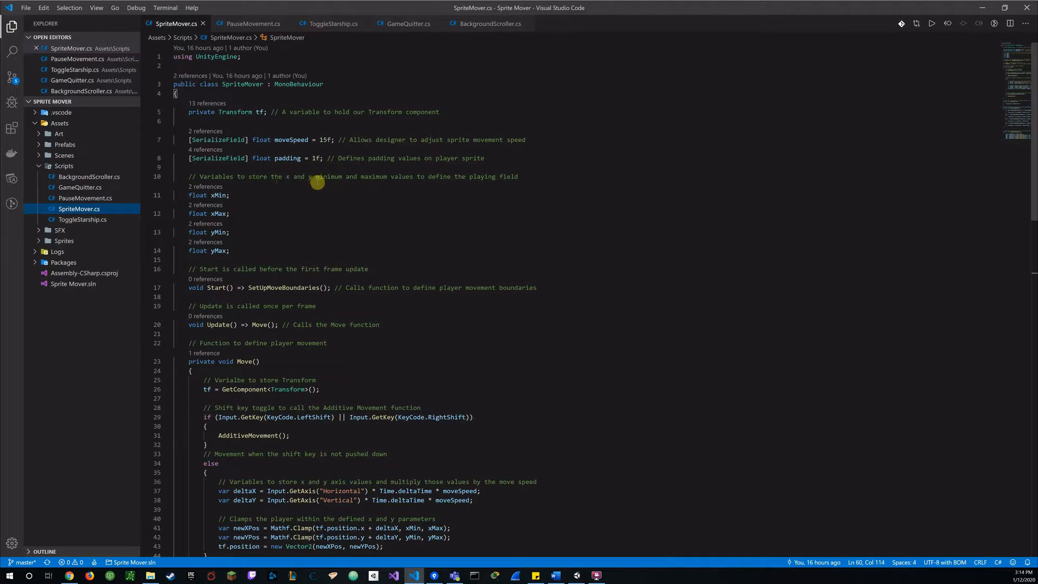
{"action": "mouse_move", "coordinate": [339, 157]}
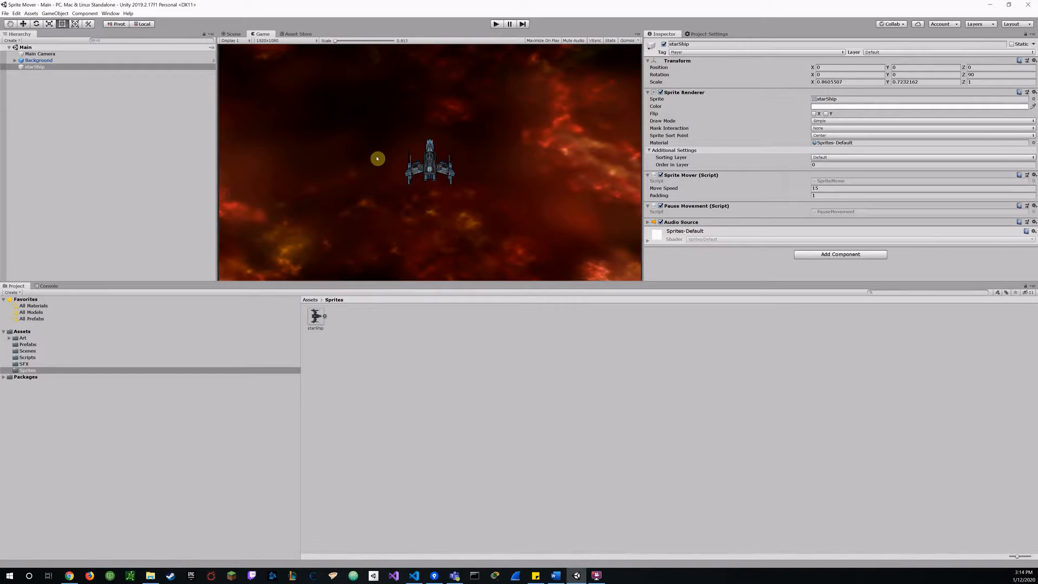
Select the starship and play-test its movement with the A key in the running game
{"action": "left_click", "coordinate": [29, 67]}
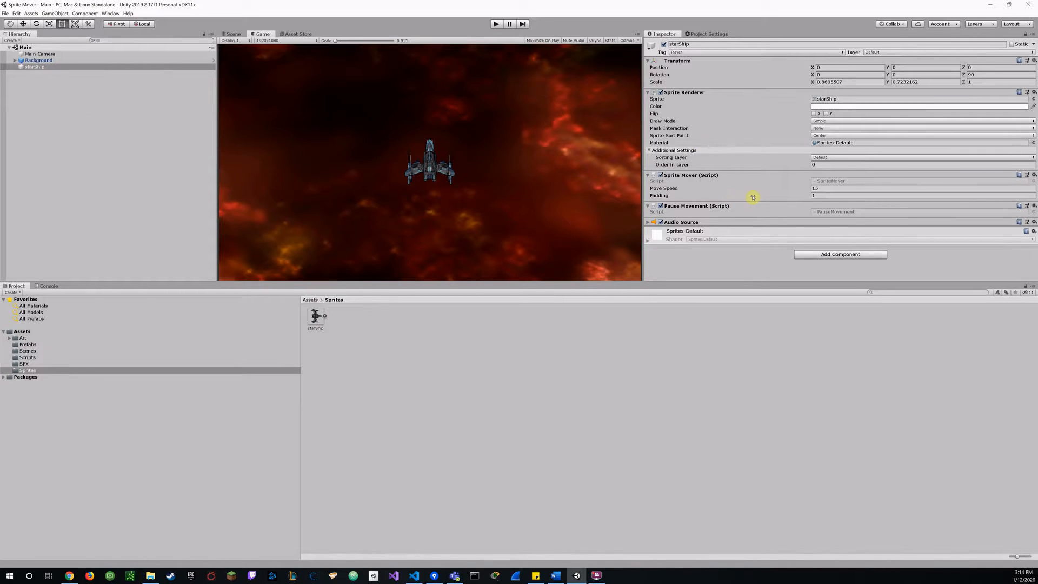
{"action": "mouse_move", "coordinate": [787, 181]}
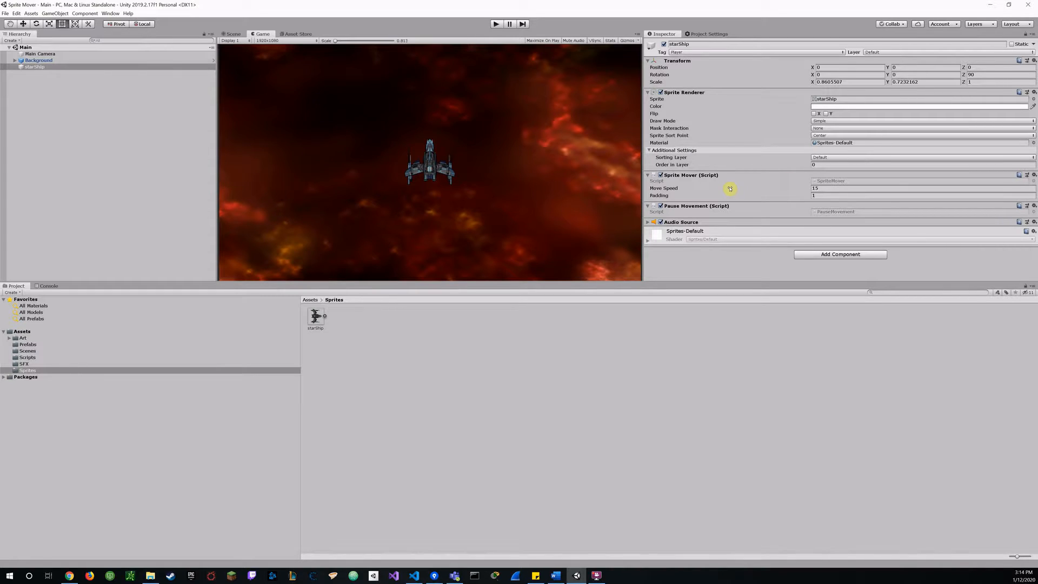
{"action": "mouse_move", "coordinate": [789, 185]}
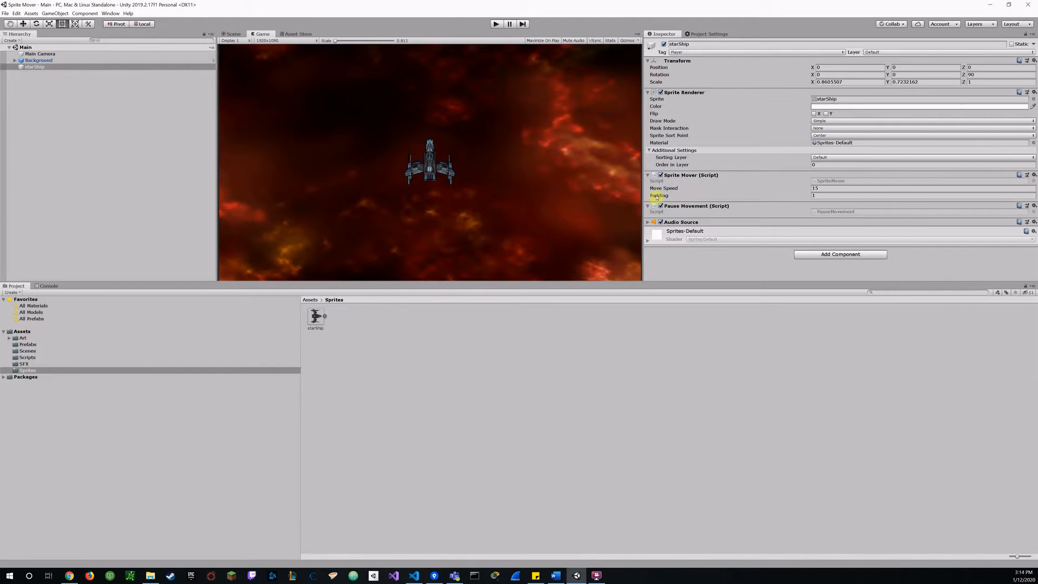
{"action": "mouse_move", "coordinate": [768, 192]}
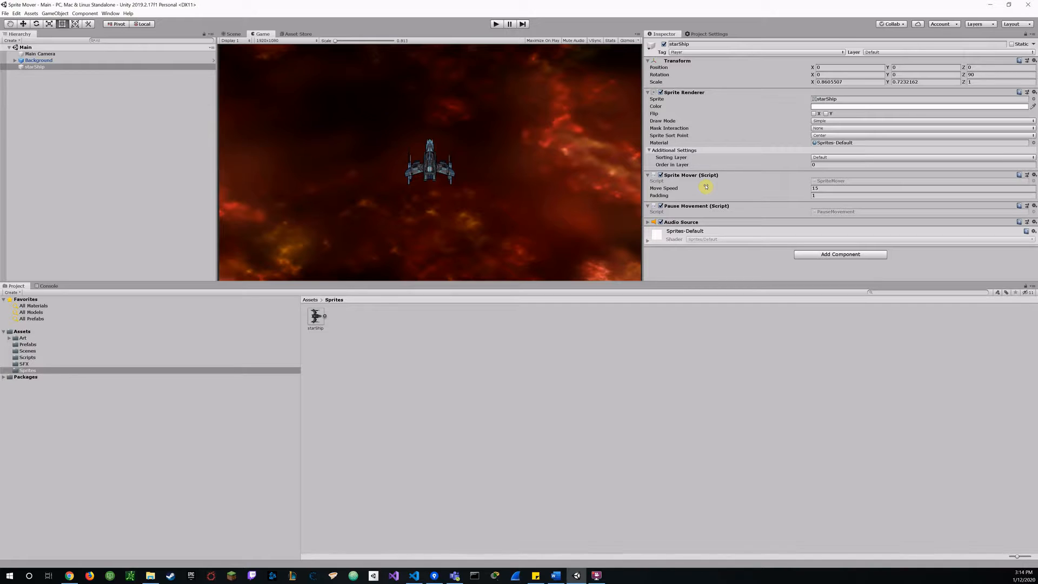
{"action": "left_click", "coordinate": [495, 22]}
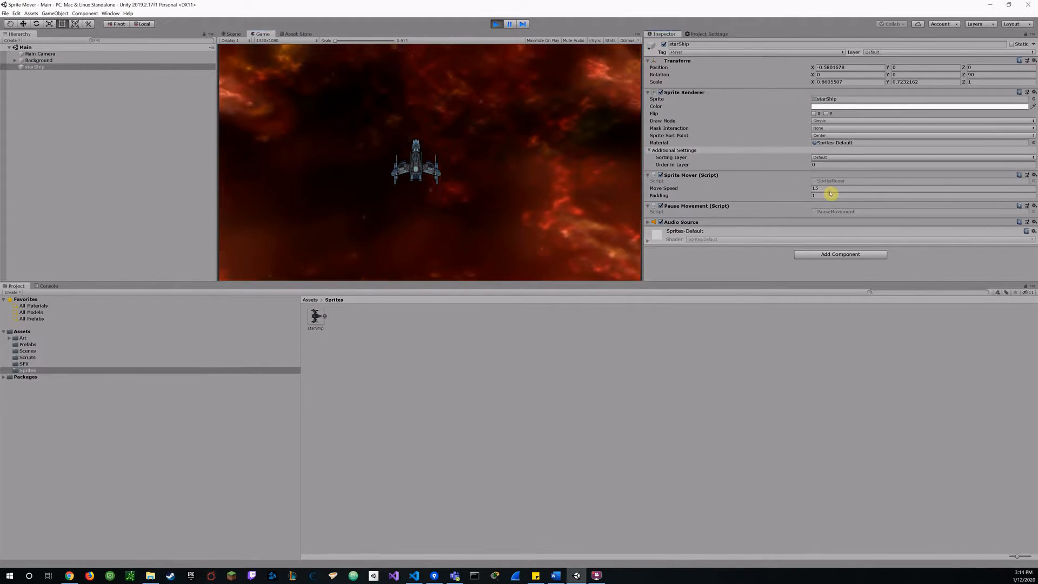
{"action": "left_click", "coordinate": [821, 188]}
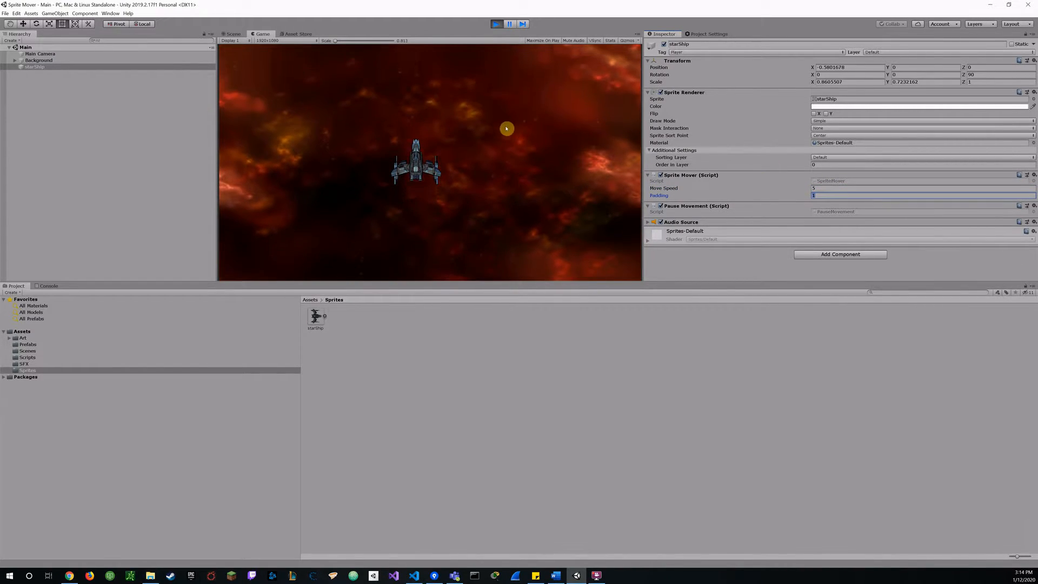
{"action": "type", "text": "aaaaaaaa"}
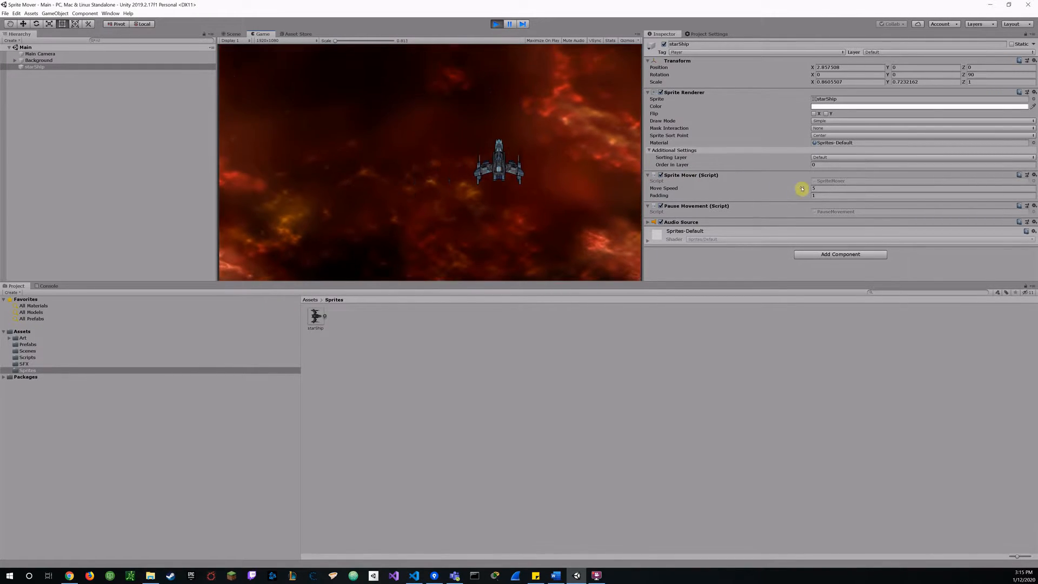
Set the starship's Move Speed back to 15 in the Inspector
{"action": "left_click", "coordinate": [818, 188]}
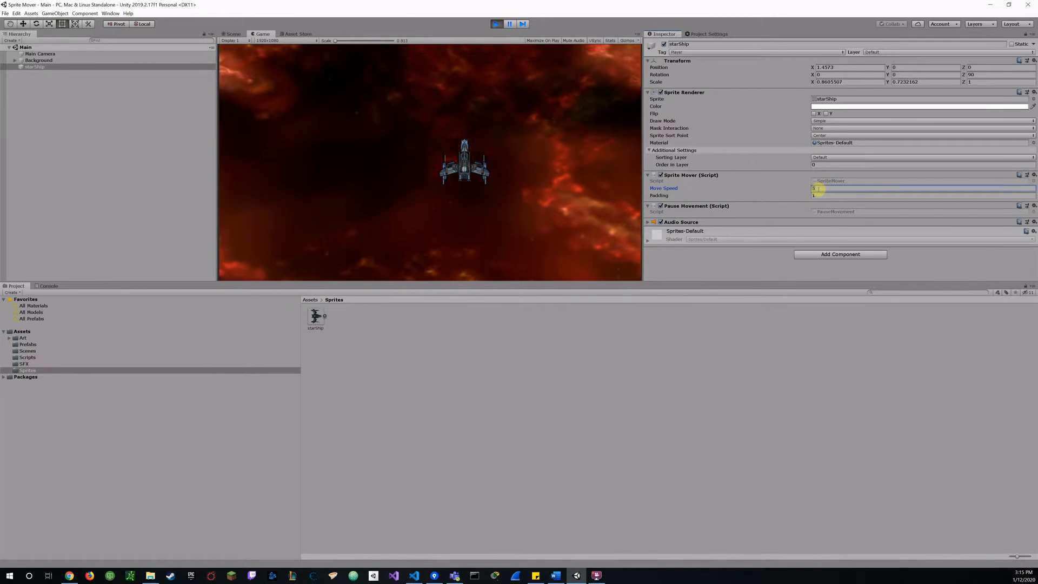
{"action": "type", "text": "15"}
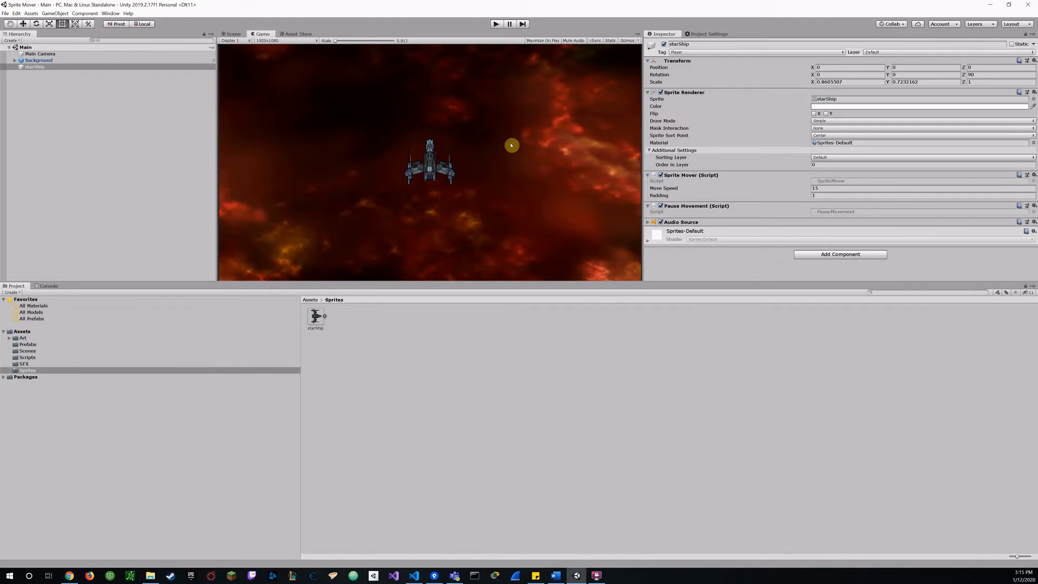
{"action": "mouse_move", "coordinate": [508, 147]}
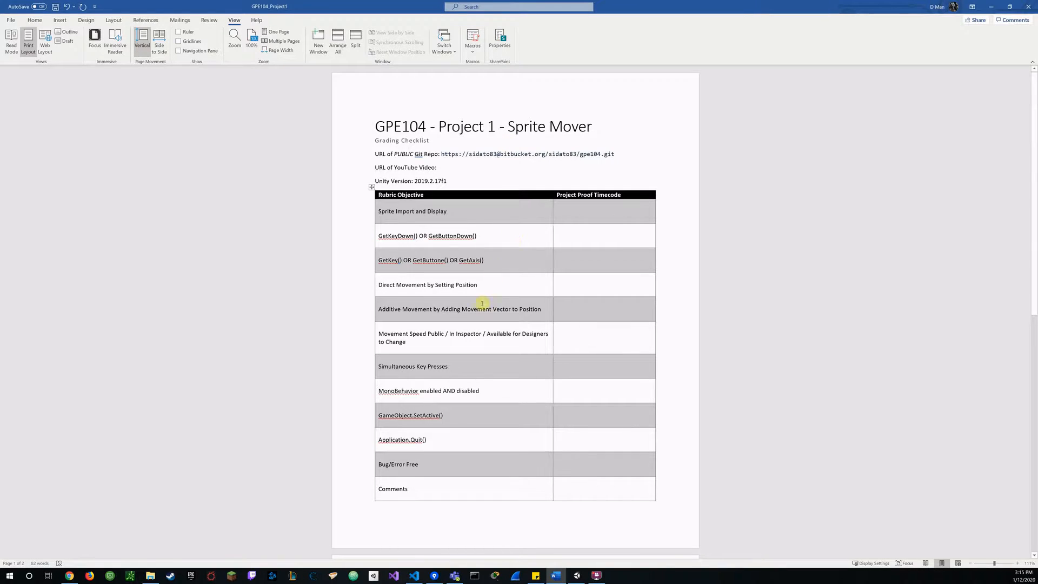
{"action": "mouse_move", "coordinate": [466, 360]}
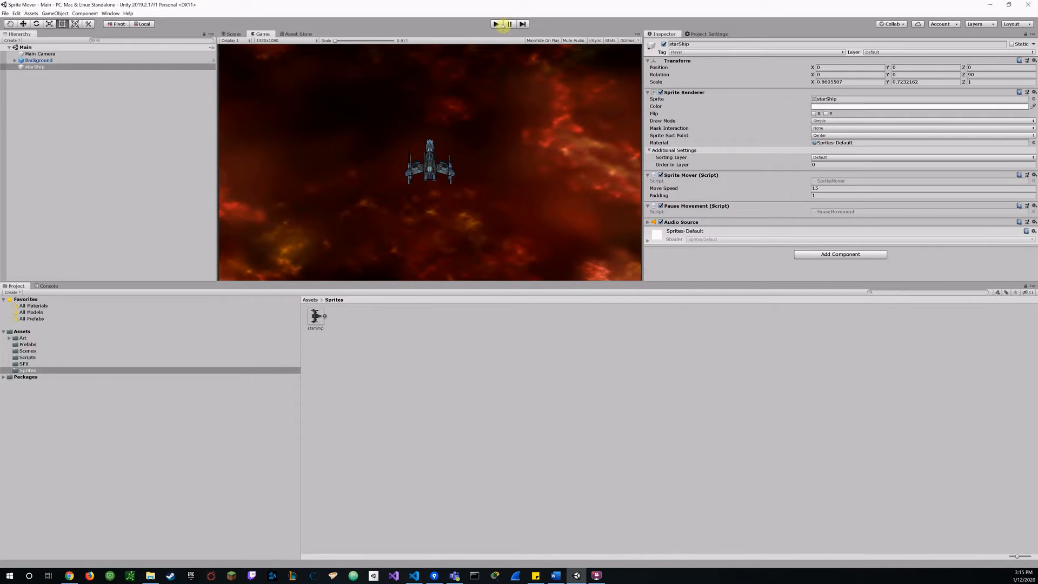
Start another play test with the starship's Move Speed at 15
{"action": "left_click", "coordinate": [497, 24]}
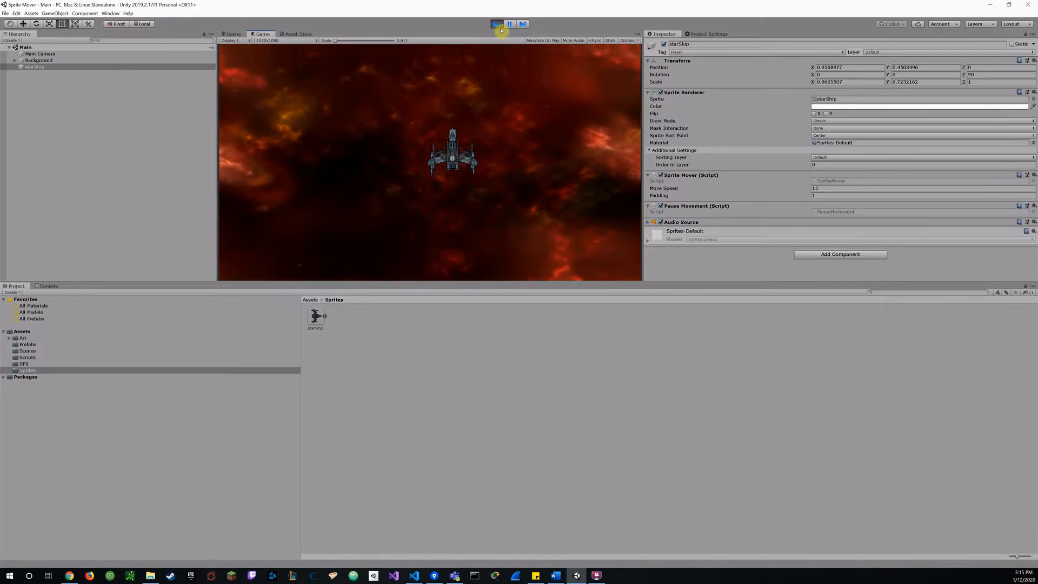
Stop the running game and return to SpriteMover.cs in the code editor
{"action": "left_click", "coordinate": [495, 24]}
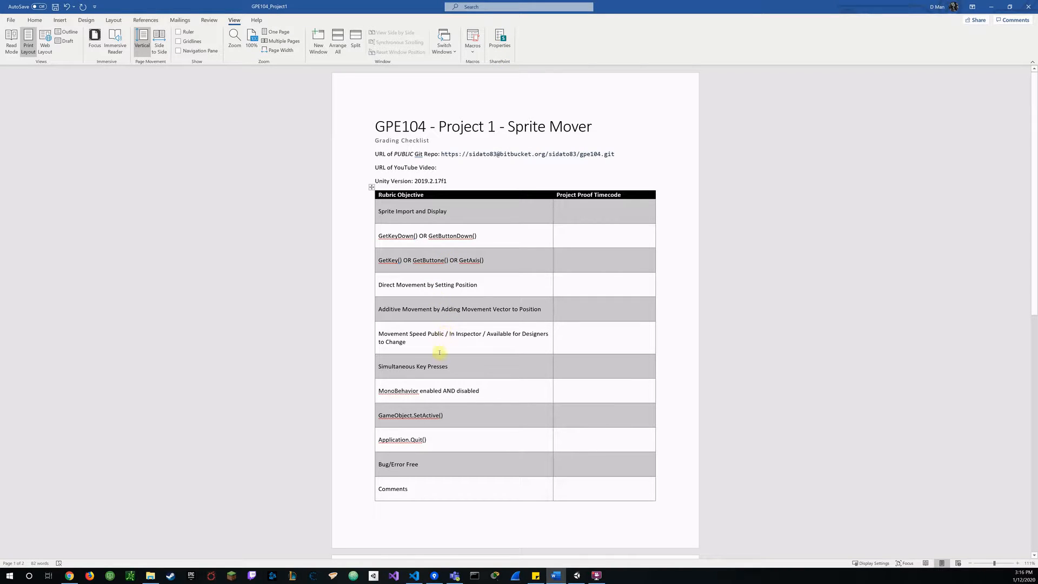
{"action": "mouse_move", "coordinate": [501, 387]}
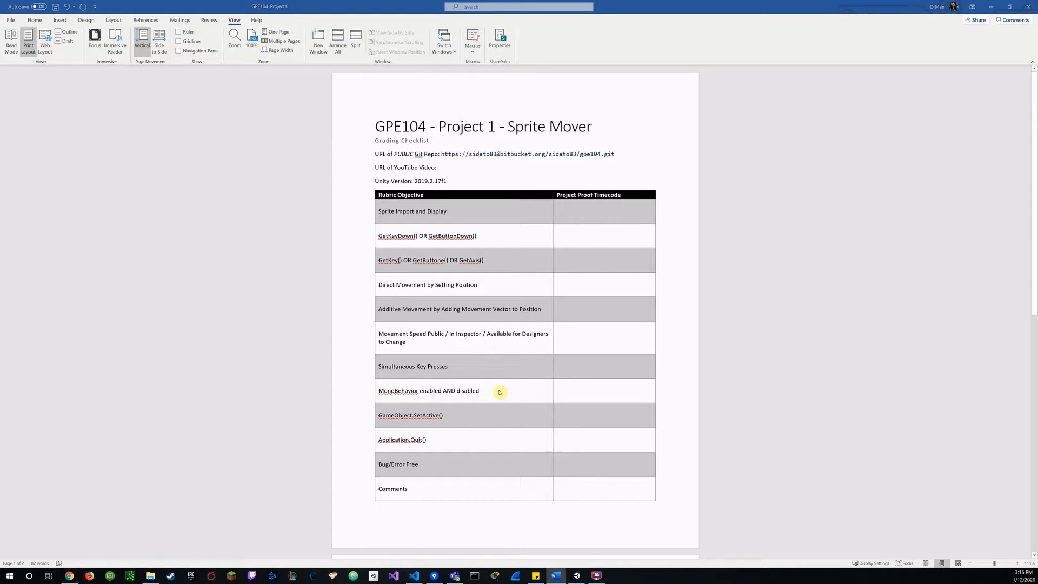
{"action": "left_click", "coordinate": [393, 575]}
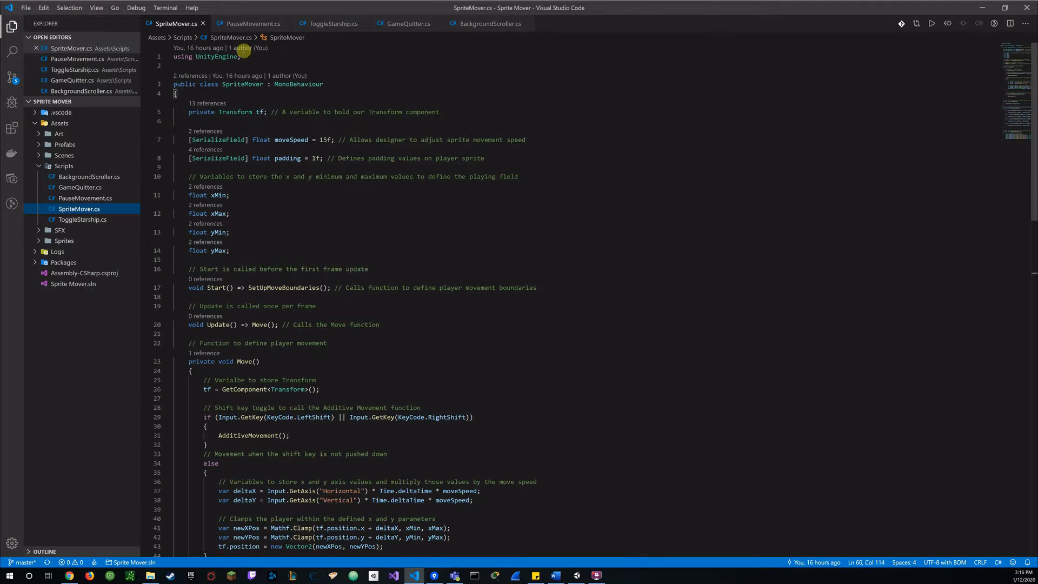
Bring up PauseMovement.cs showing the P-key toggle that disables and re-enables Sprite Mover
{"action": "left_click", "coordinate": [250, 23]}
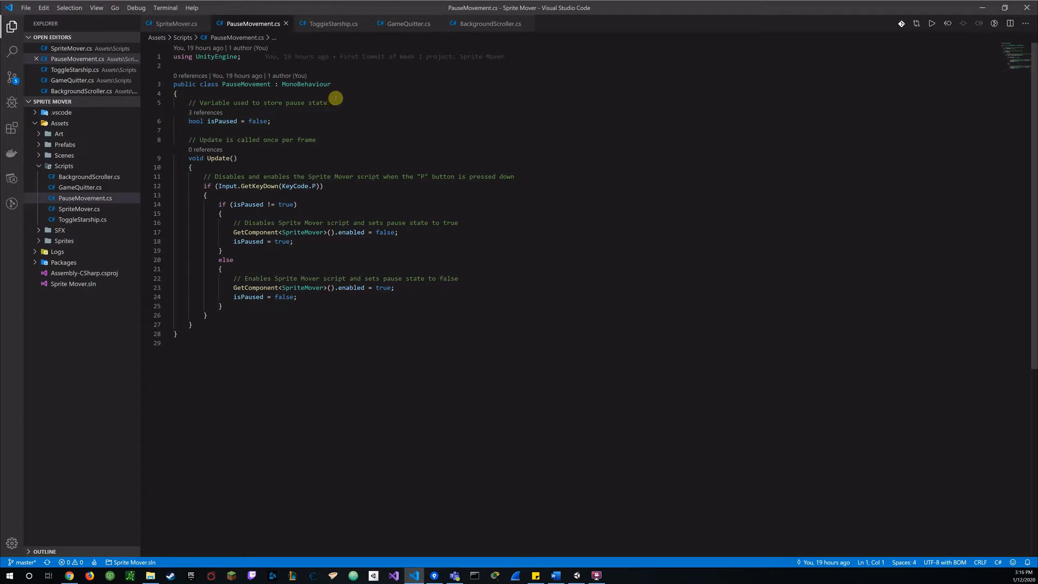
{"action": "mouse_move", "coordinate": [201, 102]}
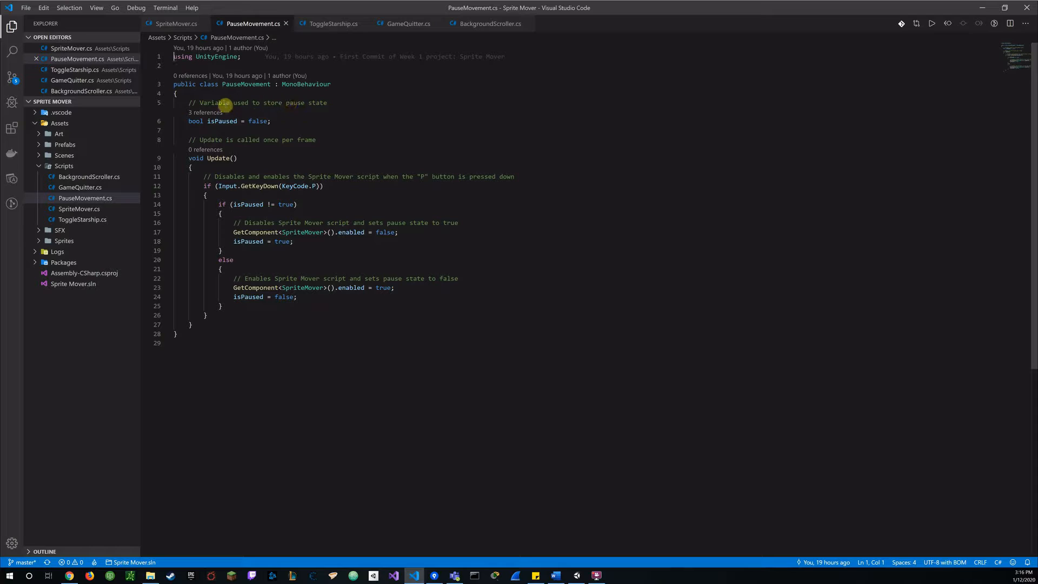
{"action": "mouse_move", "coordinate": [312, 106]}
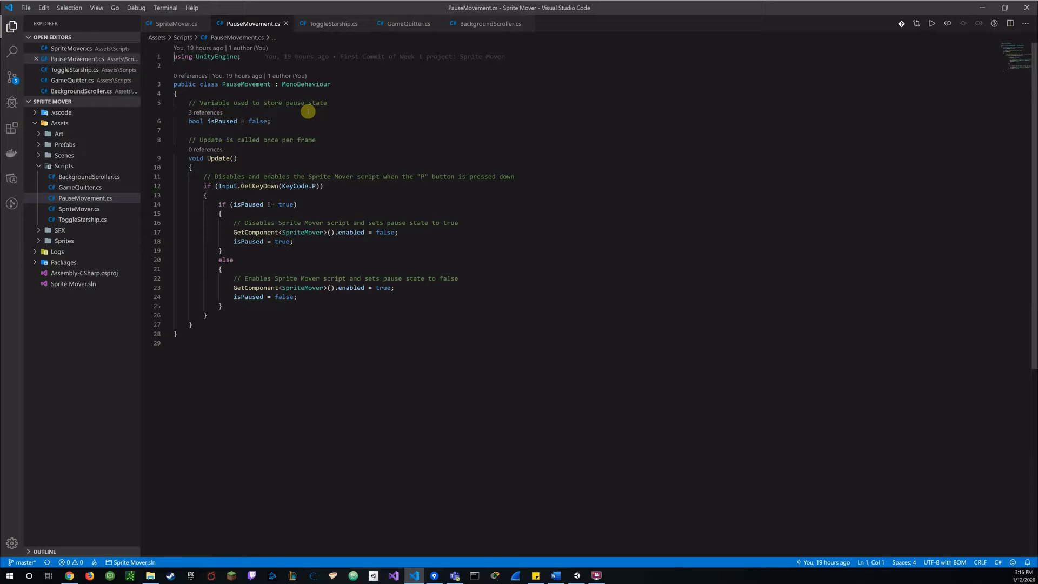
{"action": "mouse_move", "coordinate": [210, 130]}
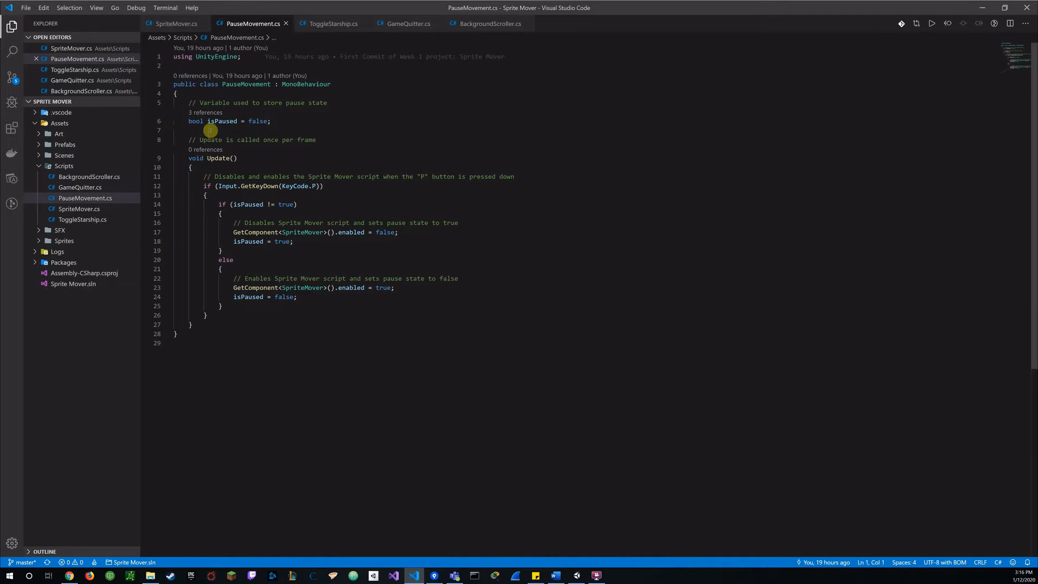
{"action": "mouse_move", "coordinate": [265, 126]}
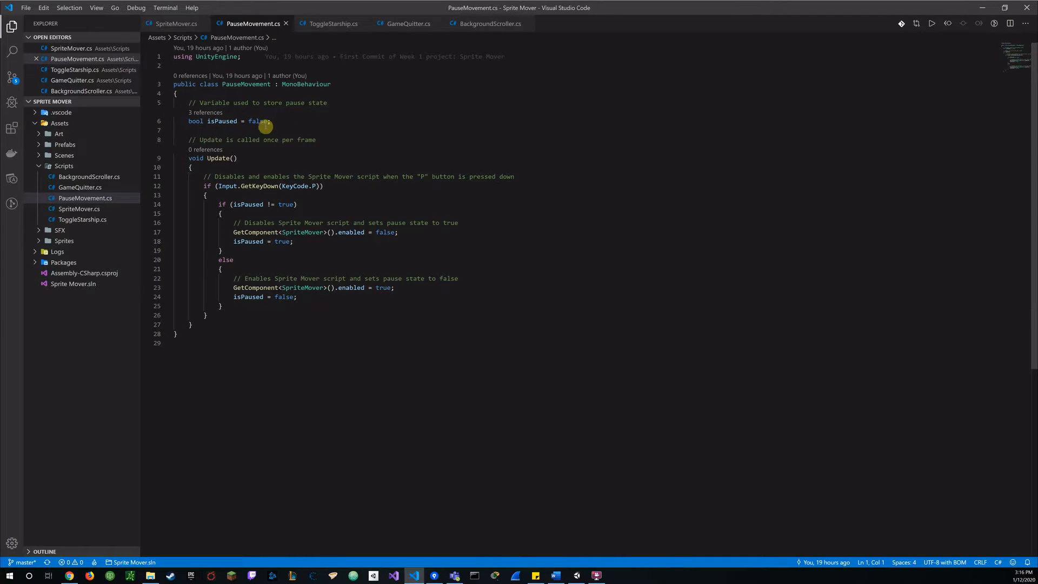
{"action": "mouse_move", "coordinate": [353, 128]}
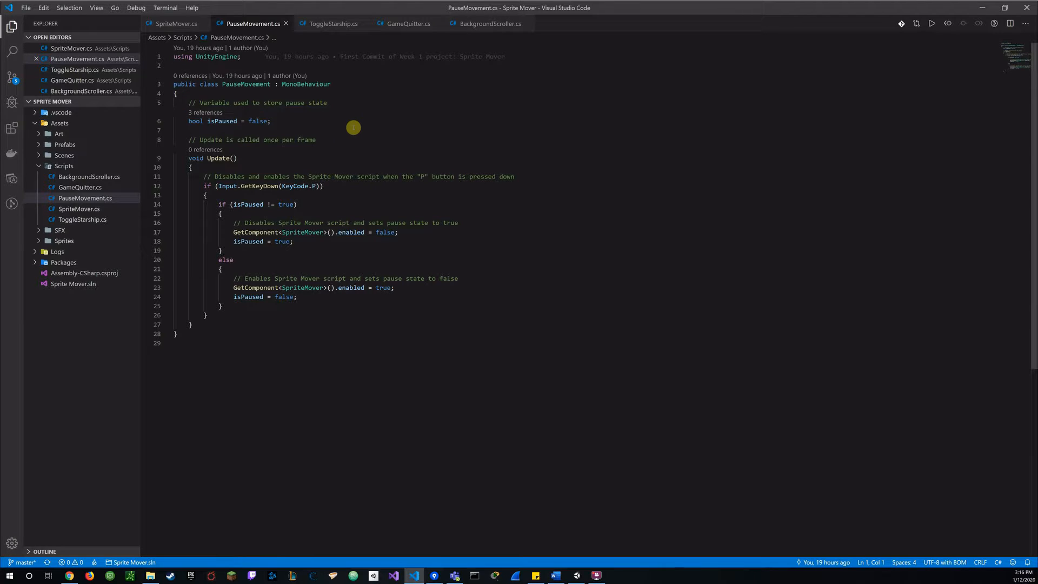
{"action": "mouse_move", "coordinate": [342, 125]}
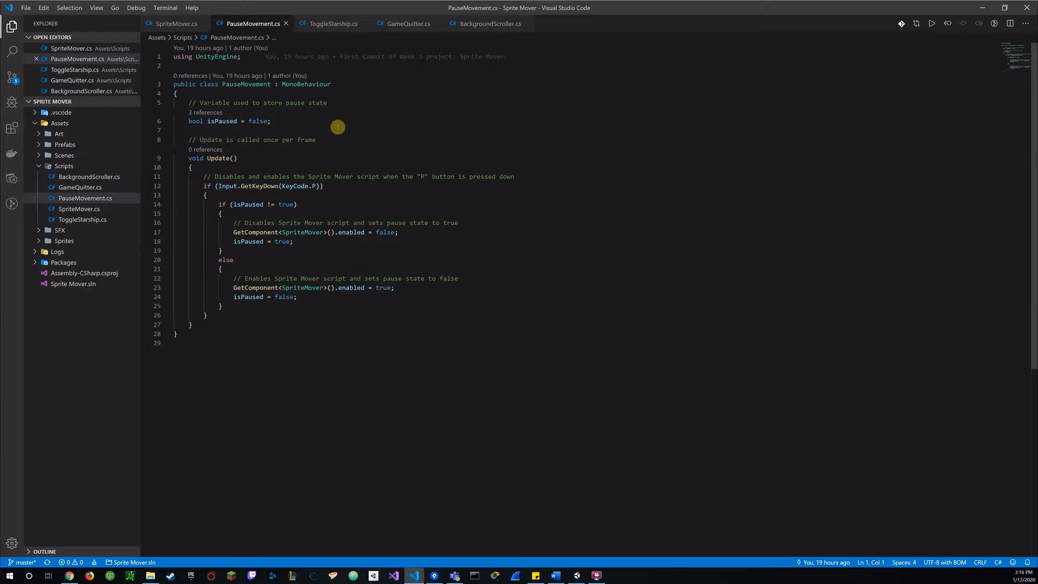
{"action": "mouse_move", "coordinate": [278, 167]}
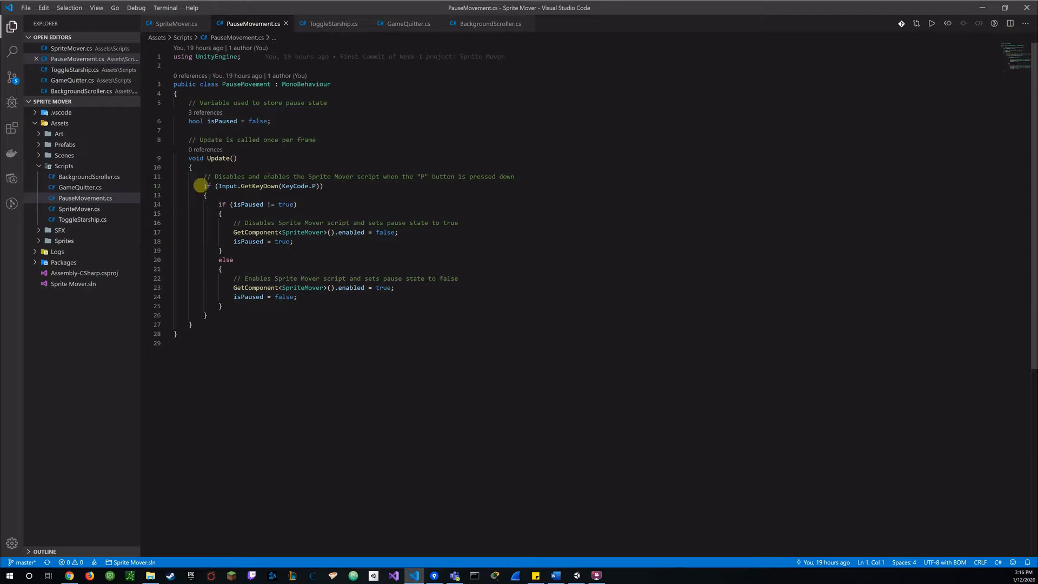
{"action": "mouse_move", "coordinate": [273, 186]}
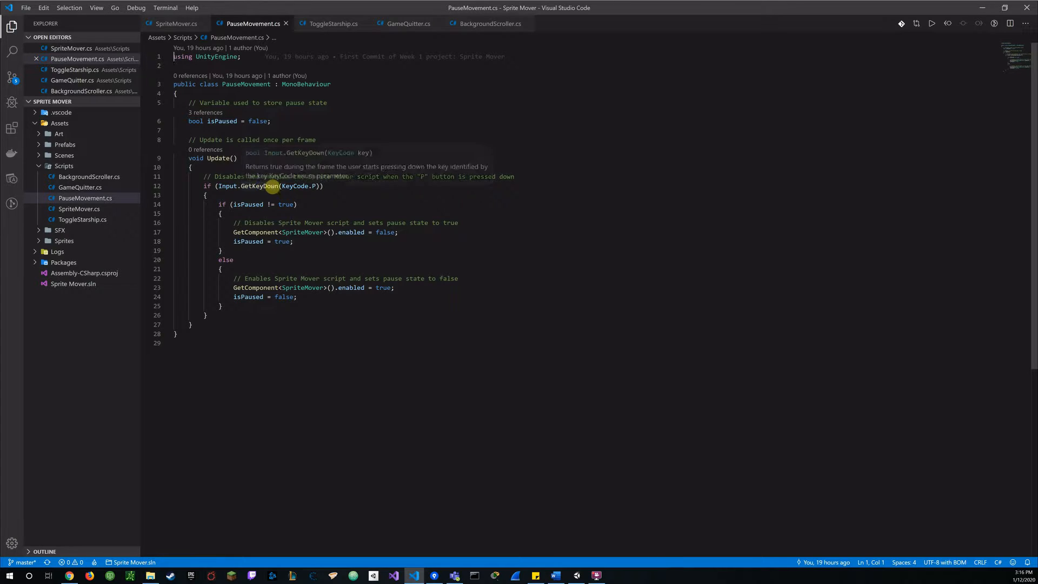
{"action": "mouse_move", "coordinate": [315, 189]}
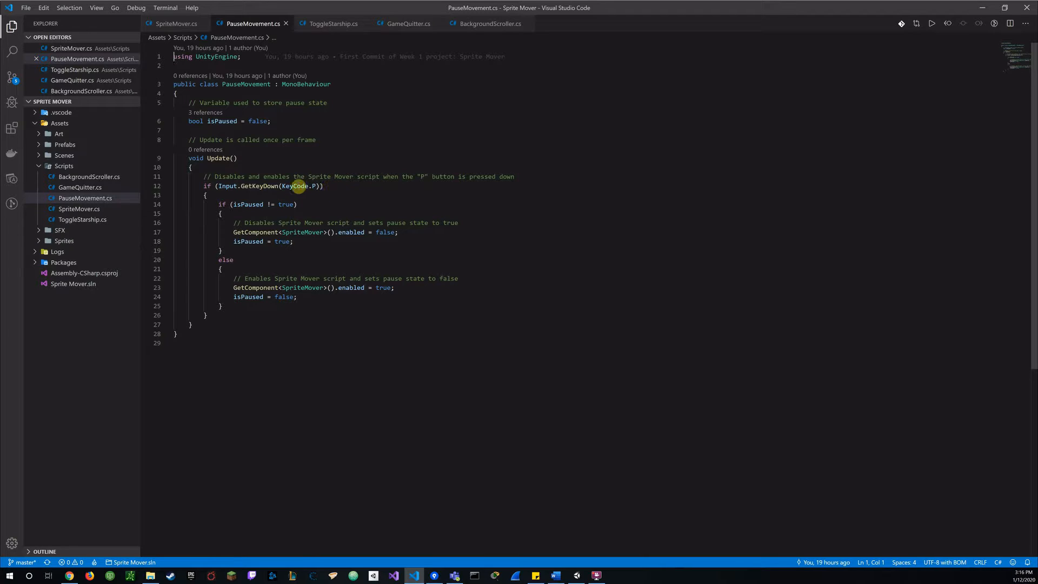
{"action": "mouse_move", "coordinate": [337, 193]}
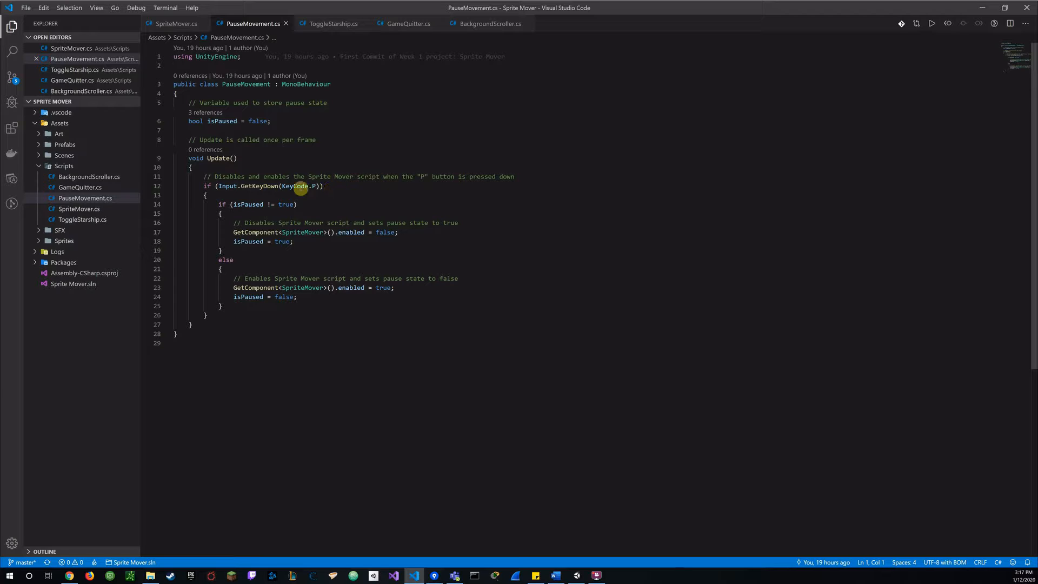
{"action": "mouse_move", "coordinate": [344, 204]}
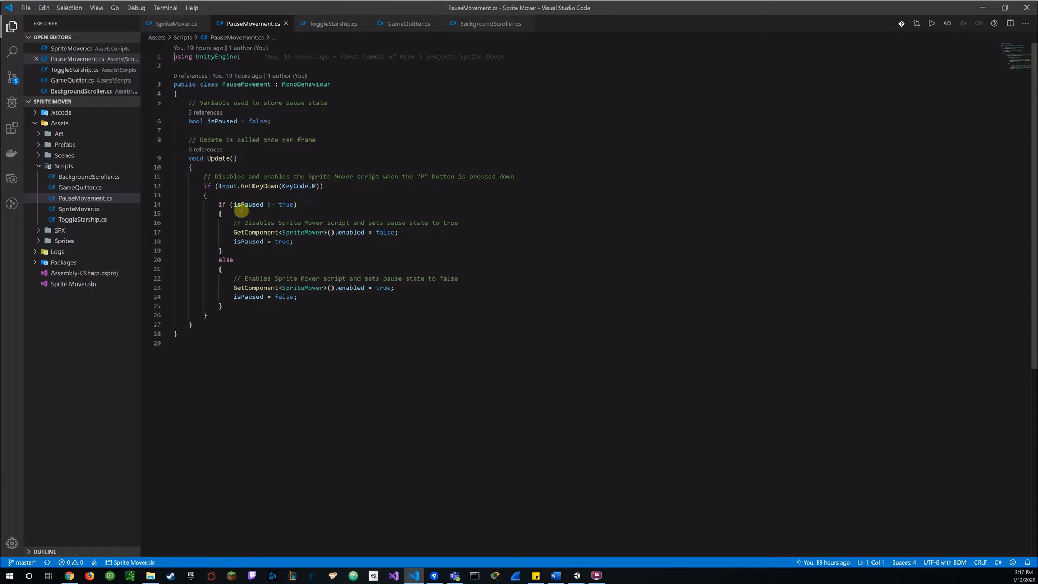
{"action": "mouse_move", "coordinate": [256, 209]}
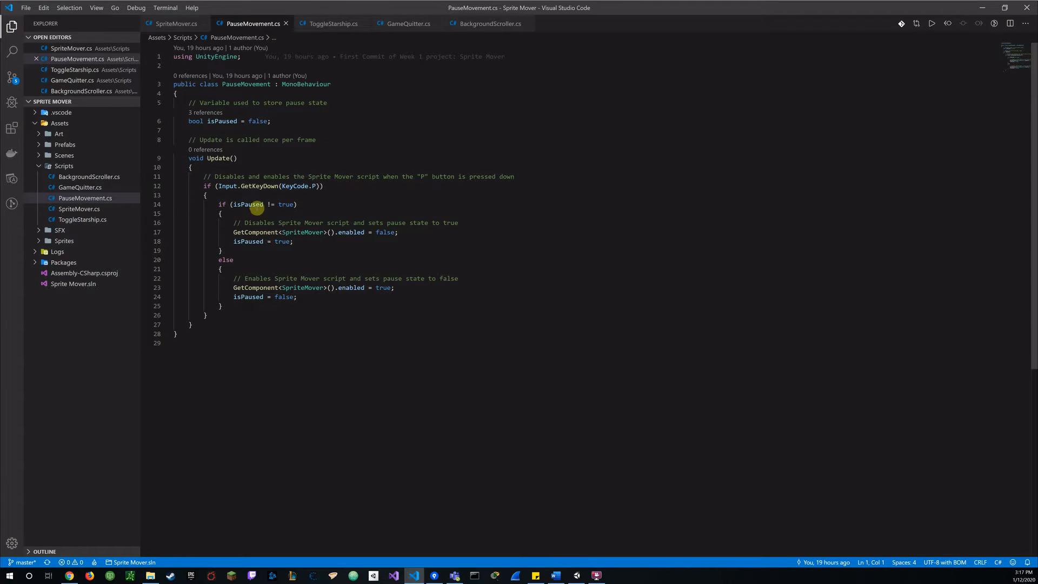
{"action": "mouse_move", "coordinate": [291, 214]}
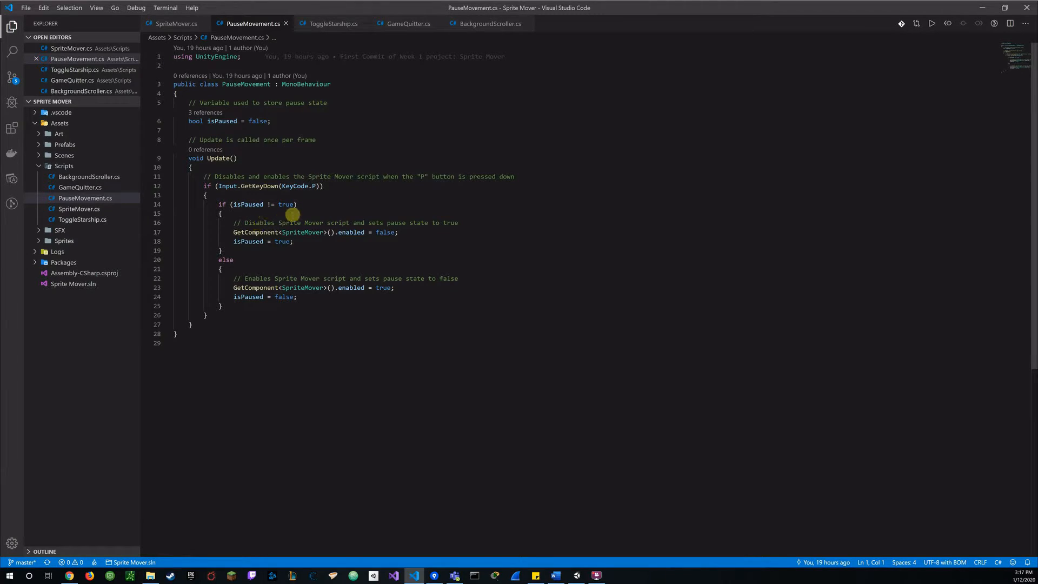
{"action": "mouse_move", "coordinate": [342, 186]}
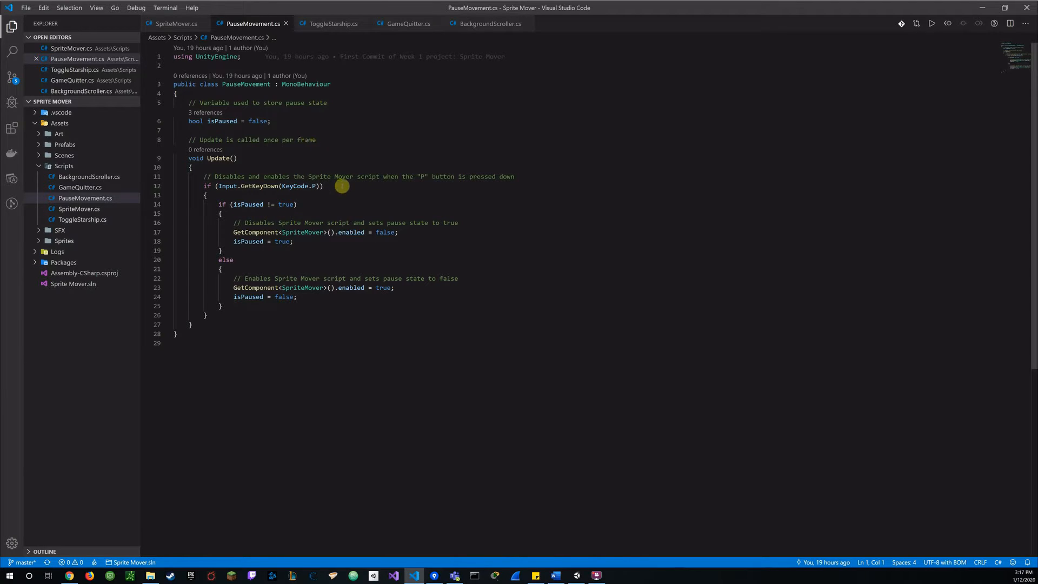
{"action": "mouse_move", "coordinate": [301, 206]}
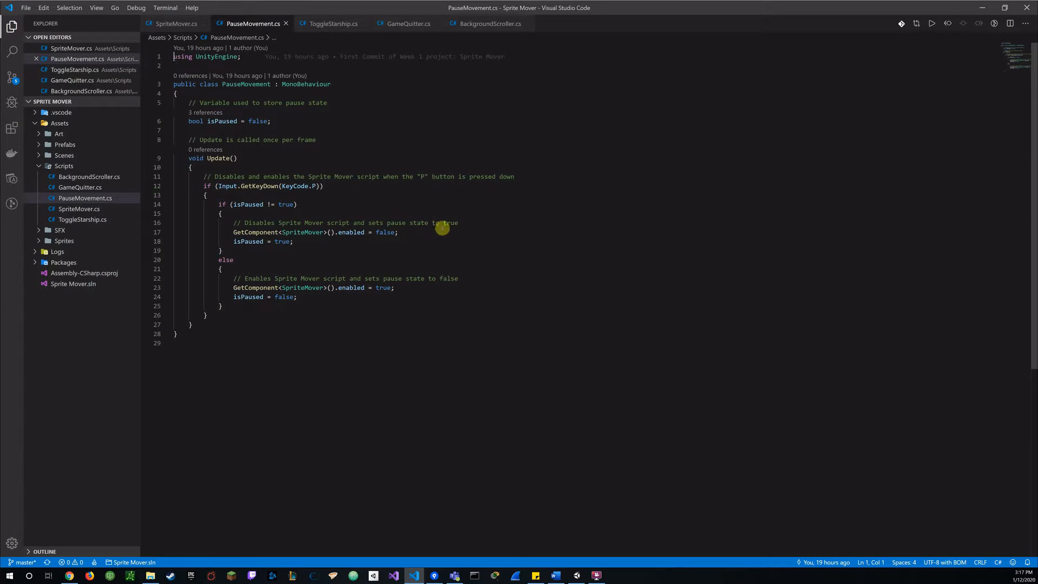
{"action": "mouse_move", "coordinate": [316, 239]}
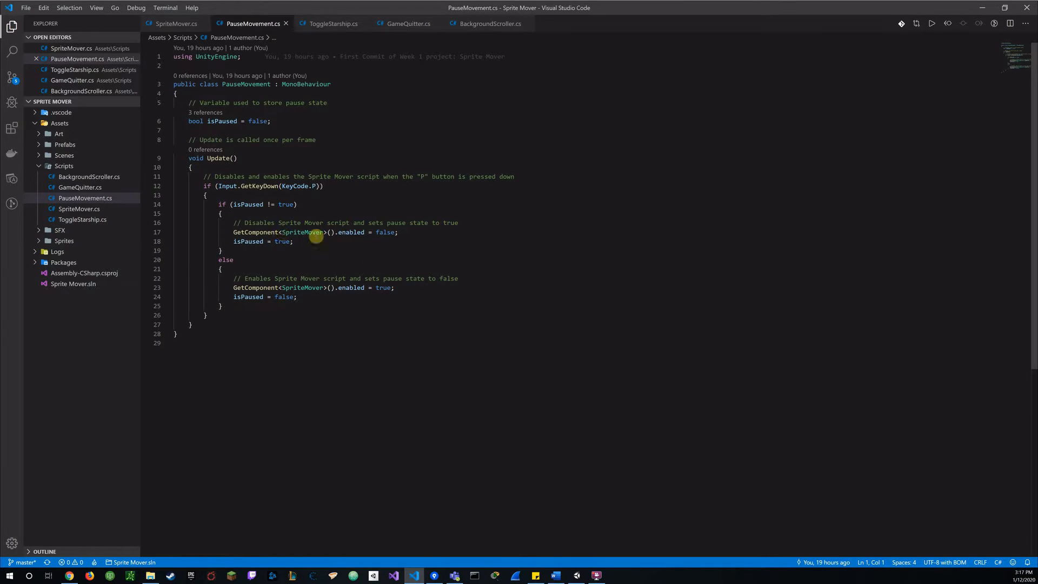
{"action": "mouse_move", "coordinate": [334, 254]}
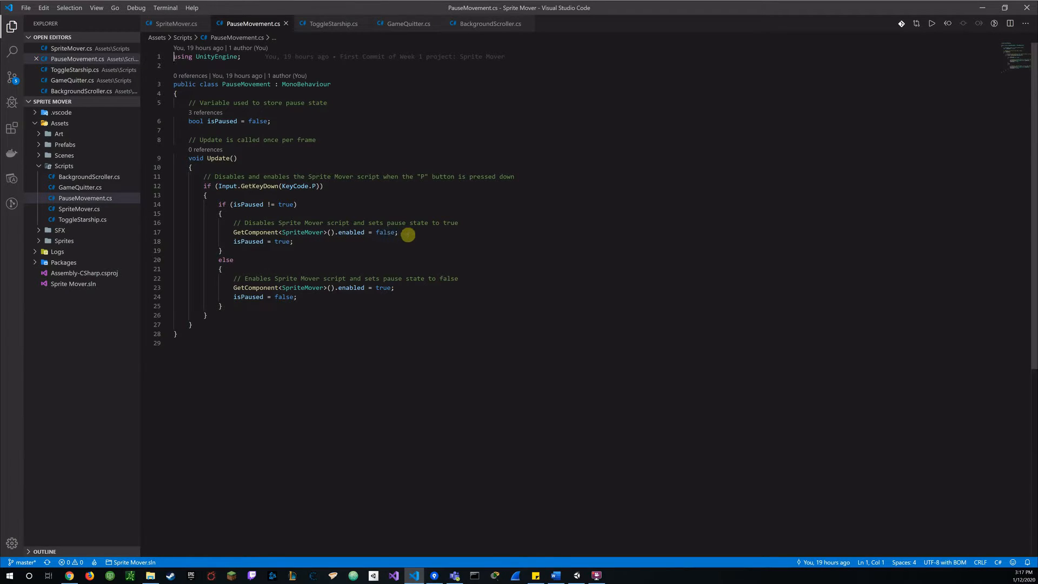
{"action": "mouse_move", "coordinate": [361, 247]}
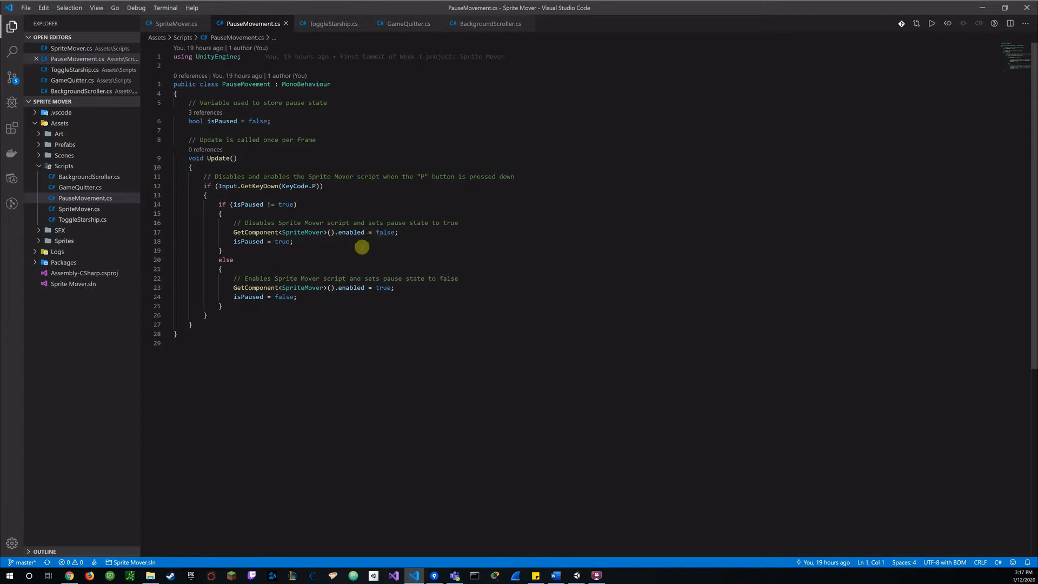
{"action": "mouse_move", "coordinate": [237, 241]}
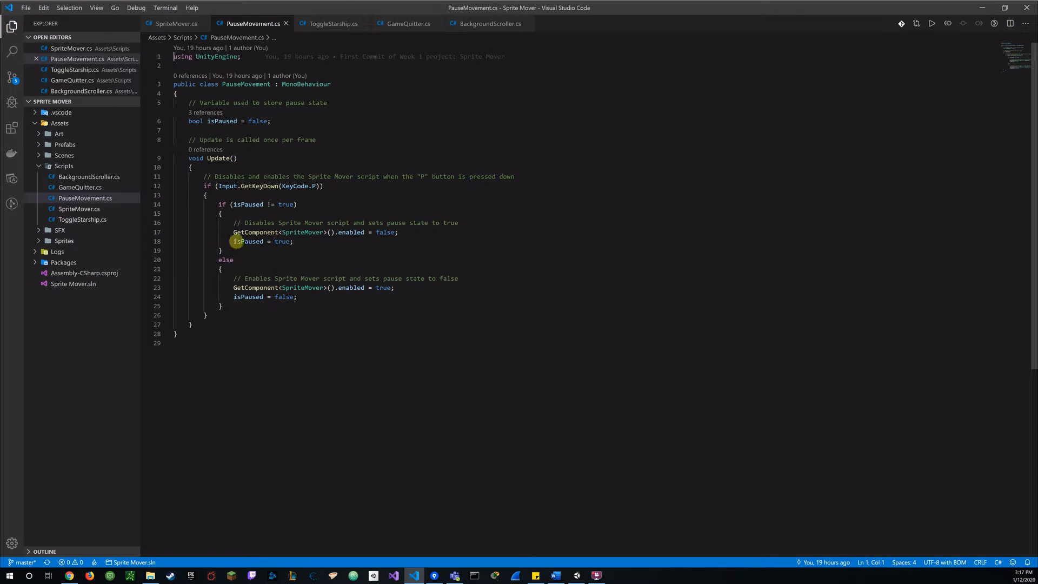
{"action": "mouse_move", "coordinate": [272, 253]}
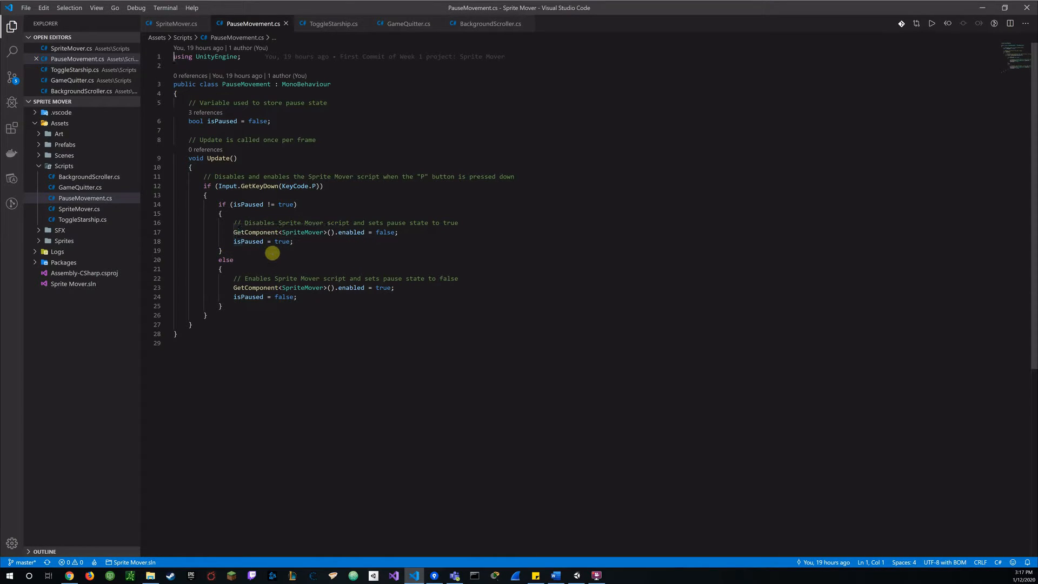
{"action": "mouse_move", "coordinate": [302, 247]}
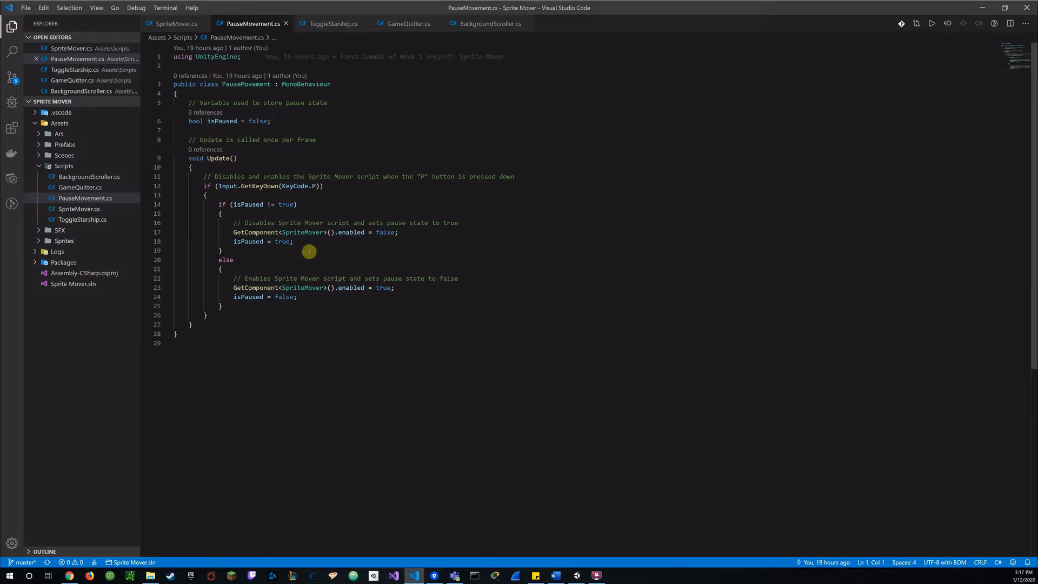
{"action": "mouse_move", "coordinate": [305, 249]}
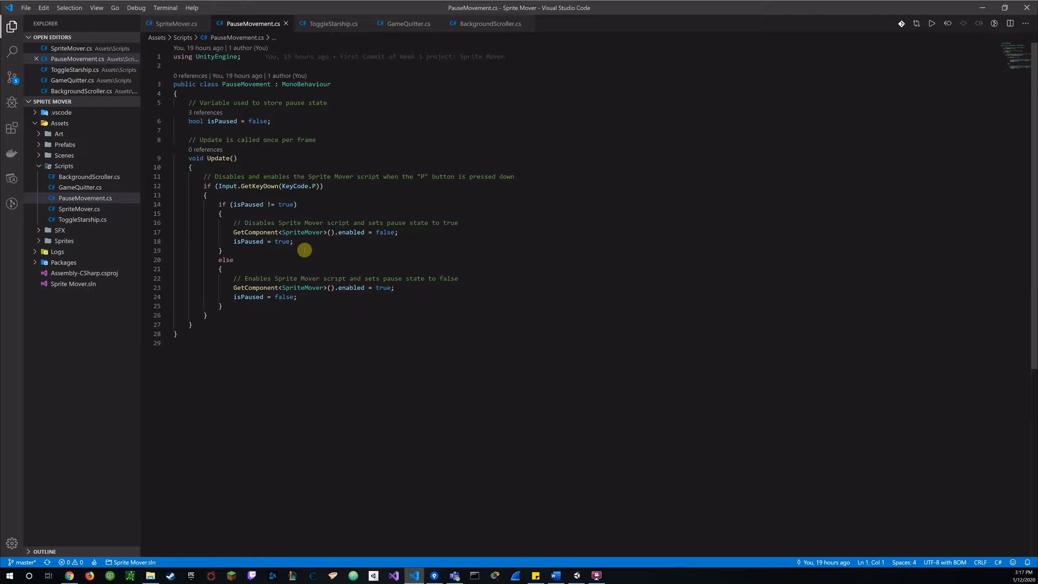
{"action": "mouse_move", "coordinate": [298, 255]}
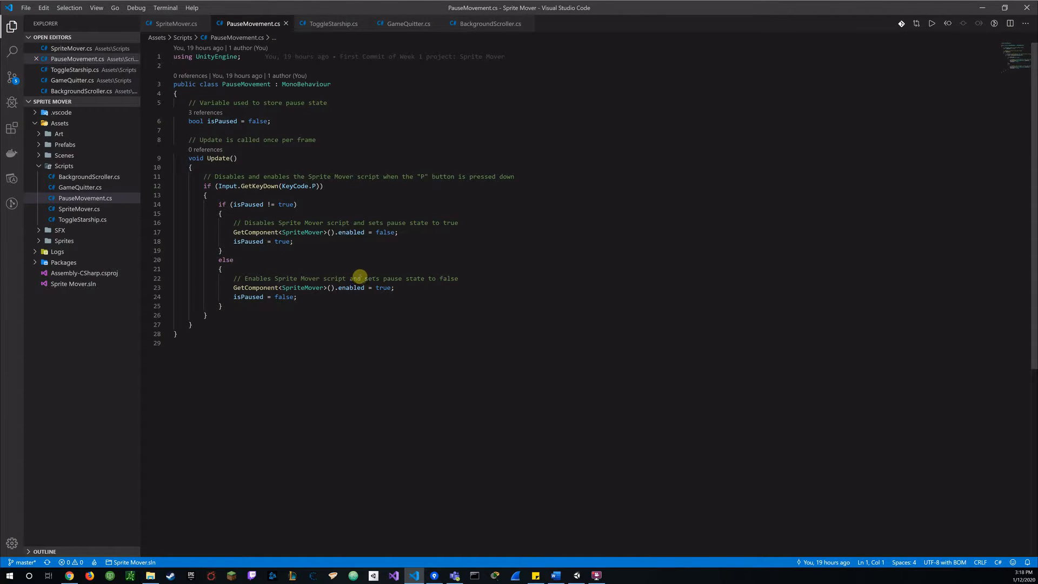
{"action": "mouse_move", "coordinate": [303, 314]}
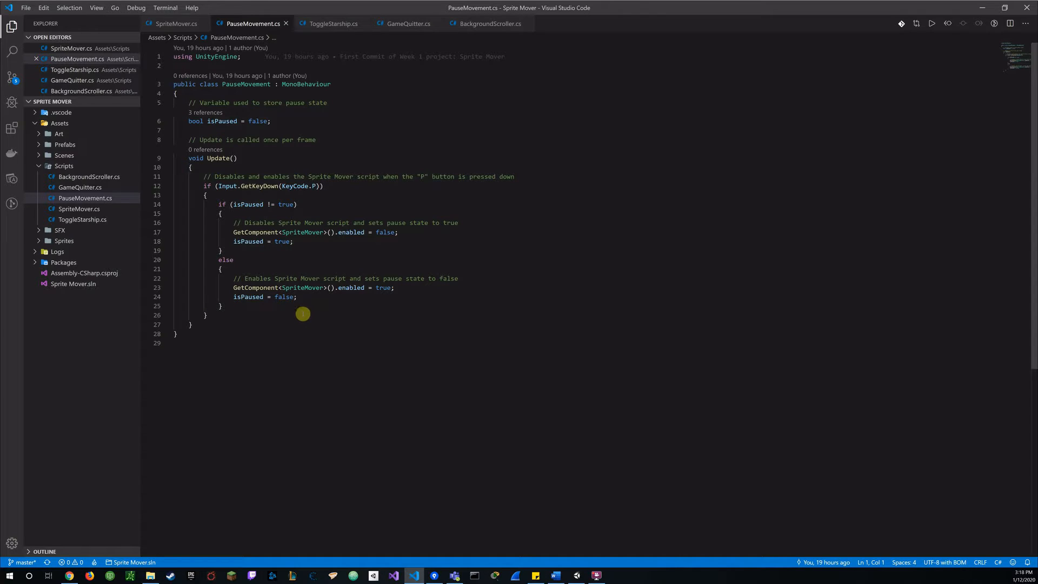
{"action": "mouse_move", "coordinate": [360, 289]}
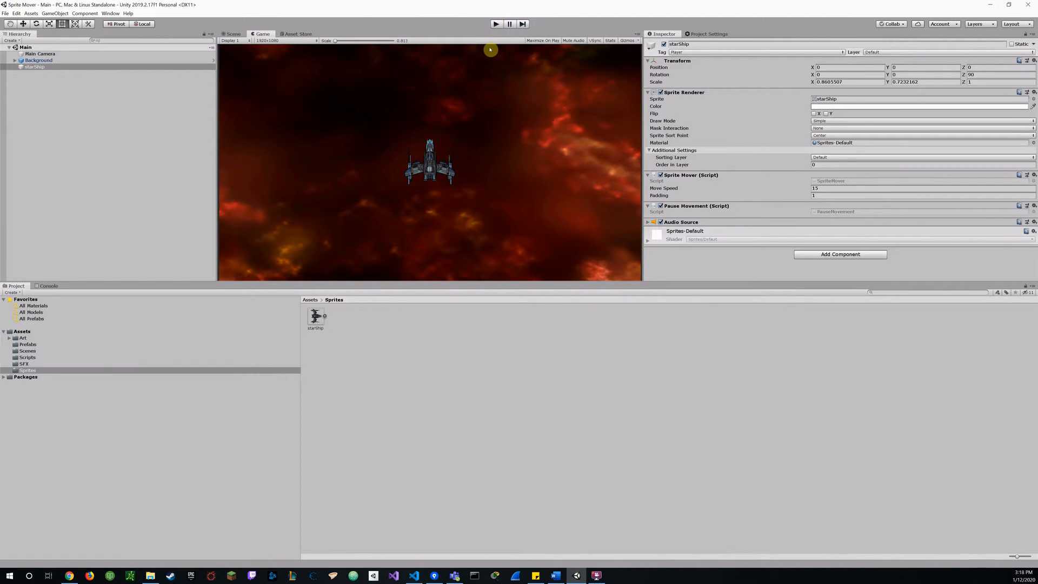
{"action": "mouse_move", "coordinate": [476, 116]}
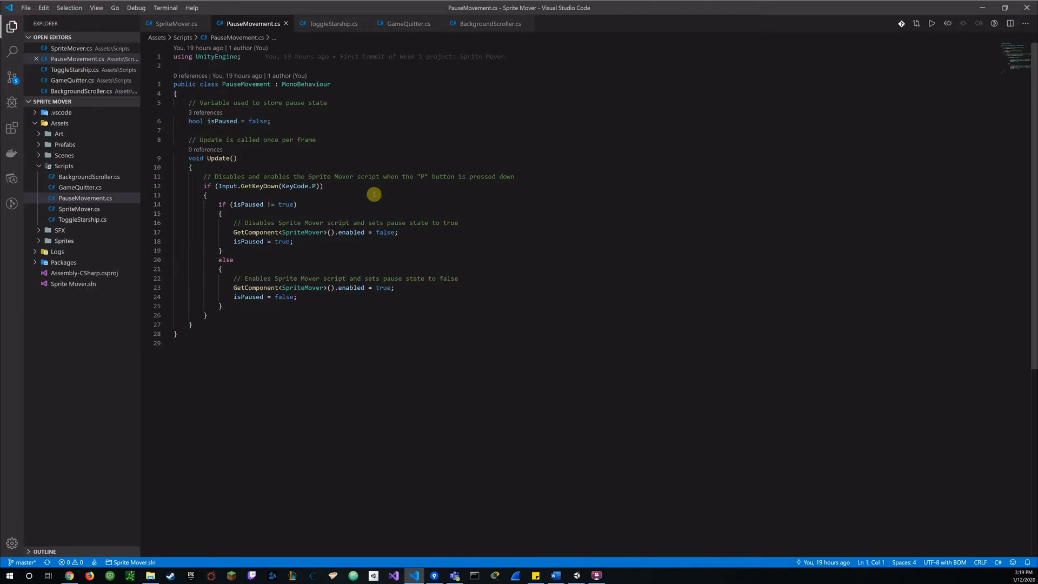
{"action": "mouse_move", "coordinate": [321, 239]}
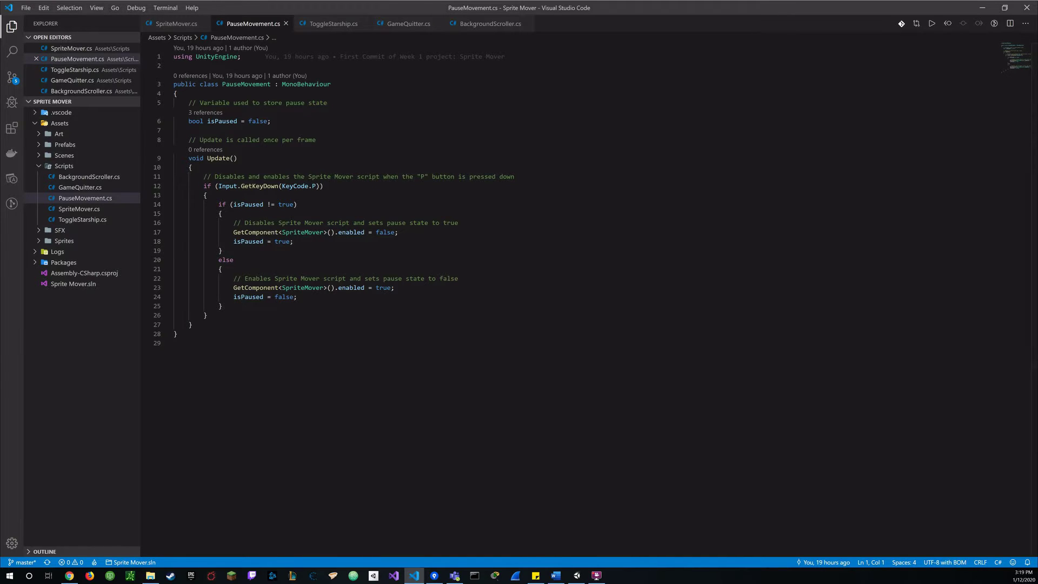
{"action": "mouse_move", "coordinate": [322, 274]}
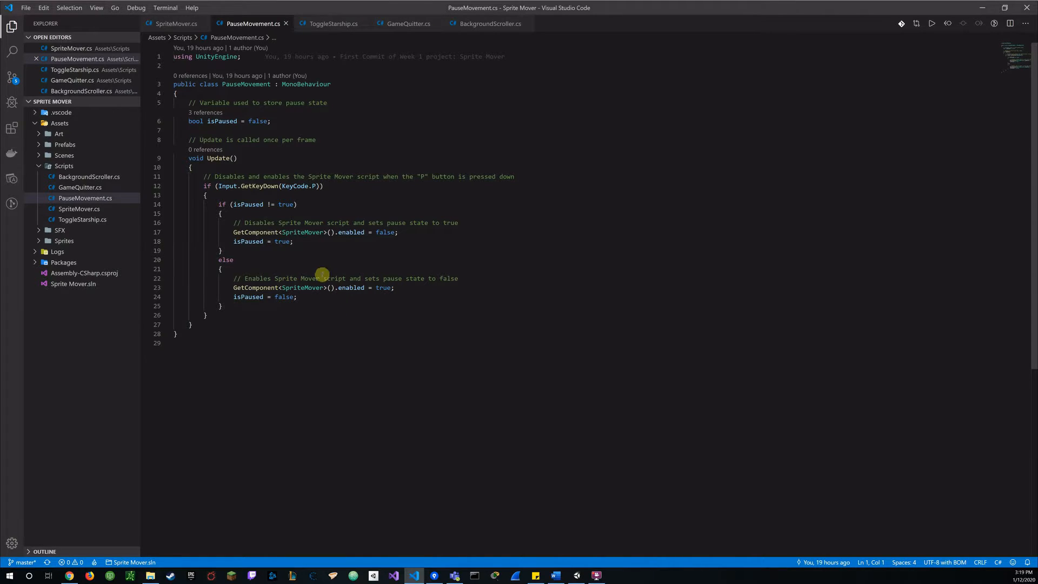
{"action": "mouse_move", "coordinate": [306, 244]}
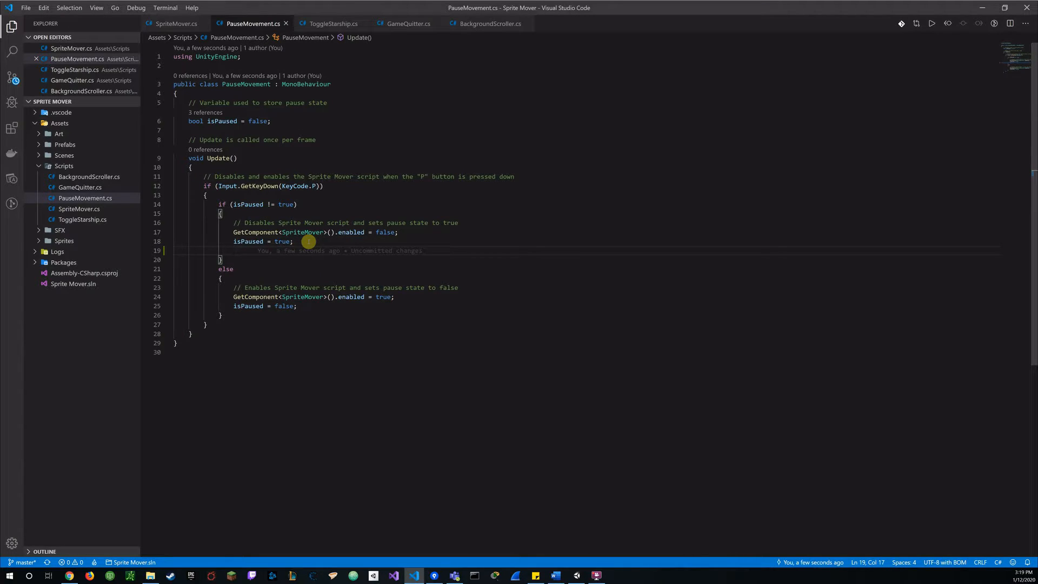
Add Debug.Log("Game is now paused"); to the pausing branch and save PauseMovement.cs
{"action": "type", "text": "de"}
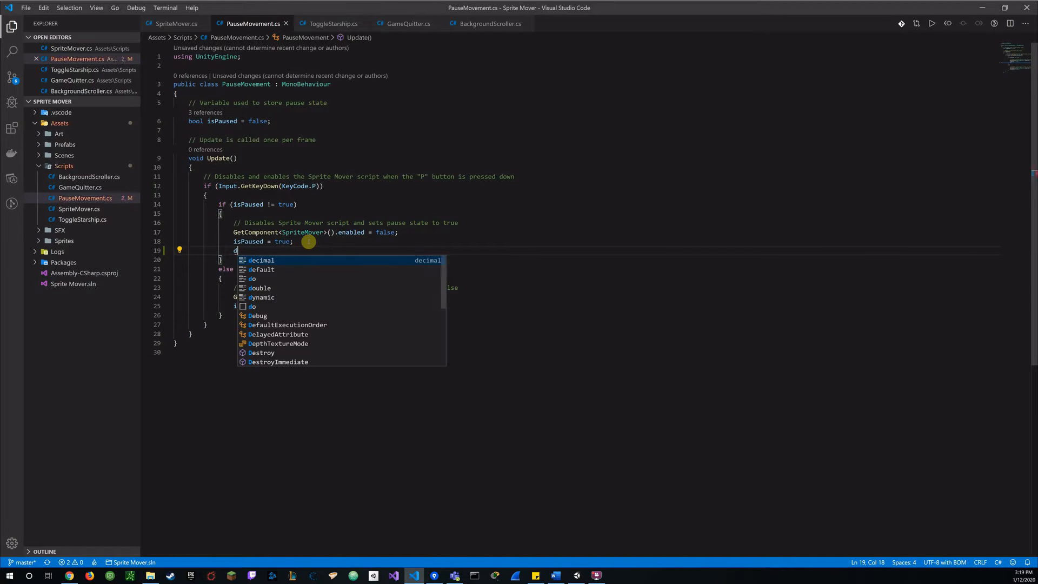
{"action": "type", "text": "ebug"}
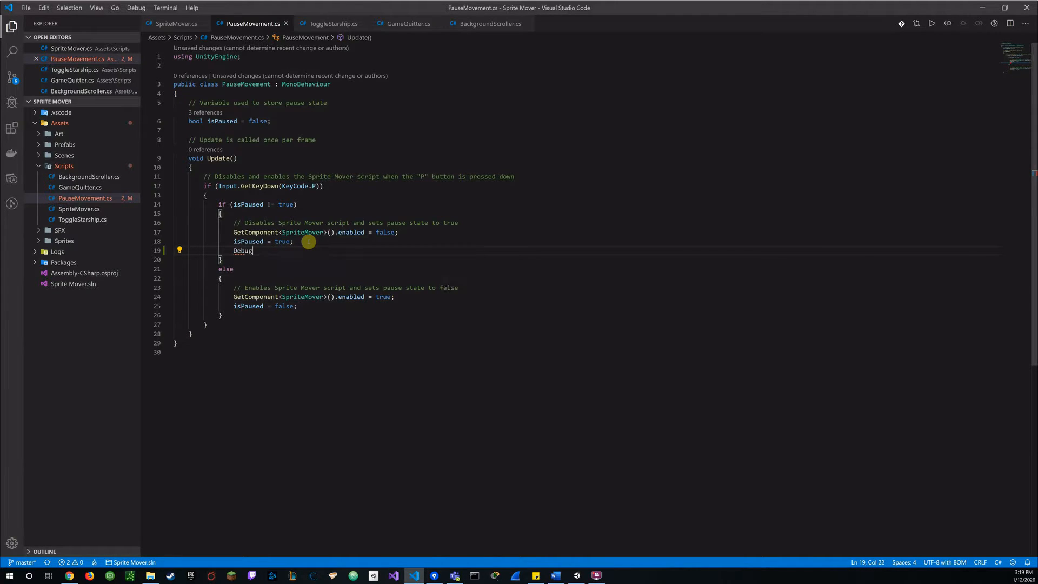
{"action": "type", "text": ".Log"}
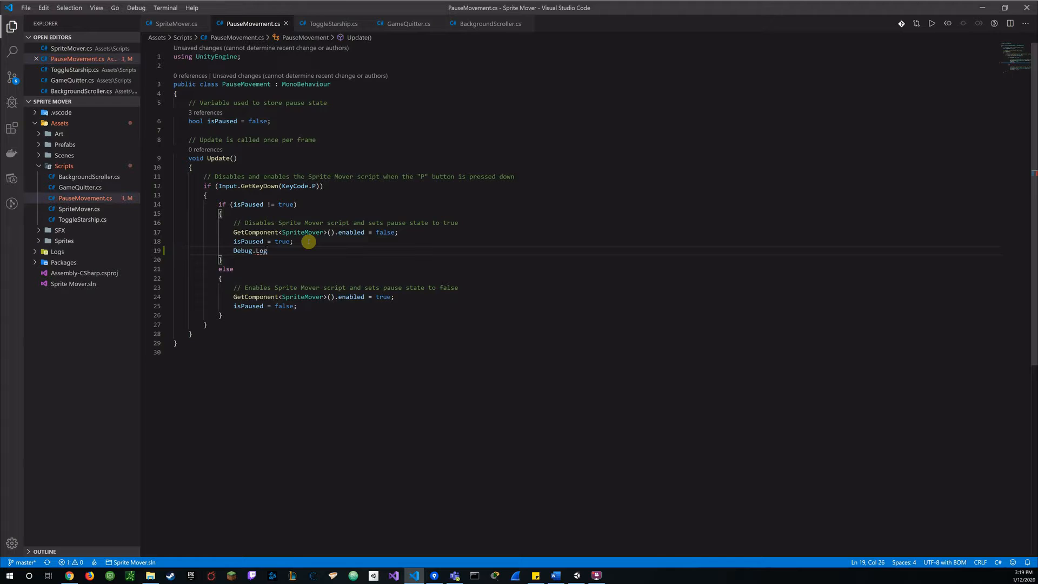
{"action": "type", "text": "()"}
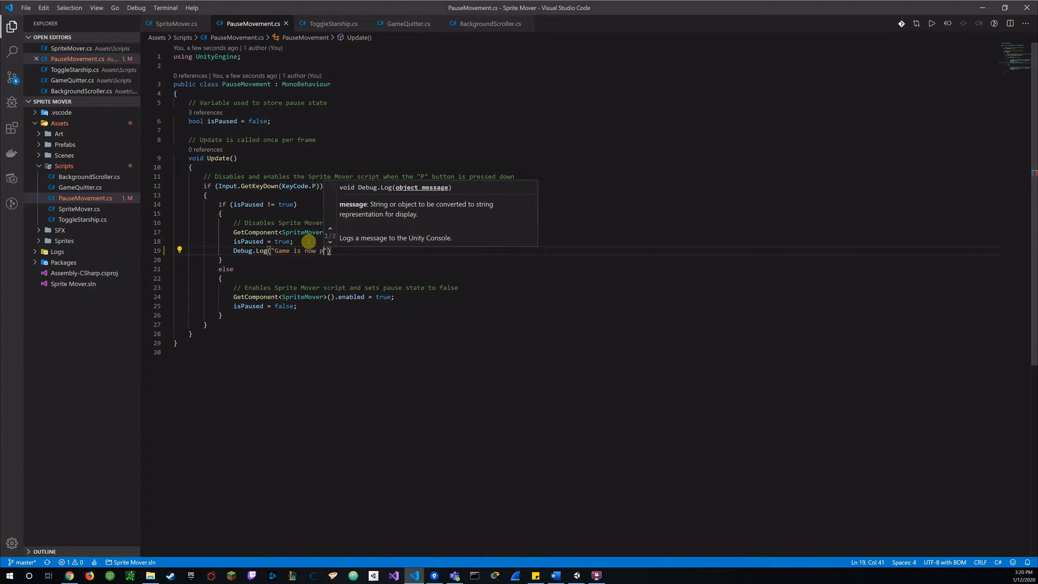
{"action": "type", "text": "aused"}
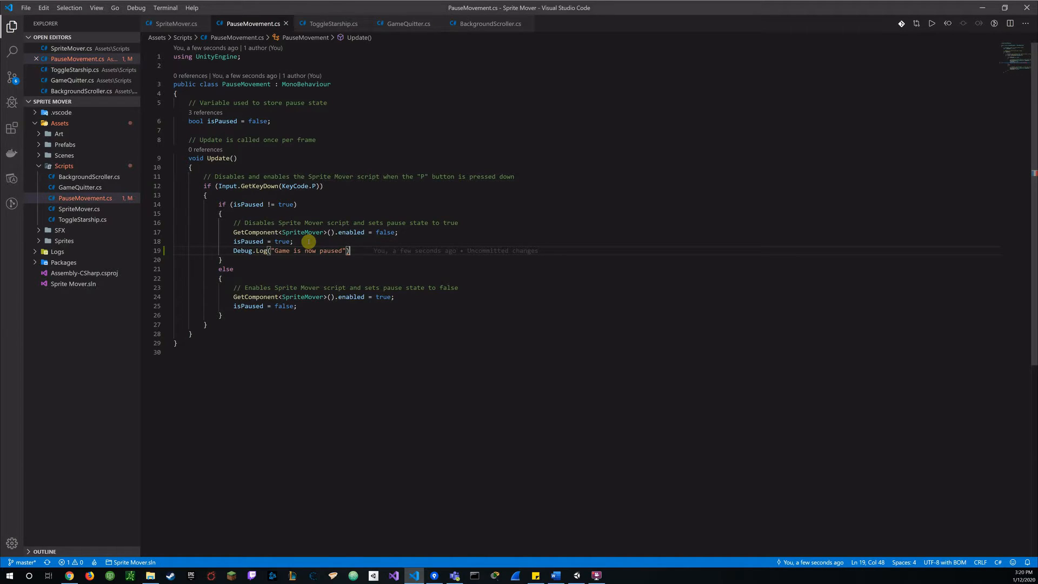
{"action": "type", "text": ";"}
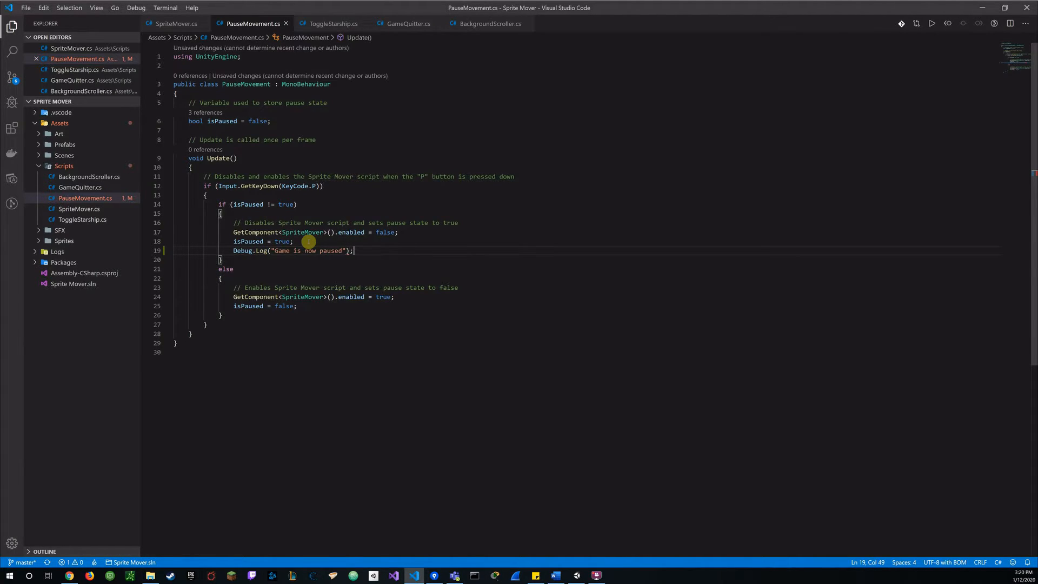
{"action": "key", "text": "Ctrl+S"}
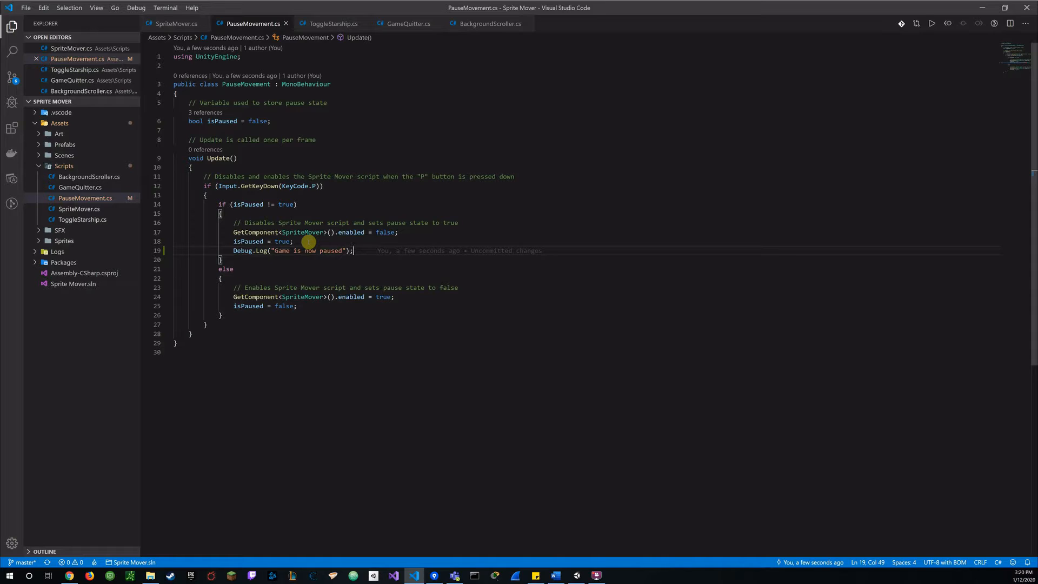
{"action": "mouse_move", "coordinate": [312, 236]}
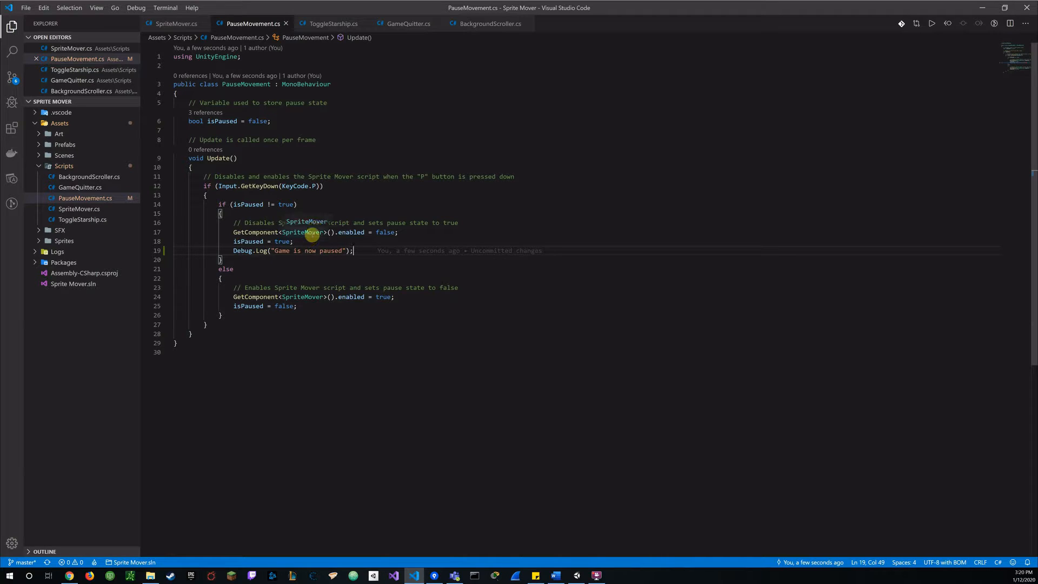
{"action": "mouse_move", "coordinate": [339, 233]}
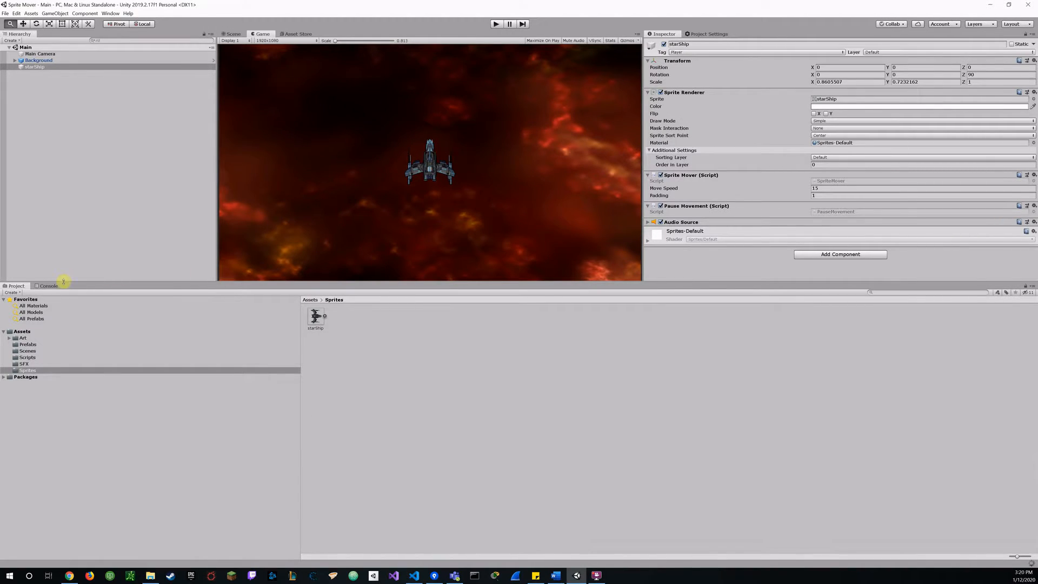
Play-test the P-key pause so the console logs "Game is now paused", then return to the code editor
{"action": "left_click", "coordinate": [47, 285]}
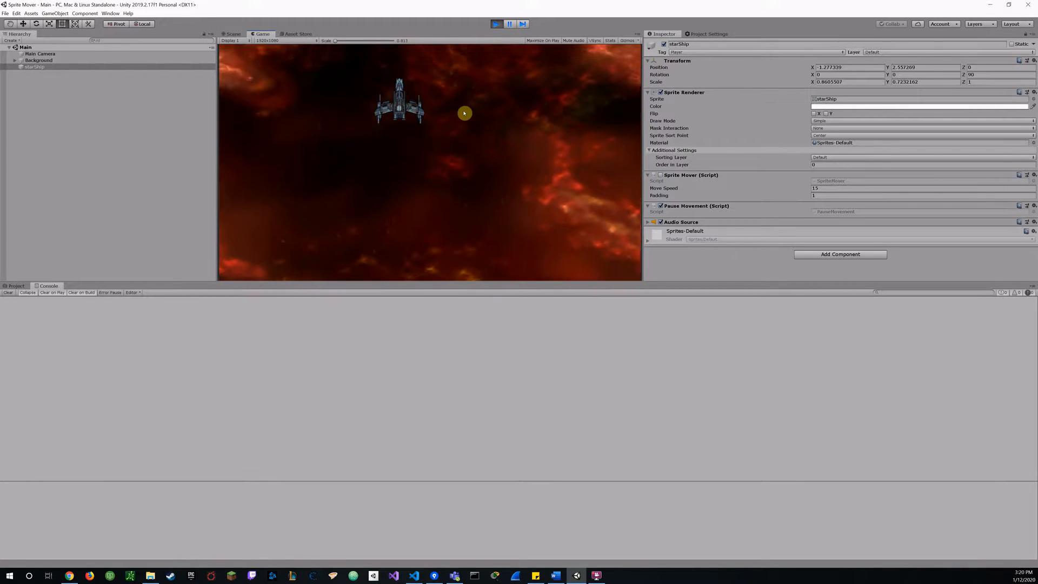
{"action": "left_click", "coordinate": [508, 23]}
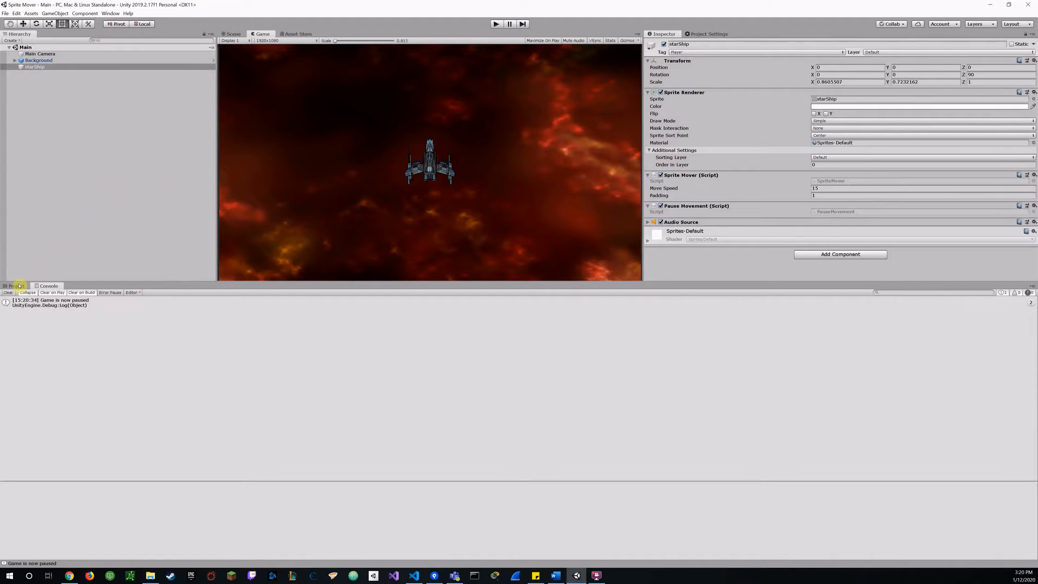
{"action": "left_click", "coordinate": [16, 286]}
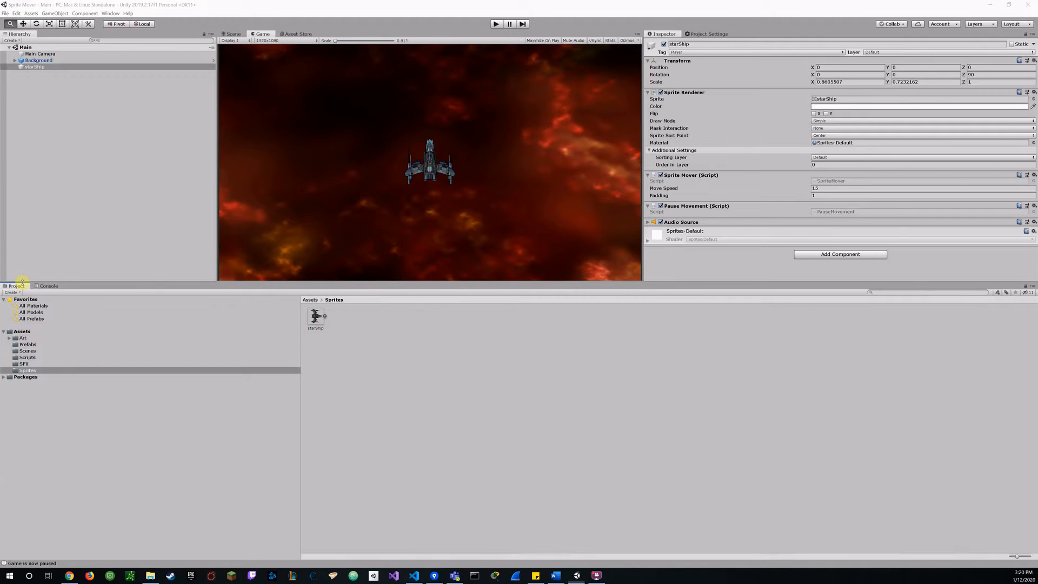
{"action": "left_click", "coordinate": [413, 575]}
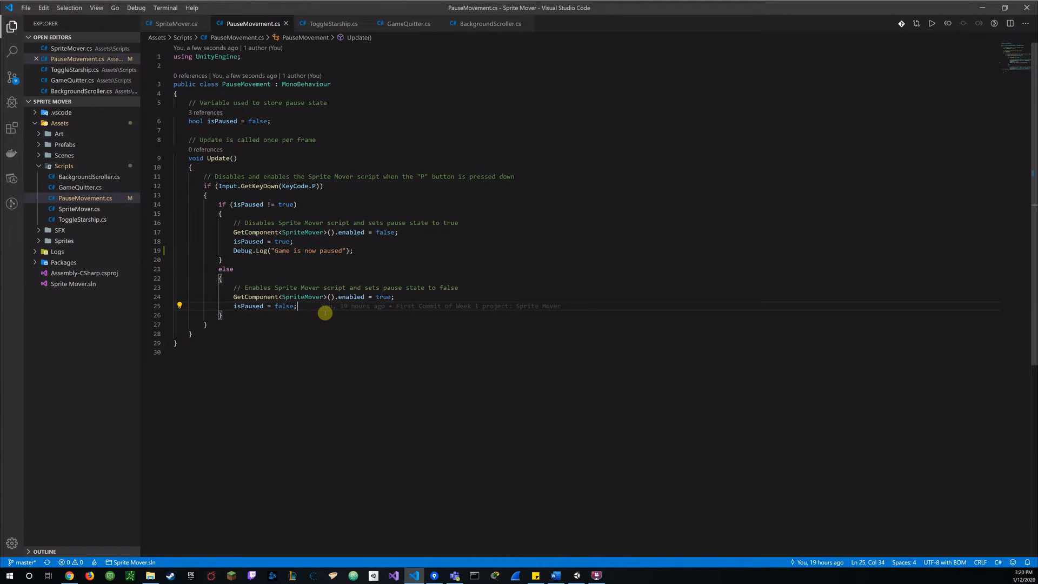
Add Debug.Log("Resume movement"); to the else branch after isPaused = false
{"action": "type", "text": "de"}
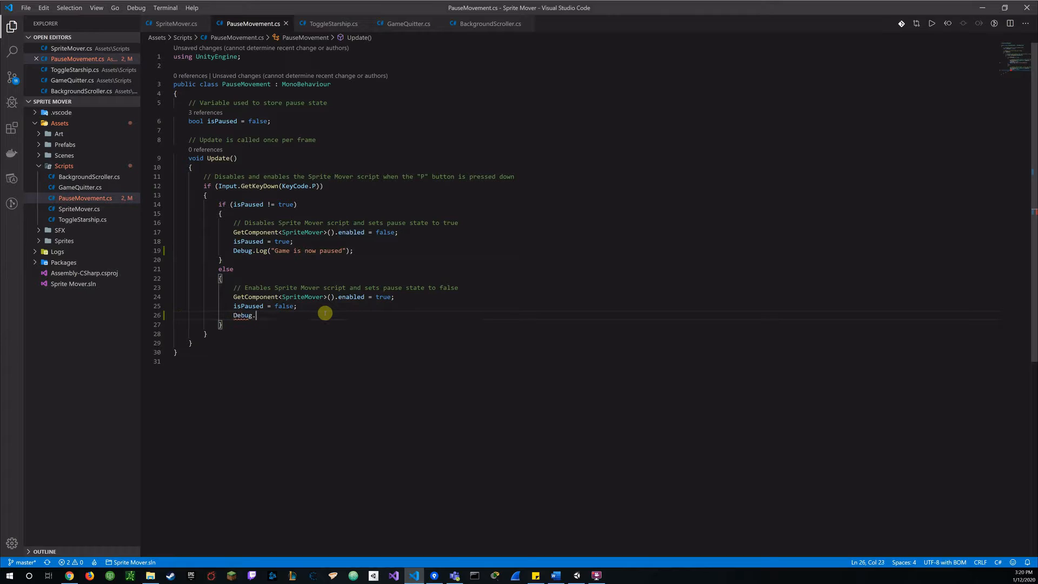
{"action": "type", "text": "Log"}
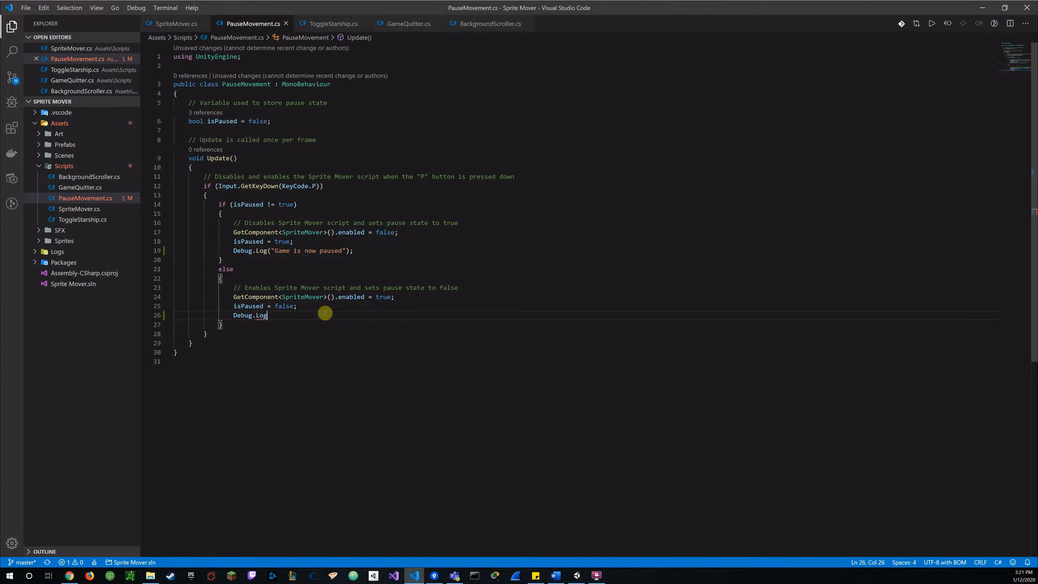
{"action": "type", "text": "()"}
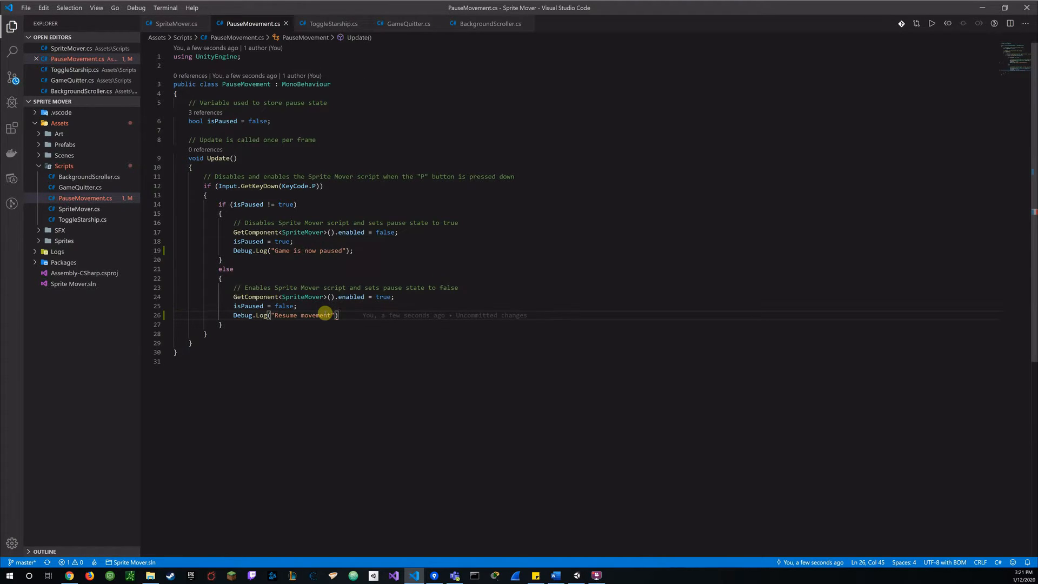
{"action": "type", "text": ";"}
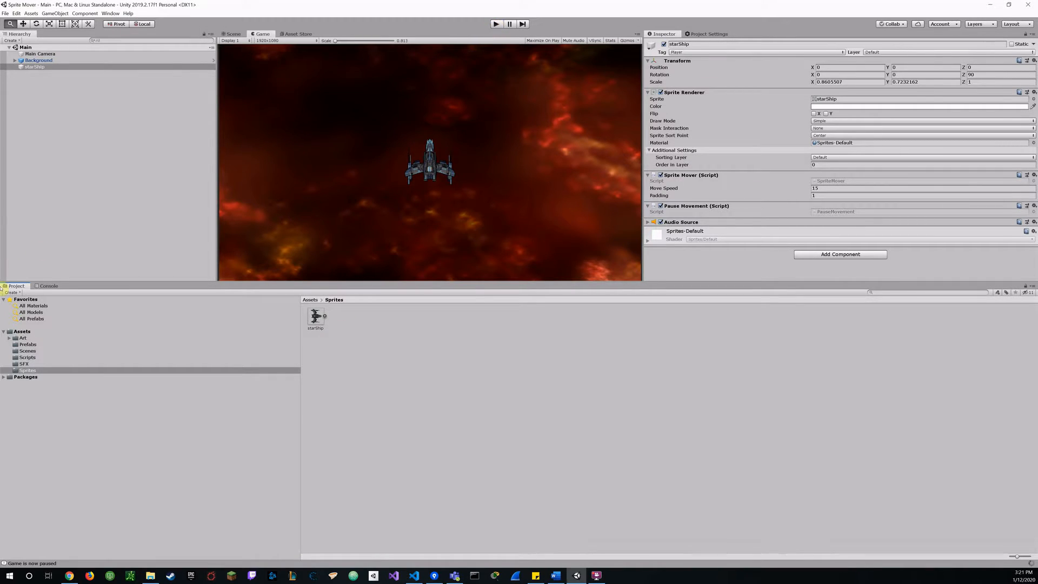
Play-test pause and resume so the console logs "Game is now paused" and "Resume movement"
{"action": "left_click", "coordinate": [48, 285]}
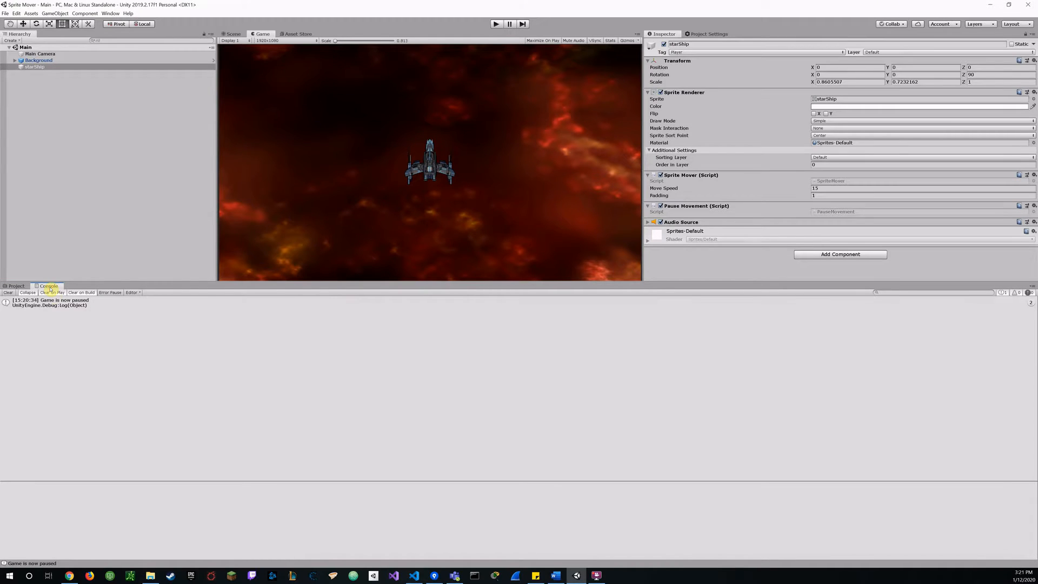
{"action": "mouse_move", "coordinate": [488, 56]}
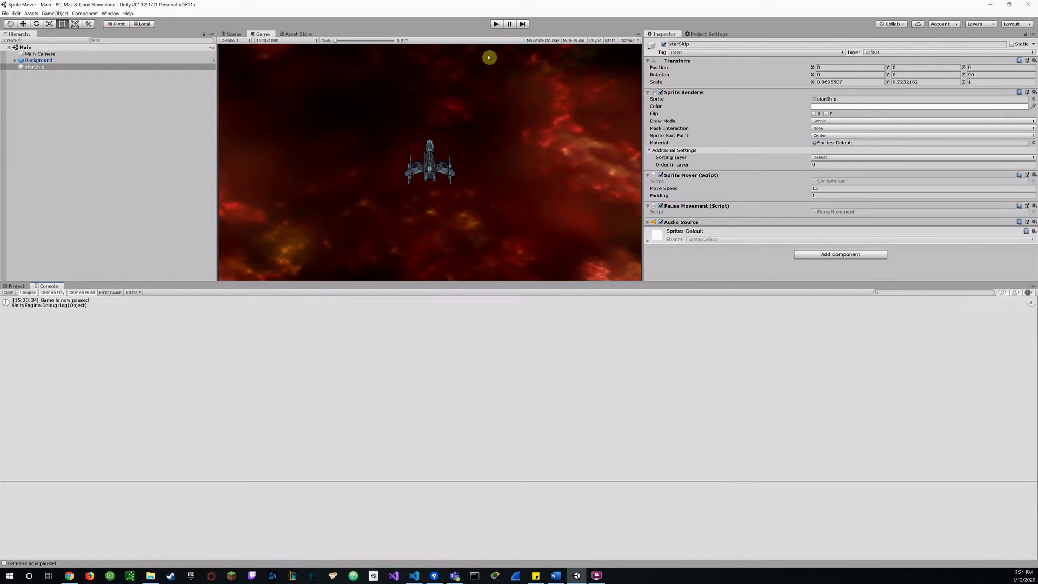
{"action": "mouse_move", "coordinate": [457, 97]}
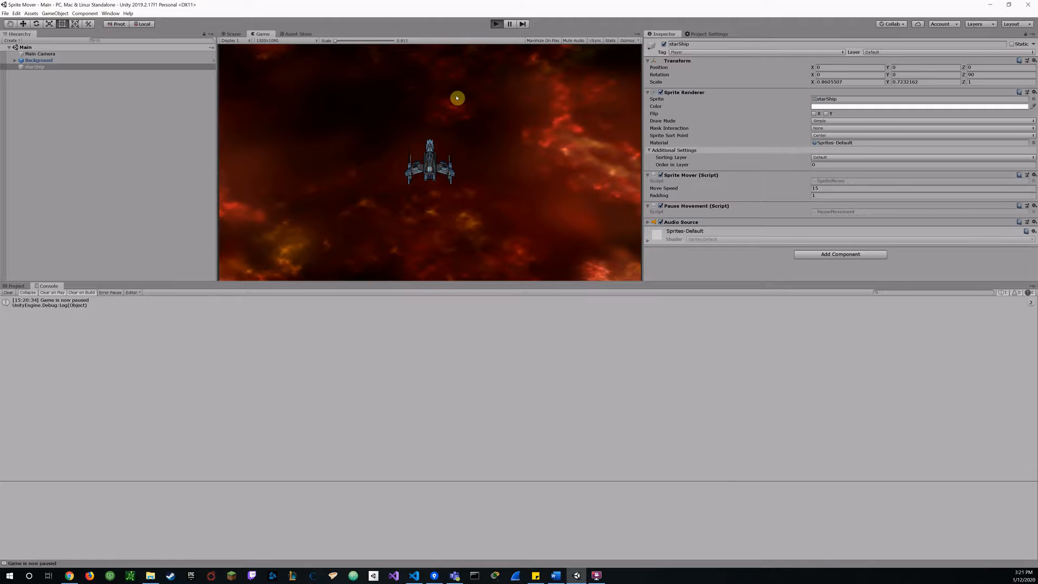
{"action": "left_click", "coordinate": [496, 24]}
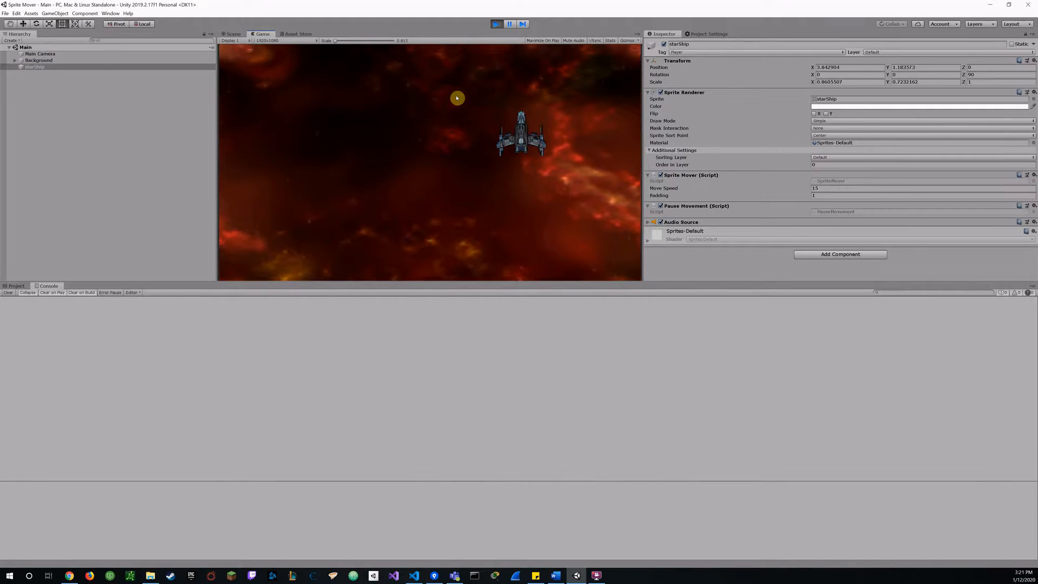
{"action": "left_click", "coordinate": [509, 24]}
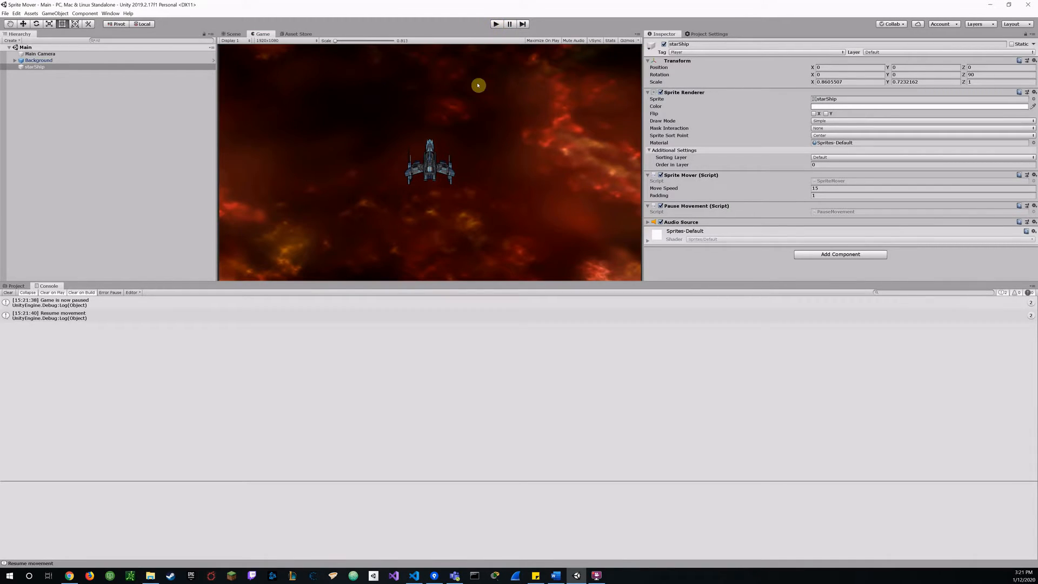
{"action": "mouse_move", "coordinate": [223, 234]}
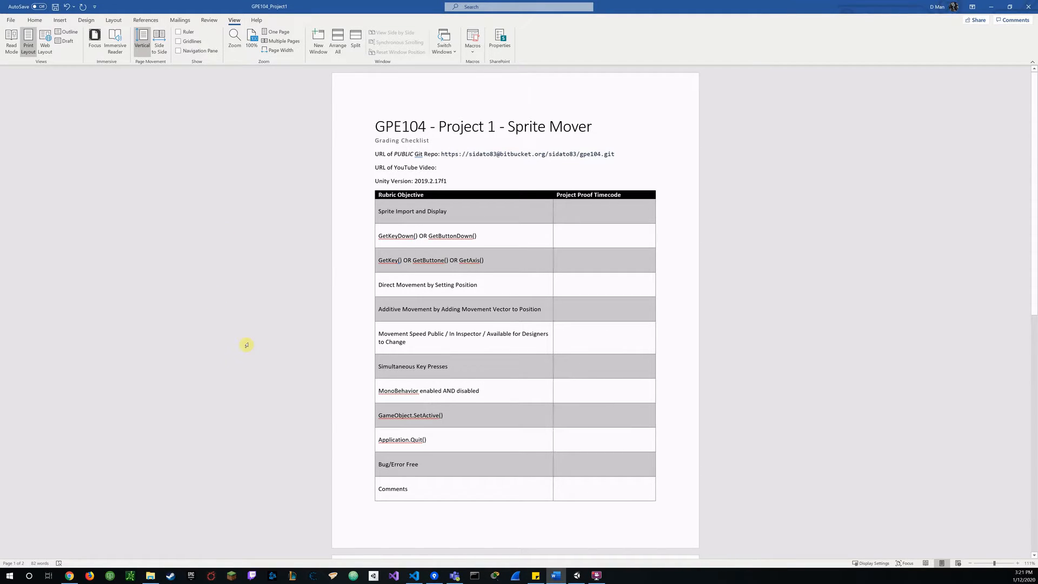
{"action": "mouse_move", "coordinate": [273, 303]}
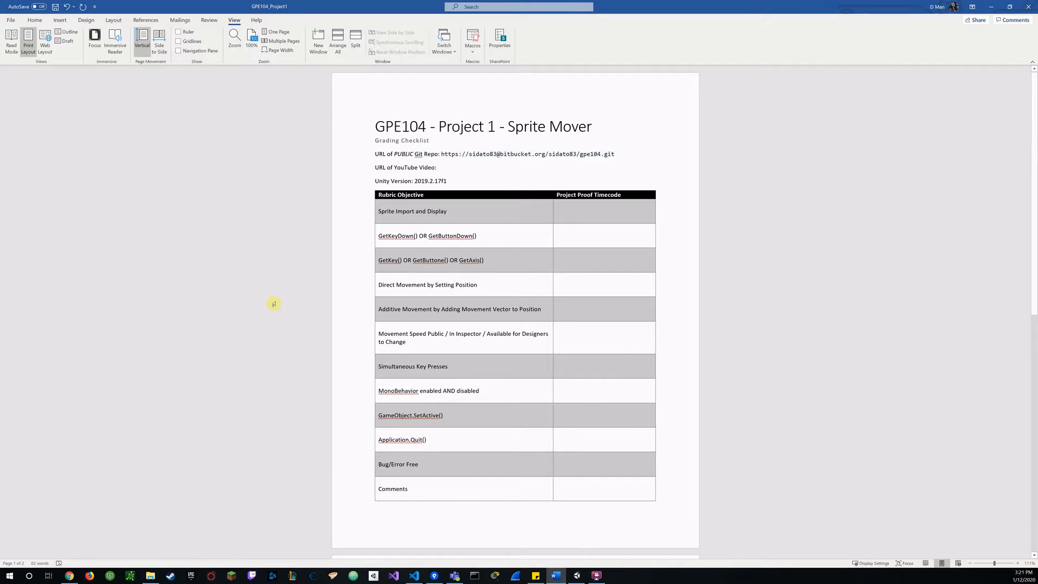
{"action": "mouse_move", "coordinate": [368, 331]}
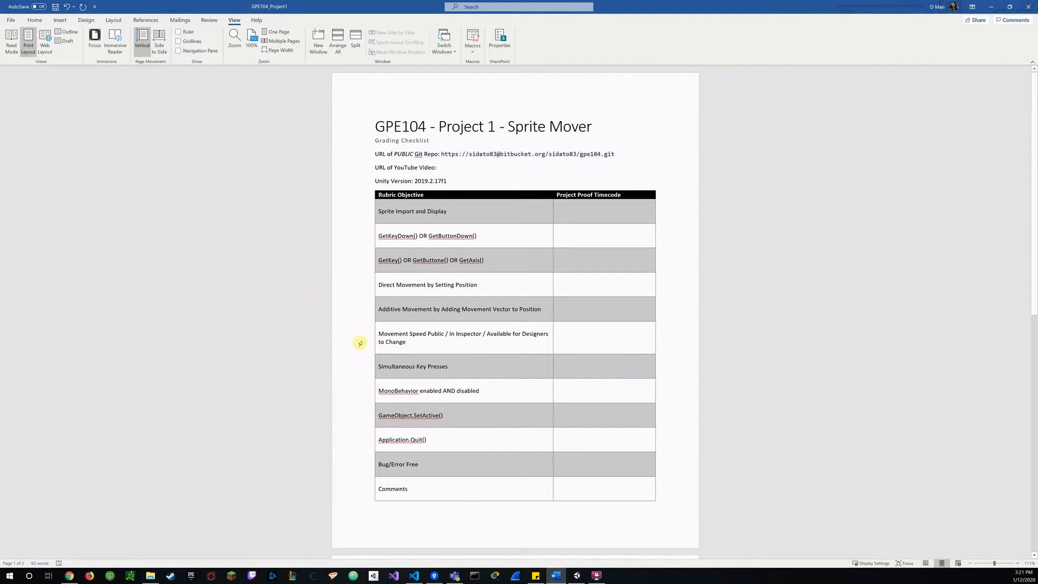
{"action": "mouse_move", "coordinate": [364, 385]}
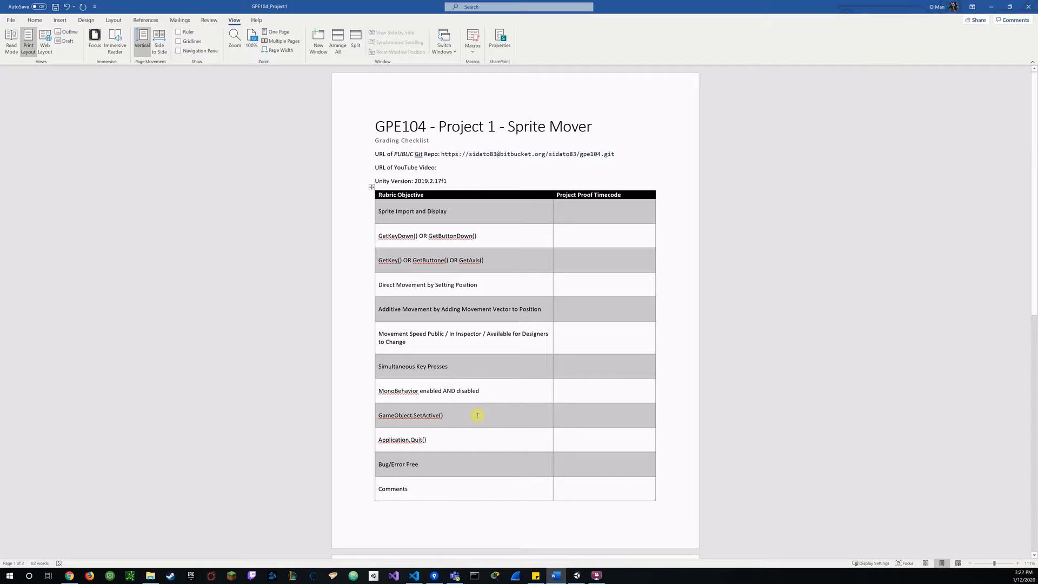
{"action": "mouse_move", "coordinate": [468, 415]}
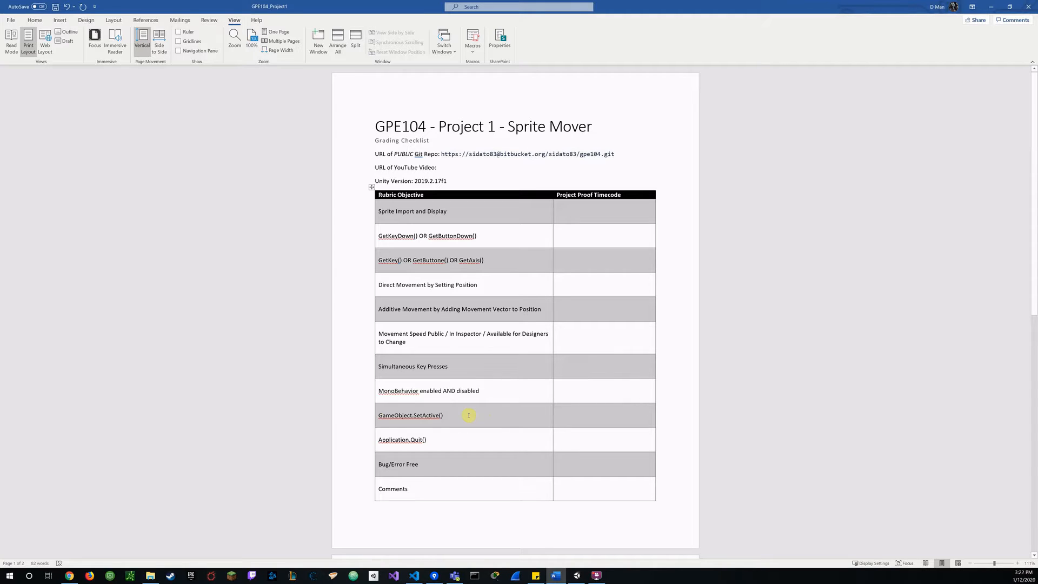
{"action": "mouse_move", "coordinate": [463, 417]}
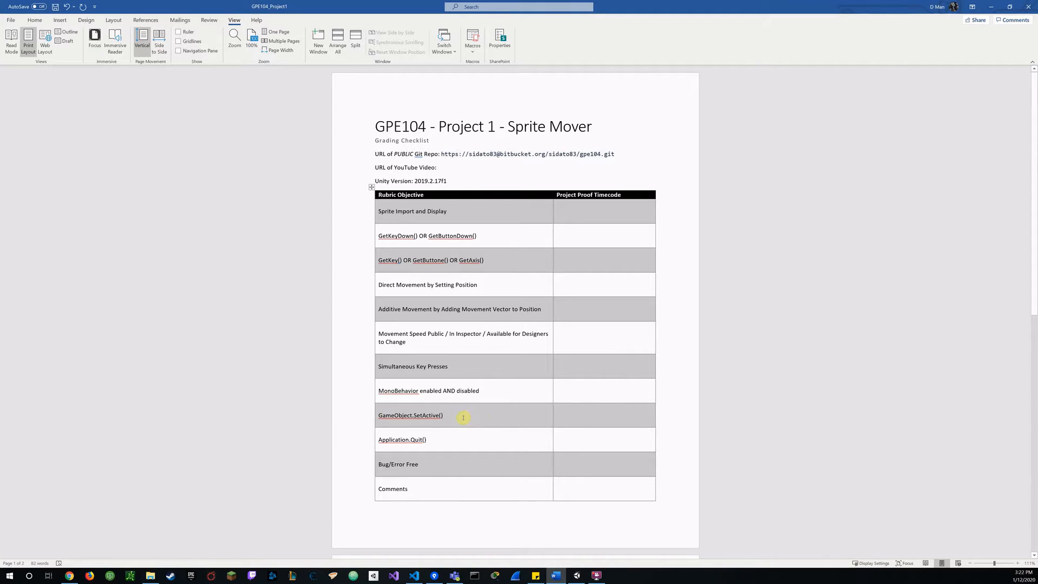
Review the rubric objectives table in the Word checklist, then bring back PauseMovement.cs
{"action": "scroll", "scroll_direction": "down", "scroll_amount": 3}
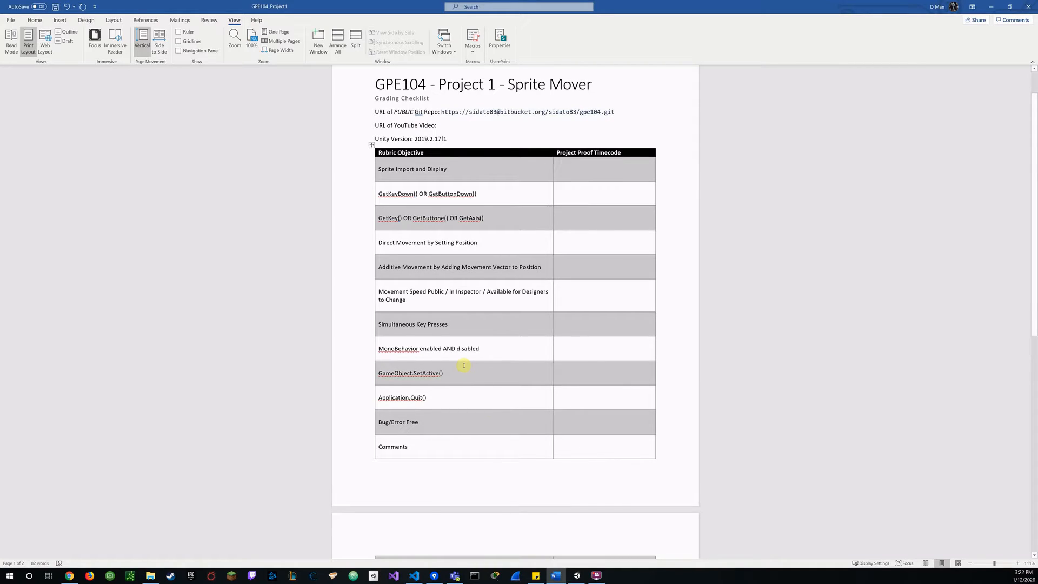
{"action": "mouse_move", "coordinate": [448, 194]}
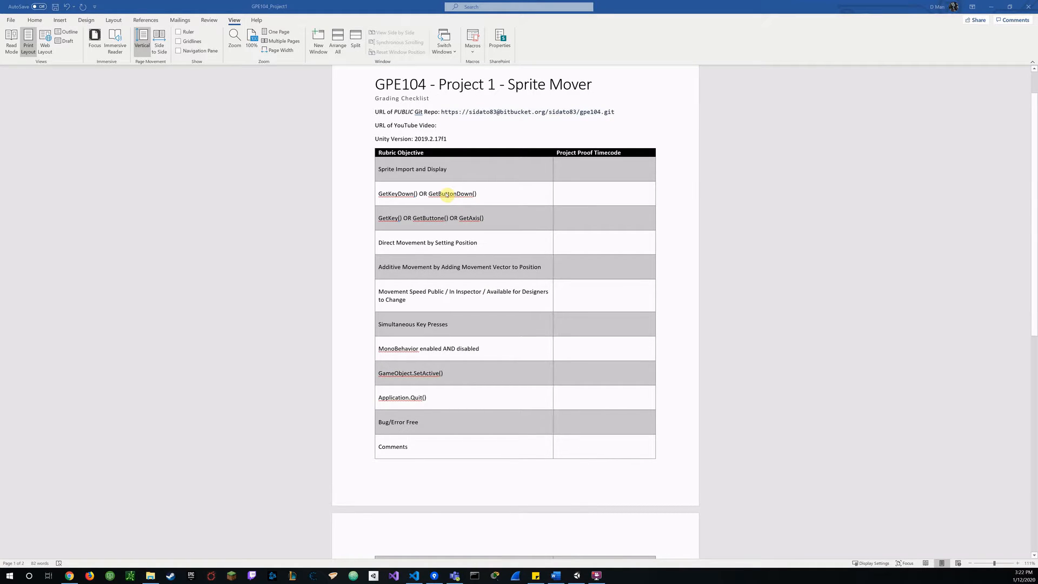
{"action": "left_click", "coordinate": [413, 576]}
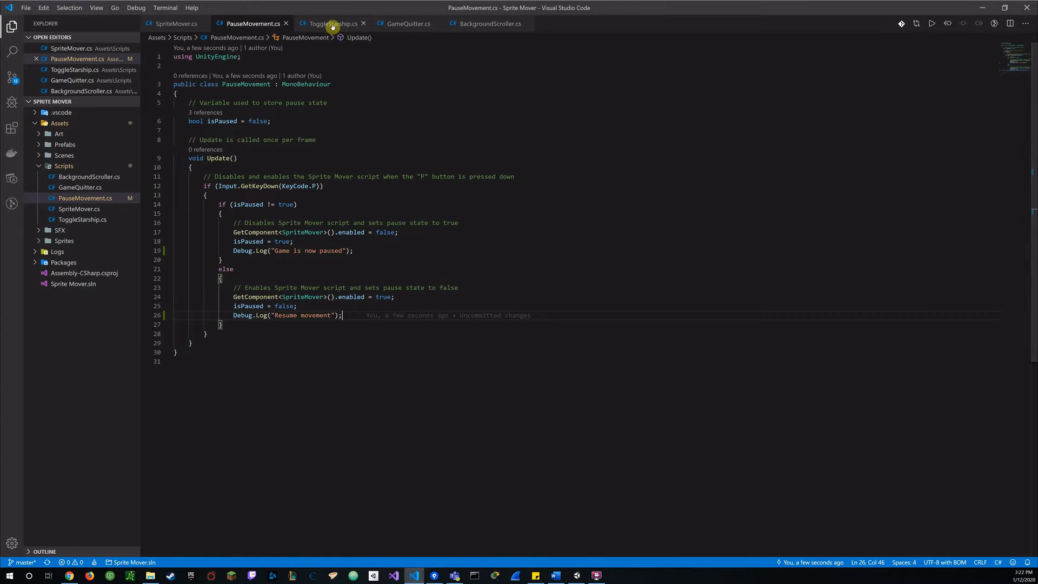
Show ToggleStarship.cs with its Q-key SetActive toggle of the Star Ship
{"action": "left_click", "coordinate": [333, 23]}
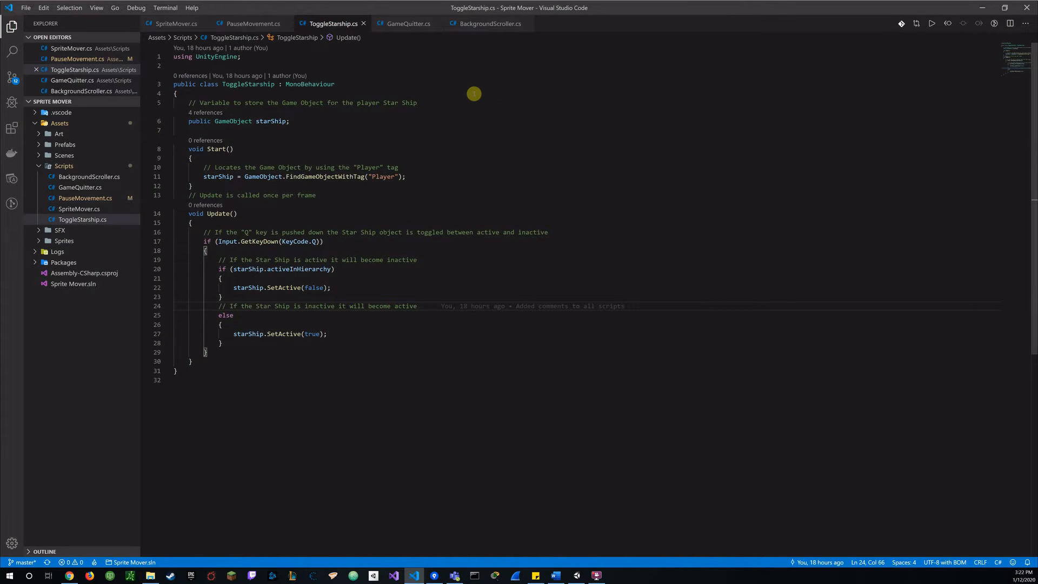
{"action": "mouse_move", "coordinate": [429, 84]}
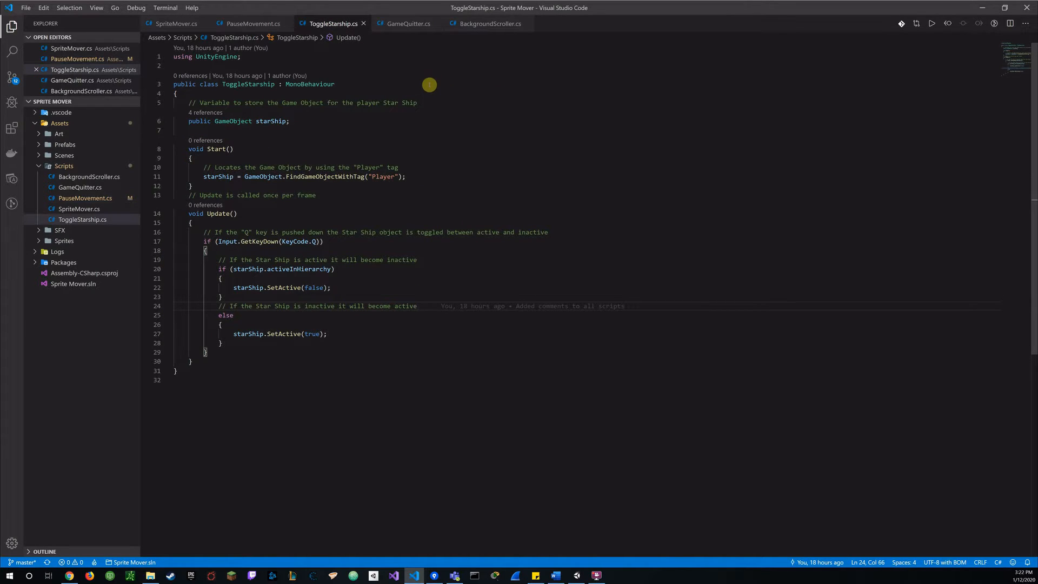
{"action": "mouse_move", "coordinate": [385, 141]}
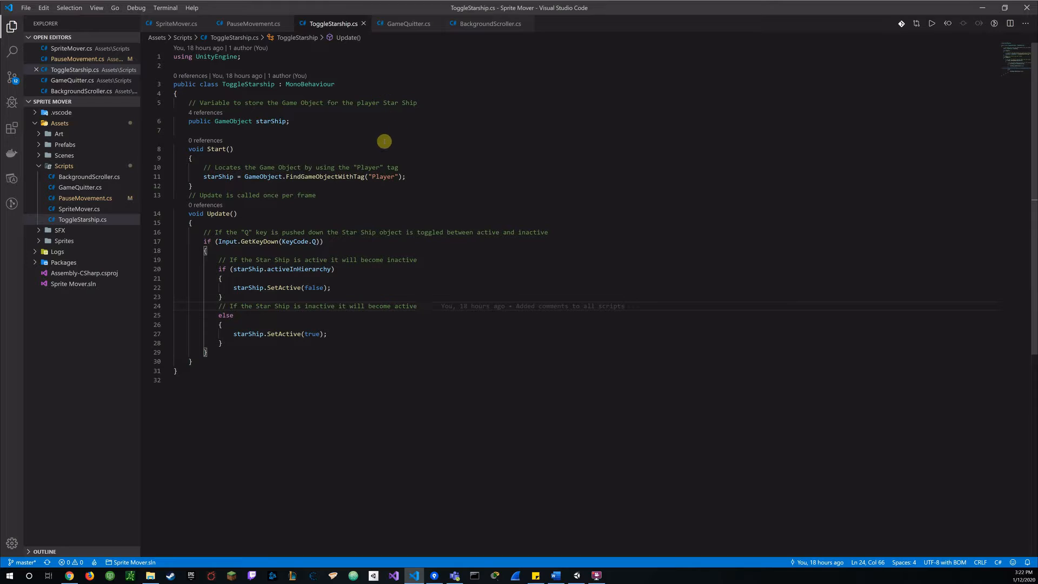
{"action": "mouse_move", "coordinate": [350, 121]}
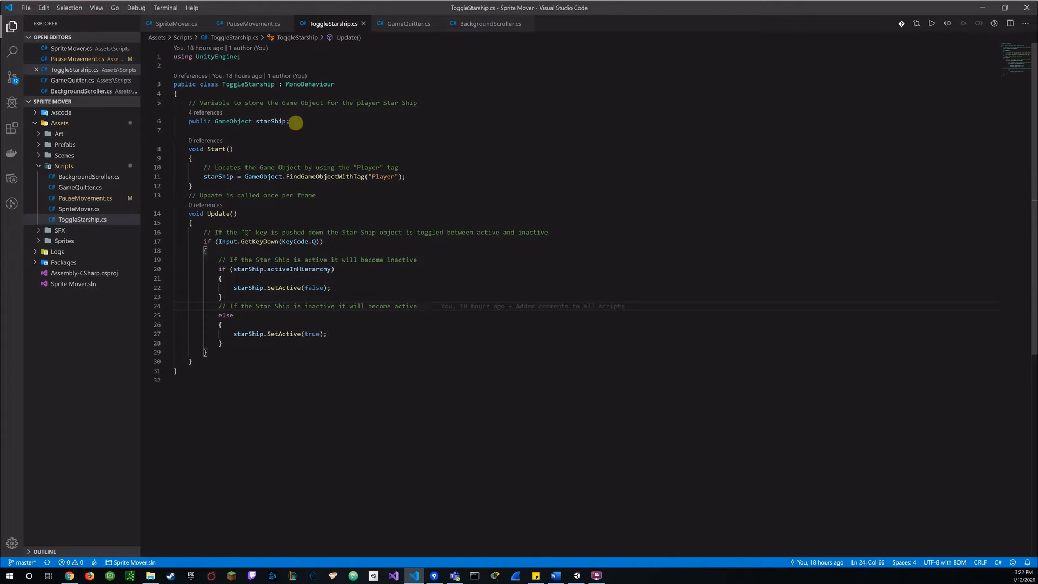
{"action": "mouse_move", "coordinate": [312, 148]}
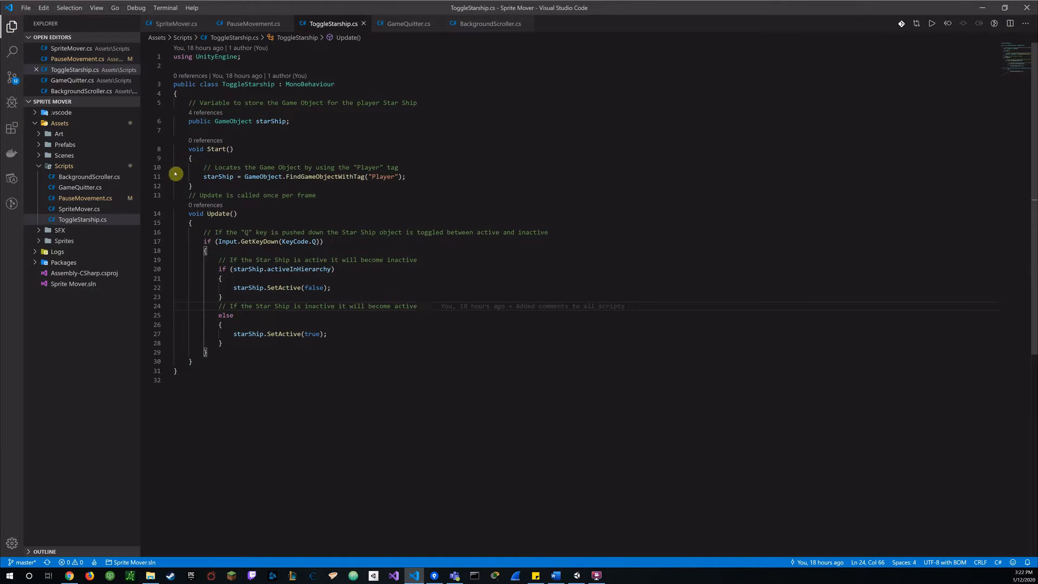
{"action": "mouse_move", "coordinate": [235, 167]}
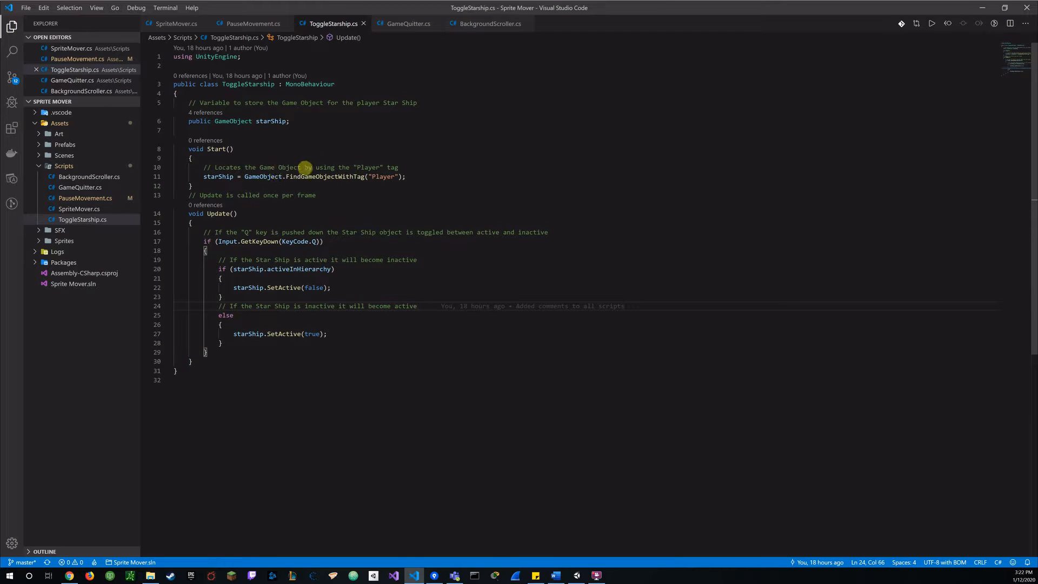
{"action": "mouse_move", "coordinate": [381, 175]}
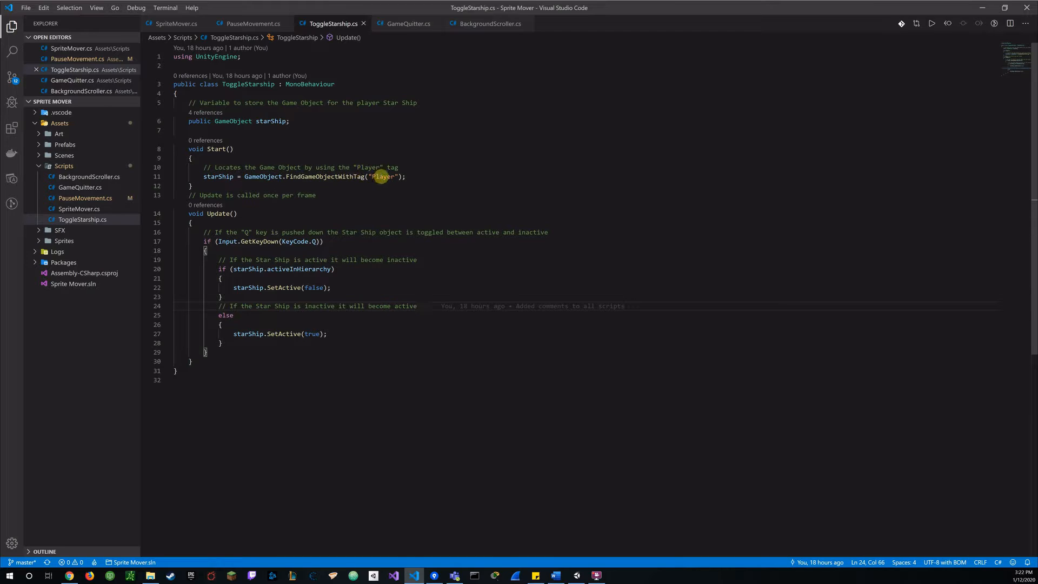
{"action": "mouse_move", "coordinate": [333, 182]}
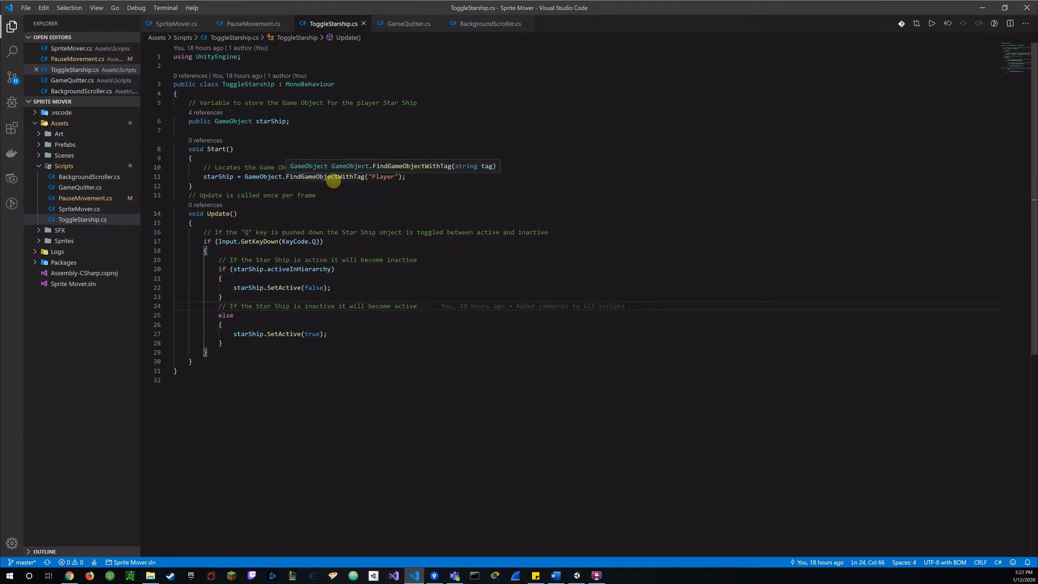
{"action": "mouse_move", "coordinate": [434, 171]}
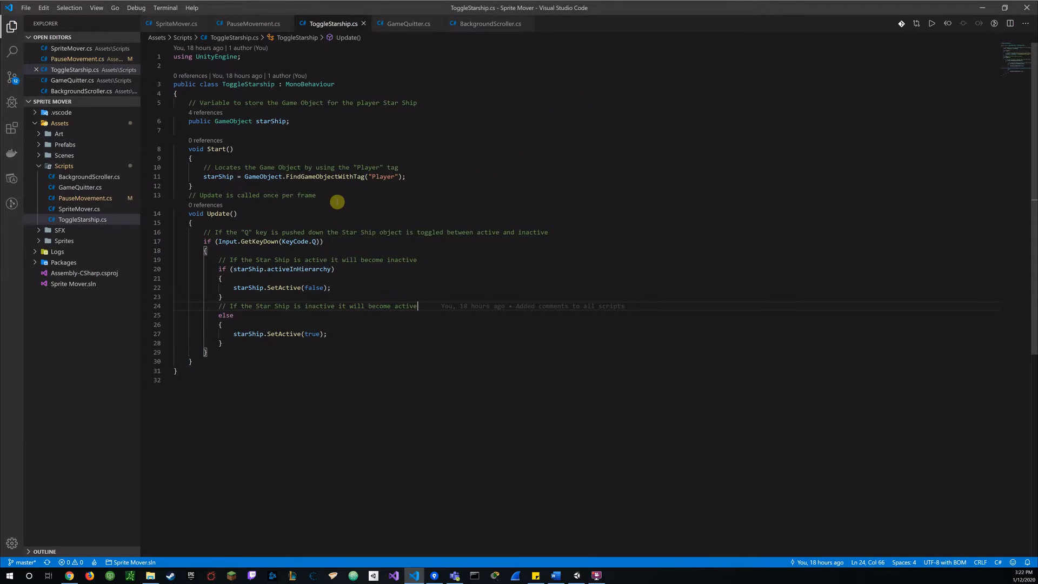
{"action": "mouse_move", "coordinate": [264, 213]}
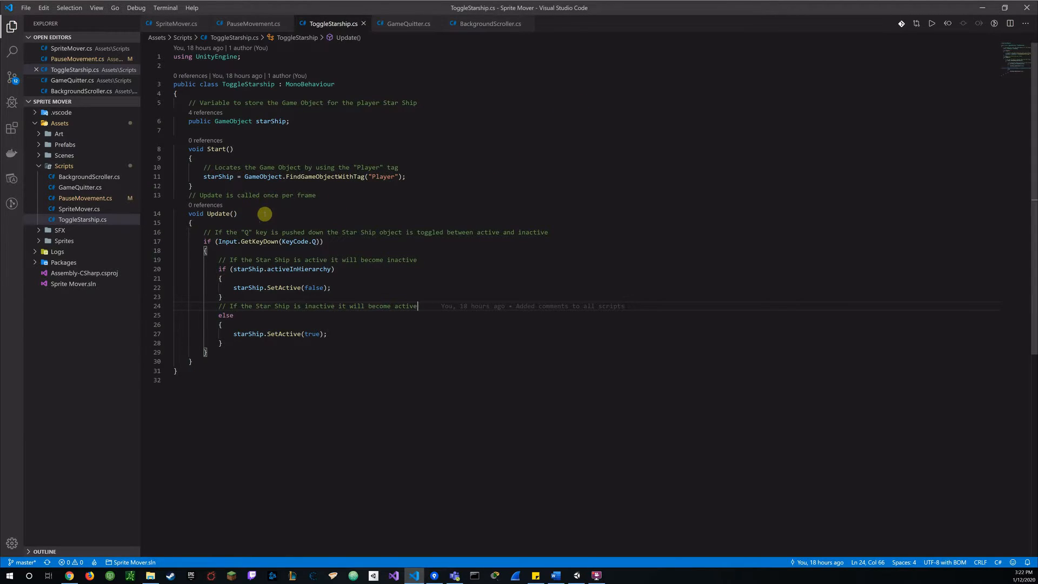
{"action": "mouse_move", "coordinate": [329, 232]}
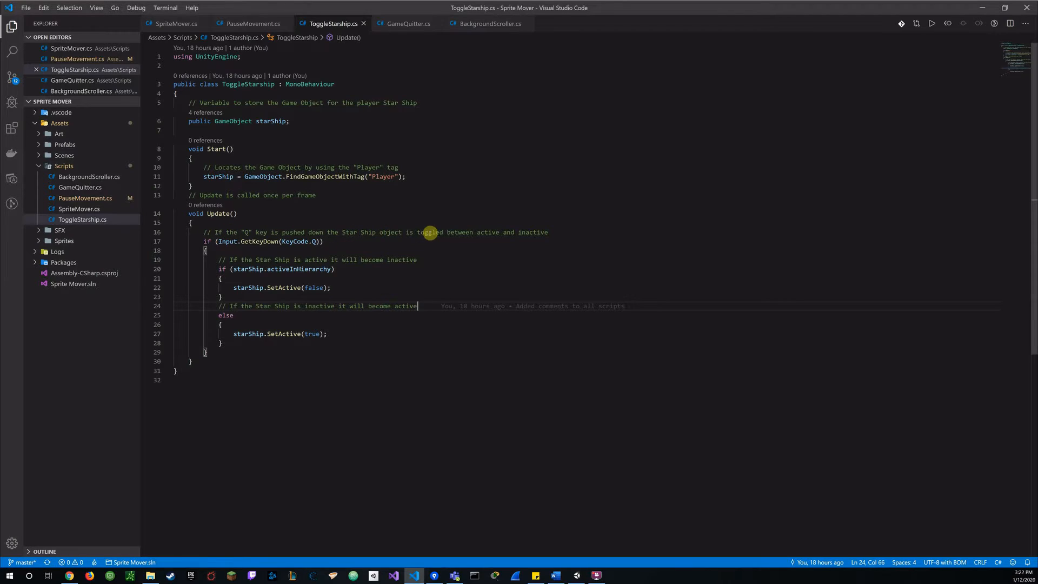
{"action": "mouse_move", "coordinate": [538, 232]}
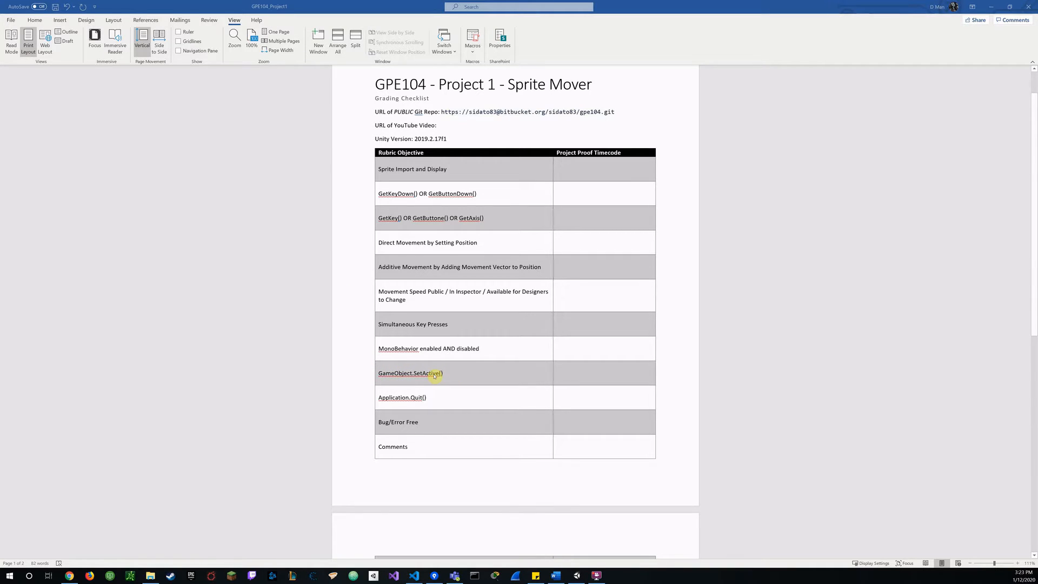
Leave the Word checklist via the code editor and bring the Unity starship scene back
{"action": "left_click", "coordinate": [413, 575]}
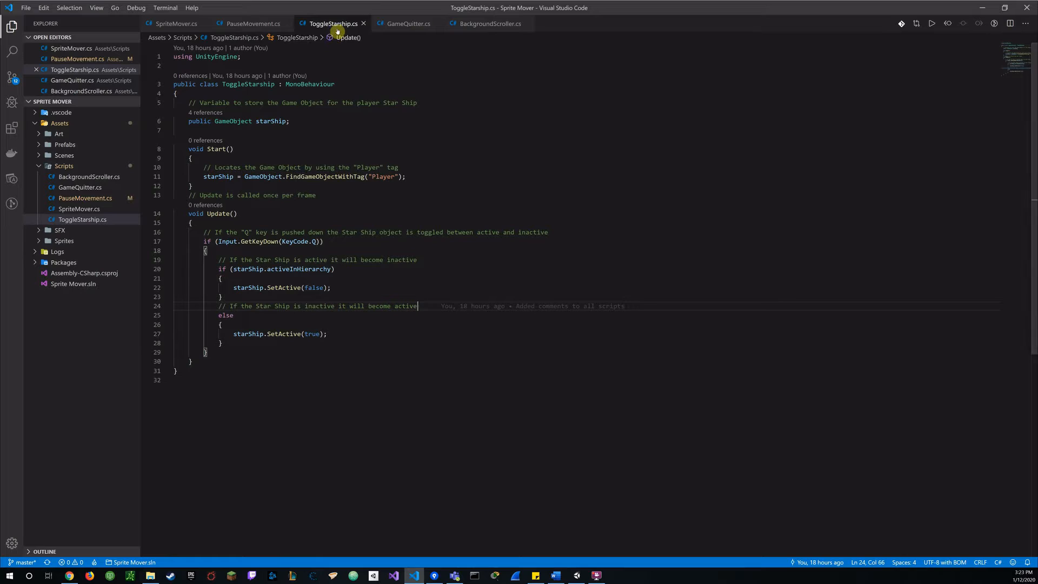
{"action": "mouse_move", "coordinate": [387, 92]}
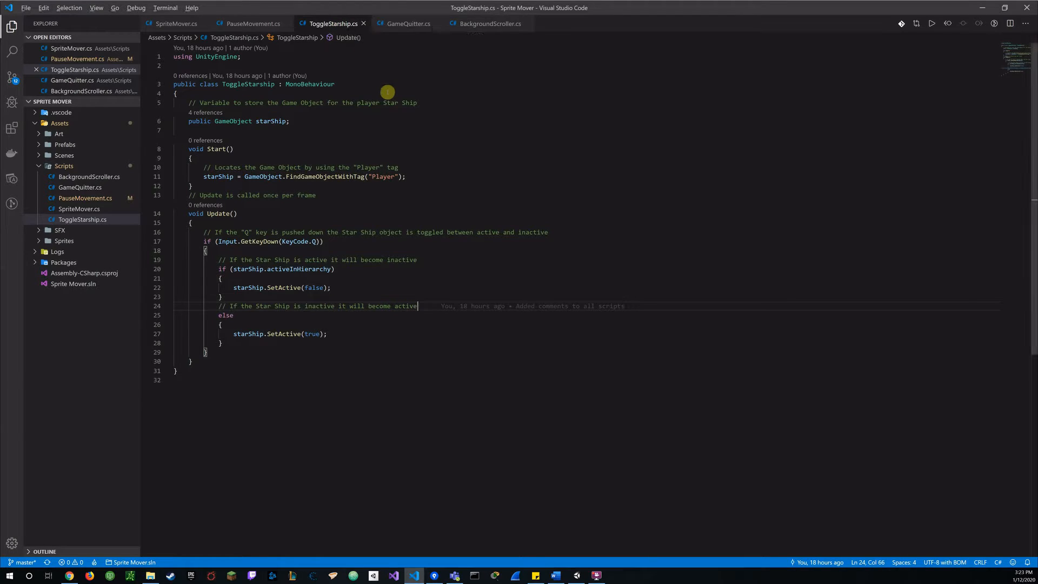
{"action": "left_click", "coordinate": [596, 575]}
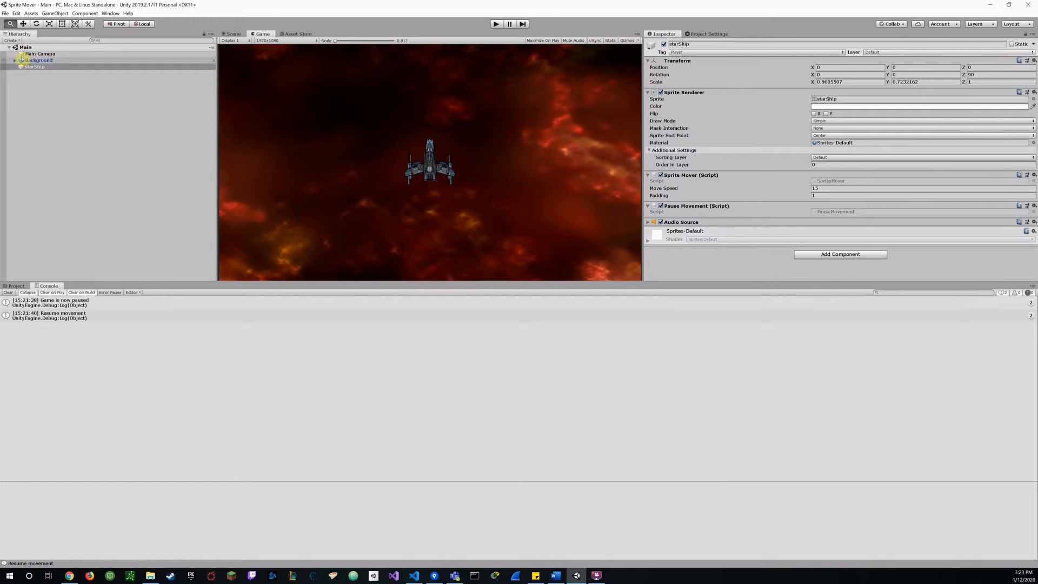
Confirm Main Camera's Toggle Starship script references starShip, then show starShip's components
{"action": "left_click", "coordinate": [37, 54]}
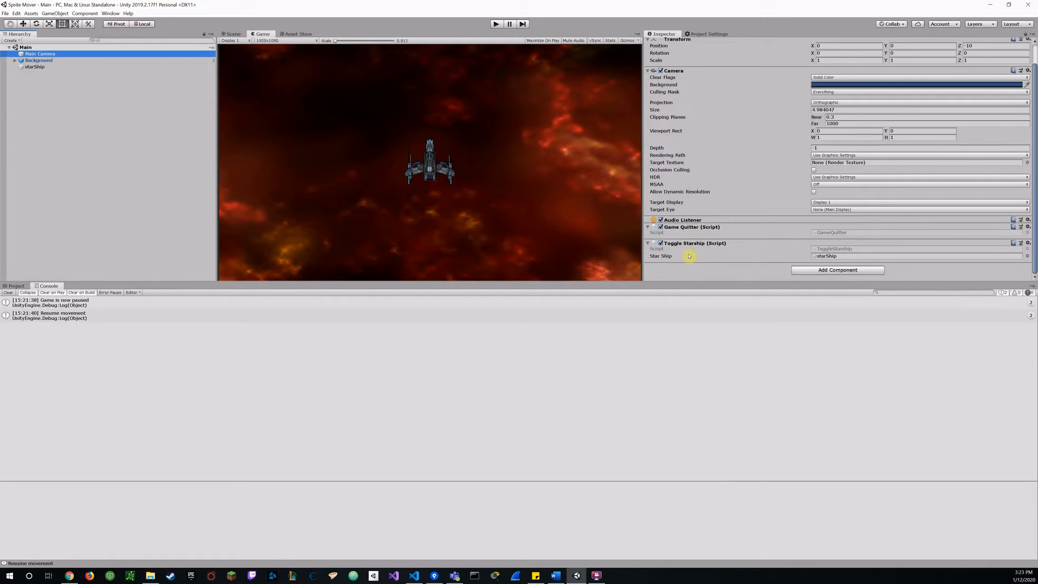
{"action": "mouse_move", "coordinate": [692, 253]}
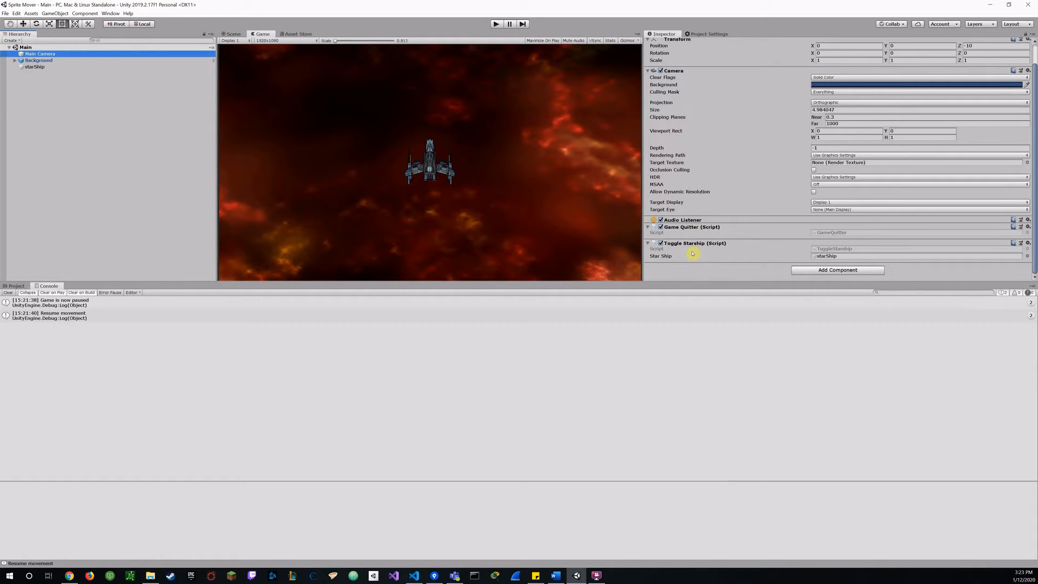
{"action": "mouse_move", "coordinate": [835, 256]}
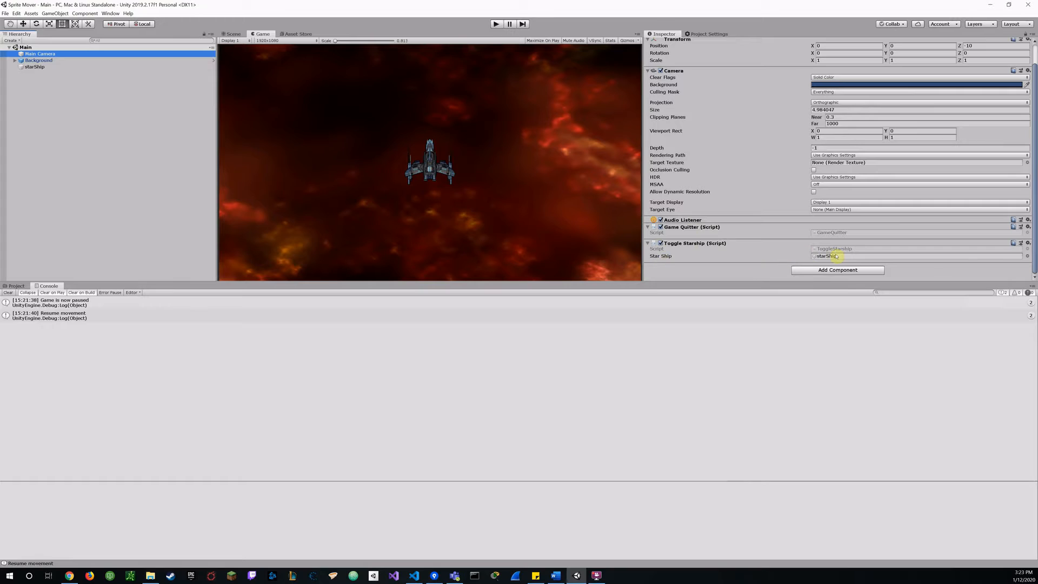
{"action": "mouse_move", "coordinate": [778, 260]}
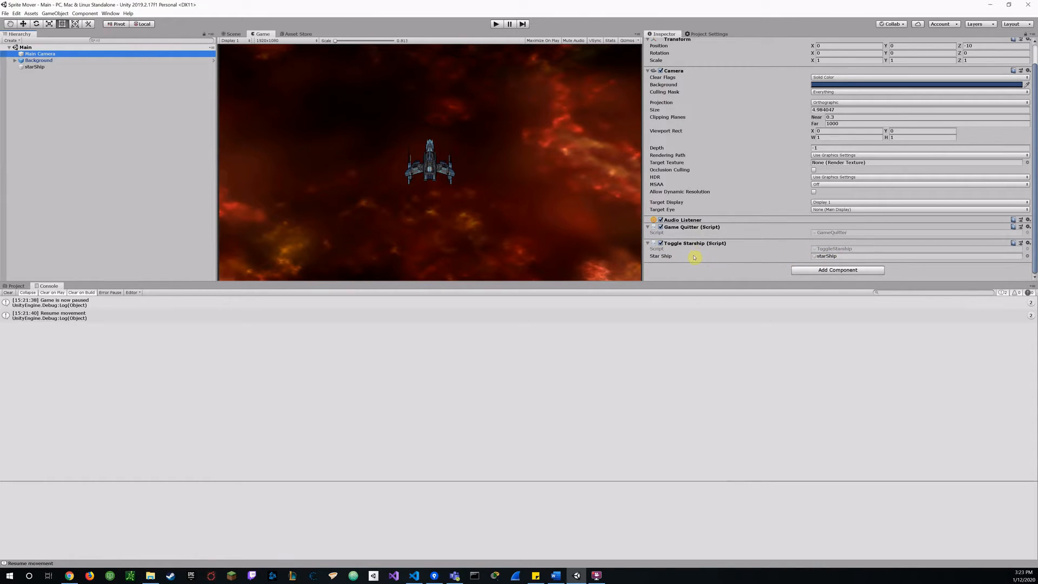
{"action": "mouse_move", "coordinate": [693, 251]}
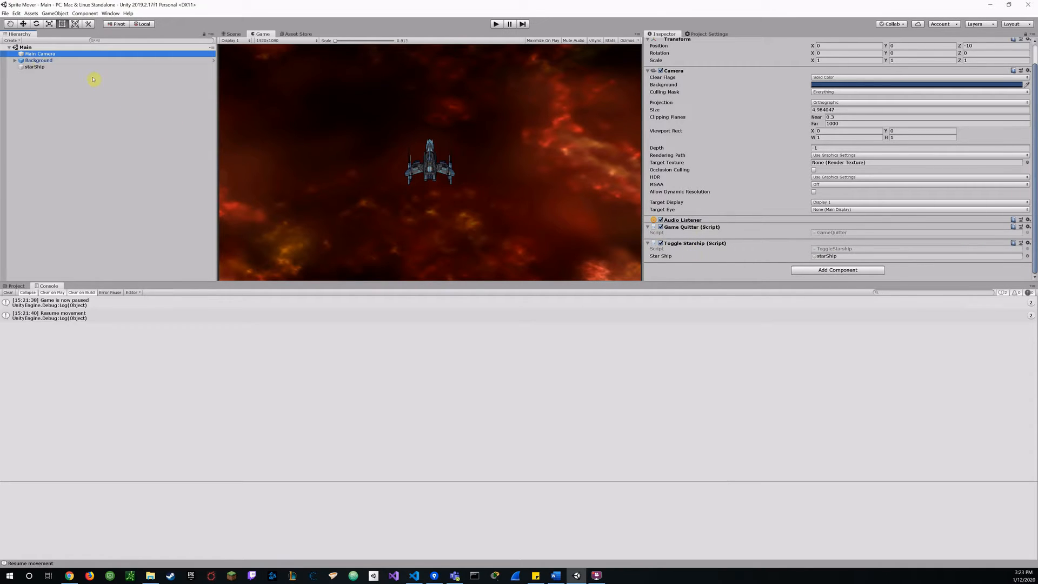
{"action": "left_click", "coordinate": [32, 67]}
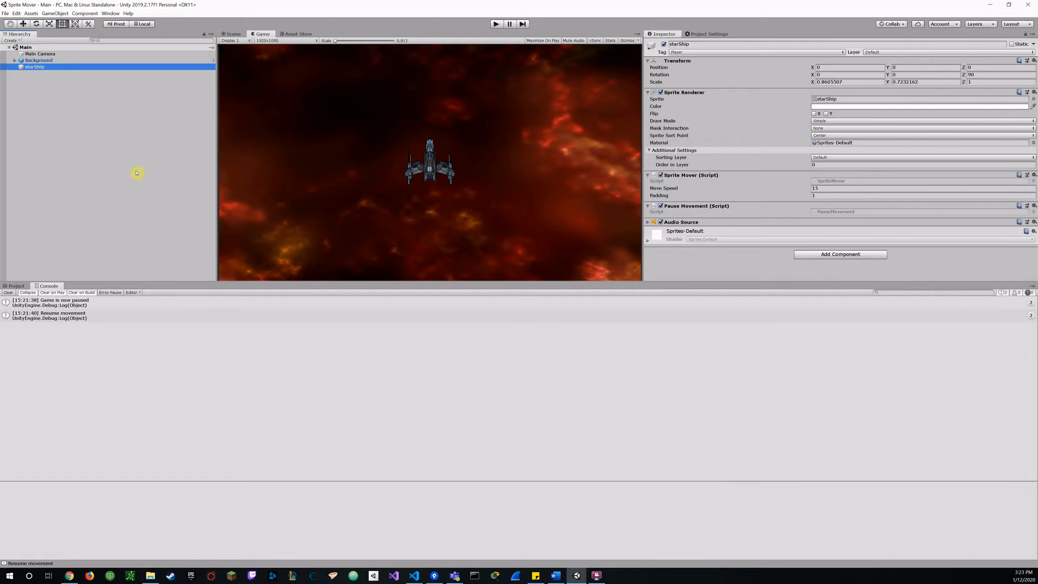
{"action": "mouse_move", "coordinate": [385, 171]}
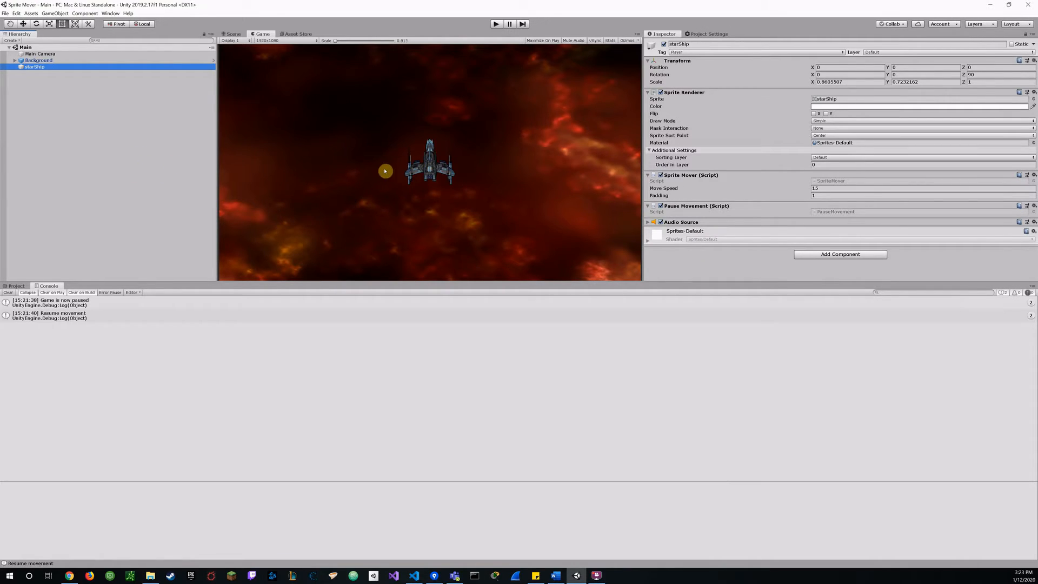
{"action": "mouse_move", "coordinate": [353, 172]}
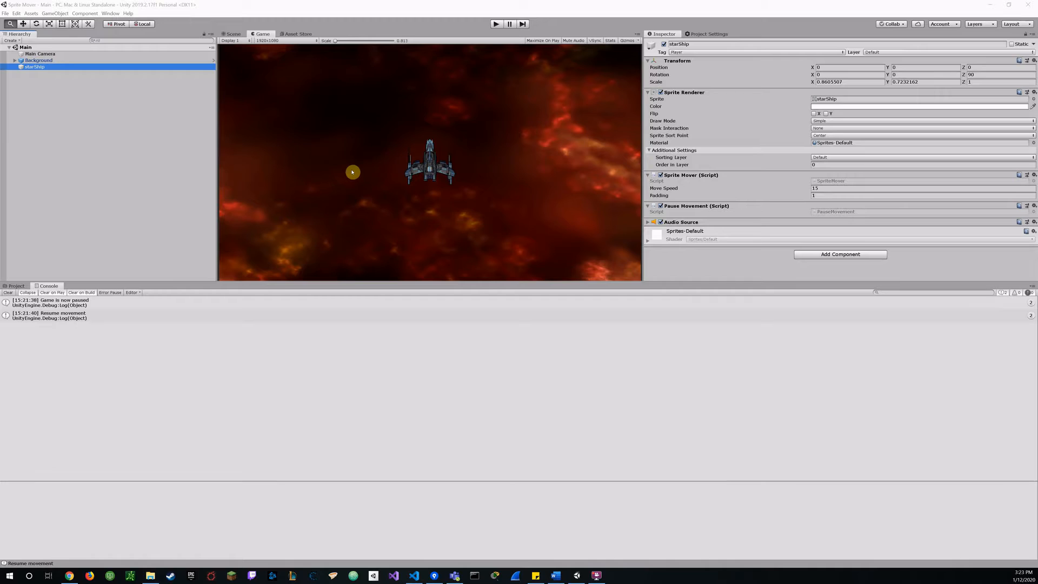
{"action": "left_click", "coordinate": [413, 575]}
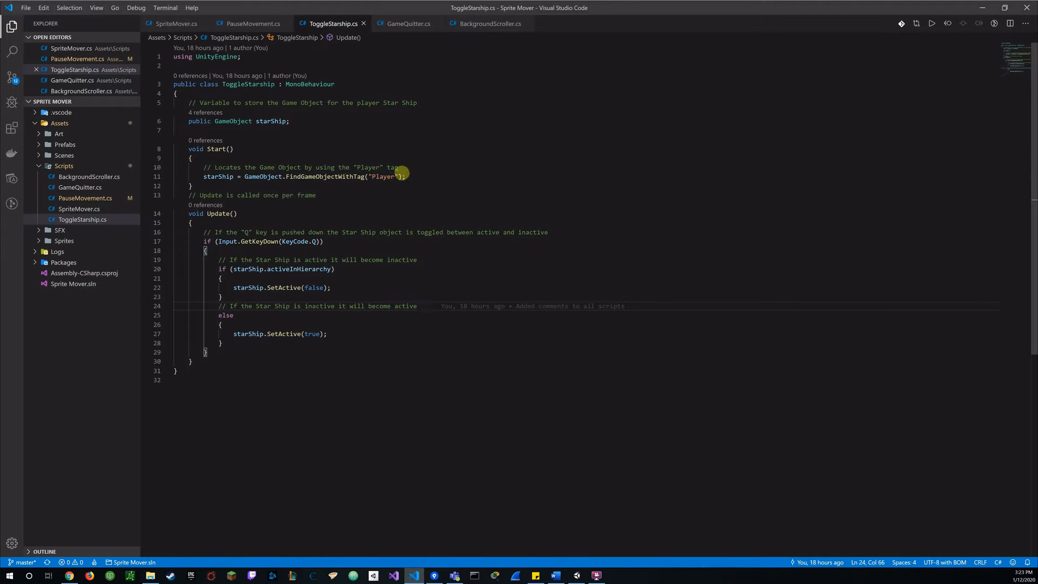
{"action": "mouse_move", "coordinate": [458, 143]}
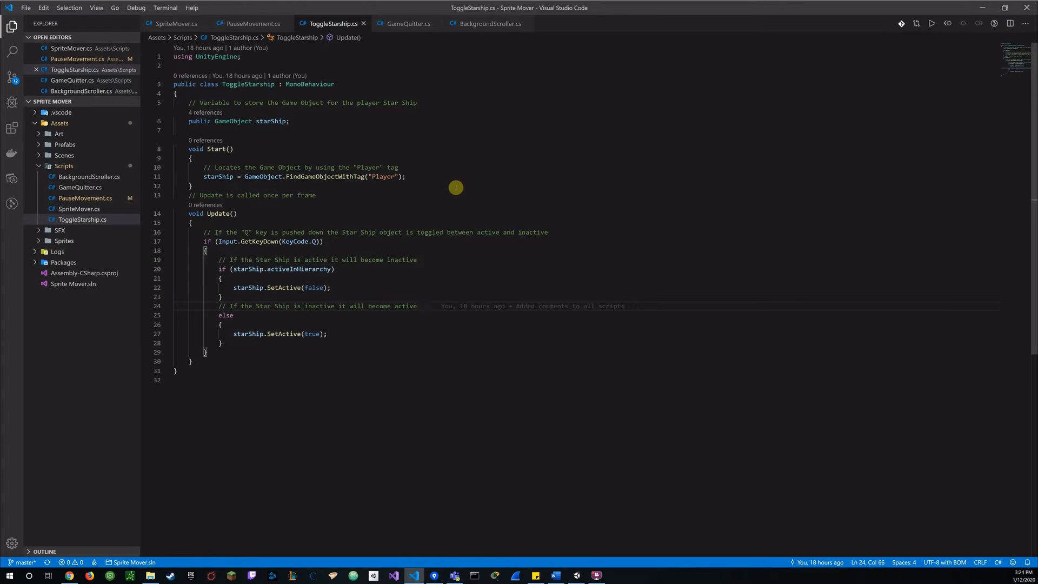
{"action": "mouse_move", "coordinate": [283, 232]}
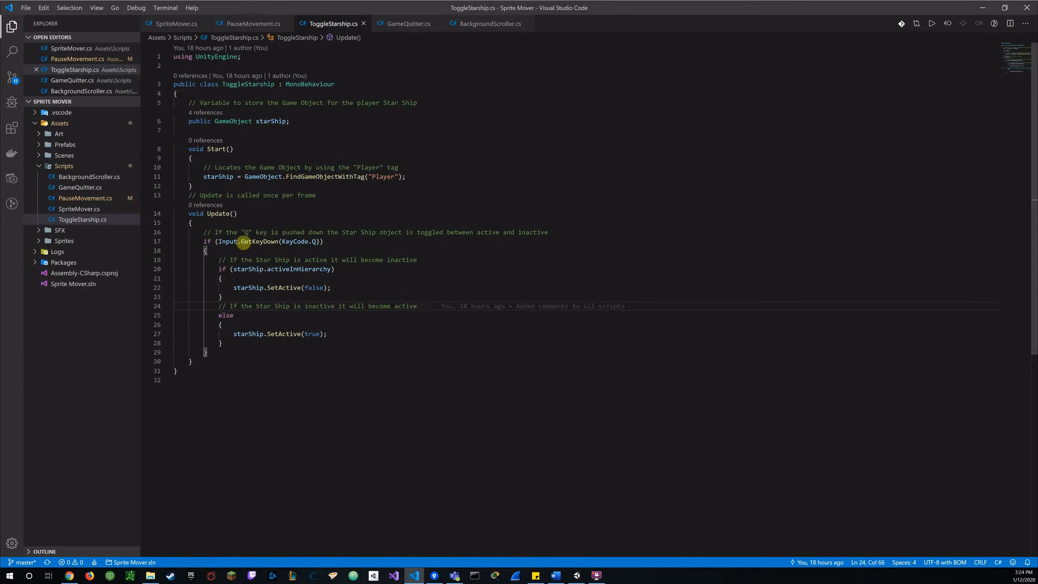
{"action": "mouse_move", "coordinate": [336, 255]}
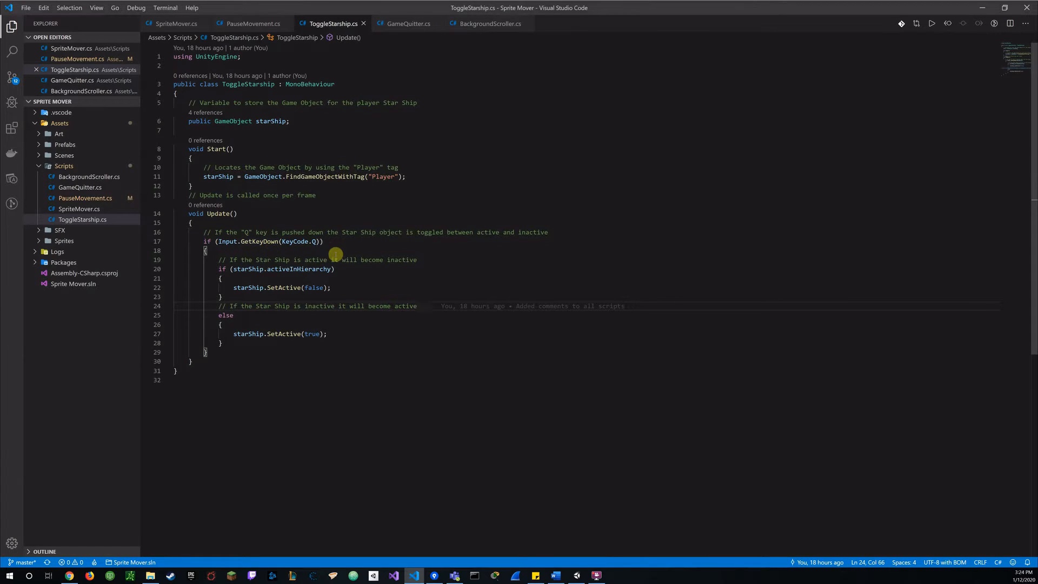
{"action": "mouse_move", "coordinate": [344, 242]}
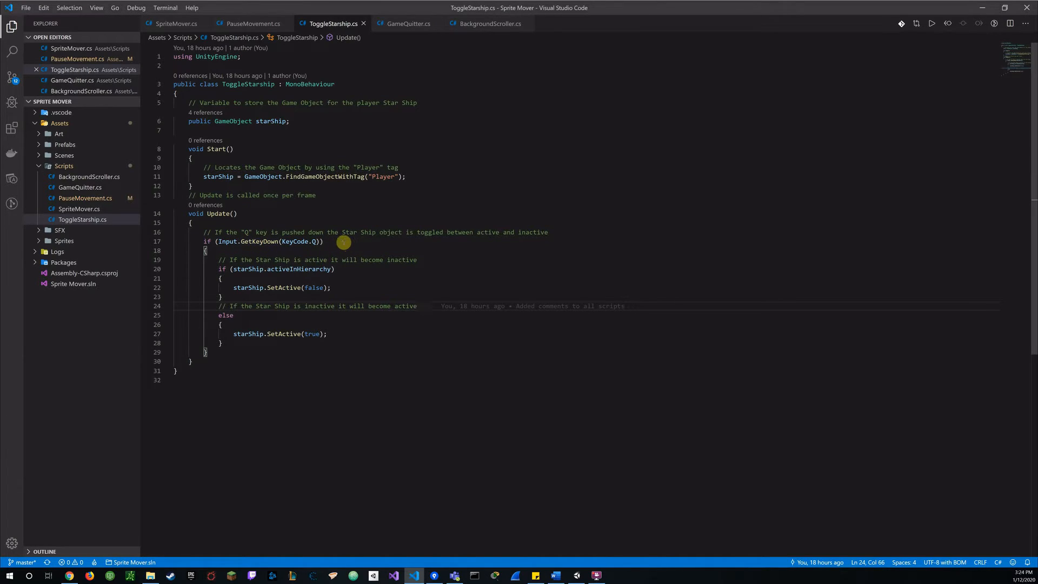
{"action": "mouse_move", "coordinate": [288, 259]}
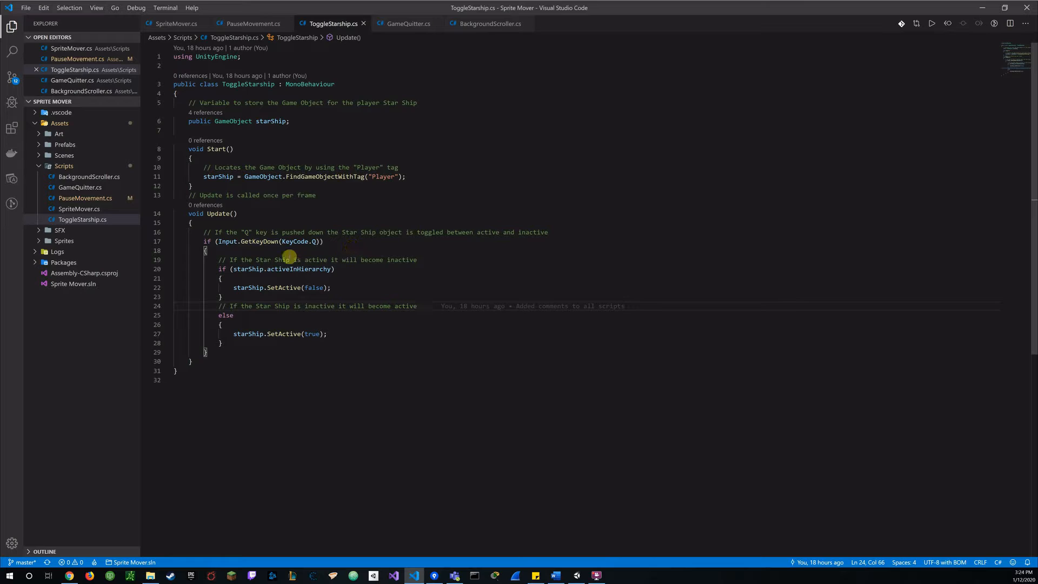
{"action": "mouse_move", "coordinate": [357, 259]}
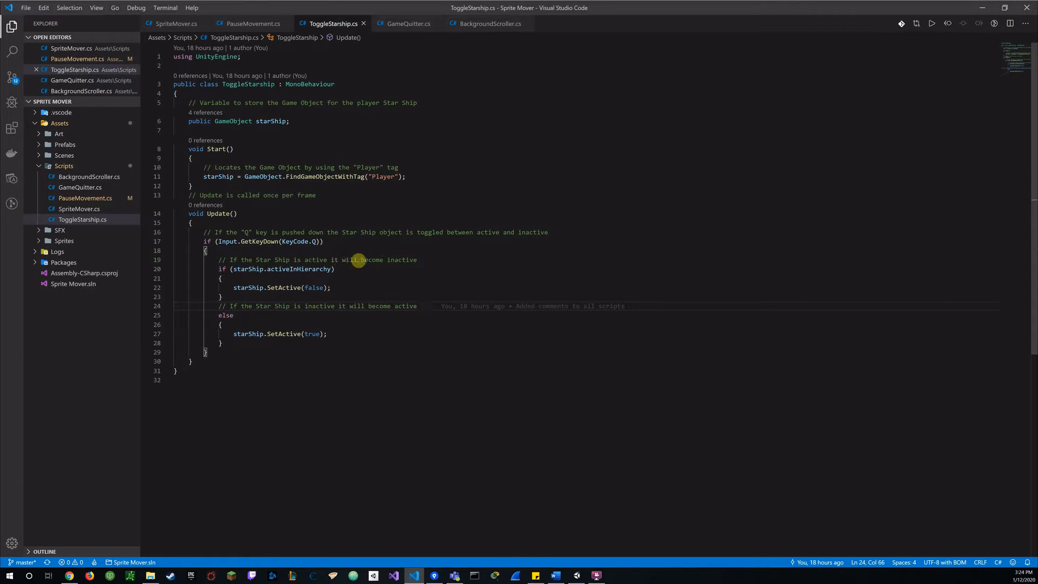
{"action": "mouse_move", "coordinate": [401, 277]}
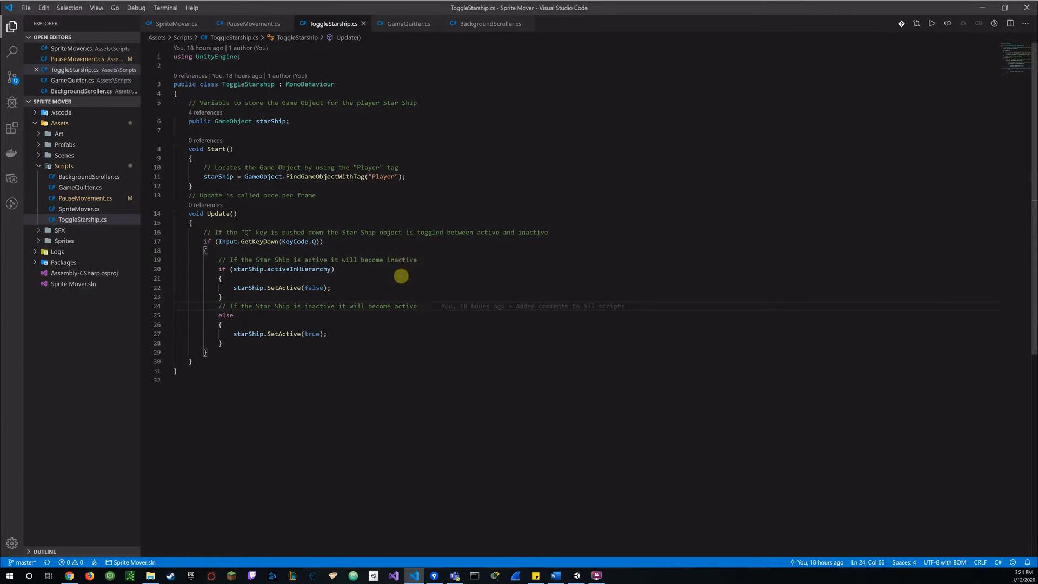
{"action": "mouse_move", "coordinate": [240, 273]}
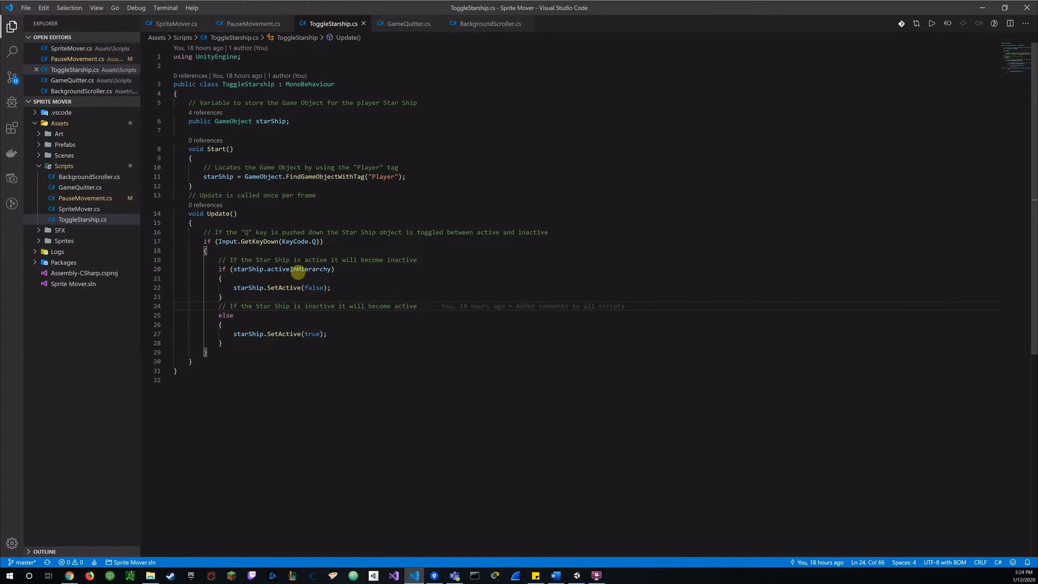
{"action": "mouse_move", "coordinate": [298, 268]}
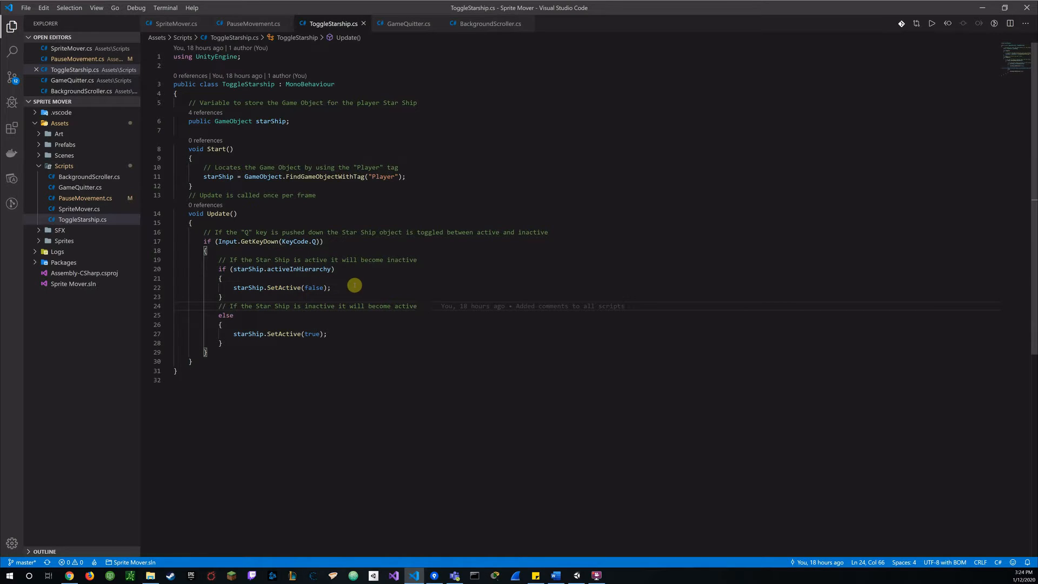
{"action": "mouse_move", "coordinate": [314, 288]}
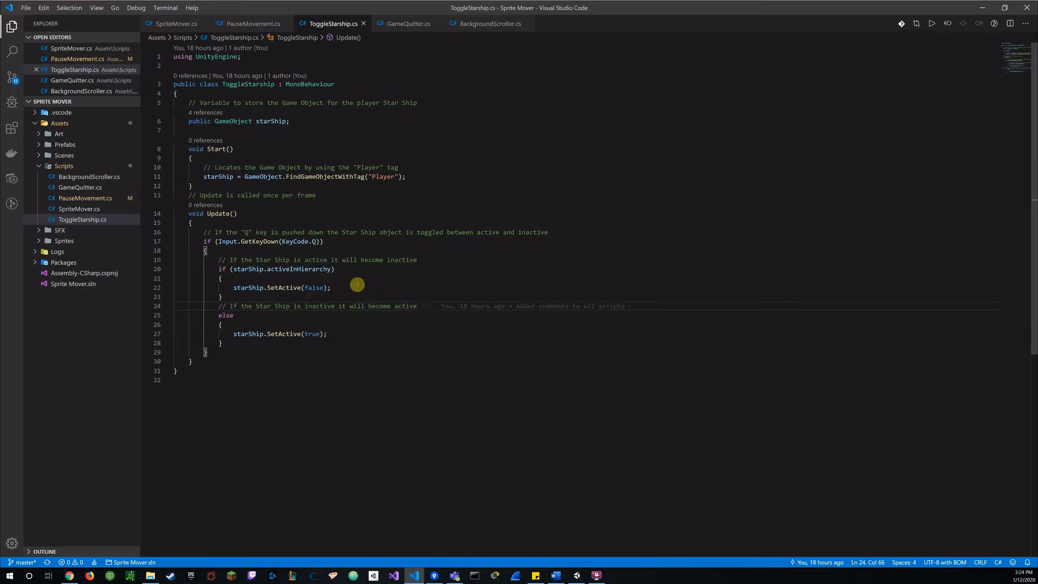
{"action": "mouse_move", "coordinate": [352, 297]}
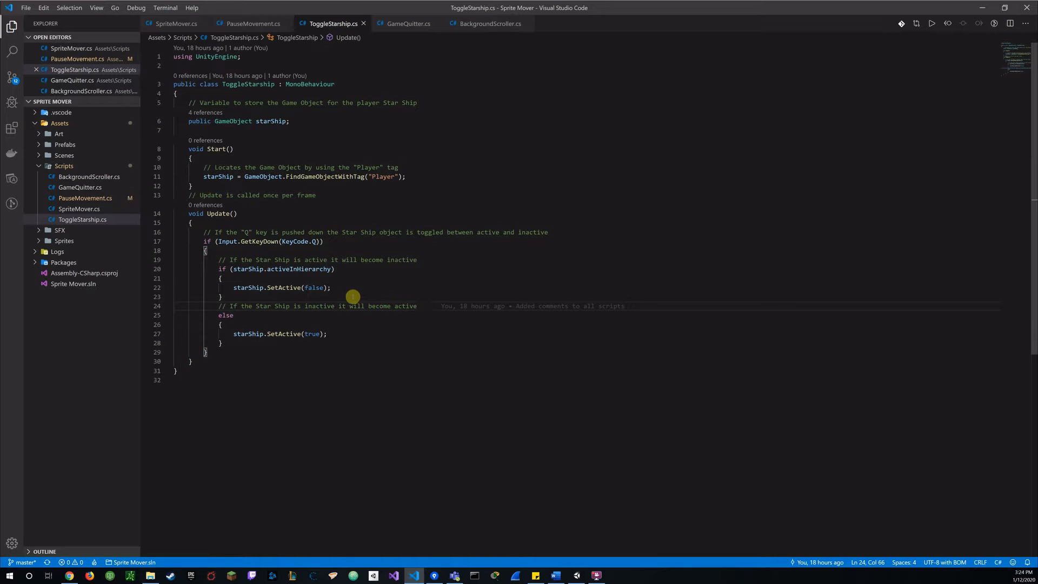
{"action": "mouse_move", "coordinate": [253, 309]}
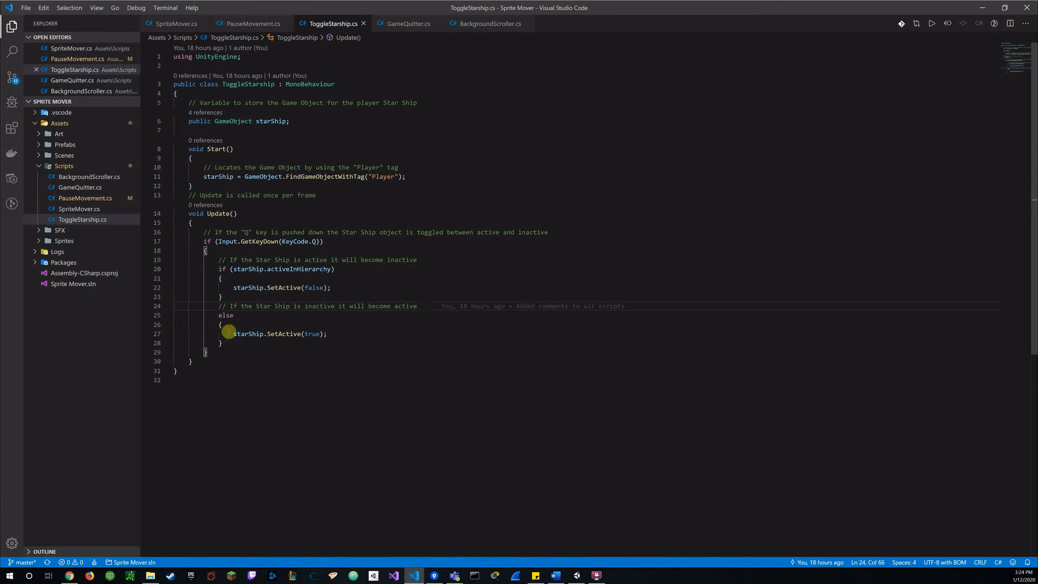
{"action": "mouse_move", "coordinate": [368, 353]}
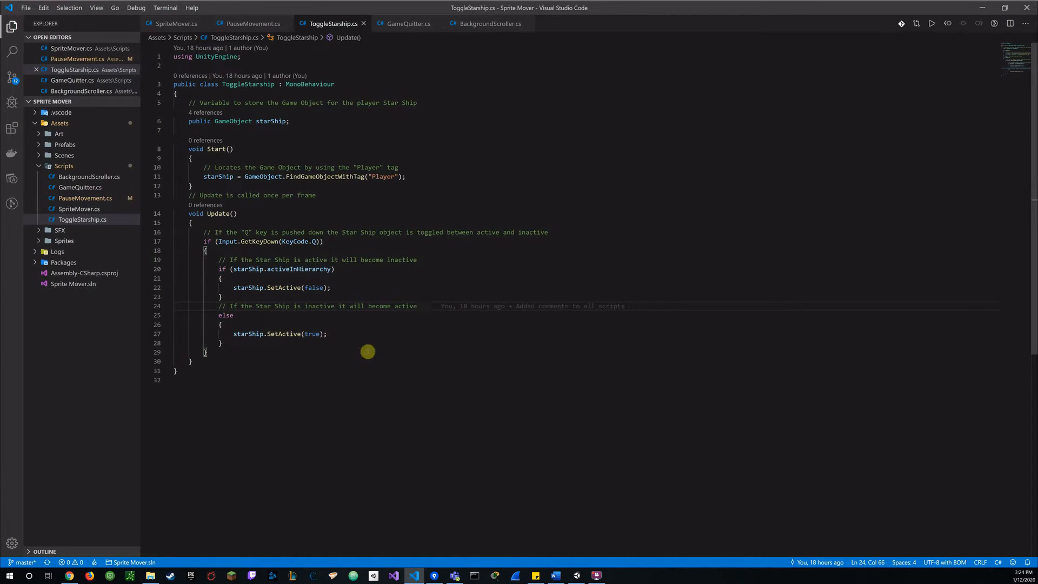
{"action": "mouse_move", "coordinate": [263, 340]}
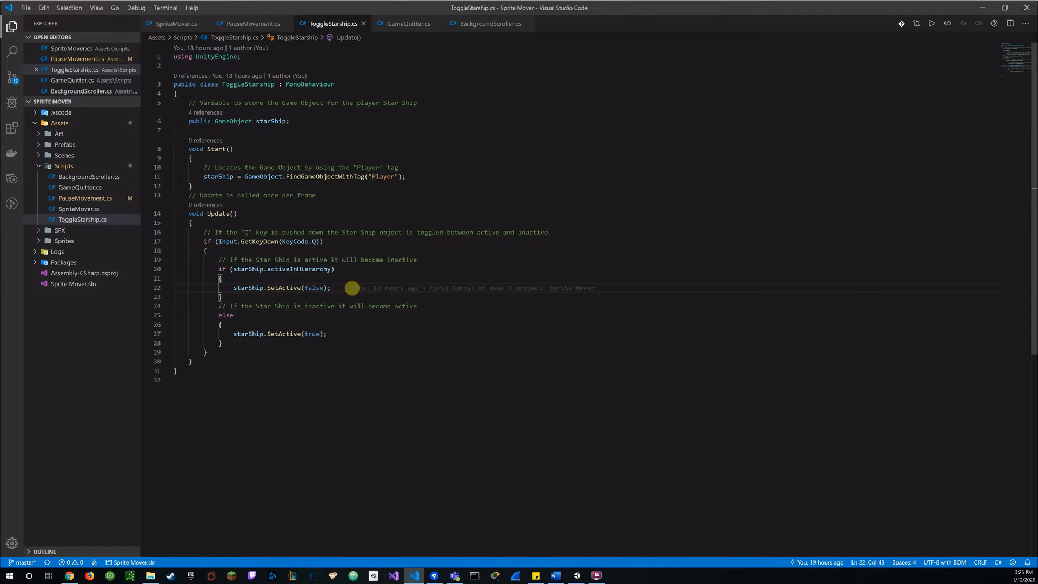
Log "Hey where did you go?" after the ship is set inactive
{"action": "type", "text": "de"}
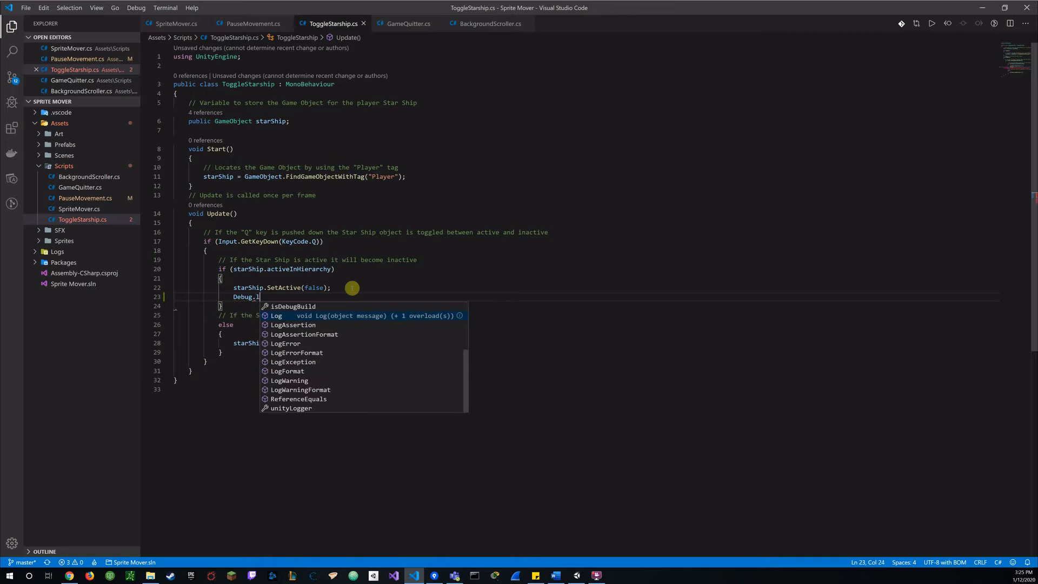
{"action": "key", "text": "Tab"}
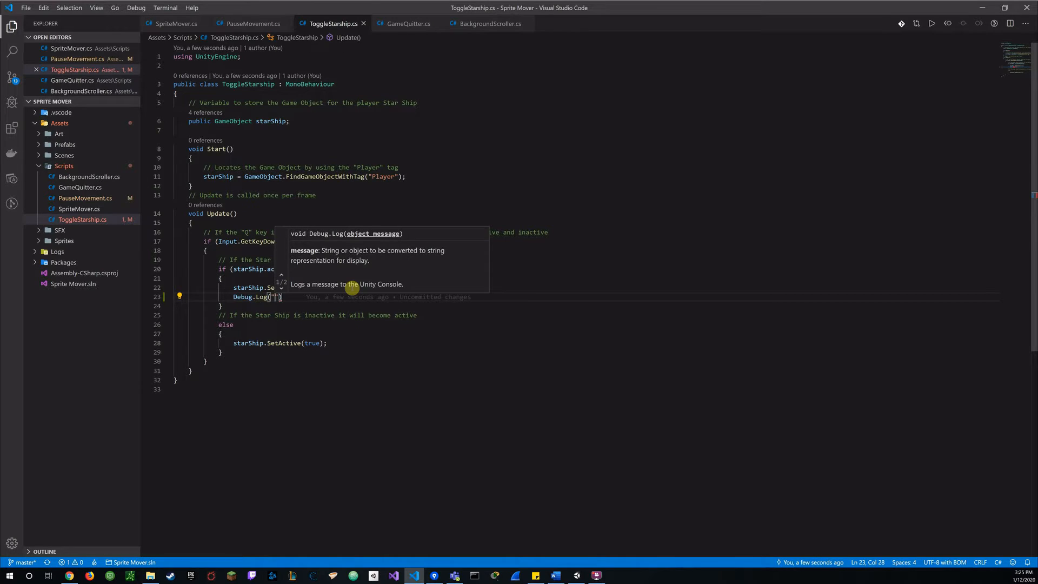
{"action": "type", "text": "H"}
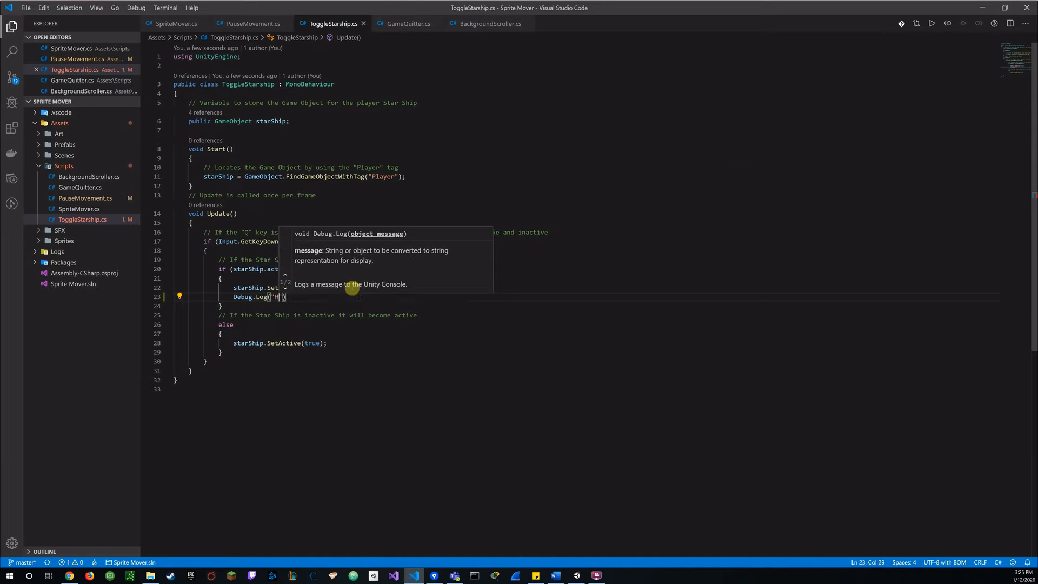
{"action": "type", "text": "Hey where"}
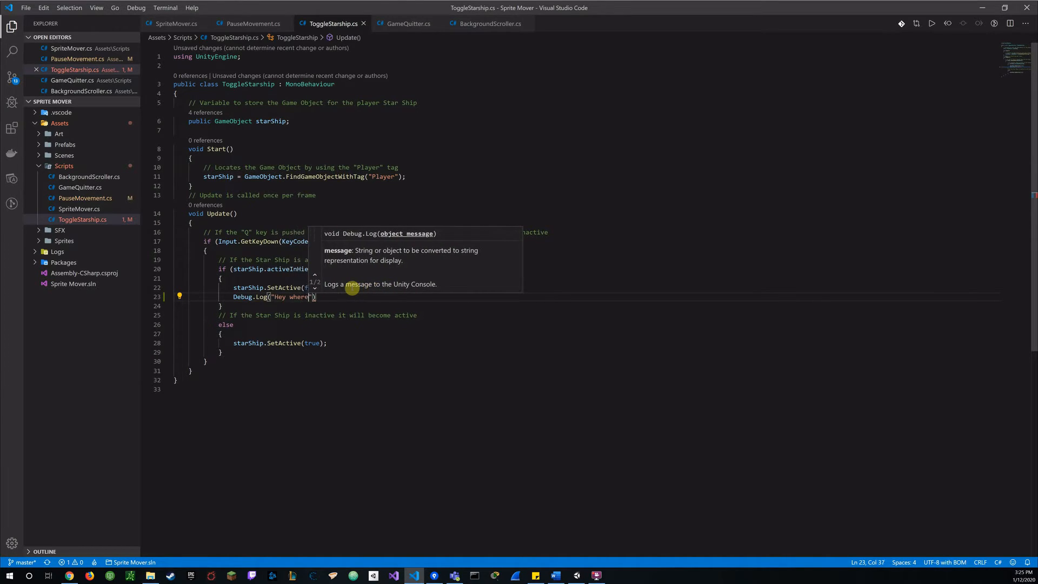
{"action": "type", "text": "did you go"}
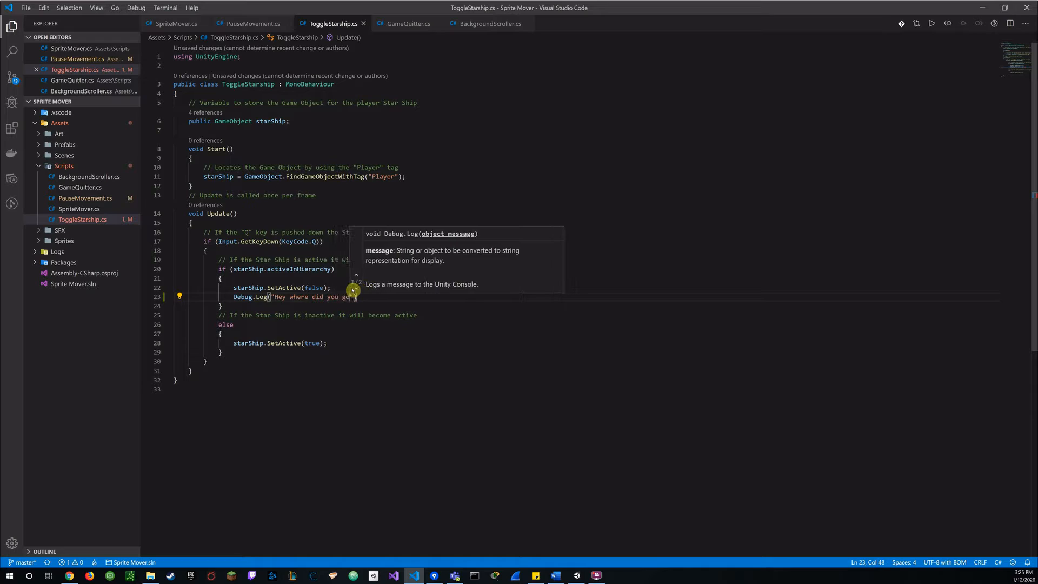
{"action": "type", "text": "?"}
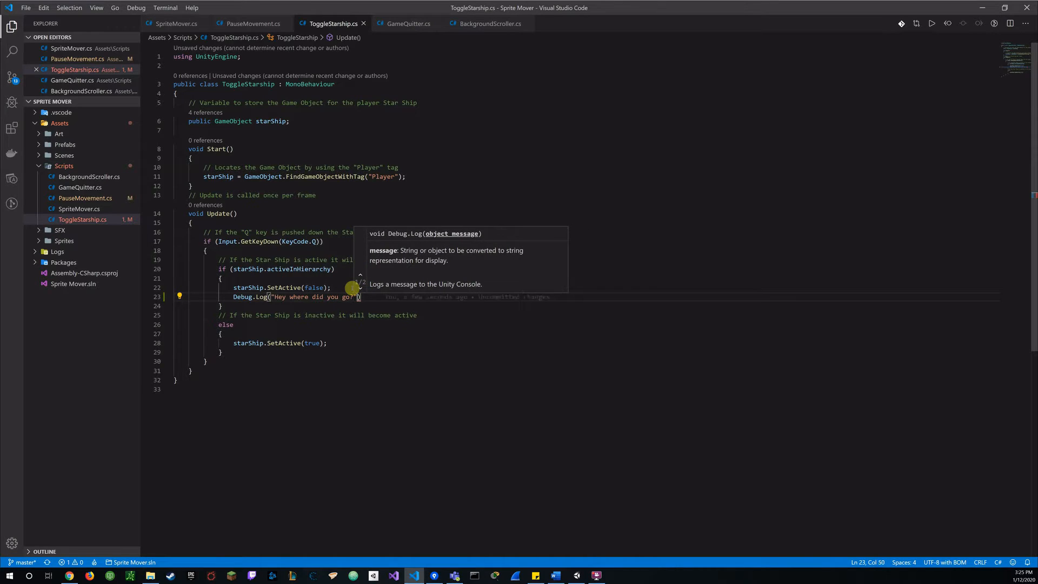
{"action": "type", "text": ");"}
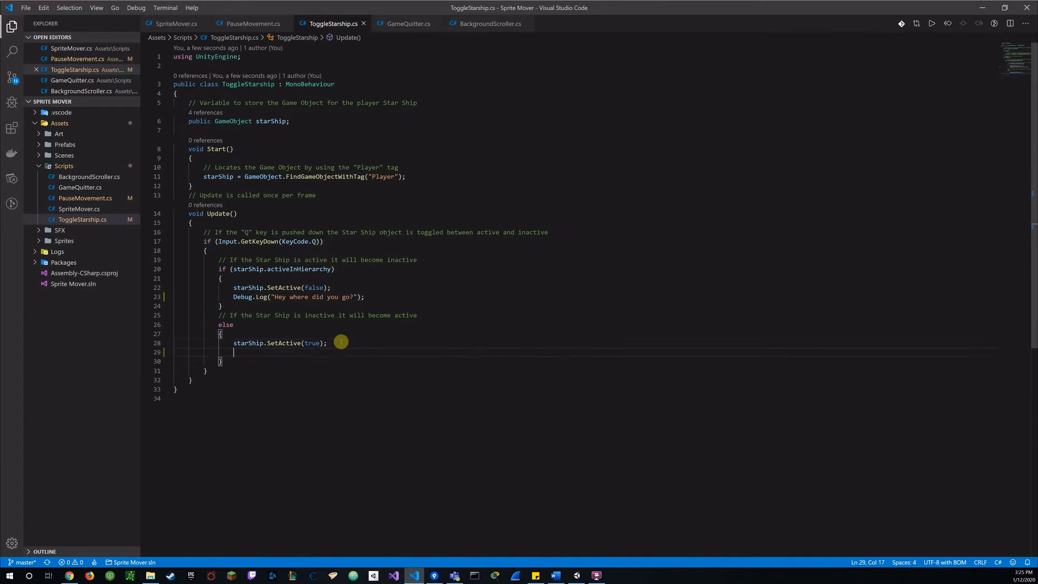
Log "There it is!" after the ship is set active again
{"action": "type", "text": "de"}
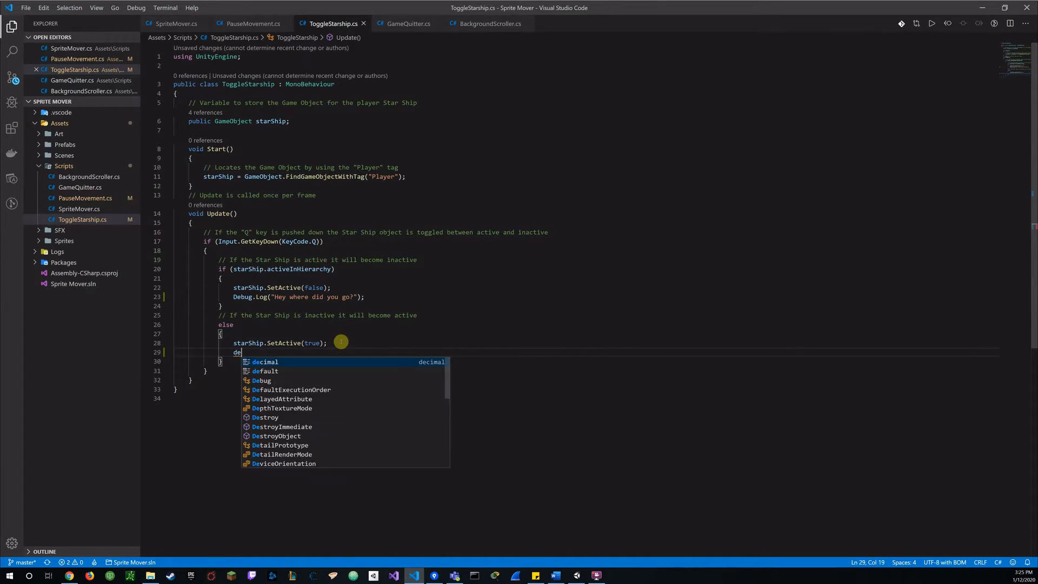
{"action": "type", "text": "Debug."}
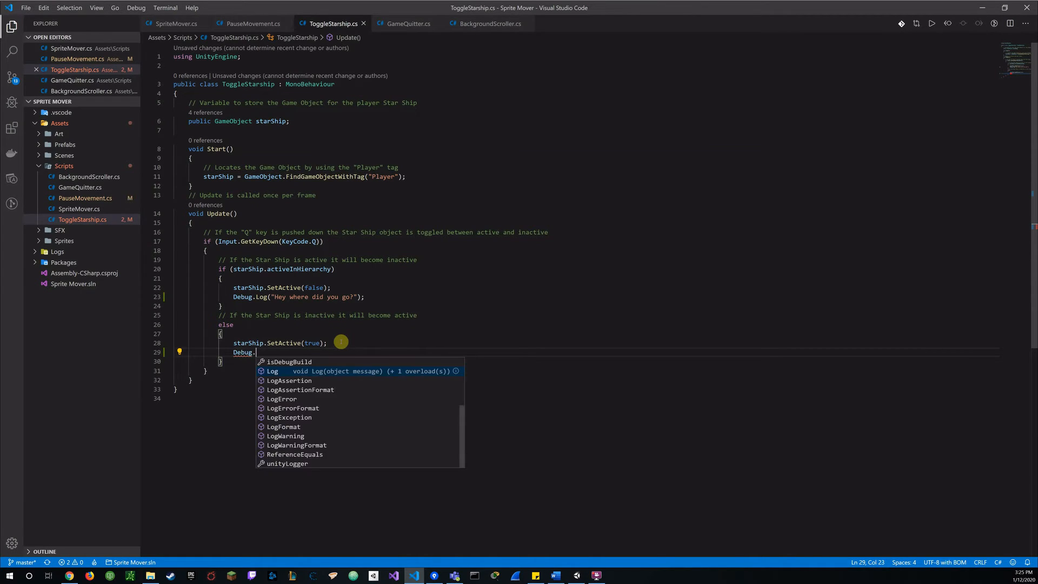
{"action": "type", "text": "Log"}
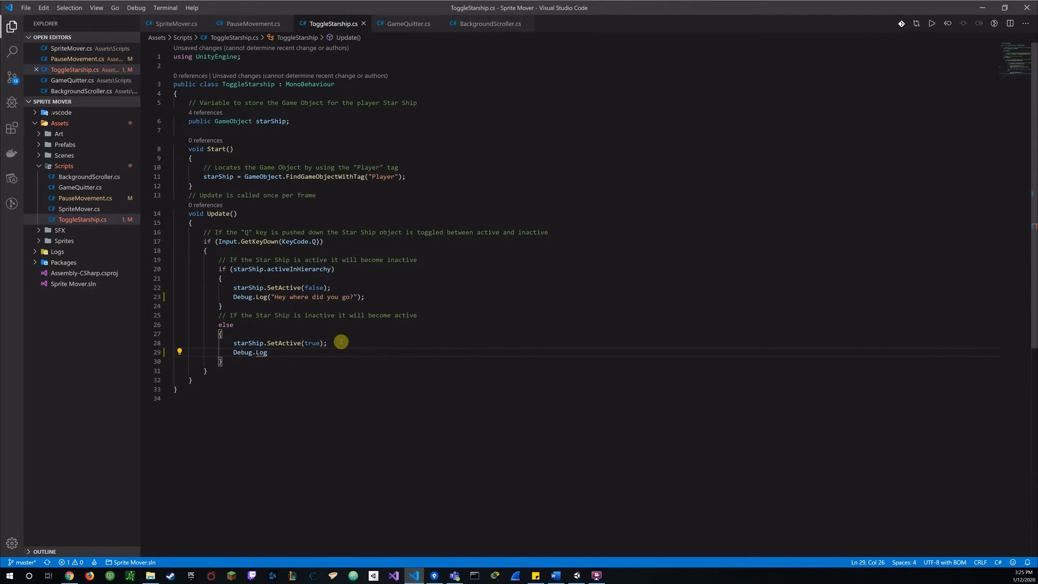
{"action": "type", "text": "(\"There it is\")"}
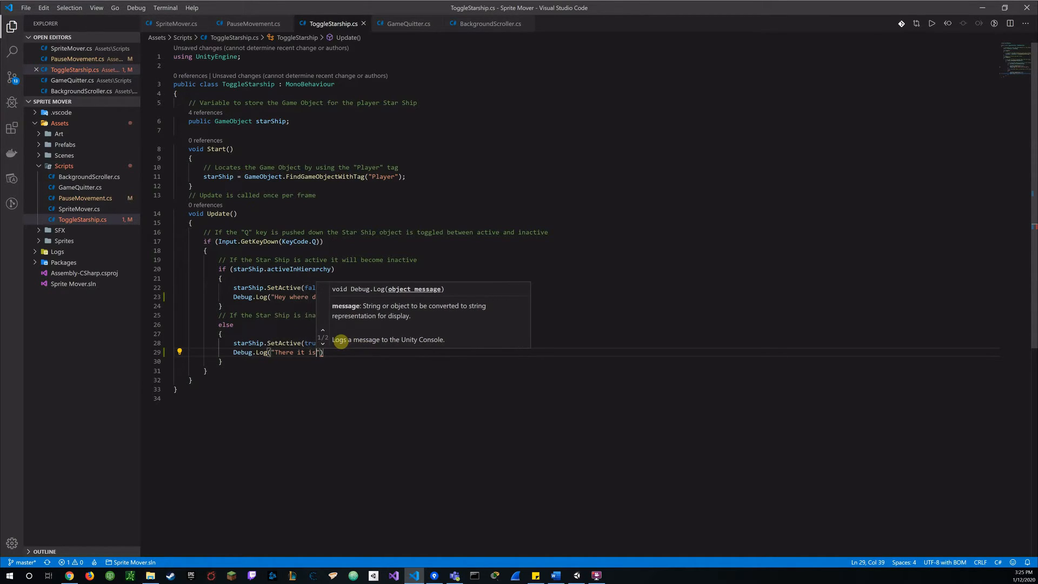
{"action": "type", "text": "!"}
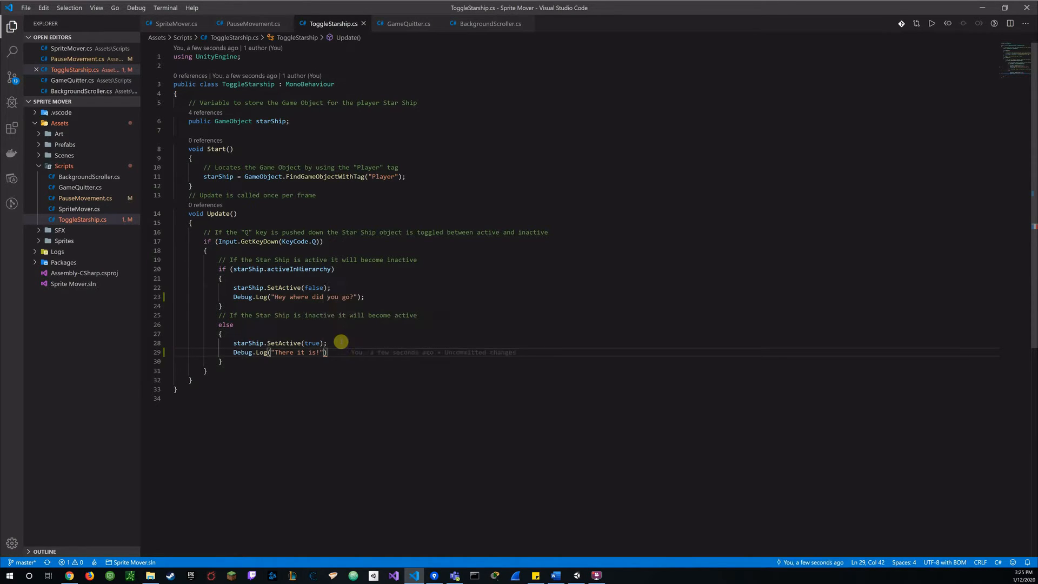
{"action": "type", "text": ";"}
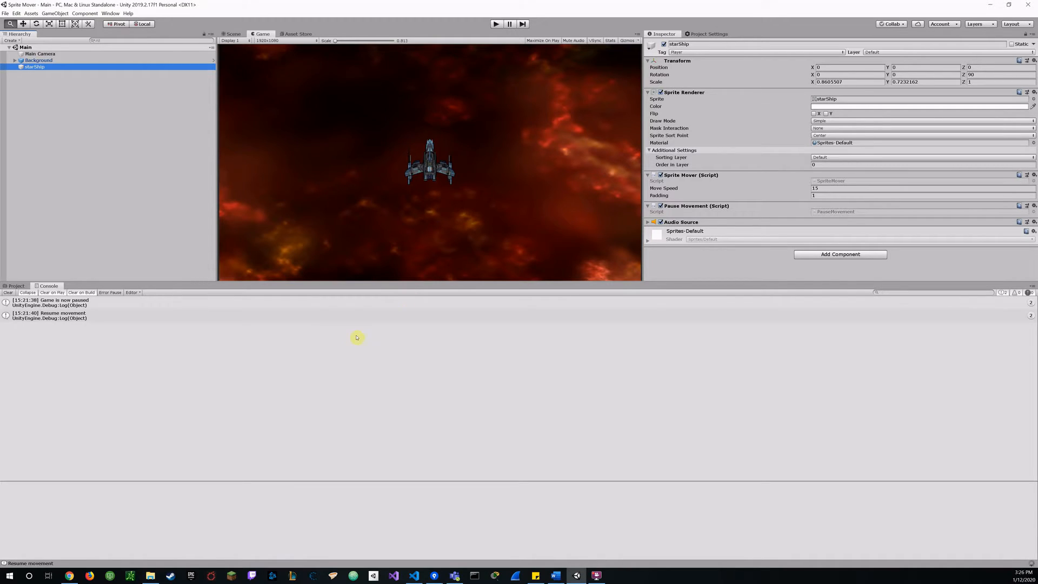
Play-test the Q toggle so the console logs "Hey where did you go?" and "There it is!"
{"action": "left_click", "coordinate": [495, 23]}
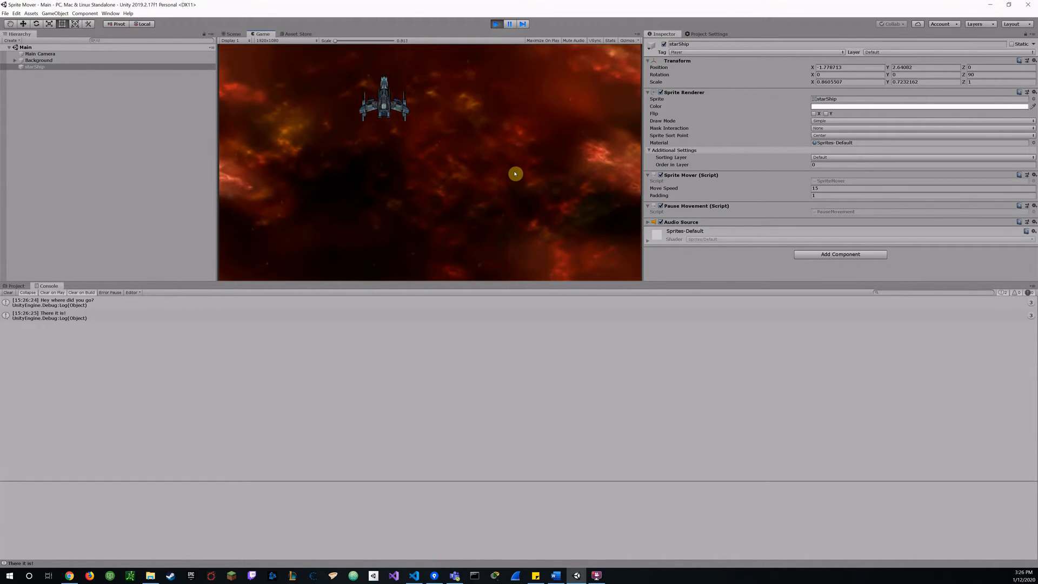
{"action": "left_click", "coordinate": [496, 24]}
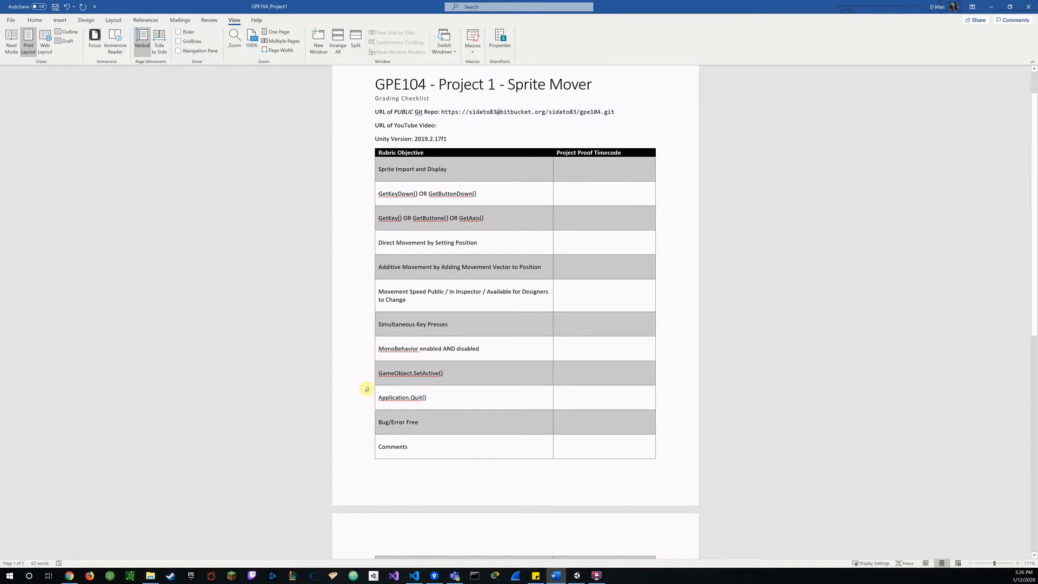
{"action": "mouse_move", "coordinate": [359, 407]}
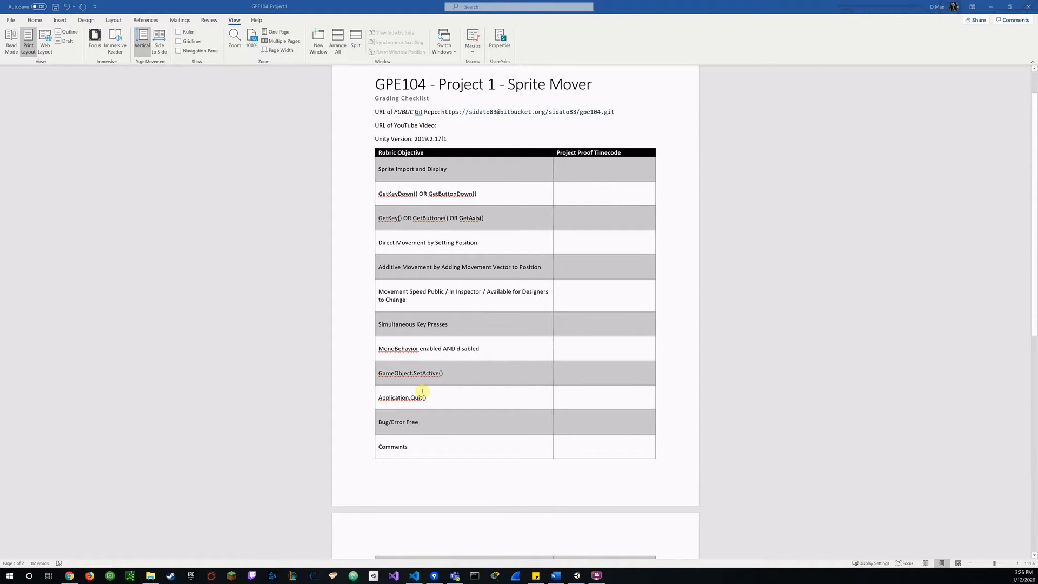
{"action": "left_click", "coordinate": [393, 575]}
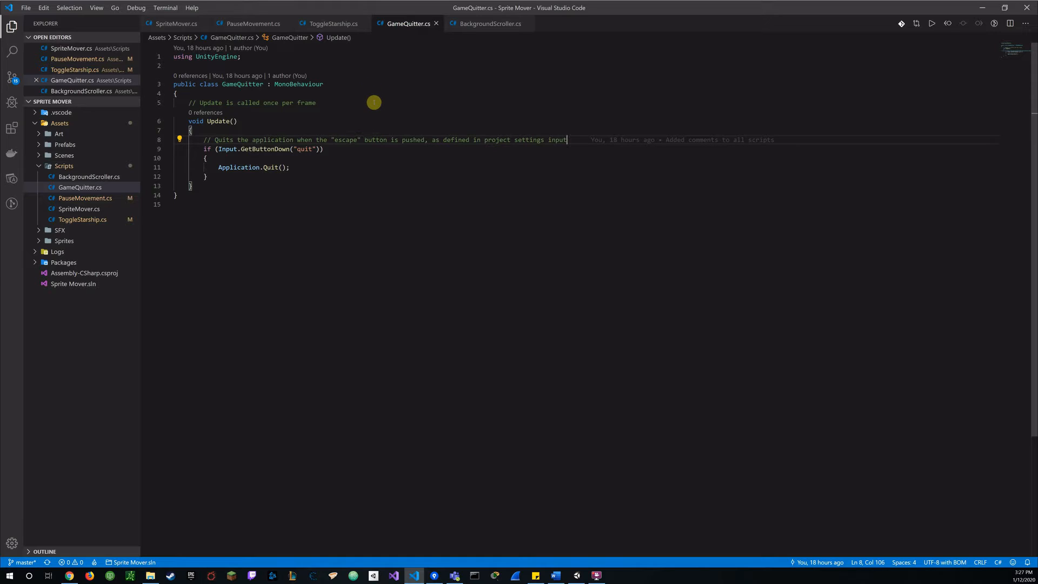
{"action": "mouse_move", "coordinate": [401, 61]}
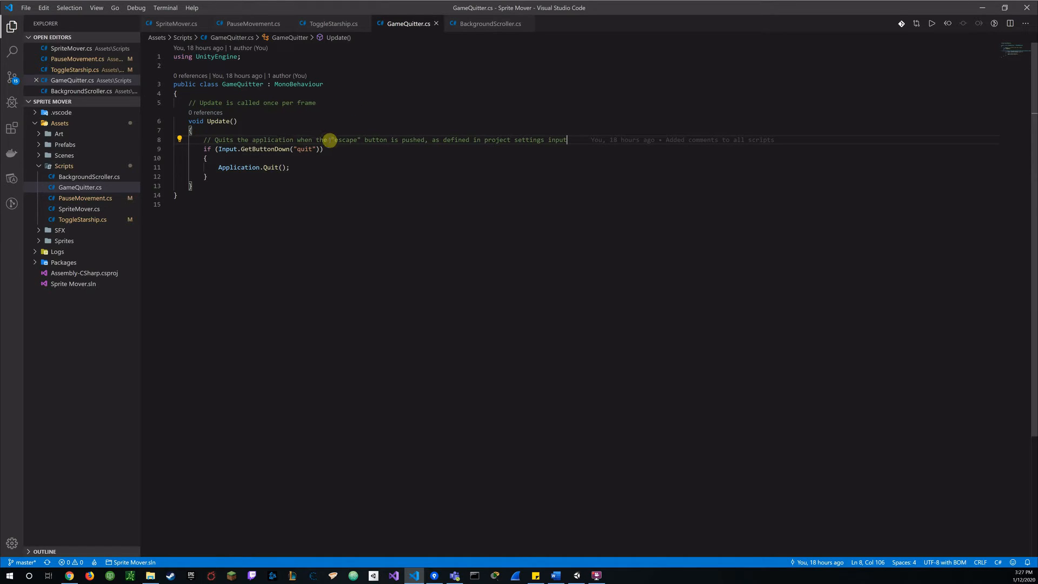
{"action": "mouse_move", "coordinate": [399, 174]}
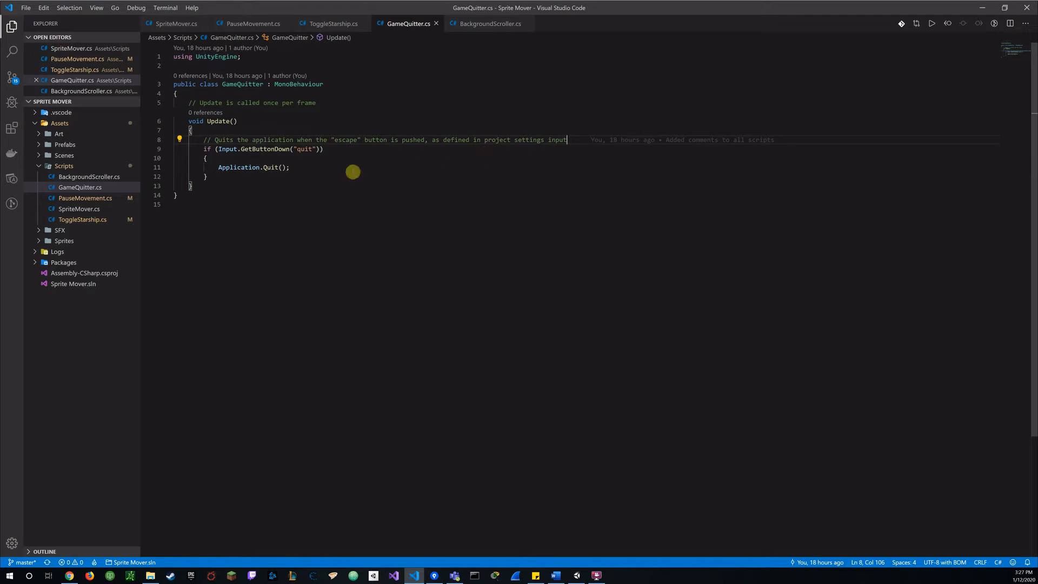
{"action": "mouse_move", "coordinate": [295, 165]}
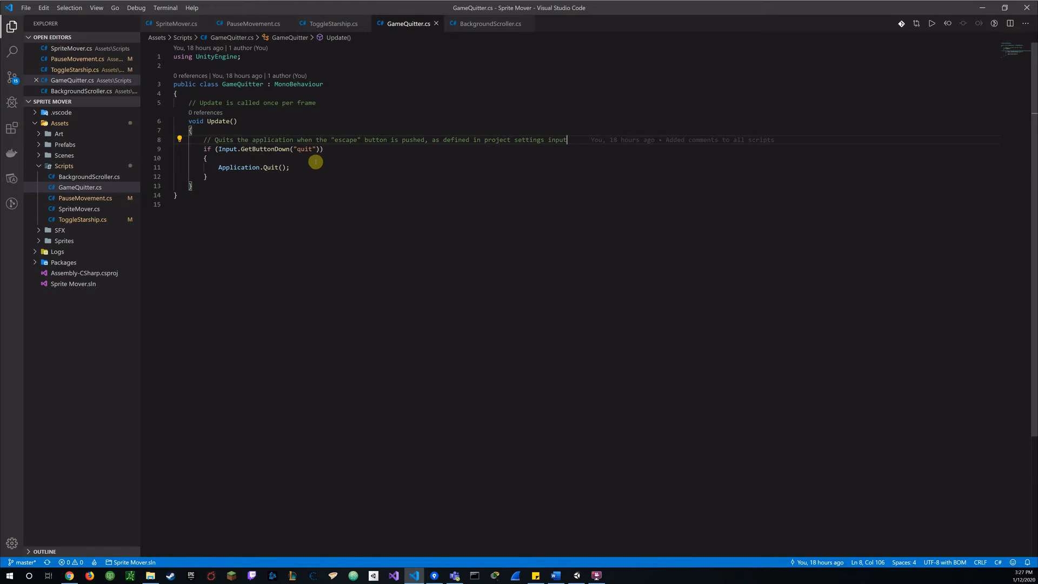
{"action": "mouse_move", "coordinate": [262, 168]}
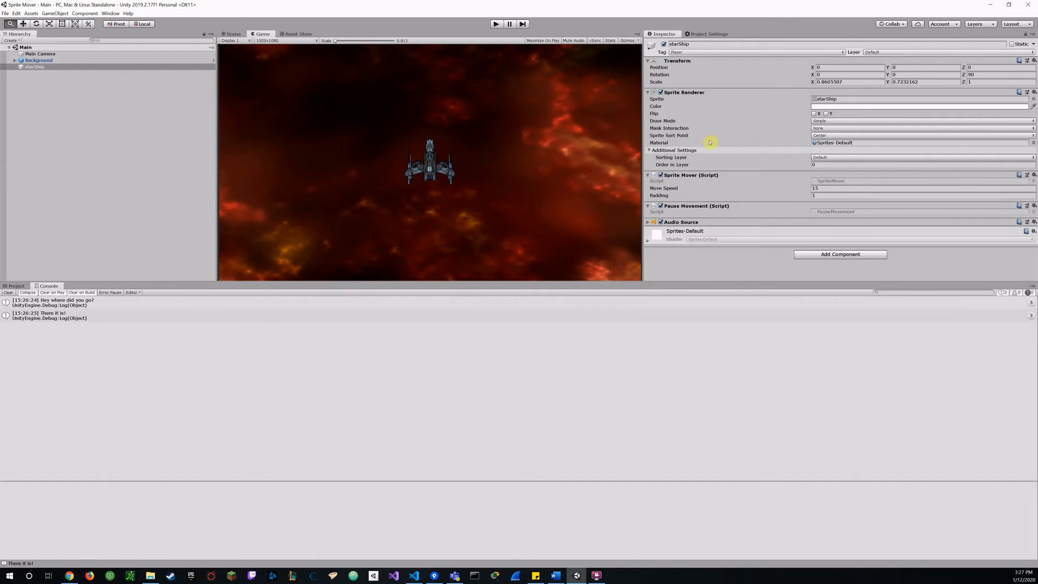
{"action": "mouse_move", "coordinate": [742, 143]}
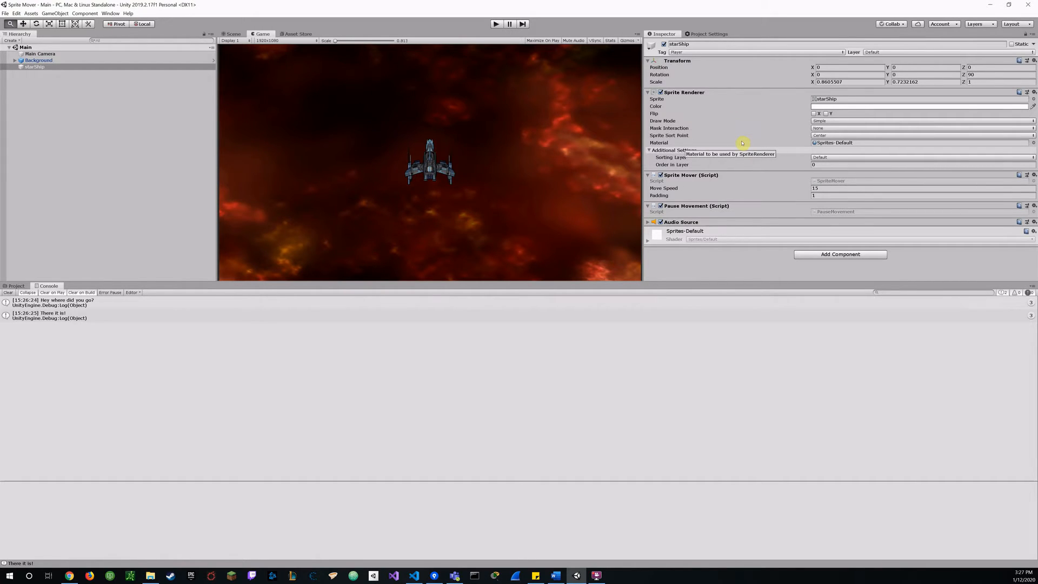
{"action": "mouse_move", "coordinate": [754, 139]}
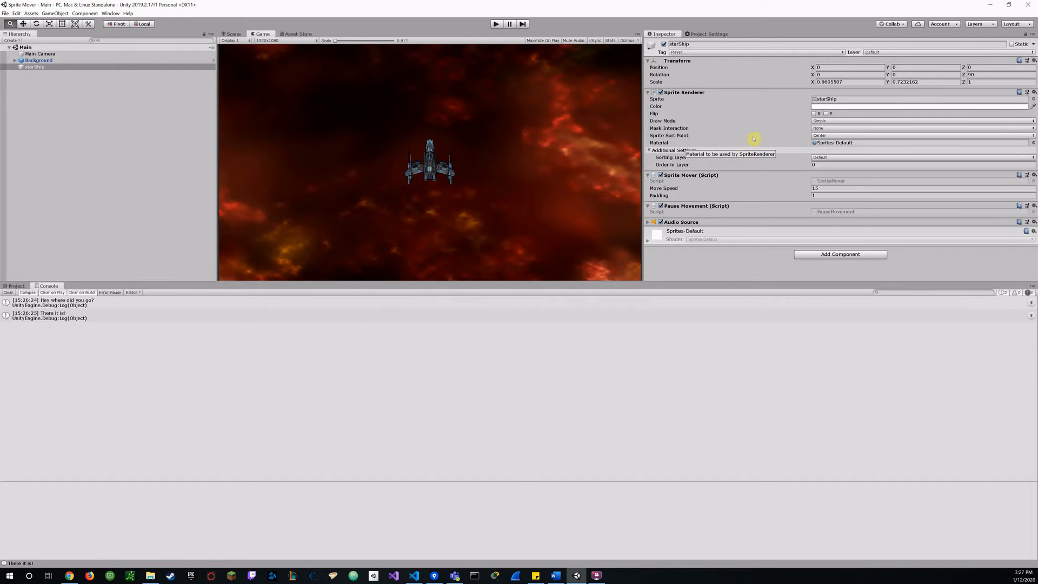
Review the Input axes in Project Settings, collapsing Horizontal and Vertical
{"action": "left_click", "coordinate": [709, 33]}
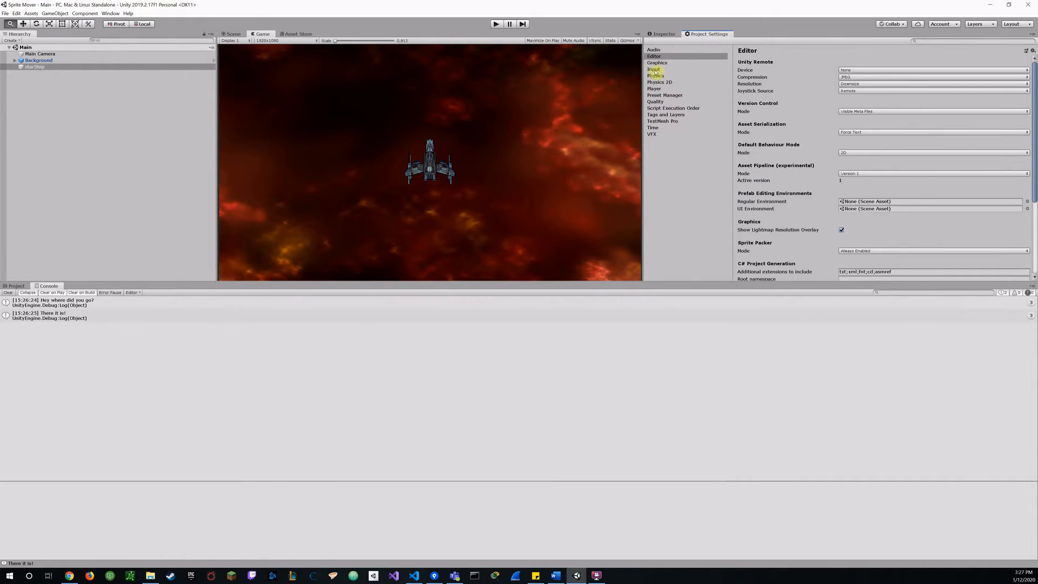
{"action": "left_click", "coordinate": [652, 69]}
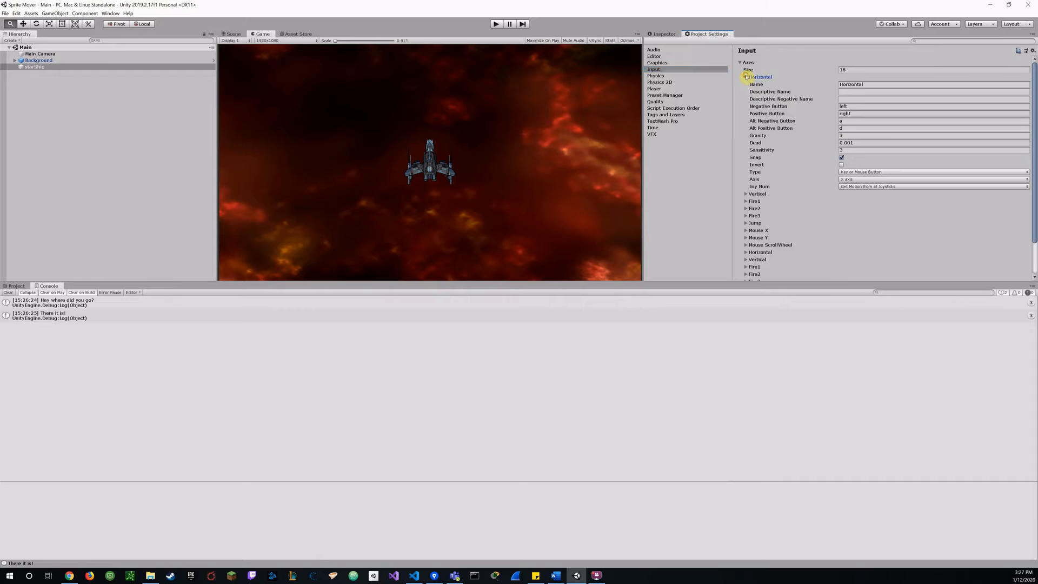
{"action": "left_click", "coordinate": [746, 77]}
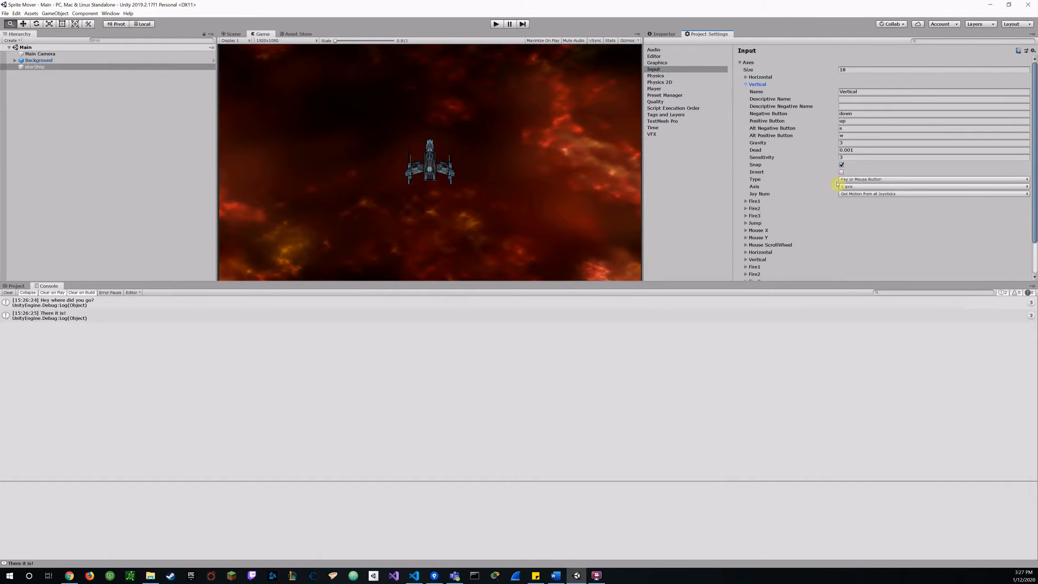
{"action": "left_click", "coordinate": [746, 84]}
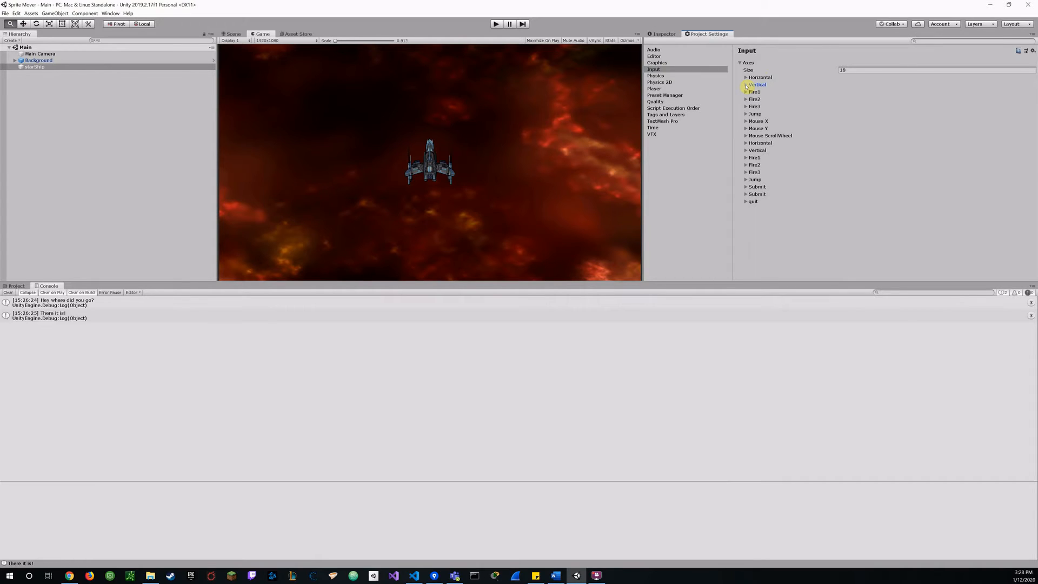
{"action": "mouse_move", "coordinate": [825, 78]}
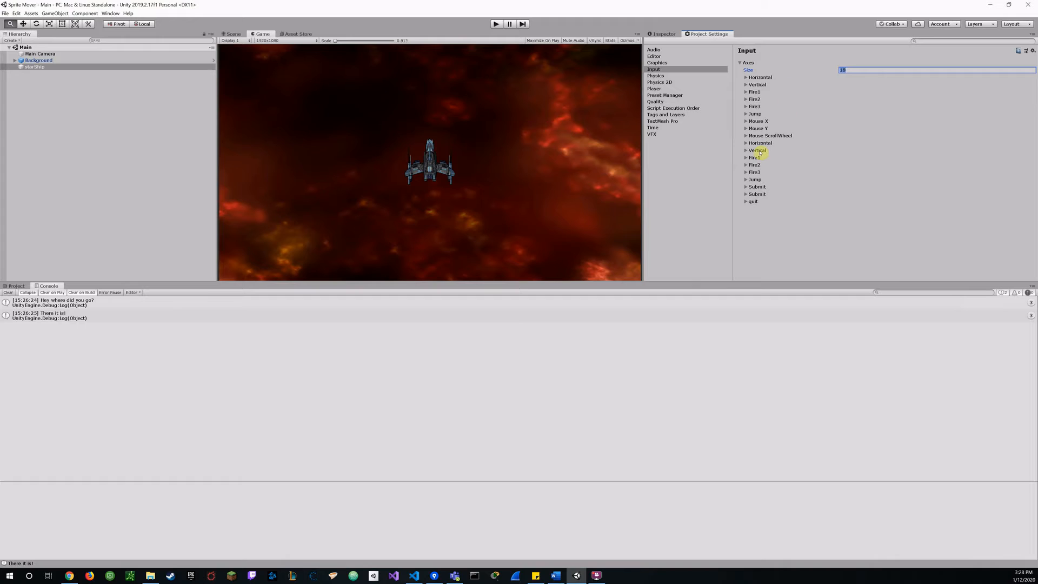
{"action": "left_click", "coordinate": [746, 201]}
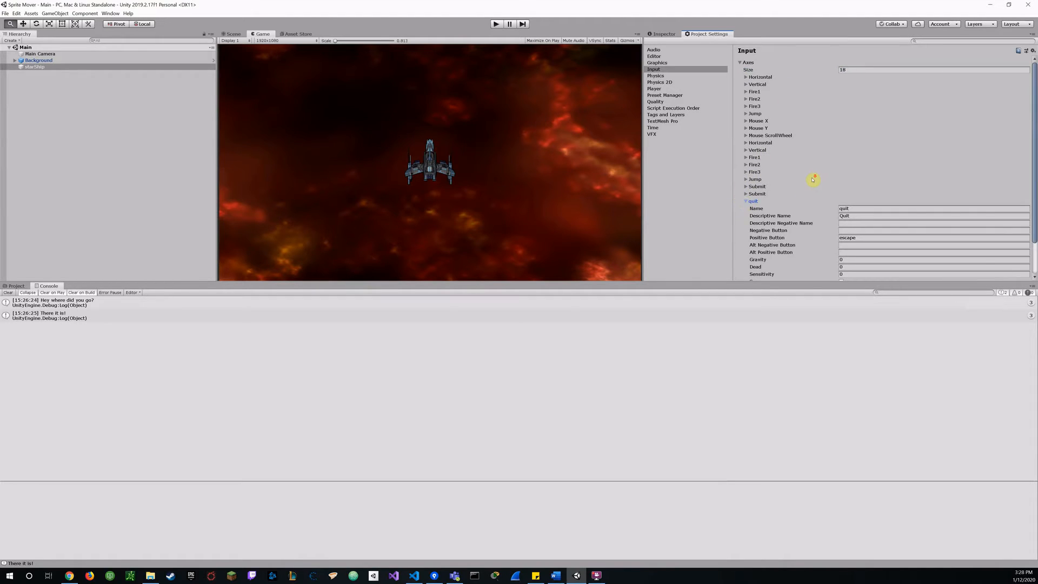
{"action": "scroll", "scroll_direction": "down", "scroll_amount": 3}
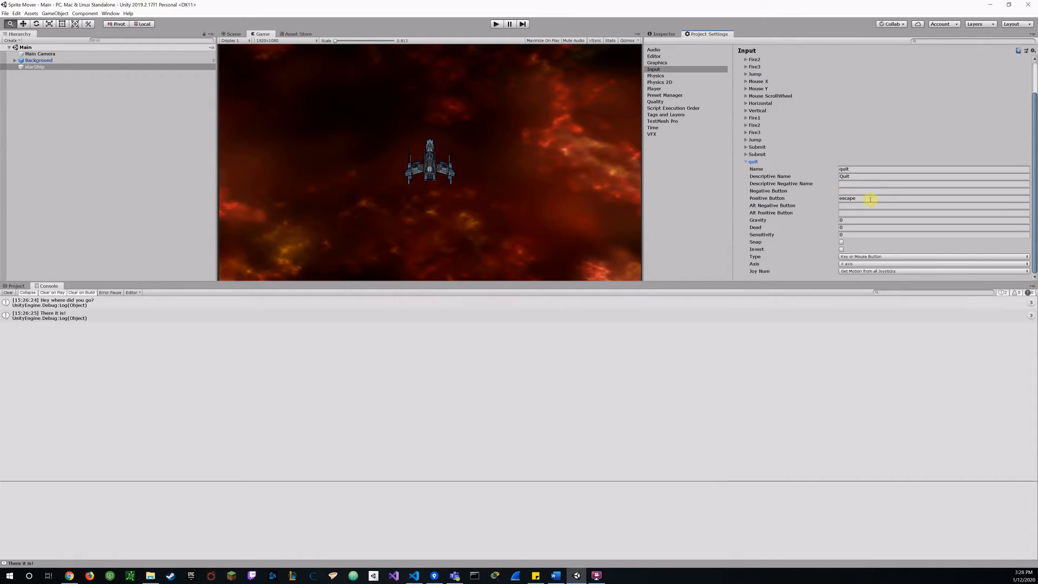
{"action": "mouse_move", "coordinate": [817, 204]}
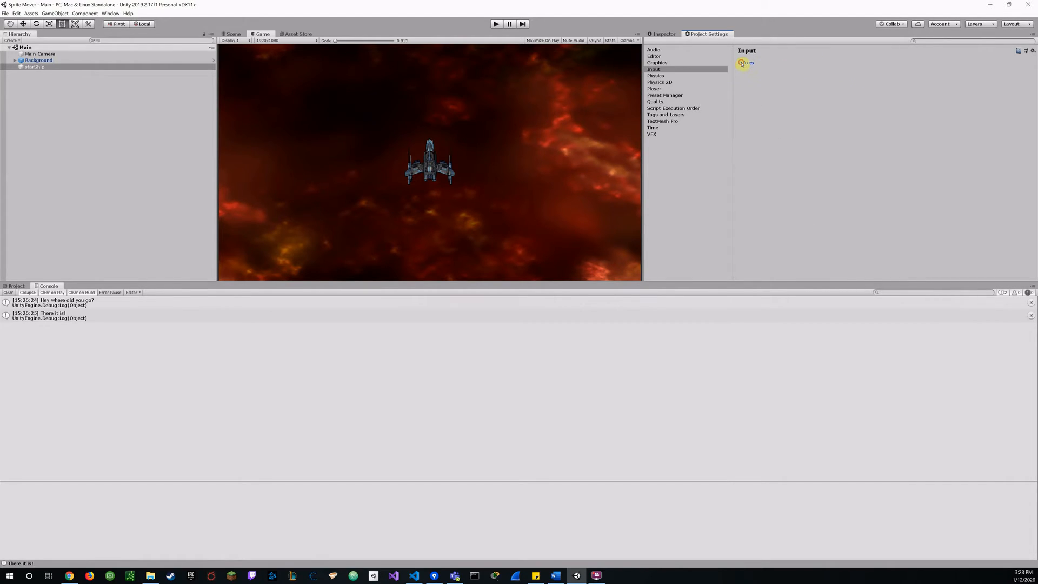
Cut the axes to three and define the third as "quit" with Positive Button escape
{"action": "left_click", "coordinate": [742, 62]}
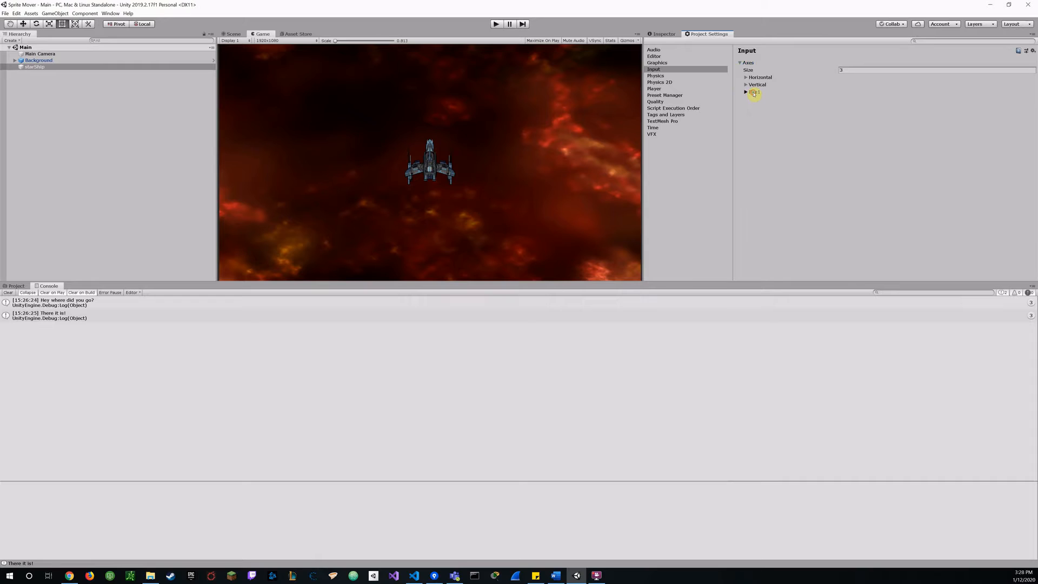
{"action": "left_click", "coordinate": [746, 91]}
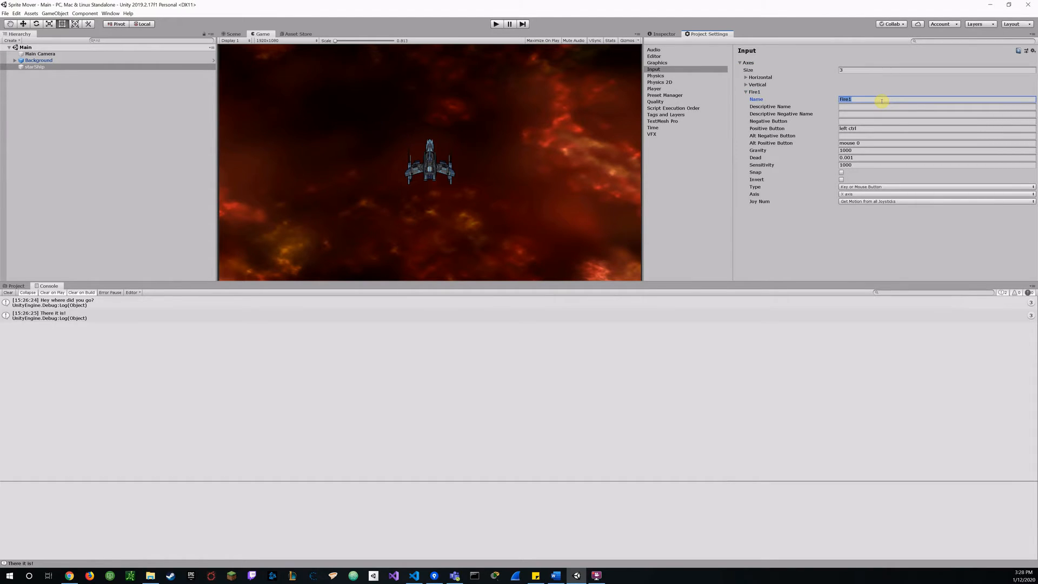
{"action": "type", "text": "quit"}
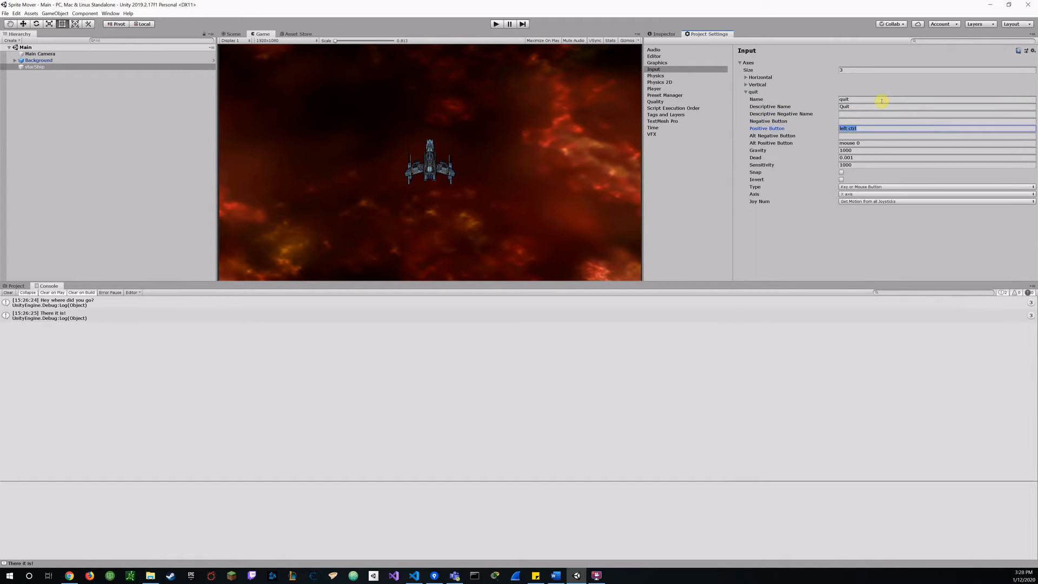
{"action": "type", "text": "escape"}
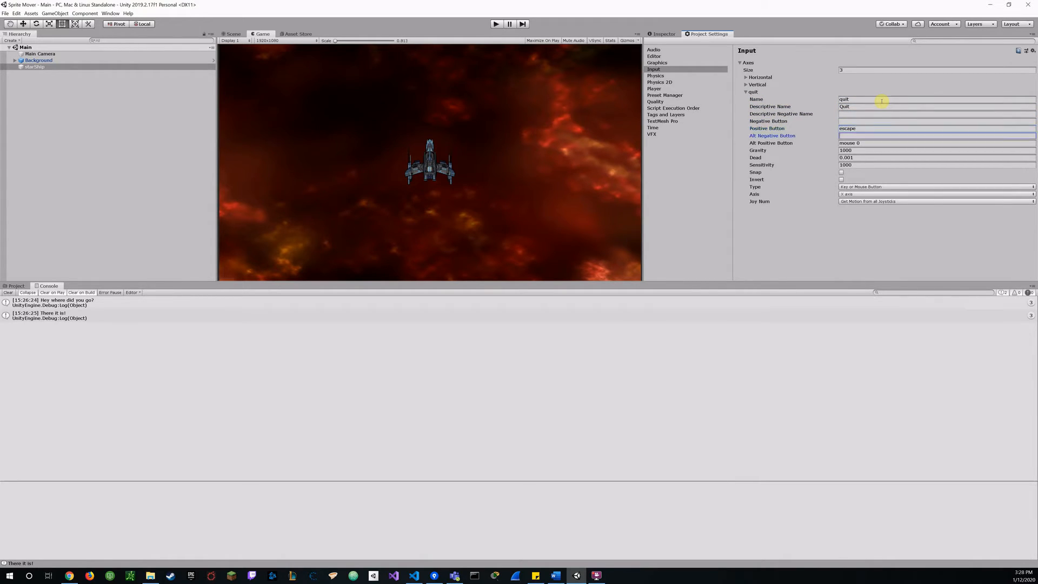
{"action": "left_click", "coordinate": [936, 143]}
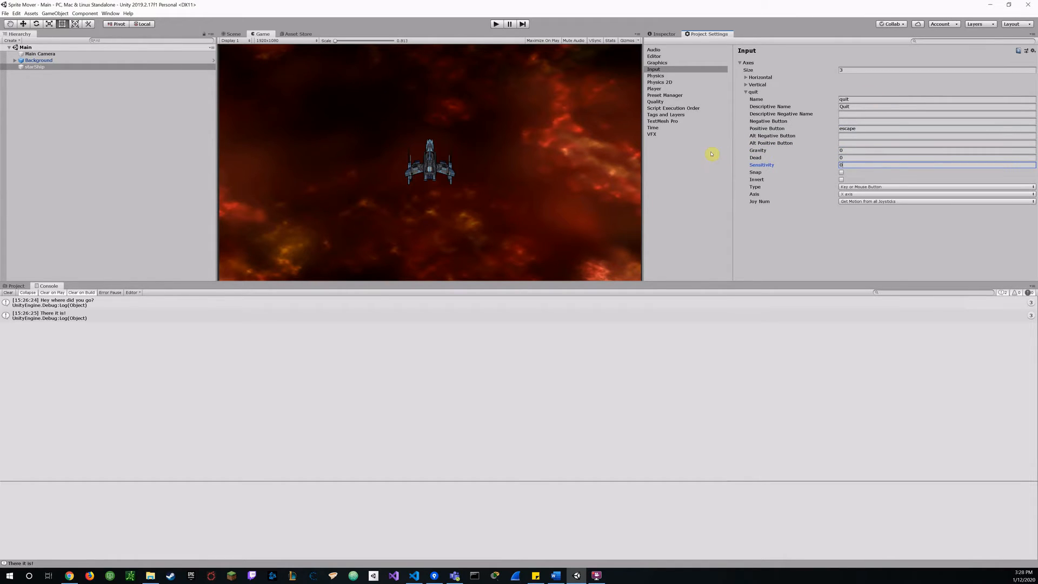
{"action": "mouse_move", "coordinate": [775, 221]}
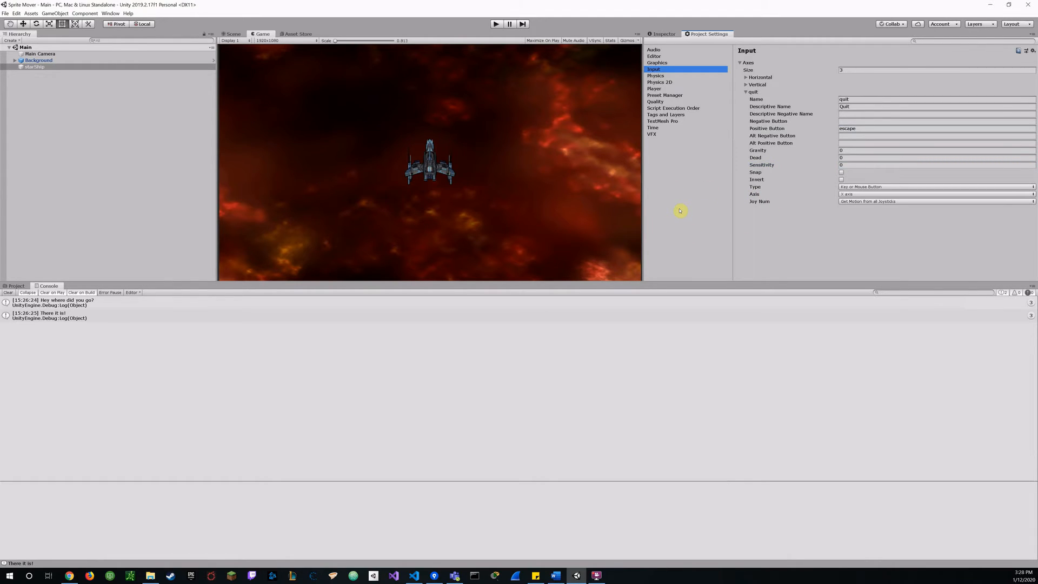
{"action": "mouse_move", "coordinate": [679, 194]}
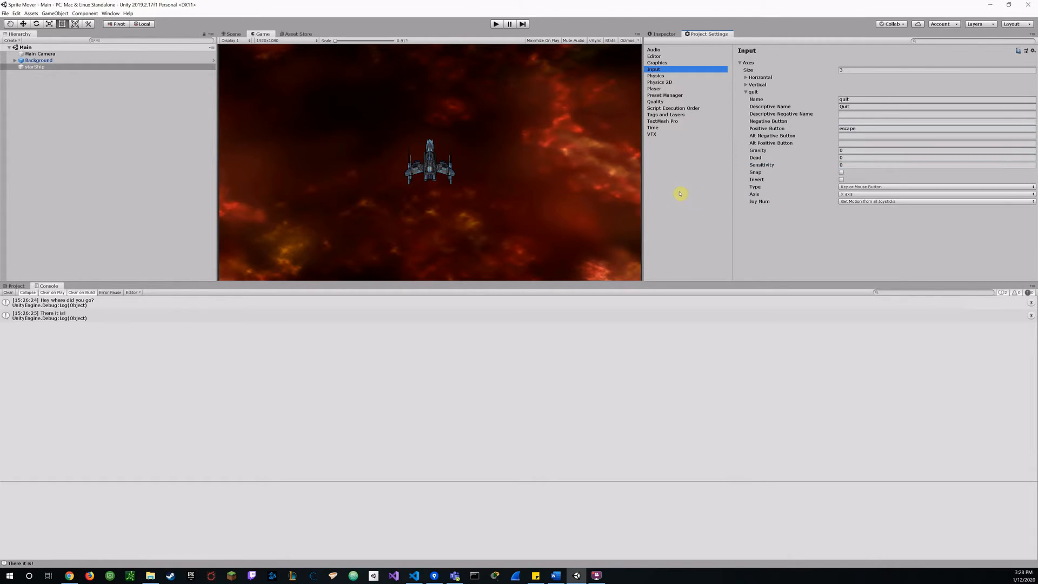
{"action": "mouse_move", "coordinate": [491, 130]}
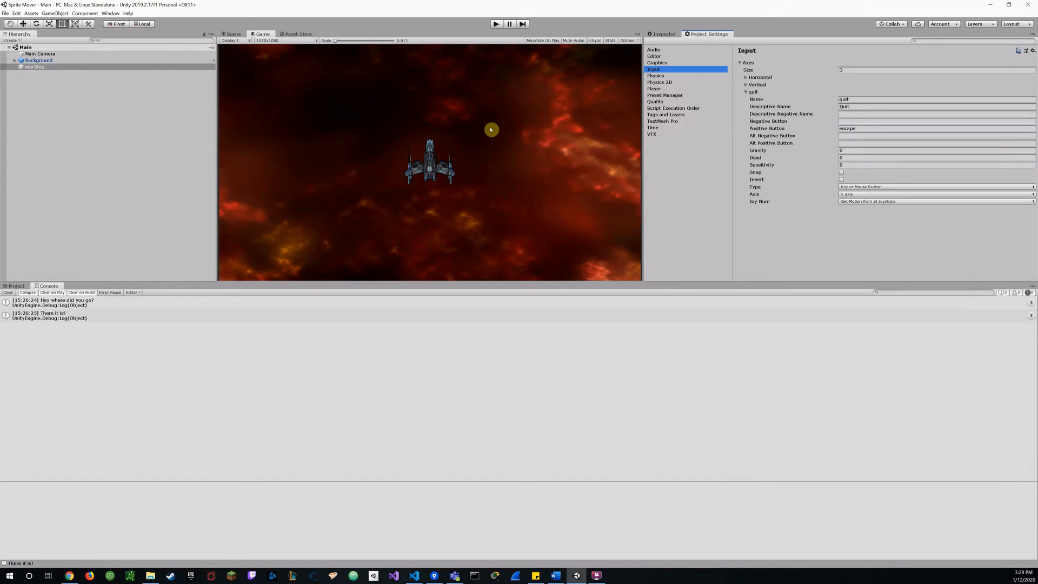
{"action": "mouse_move", "coordinate": [483, 124]}
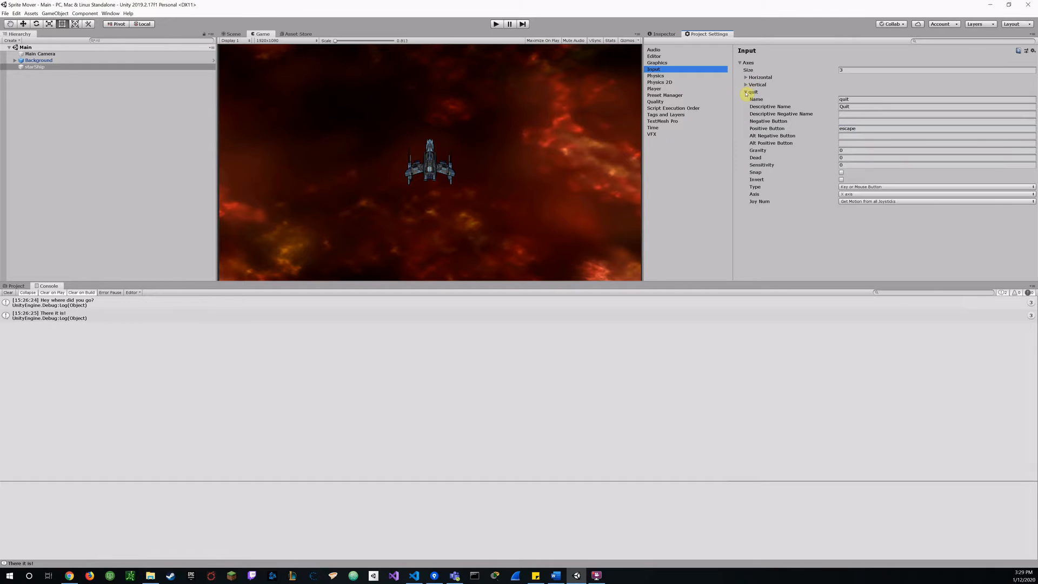
{"action": "left_click", "coordinate": [746, 91]}
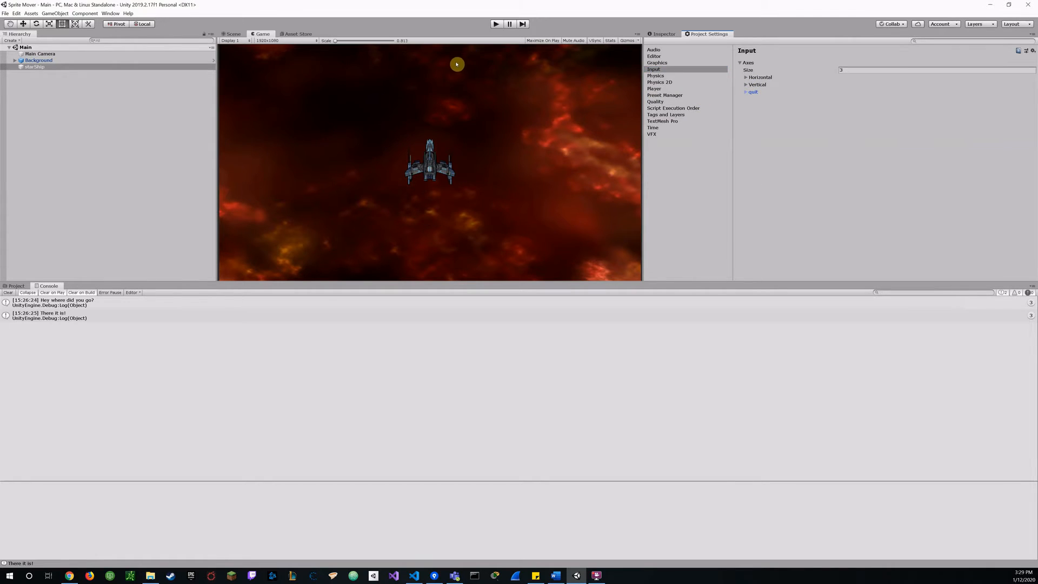
{"action": "mouse_move", "coordinate": [495, 24]}
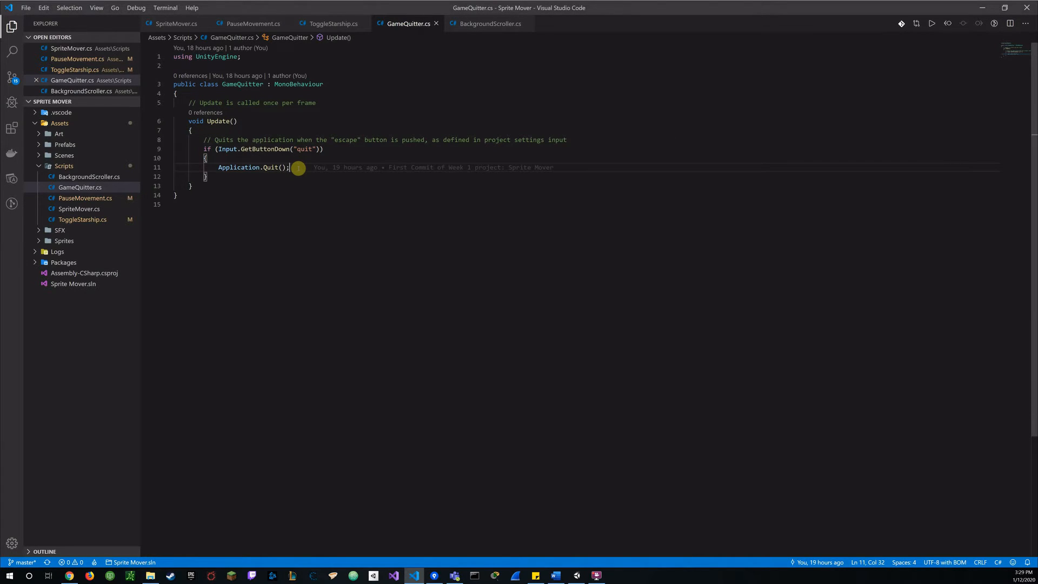
Add Debug.Log("Game has ended"); on a new line after Application.Quit(); in GameQuitter.cs
{"action": "key", "text": "Enter"}
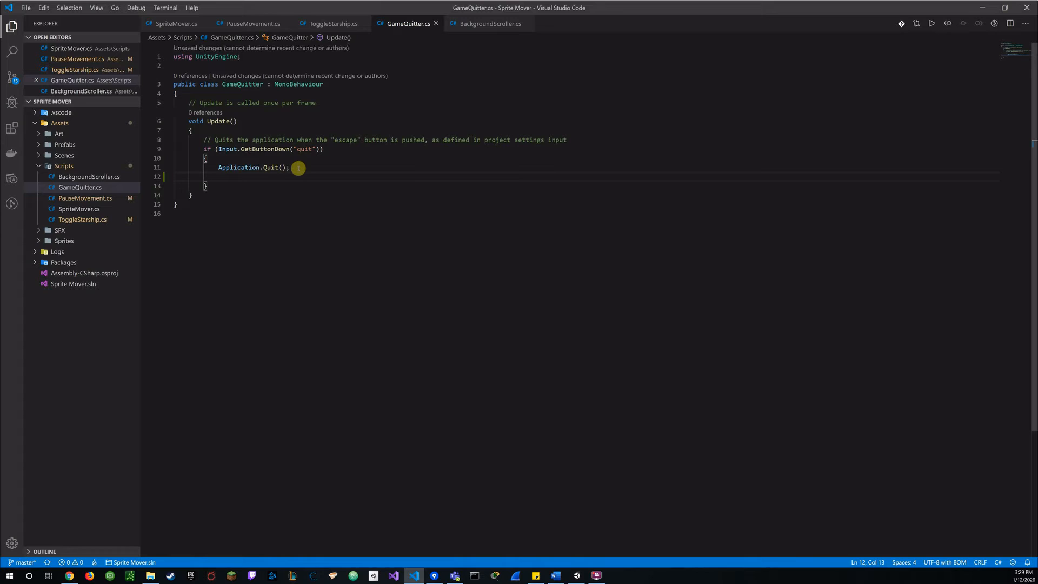
{"action": "type", "text": "deu"}
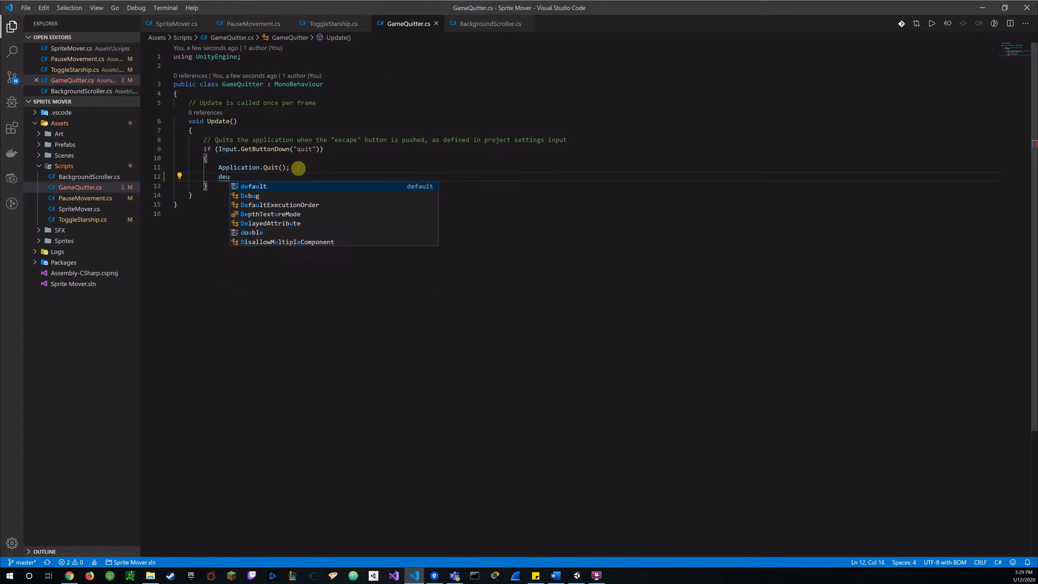
{"action": "type", "text": "bug.Log"}
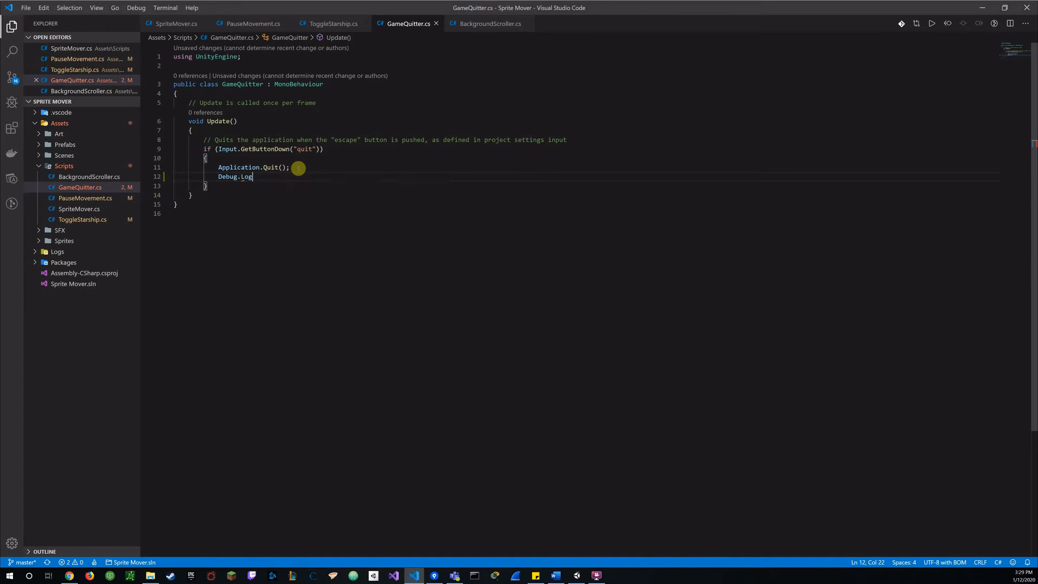
{"action": "type", "text": "("}
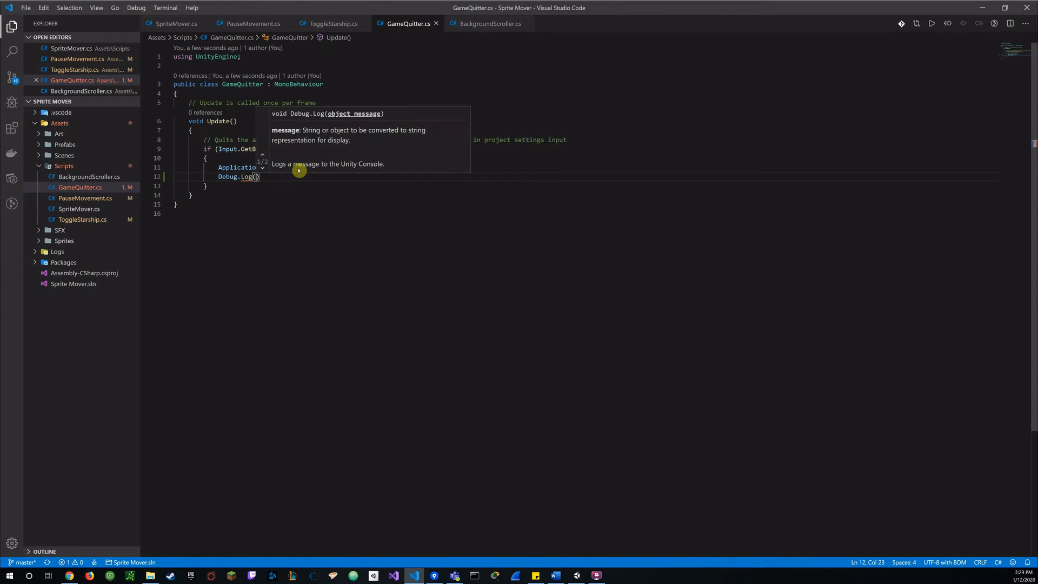
{"action": "type", "text": "\"Game has ended"}
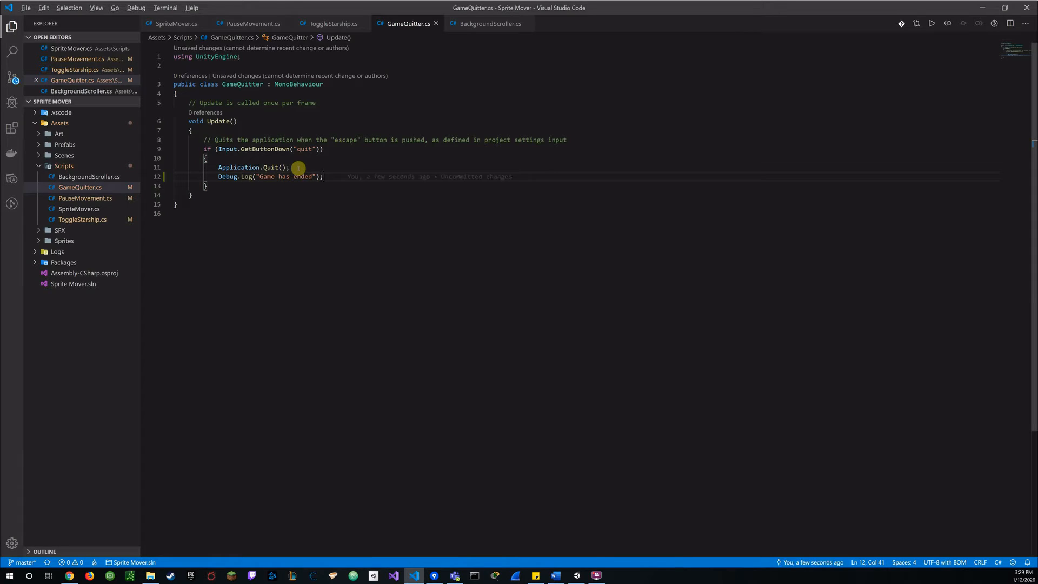
Play-test the game in Unity, quit with Escape so "Game has ended" logs, then stop Play mode
{"action": "left_click", "coordinate": [594, 575]}
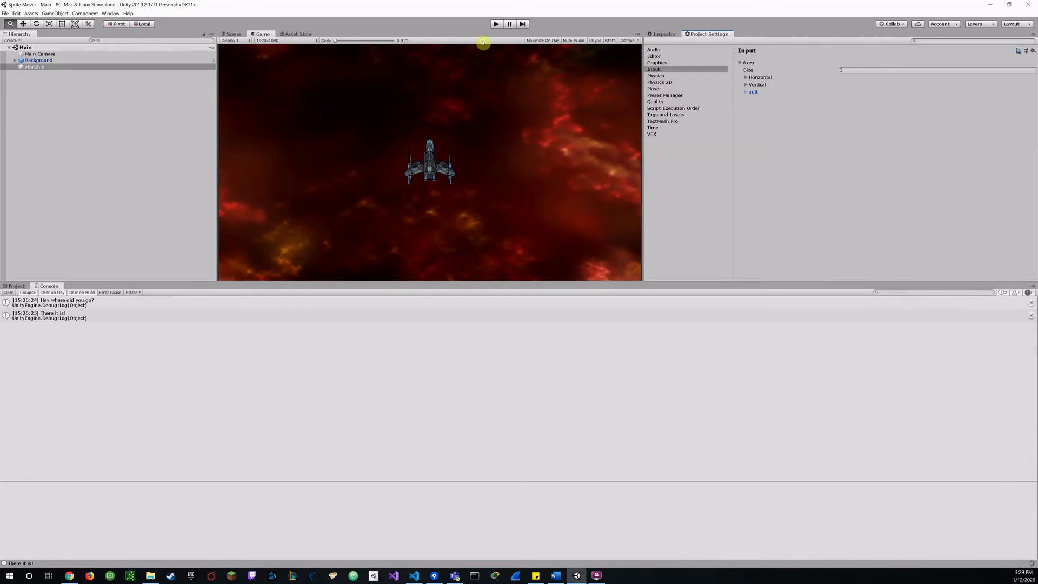
{"action": "left_click", "coordinate": [495, 24]}
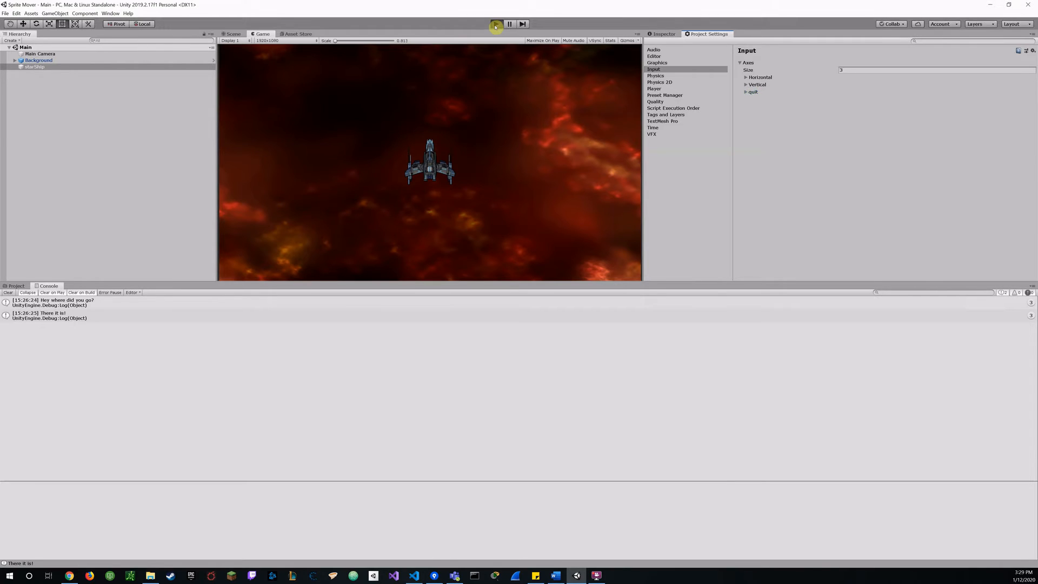
{"action": "left_click", "coordinate": [493, 25]}
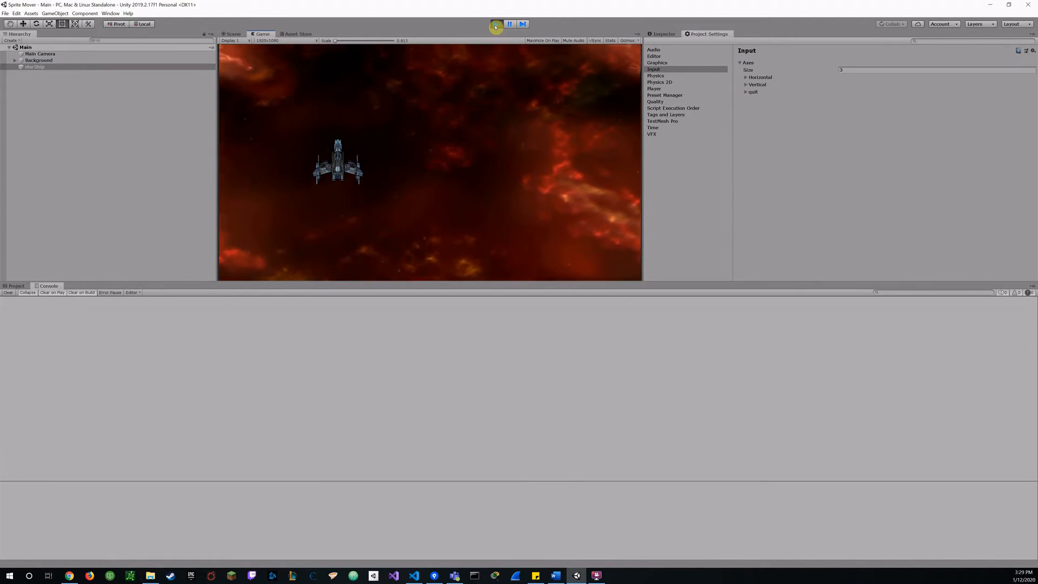
{"action": "left_click", "coordinate": [493, 24]}
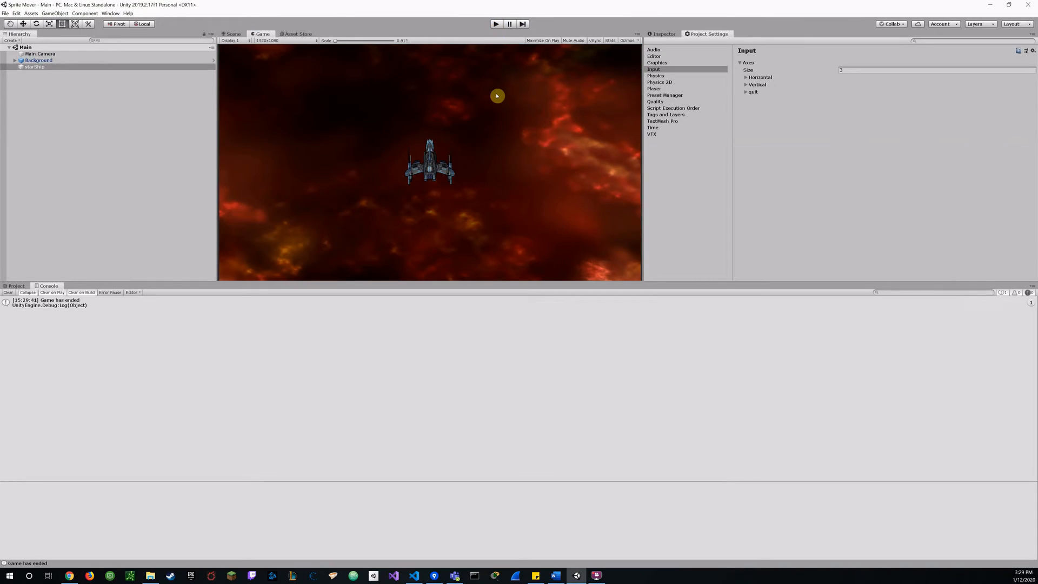
{"action": "mouse_move", "coordinate": [498, 108]}
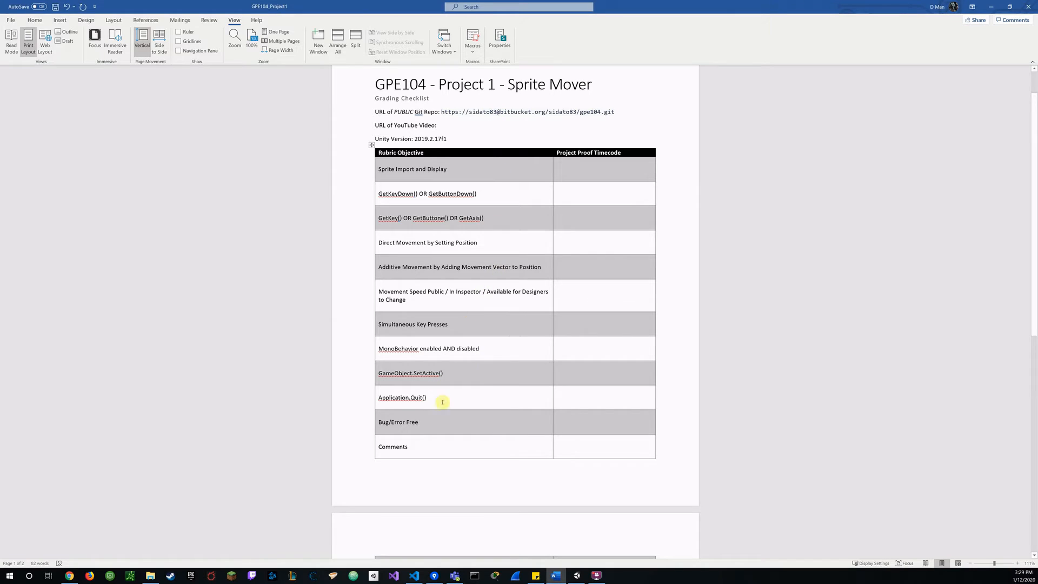
{"action": "mouse_move", "coordinate": [435, 409]}
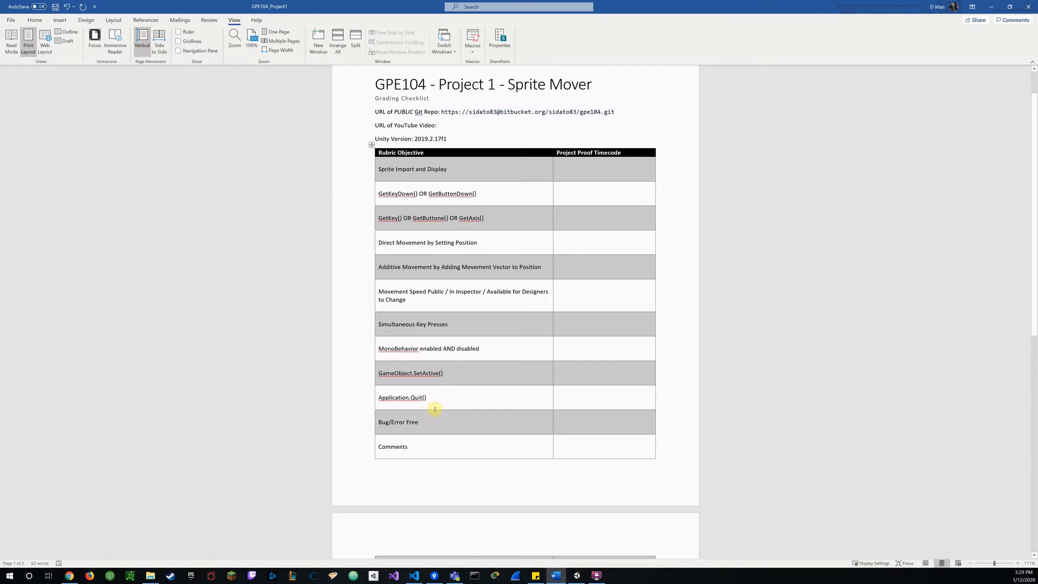
{"action": "scroll", "scroll_direction": "down", "scroll_amount": 3}
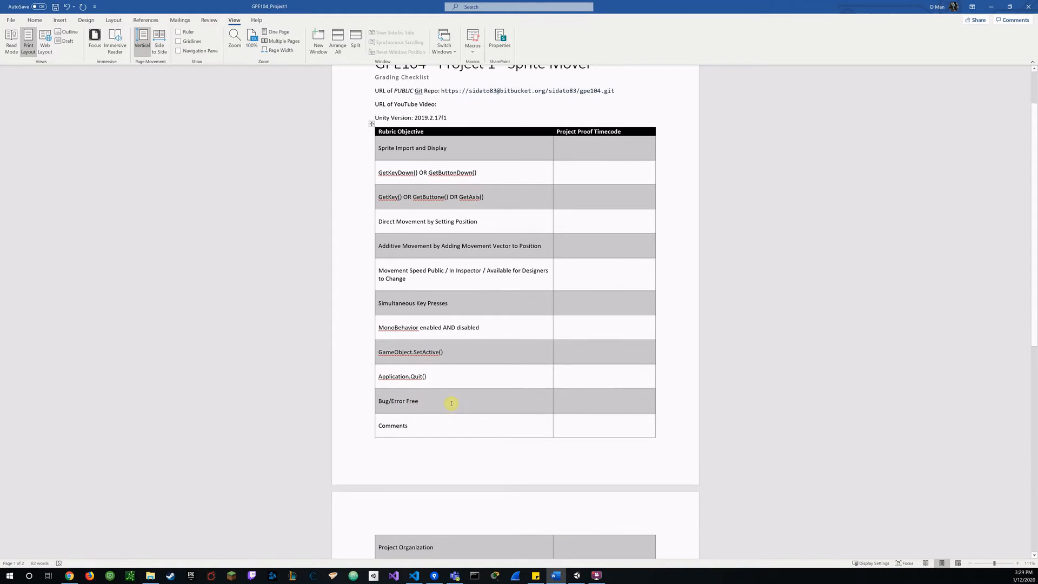
{"action": "scroll", "scroll_direction": "down", "scroll_amount": 3}
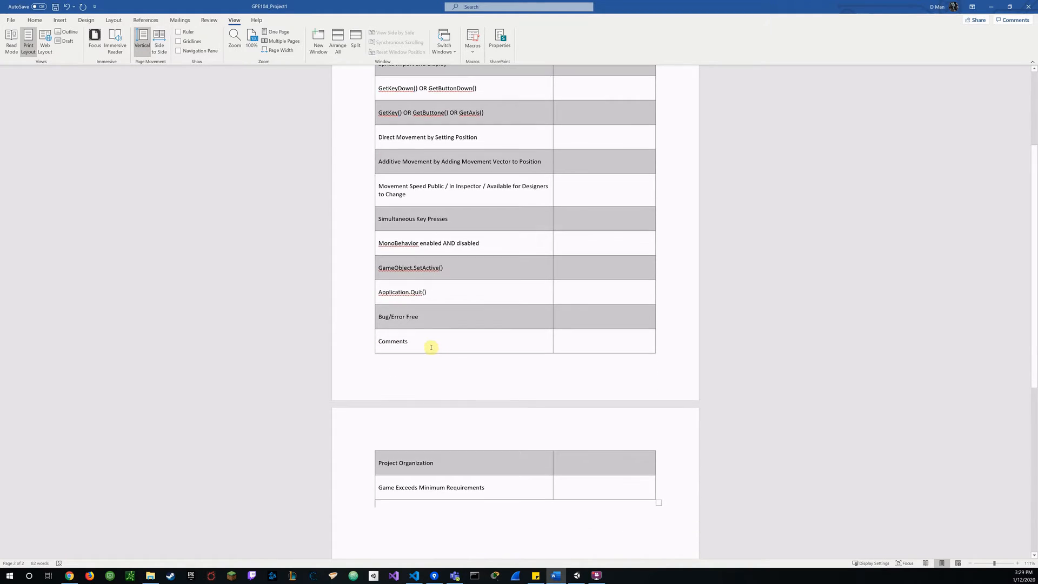
{"action": "mouse_move", "coordinate": [429, 348]}
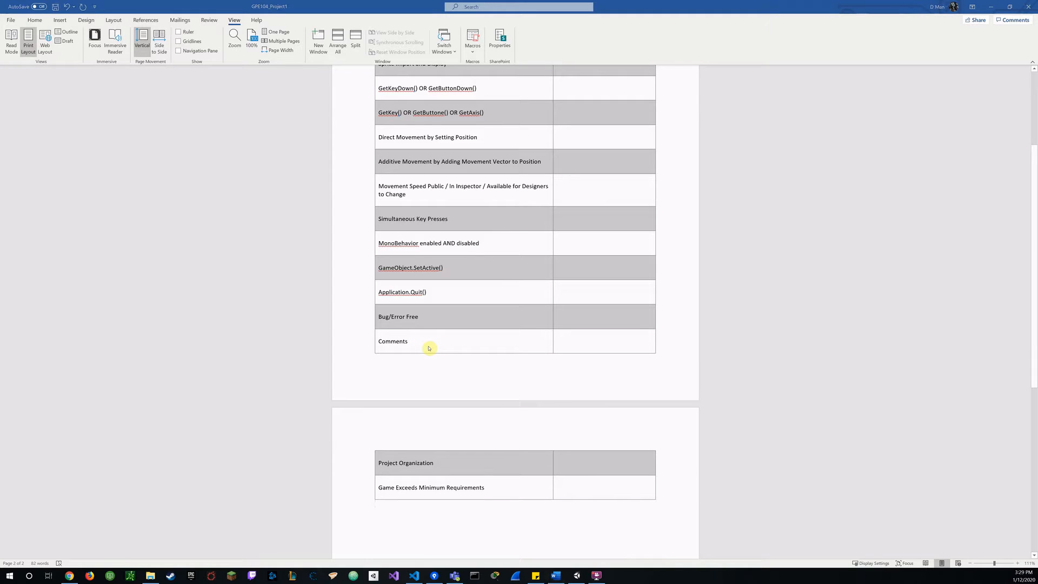
{"action": "left_click", "coordinate": [394, 575]}
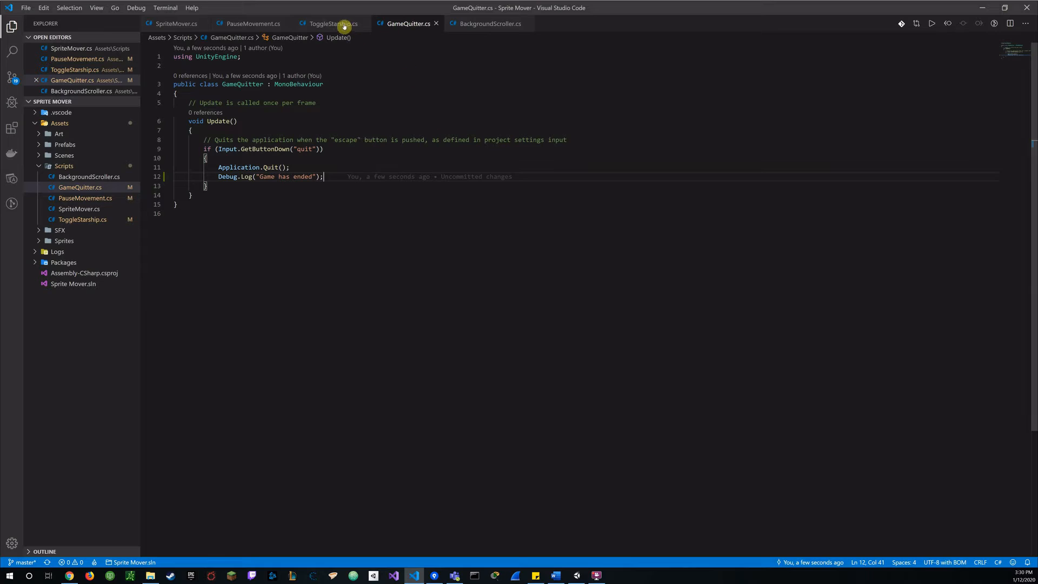
Review ToggleStarship.cs and PauseMovement.cs in turn, then show SpriteMover.cs
{"action": "left_click", "coordinate": [332, 23]}
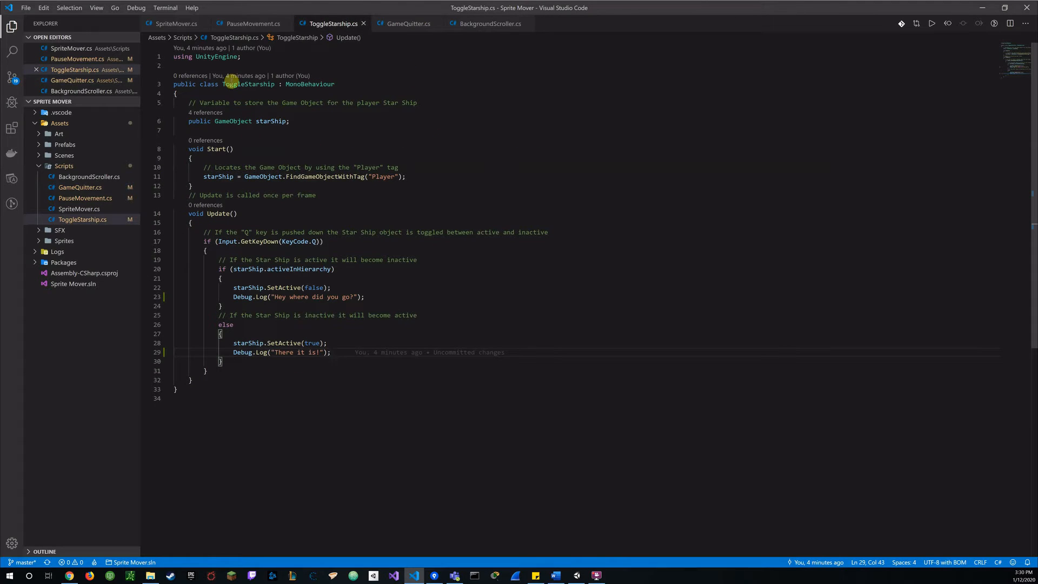
{"action": "left_click", "coordinate": [253, 24]}
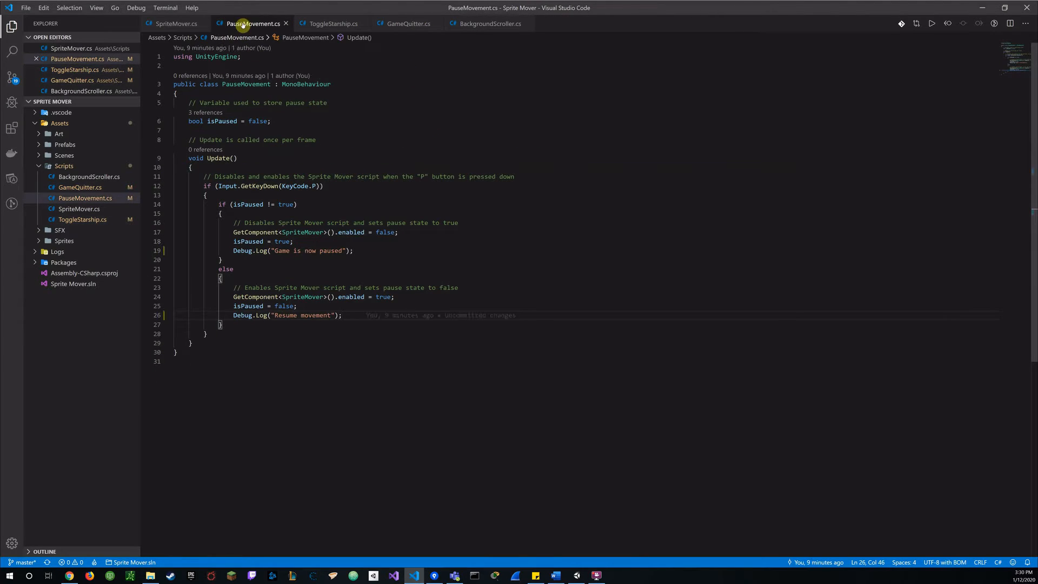
{"action": "left_click", "coordinate": [176, 24]}
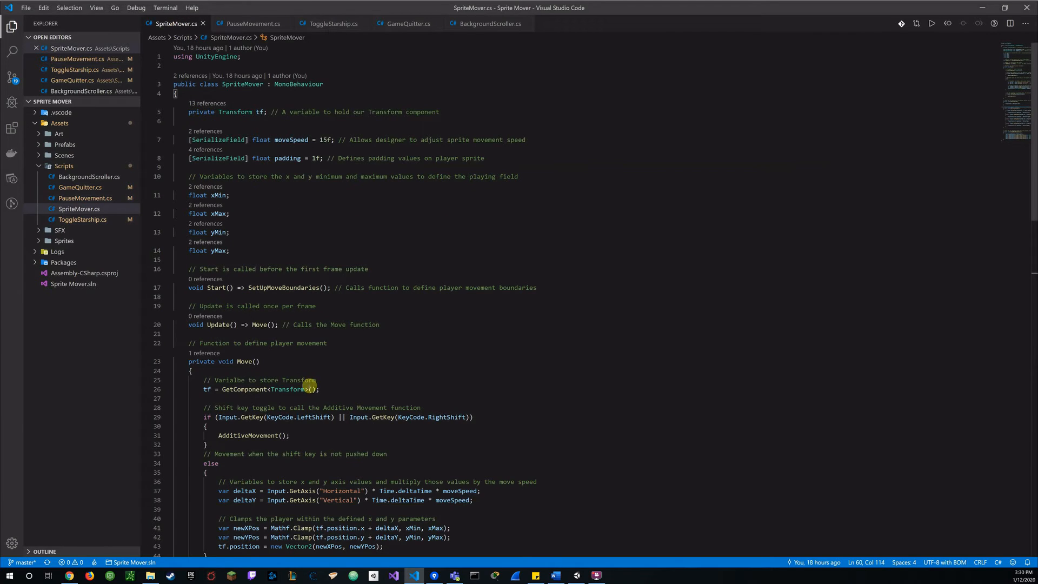
{"action": "scroll", "scroll_direction": "down", "scroll_amount": 3}
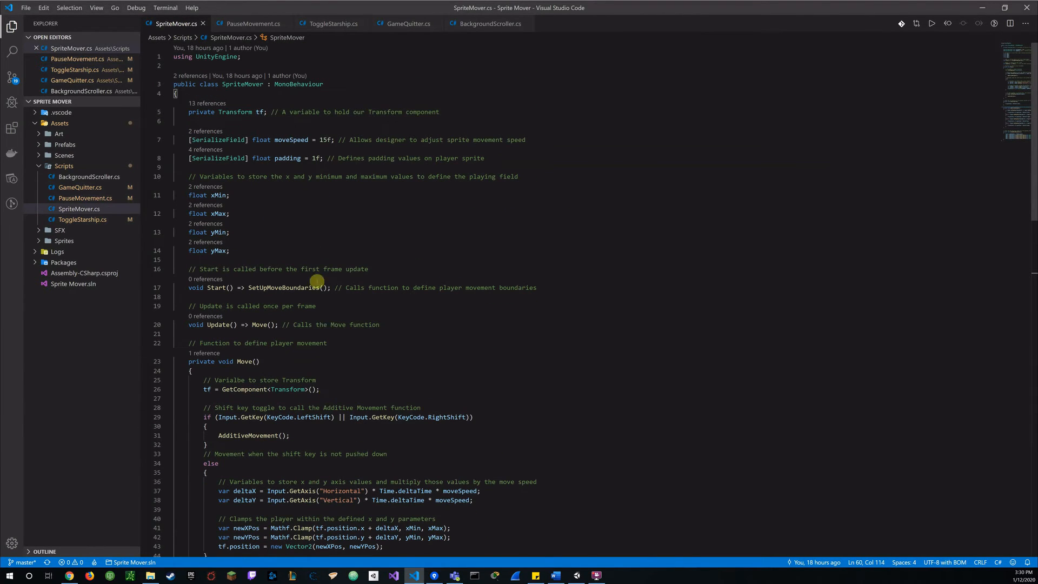
{"action": "mouse_move", "coordinate": [322, 268]}
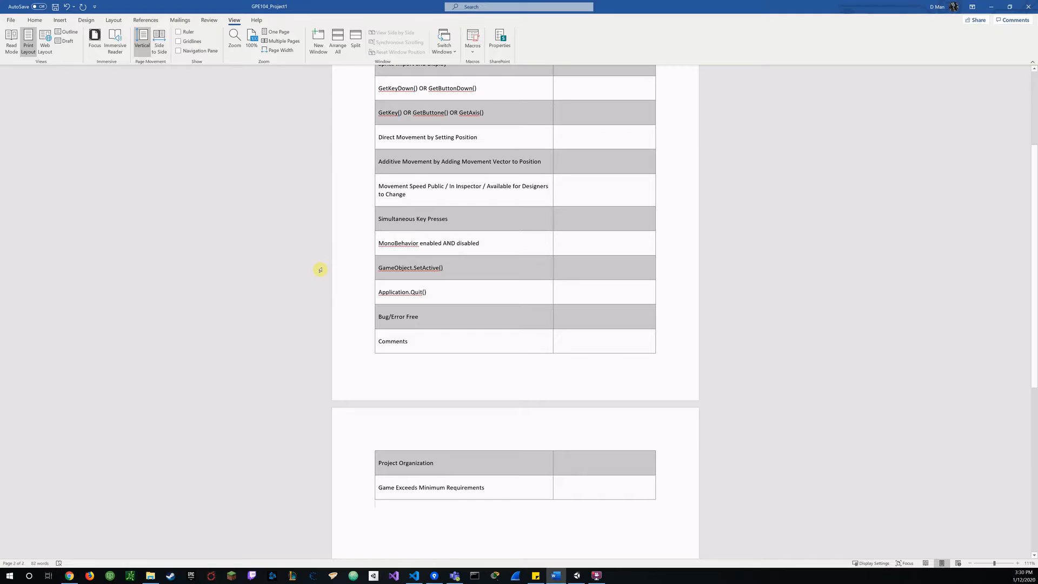
{"action": "scroll", "scroll_direction": "down", "scroll_amount": 3}
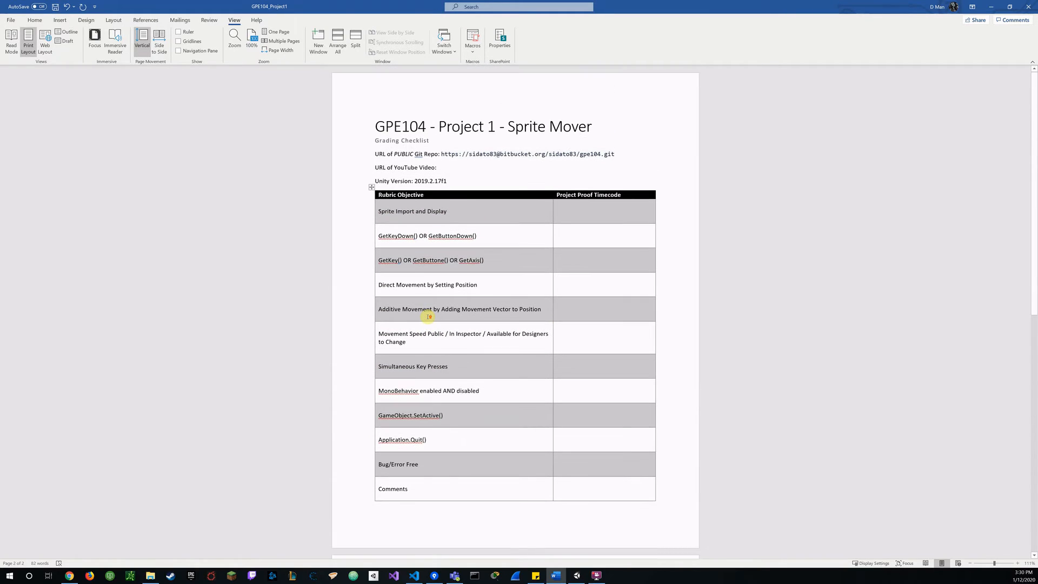
{"action": "scroll", "scroll_direction": "down", "scroll_amount": 3}
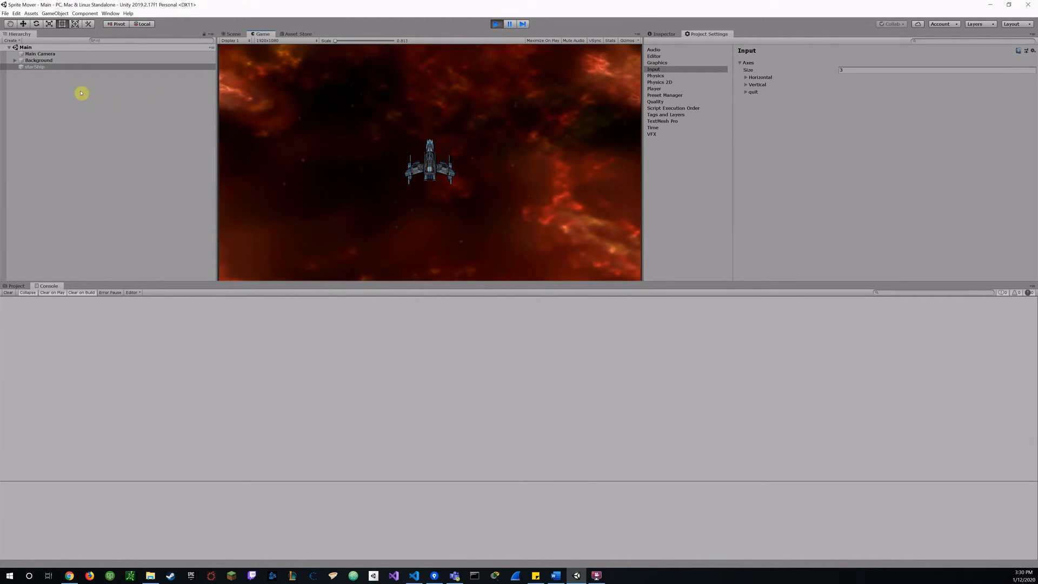
Expand Background and Starfields to inspect the Starfield Near and Far particle effects, then return to Game view
{"action": "left_click", "coordinate": [15, 61]}
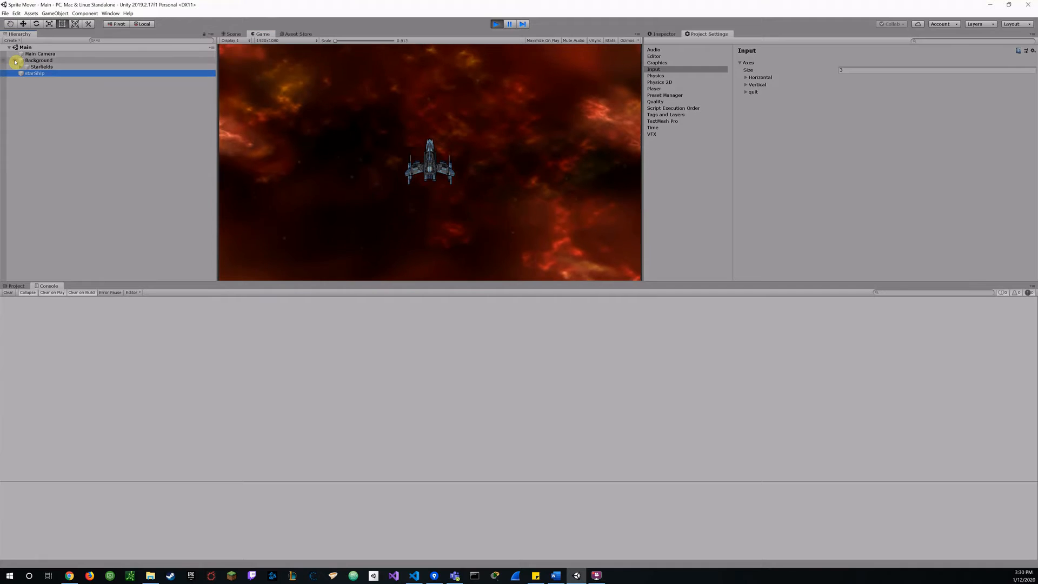
{"action": "left_click", "coordinate": [233, 32]}
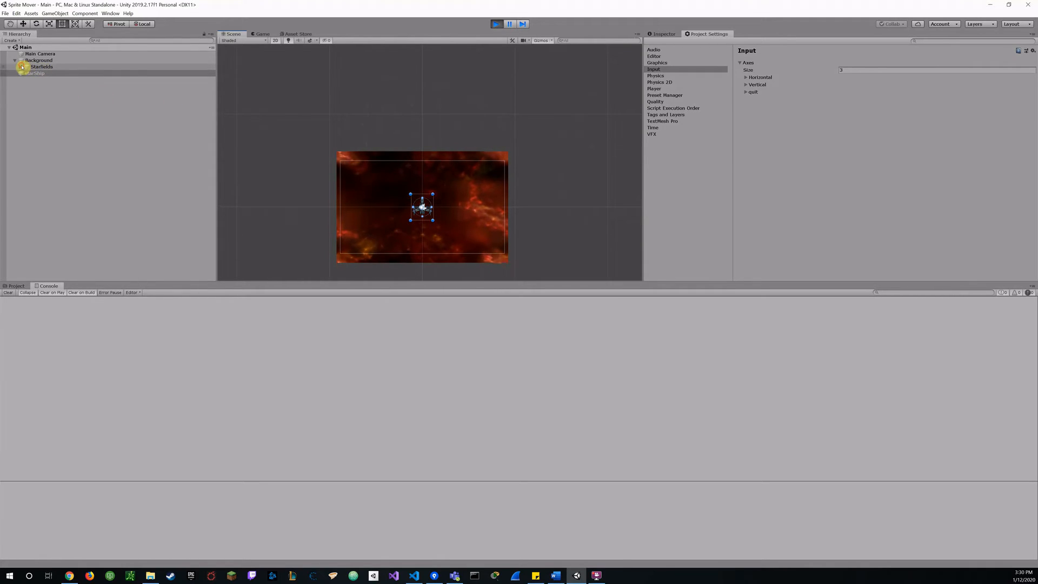
{"action": "left_click", "coordinate": [21, 68]}
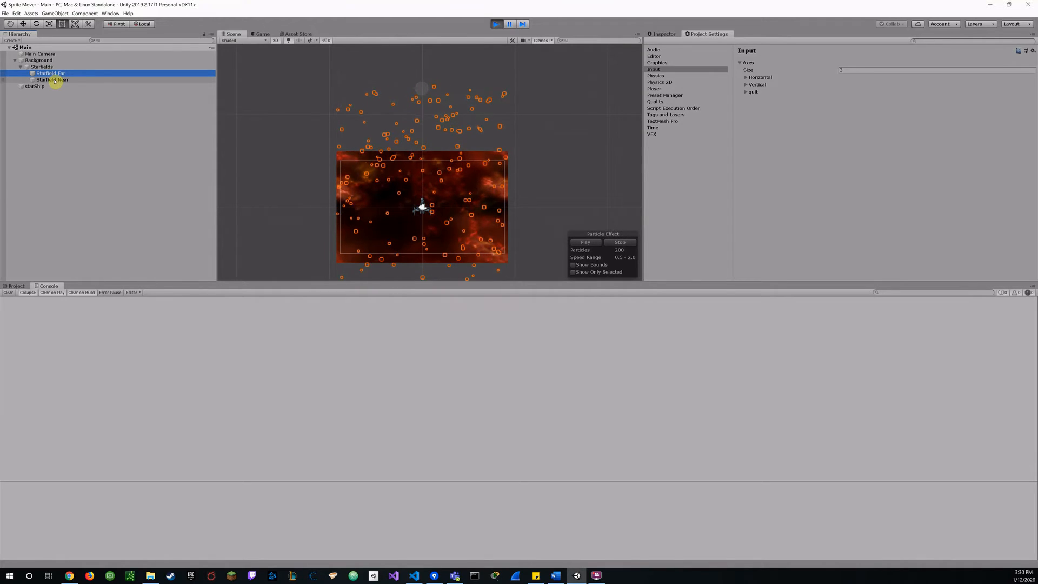
{"action": "left_click", "coordinate": [50, 80]}
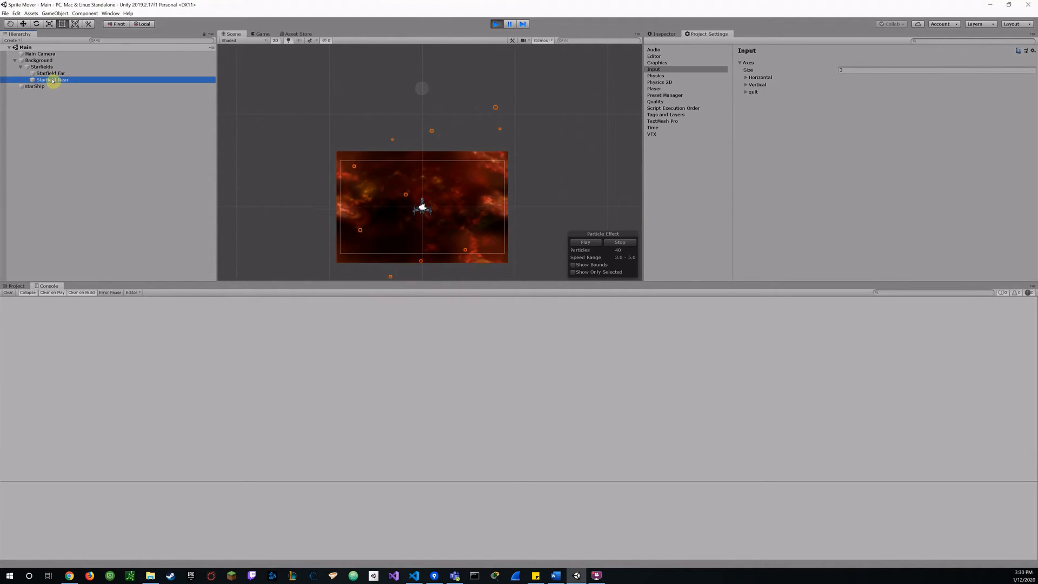
{"action": "left_click", "coordinate": [54, 72]}
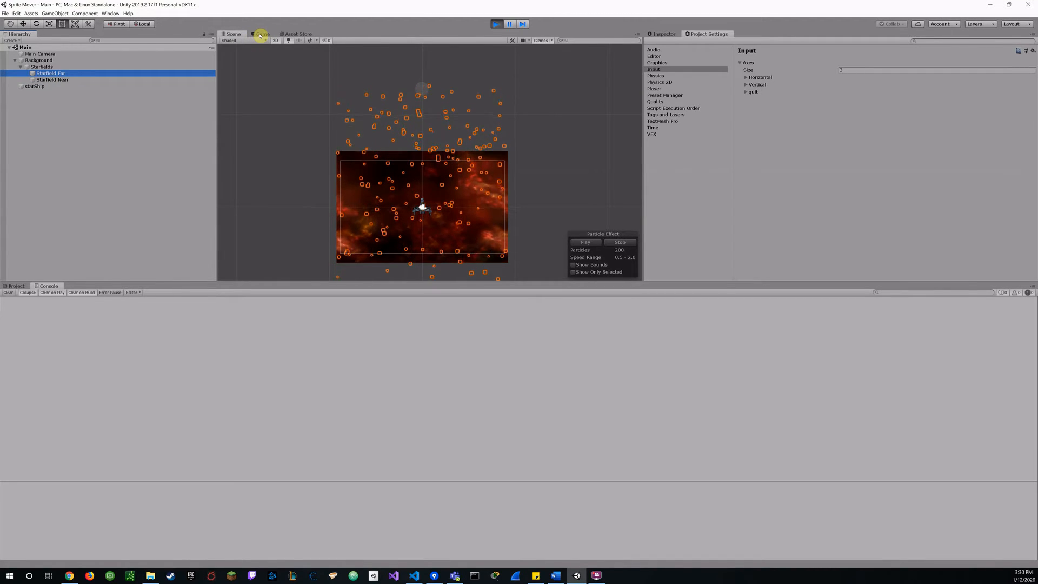
{"action": "left_click", "coordinate": [260, 34]}
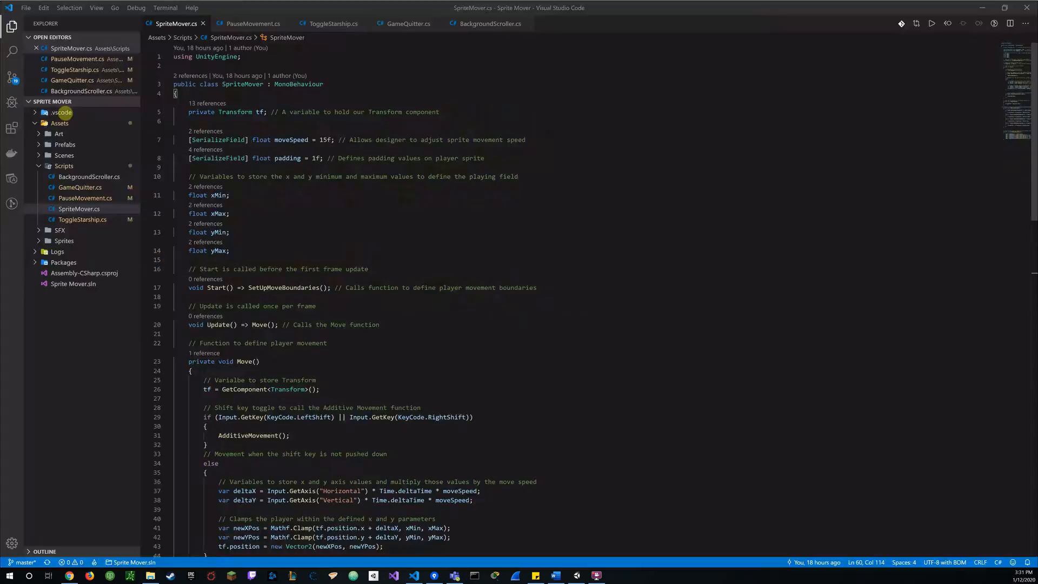
Review BackgroundScroller.cs, which scrolls the material offset by backgroundScrollSpeed over time
{"action": "left_click", "coordinate": [490, 24]}
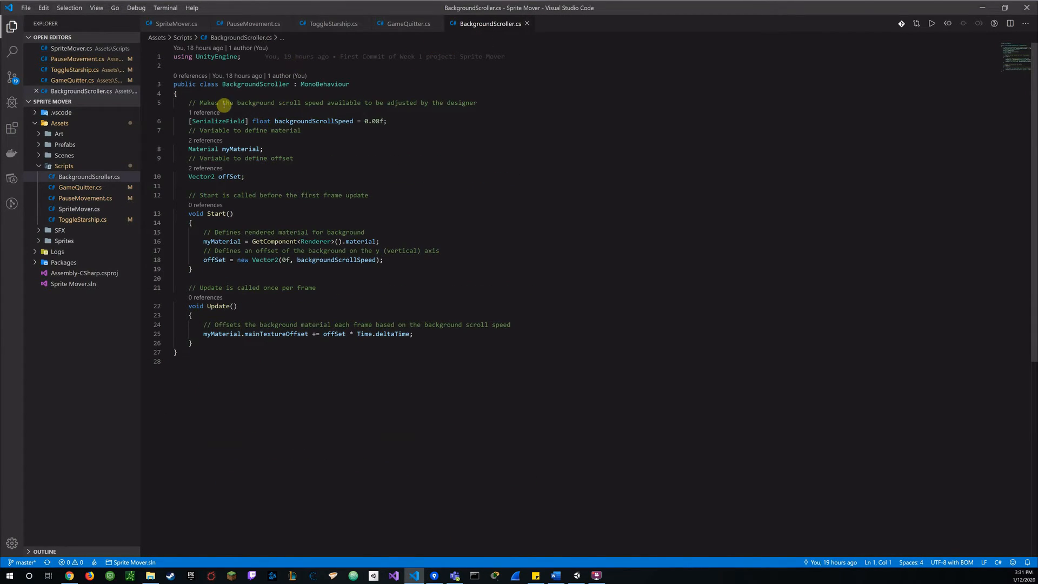
{"action": "mouse_move", "coordinate": [342, 123]}
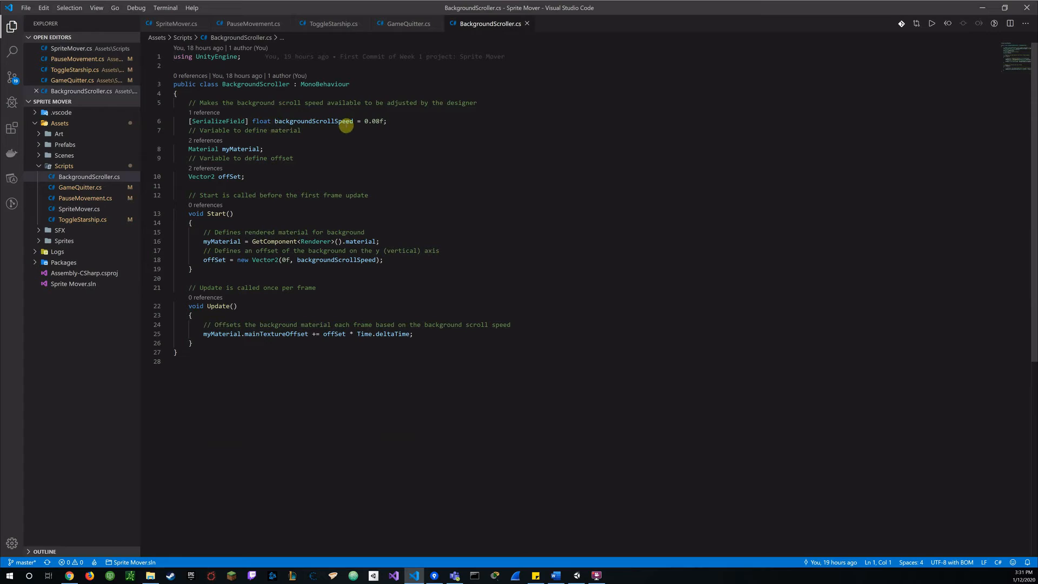
{"action": "mouse_move", "coordinate": [305, 107]}
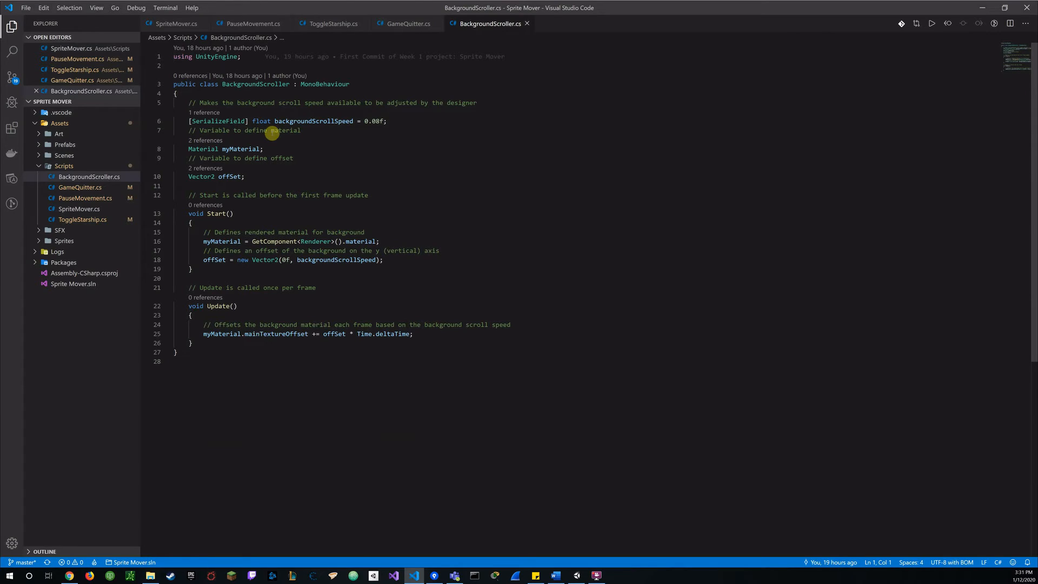
{"action": "mouse_move", "coordinate": [295, 163]}
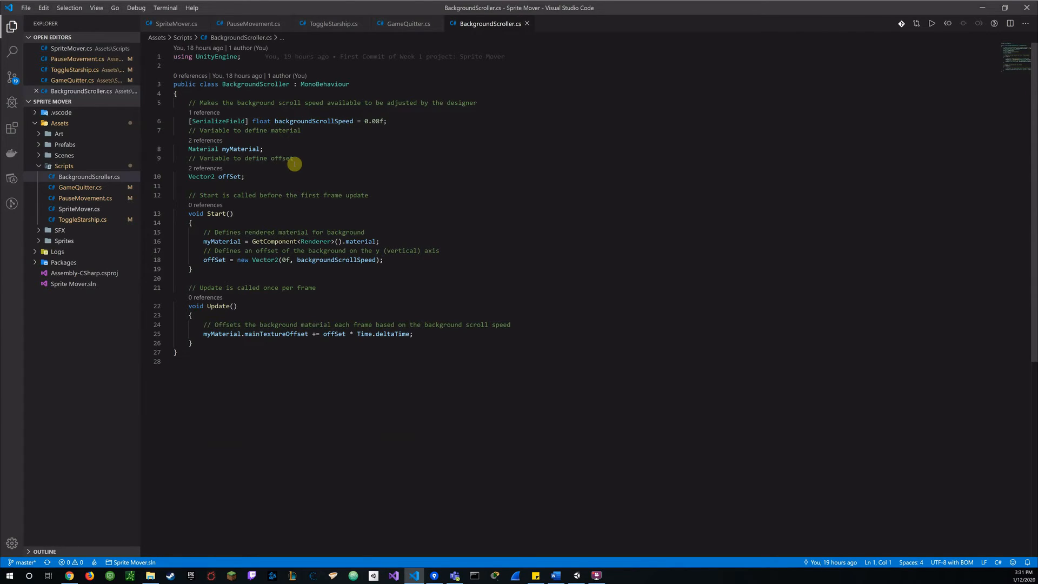
{"action": "mouse_move", "coordinate": [273, 164]}
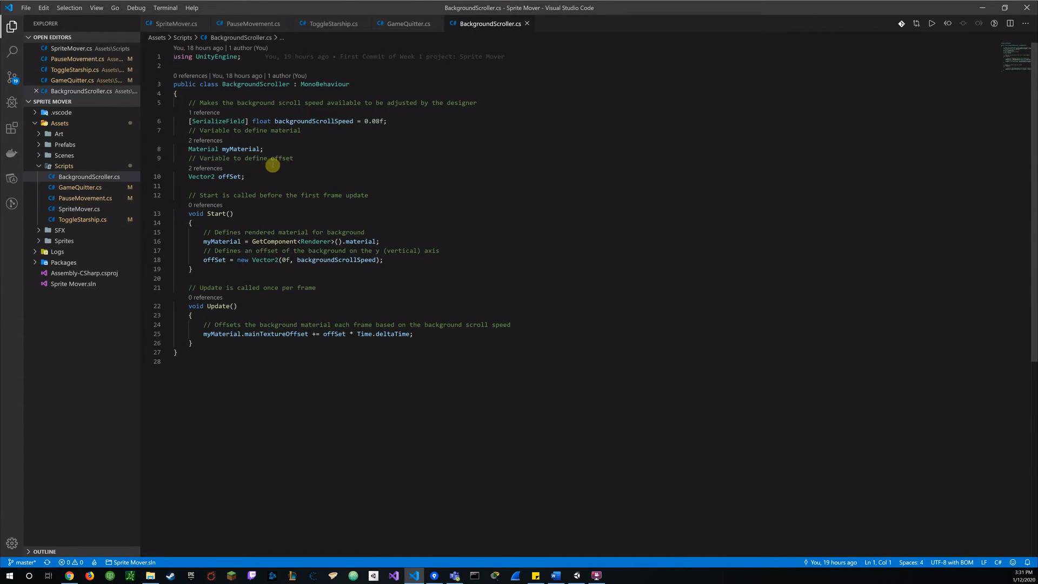
{"action": "mouse_move", "coordinate": [255, 178]}
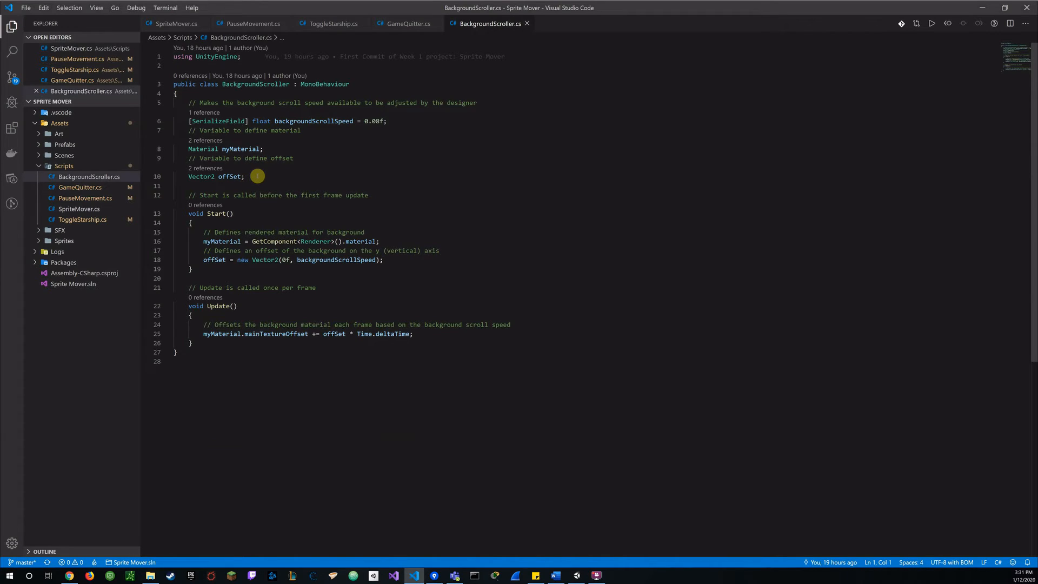
{"action": "mouse_move", "coordinate": [301, 215]}
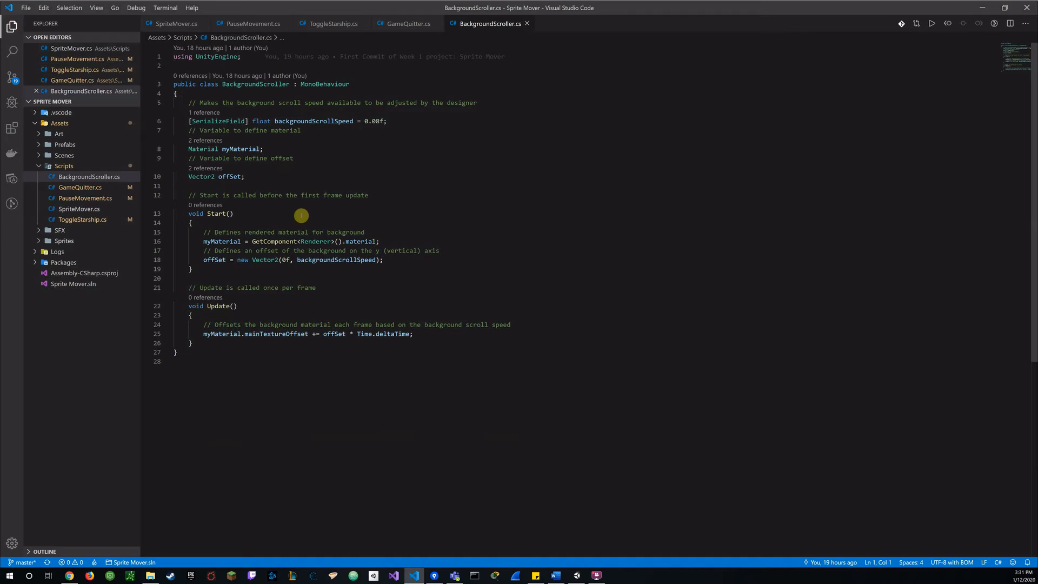
{"action": "mouse_move", "coordinate": [316, 213]}
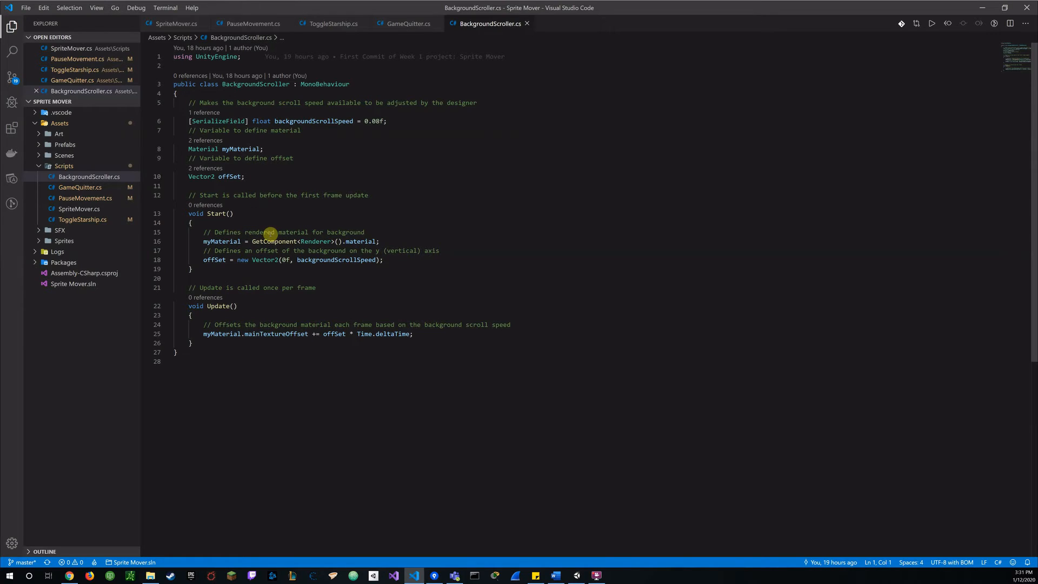
{"action": "mouse_move", "coordinate": [365, 231]}
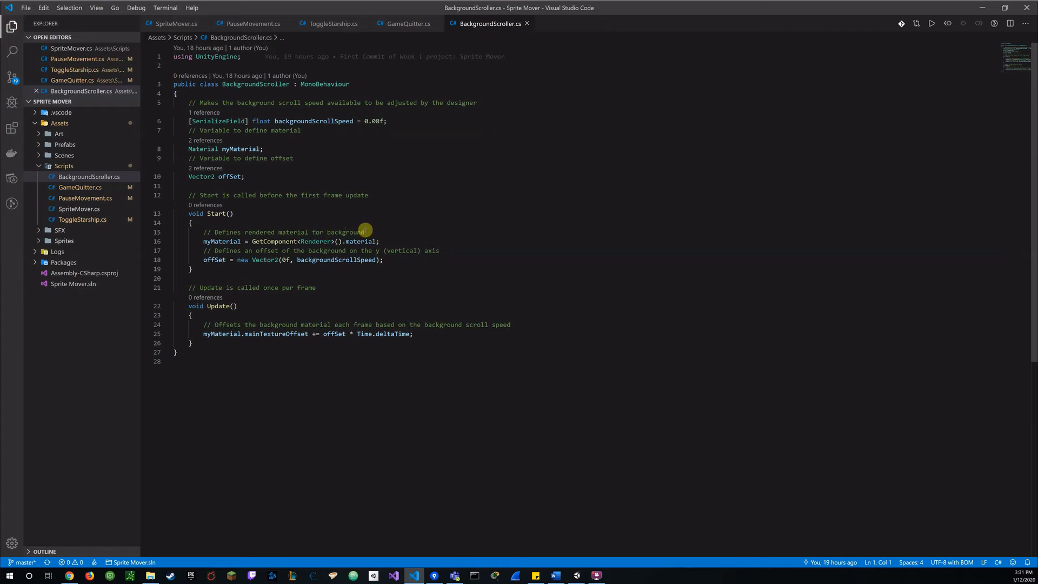
{"action": "mouse_move", "coordinate": [396, 226]}
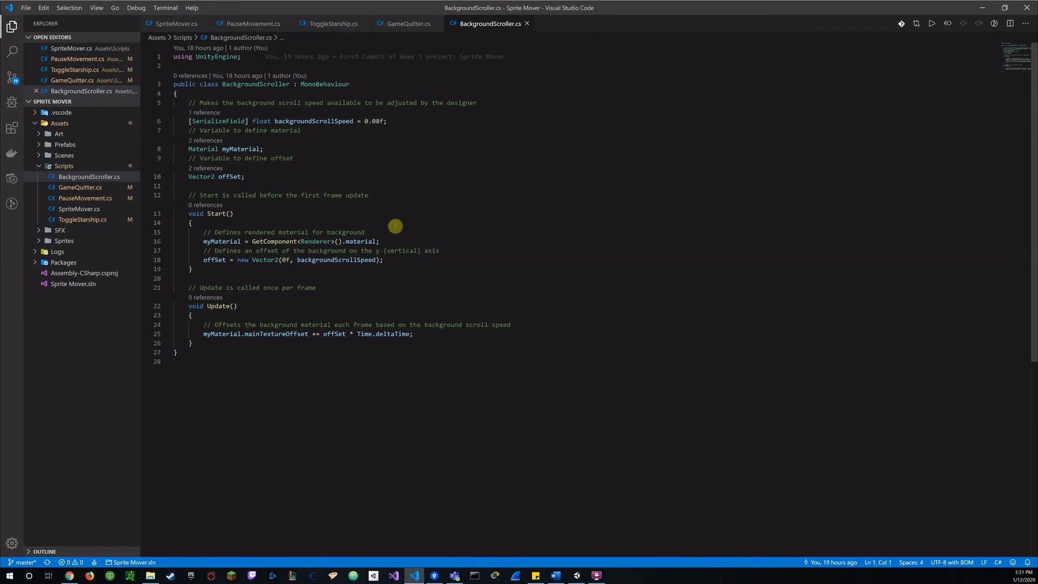
{"action": "mouse_move", "coordinate": [364, 221]}
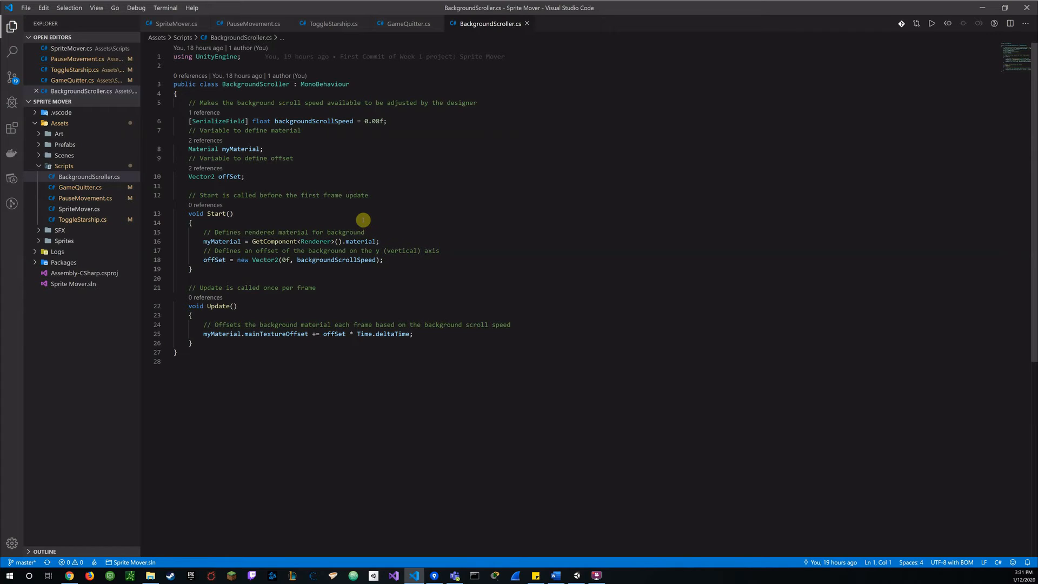
{"action": "mouse_move", "coordinate": [240, 225]}
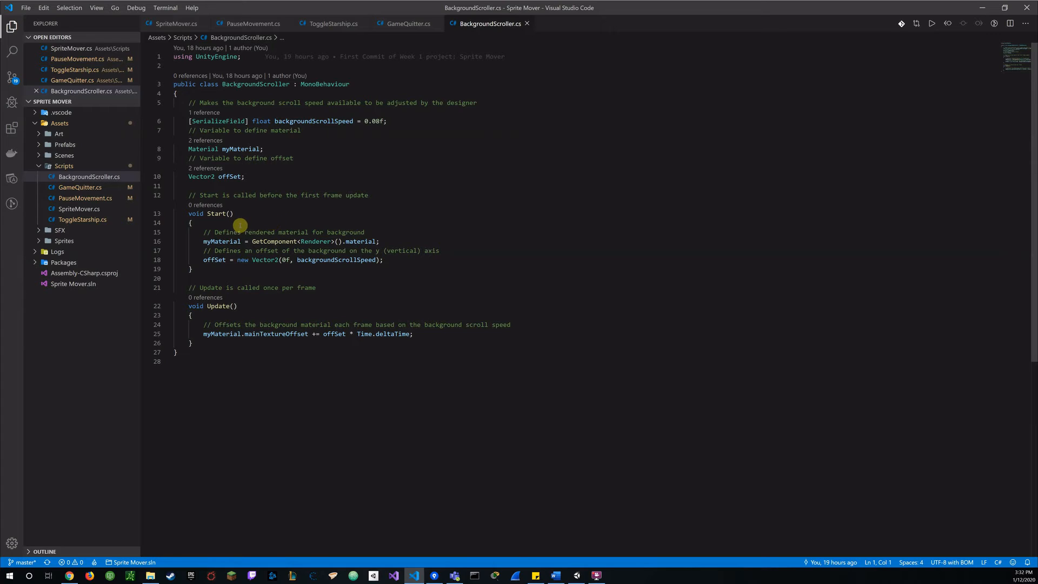
{"action": "mouse_move", "coordinate": [336, 225]}
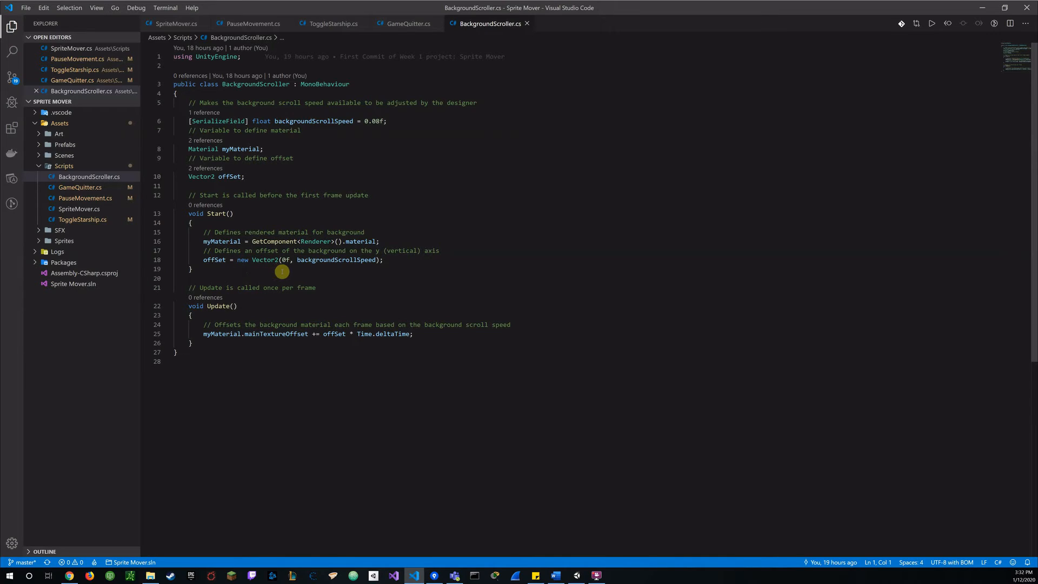
{"action": "mouse_move", "coordinate": [285, 272]}
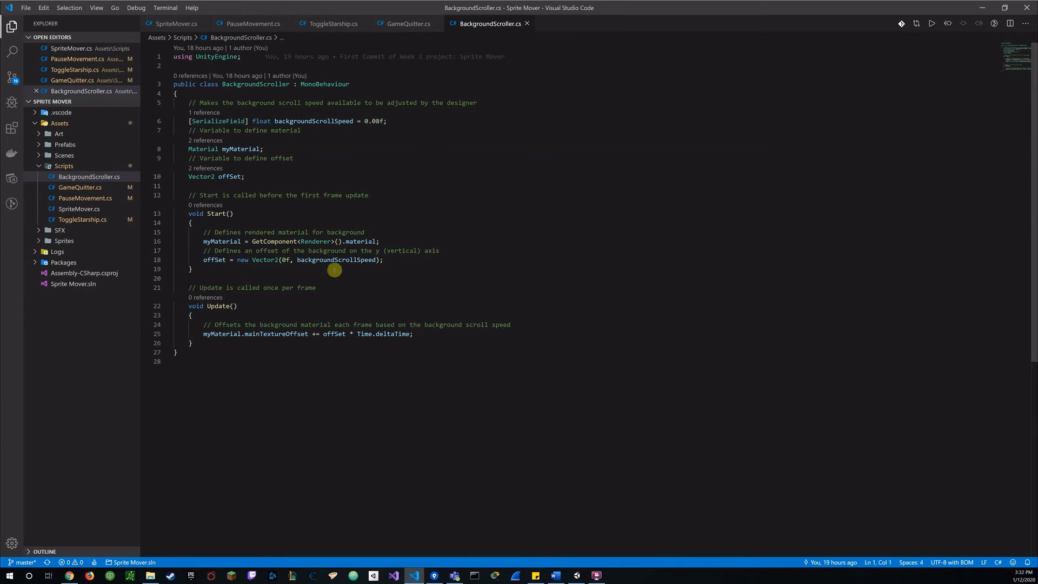
{"action": "mouse_move", "coordinate": [396, 275]}
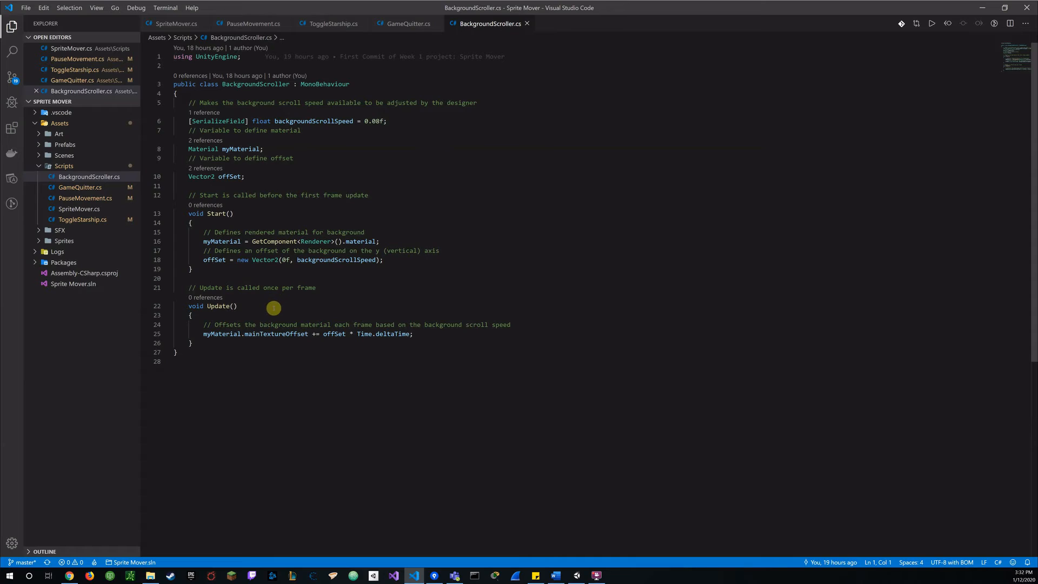
{"action": "mouse_move", "coordinate": [307, 314]}
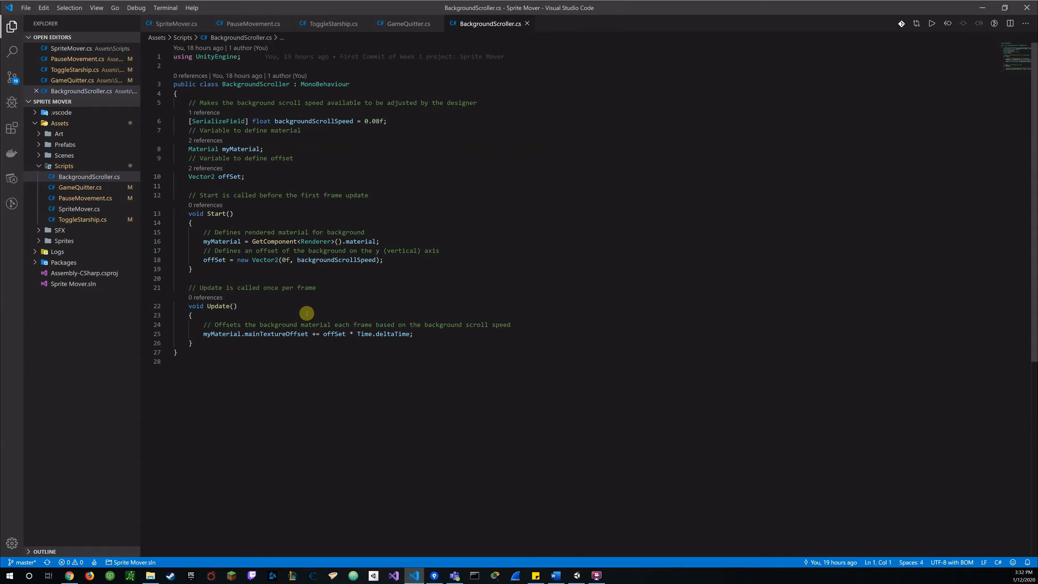
{"action": "mouse_move", "coordinate": [271, 325]}
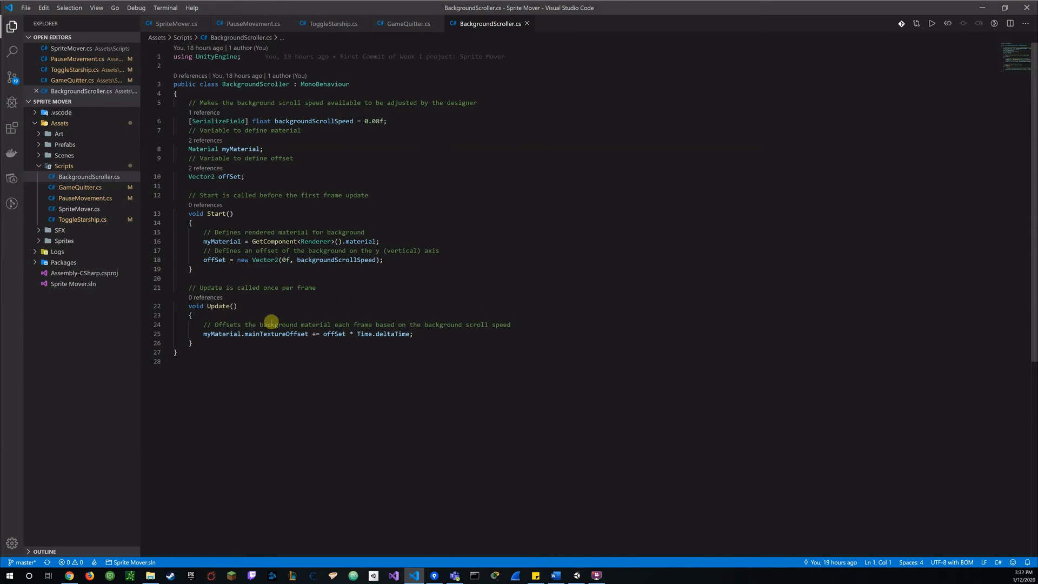
{"action": "mouse_move", "coordinate": [298, 319]}
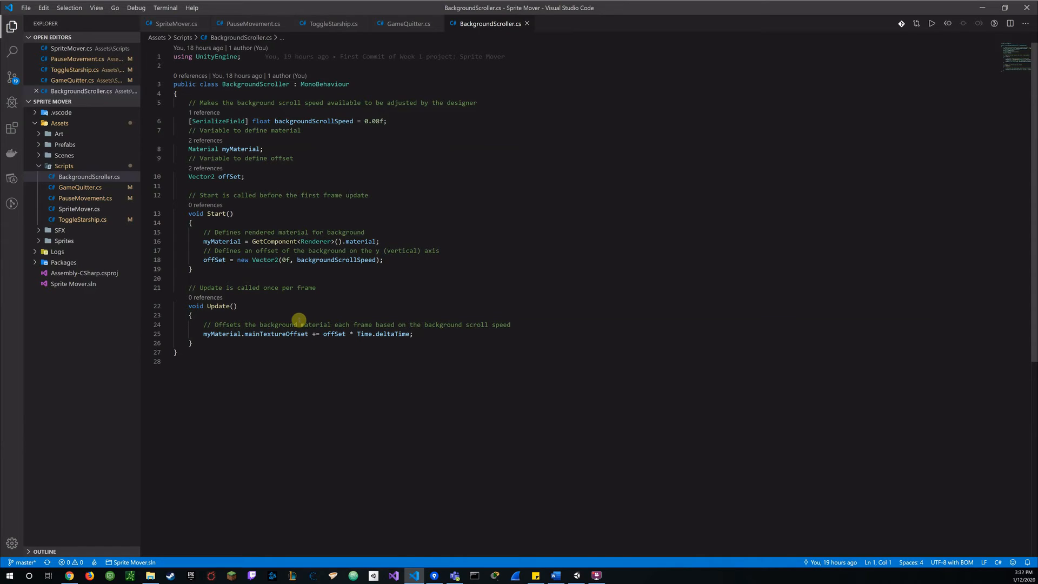
{"action": "mouse_move", "coordinate": [244, 317]}
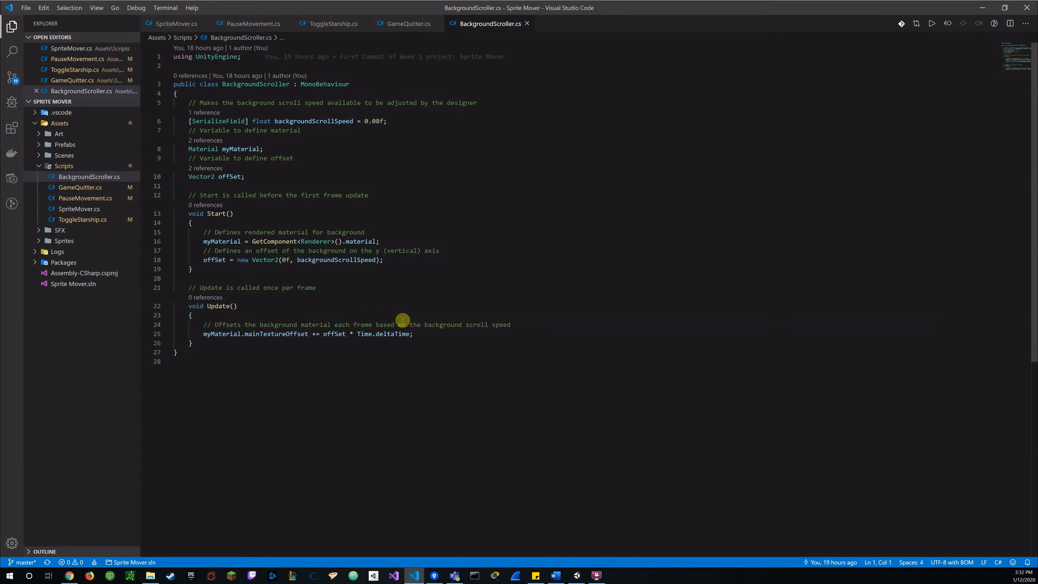
{"action": "mouse_move", "coordinate": [478, 316]}
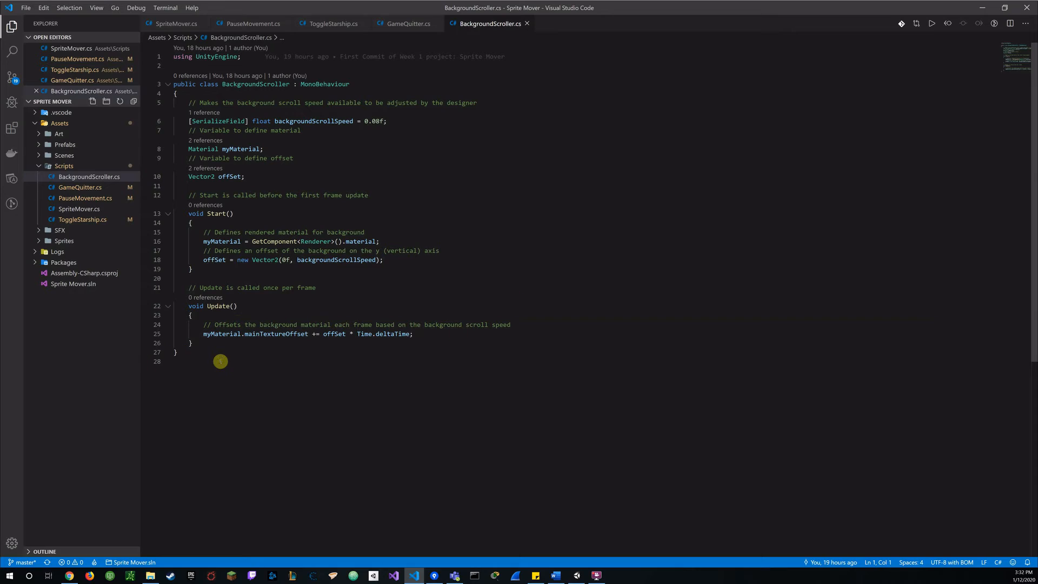
{"action": "mouse_move", "coordinate": [258, 348]}
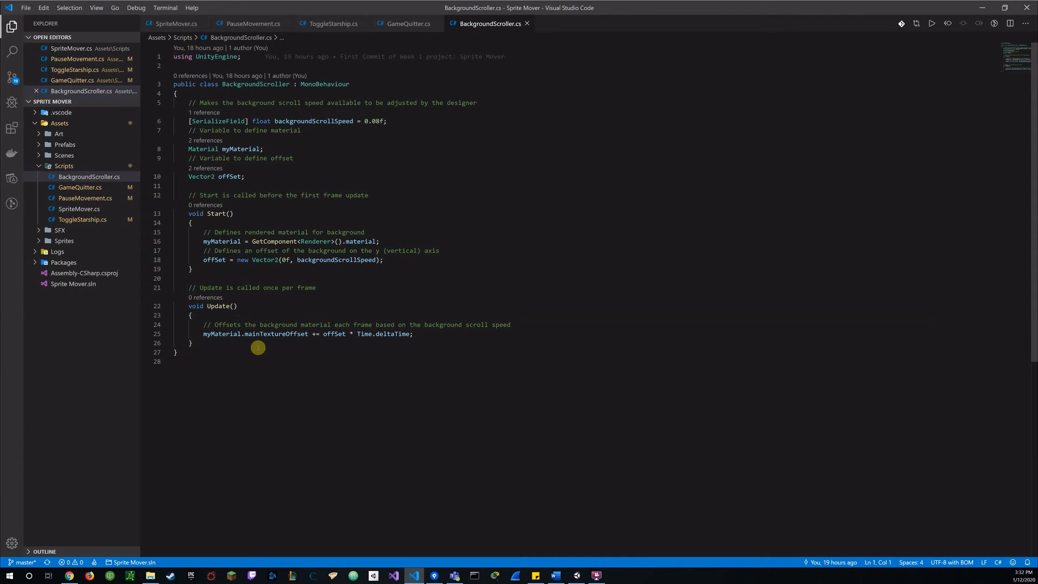
{"action": "mouse_move", "coordinate": [289, 349]}
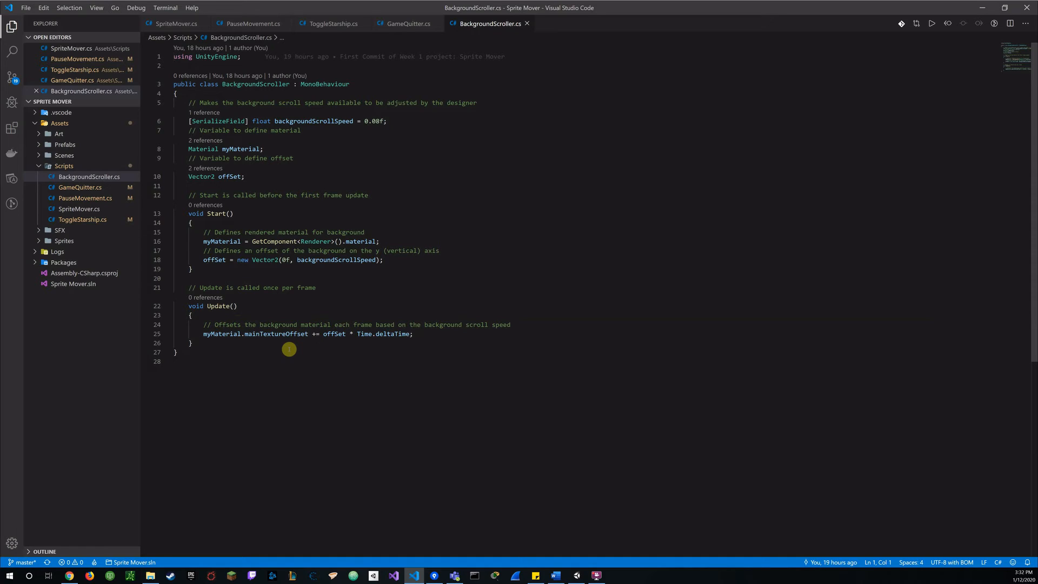
{"action": "mouse_move", "coordinate": [279, 333]}
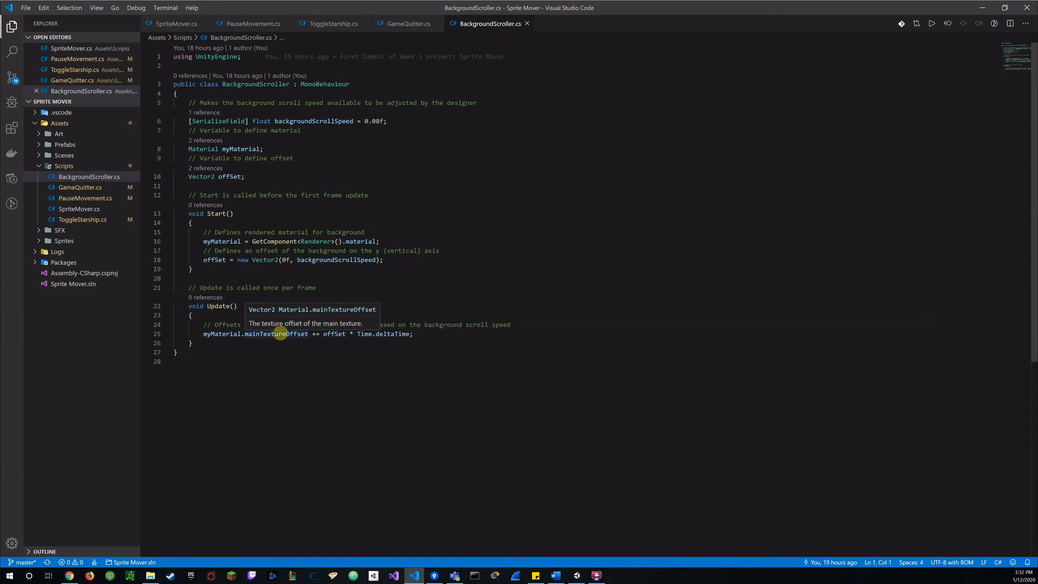
{"action": "mouse_move", "coordinate": [298, 345]}
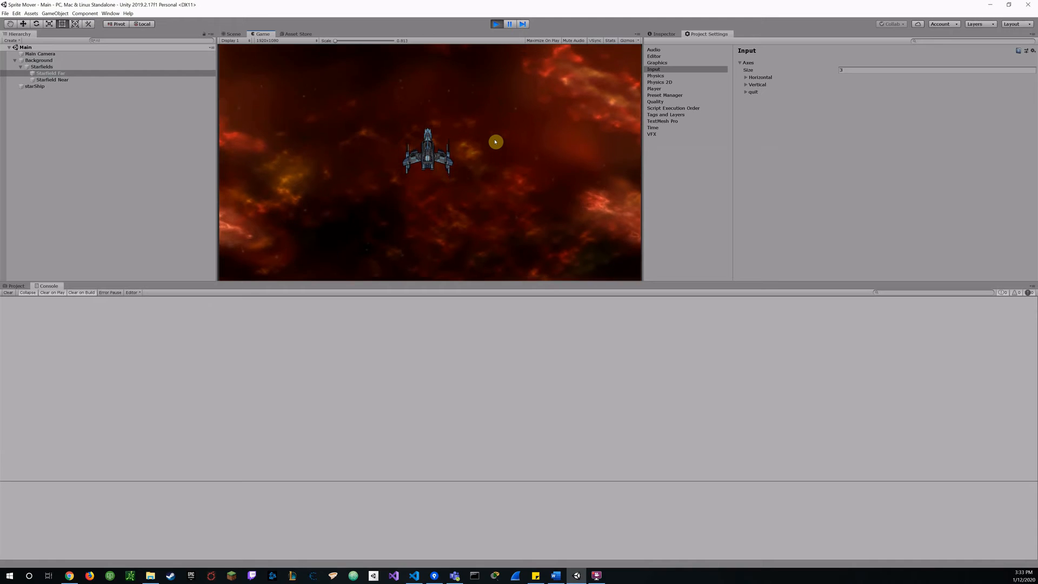
Stop Play mode and select the Background object to show its components
{"action": "left_click", "coordinate": [496, 24]}
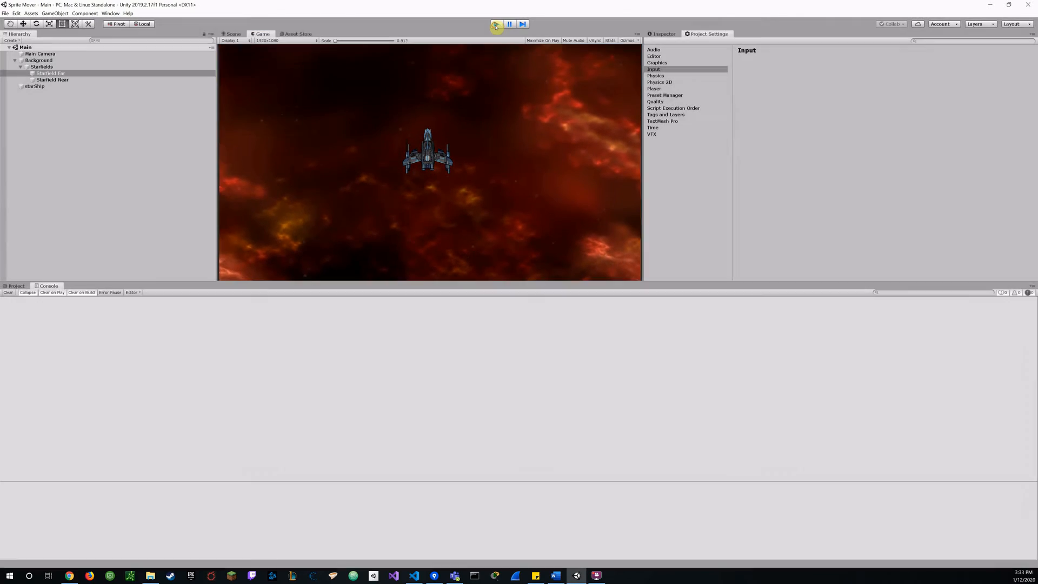
{"action": "left_click", "coordinate": [495, 24]}
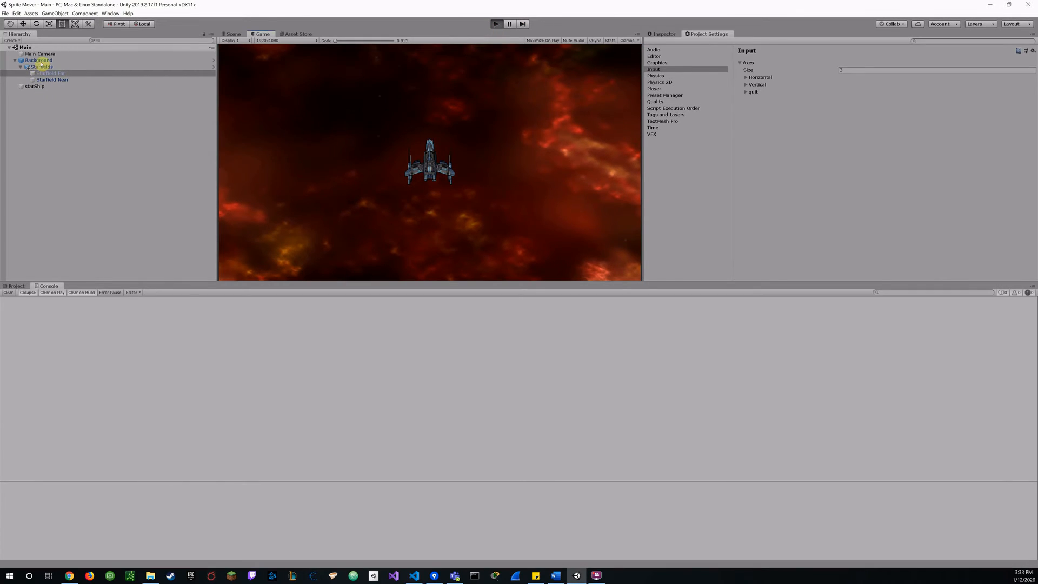
{"action": "left_click", "coordinate": [495, 24]}
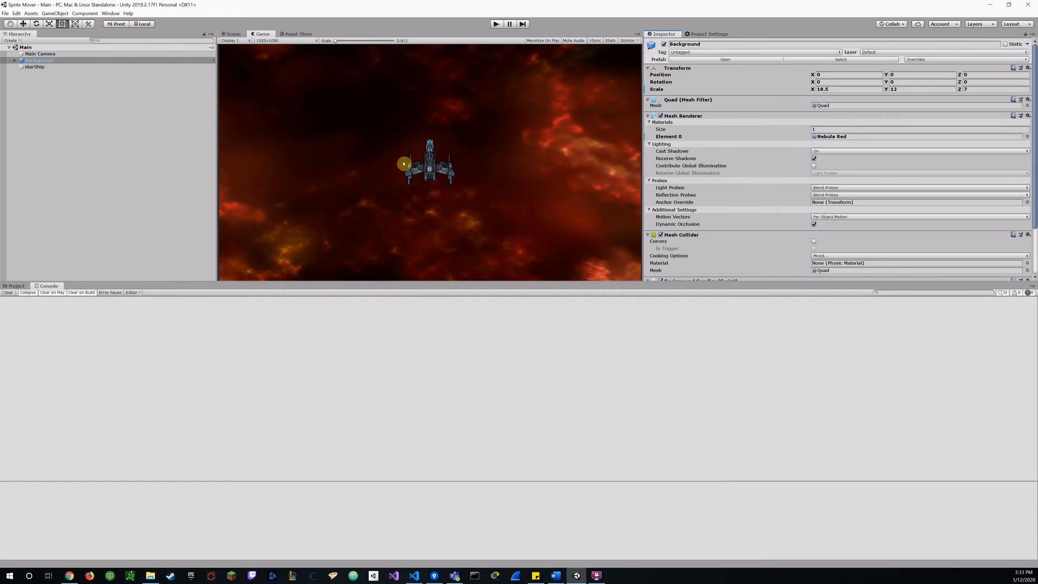
{"action": "mouse_move", "coordinate": [909, 143]}
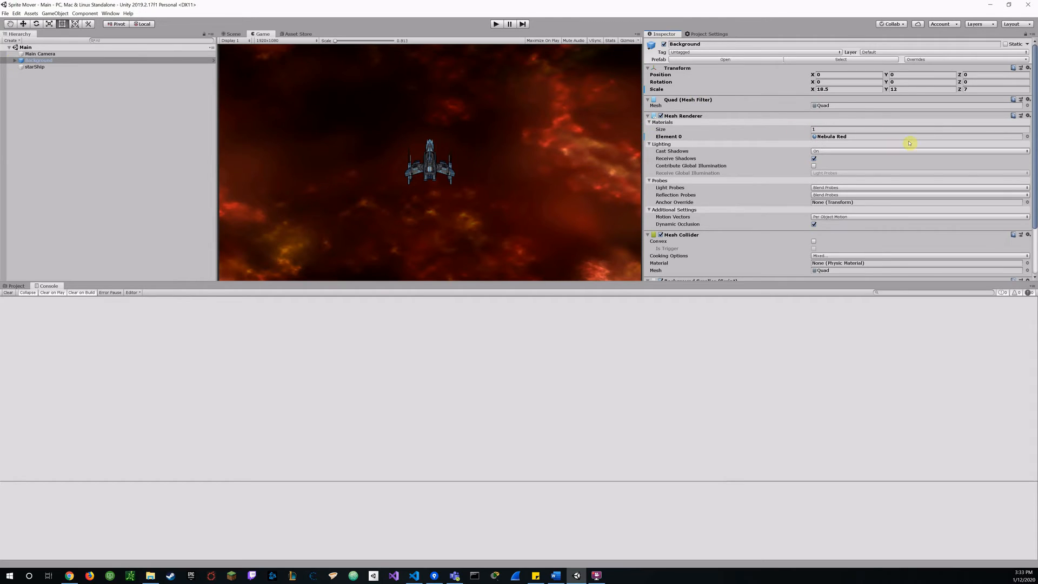
Browse the Background's material picker for Nebula Red, then reveal the Background Scroller with scroll speed 0.08
{"action": "left_click", "coordinate": [1027, 138]}
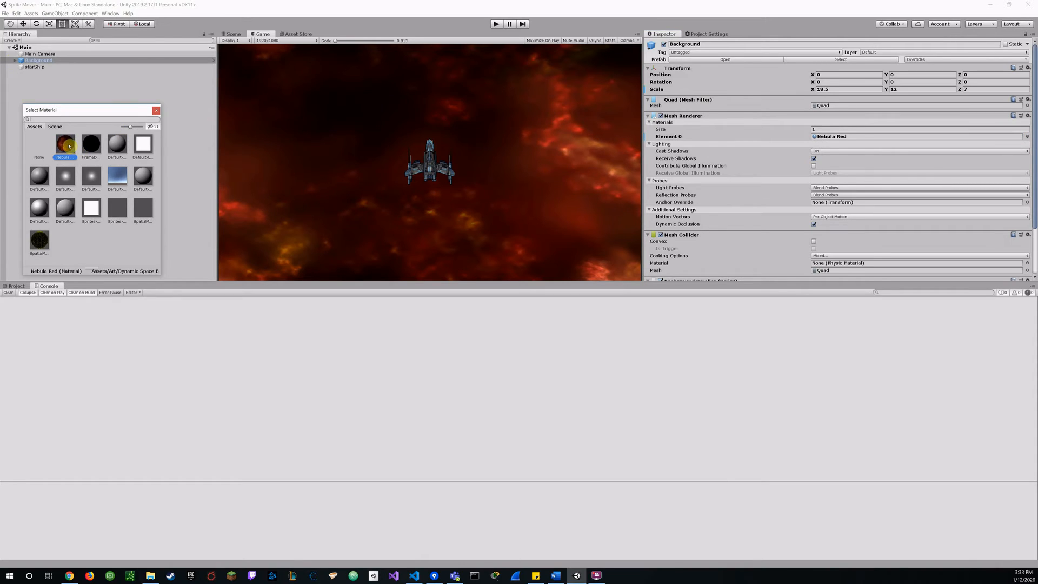
{"action": "left_click", "coordinate": [54, 127]}
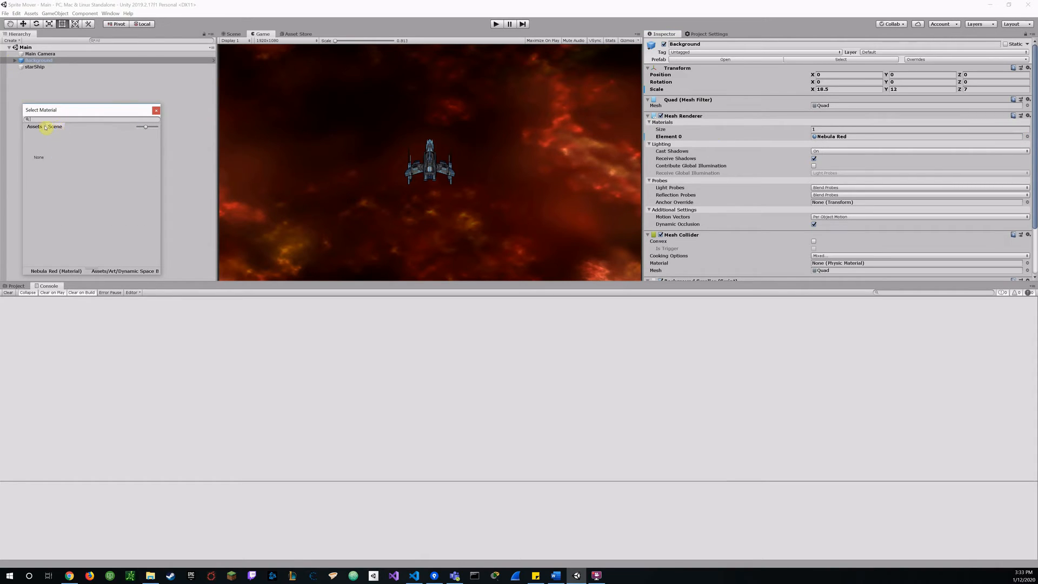
{"action": "left_click", "coordinate": [30, 127]}
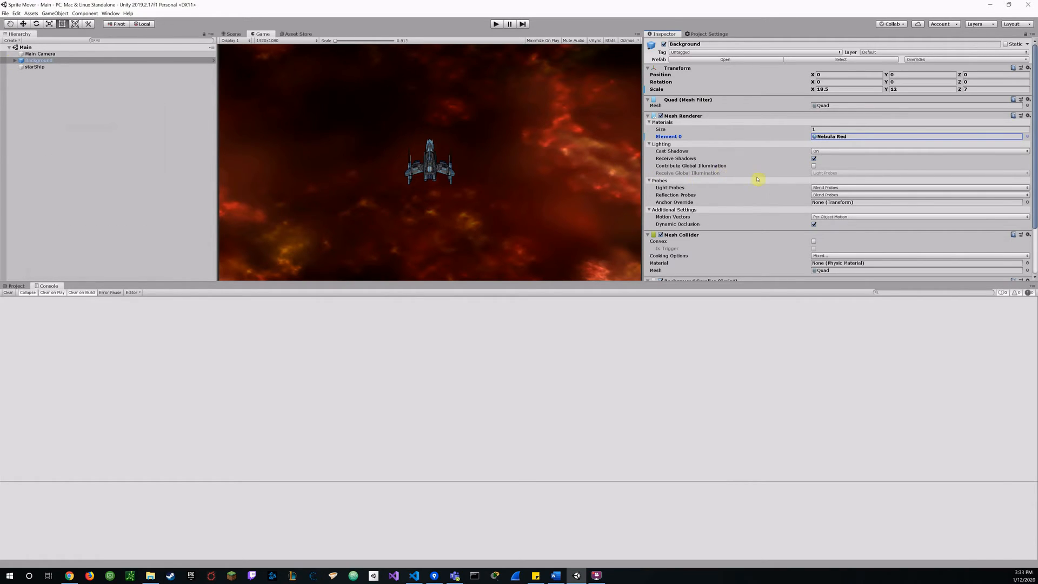
{"action": "scroll", "scroll_direction": "down", "scroll_amount": 3}
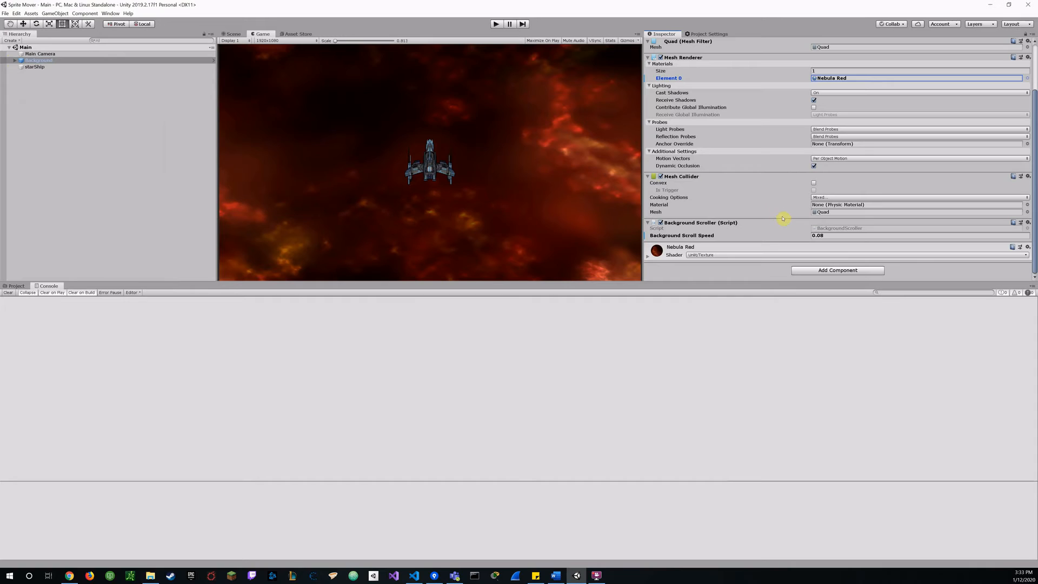
{"action": "mouse_move", "coordinate": [759, 181]}
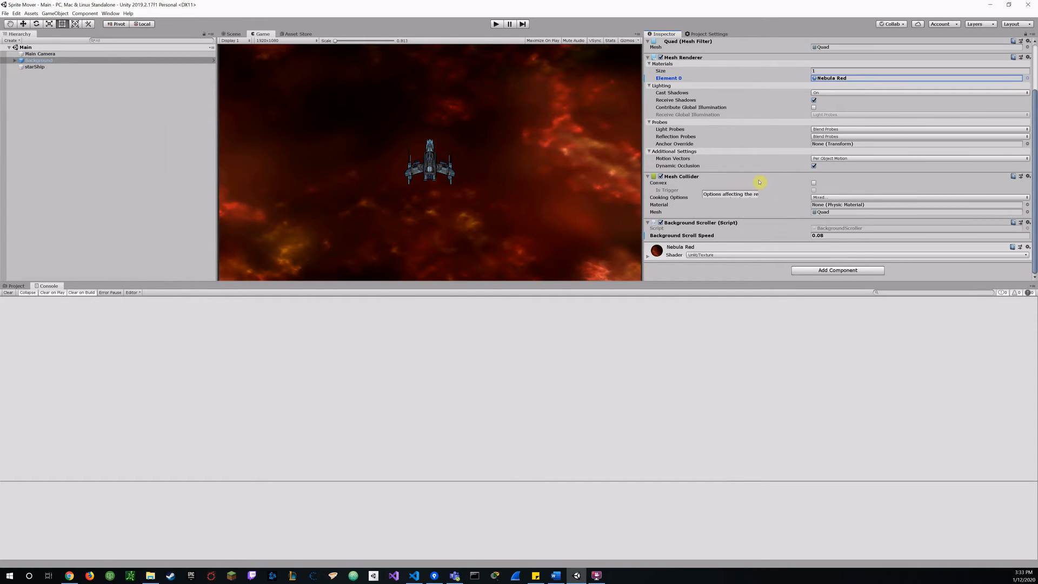
{"action": "mouse_move", "coordinate": [826, 242]}
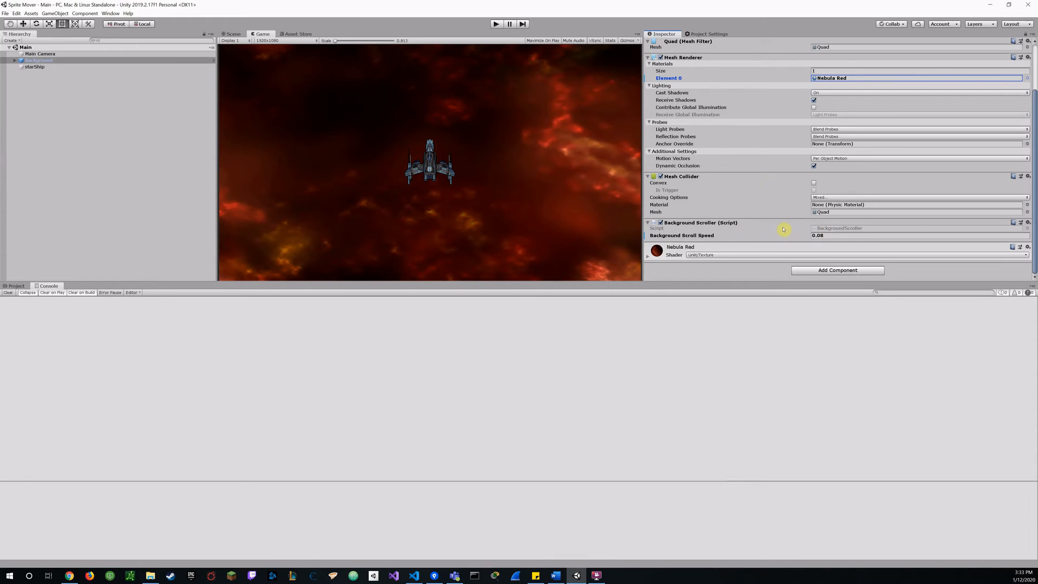
{"action": "mouse_move", "coordinate": [720, 235]}
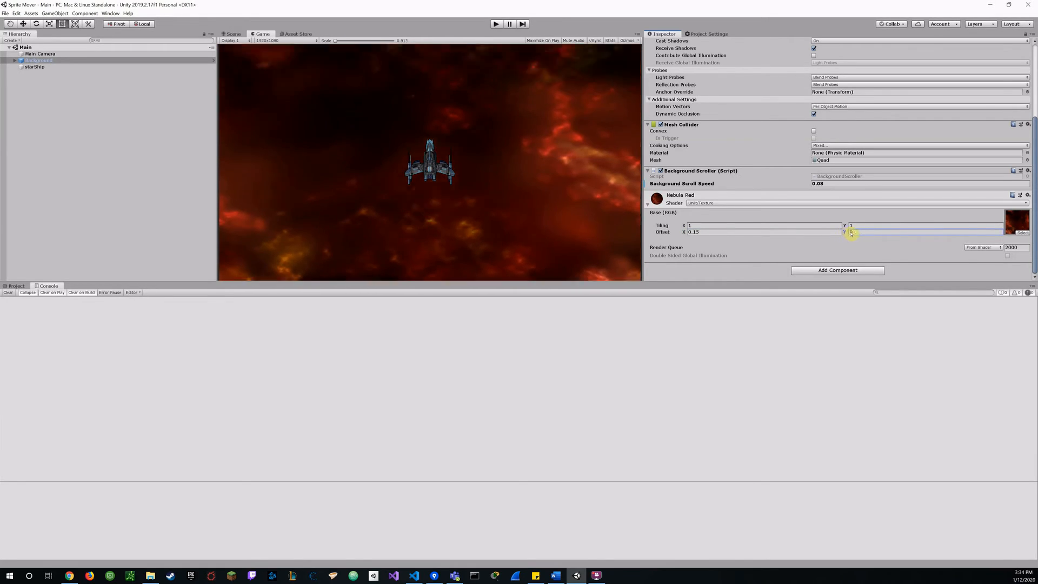
Scrub the Nebula Red material's Offset Y to demonstrate the scrolling texture offset
{"action": "left_click_drag", "start_coordinate": [851, 231], "coordinate": [854, 234]}
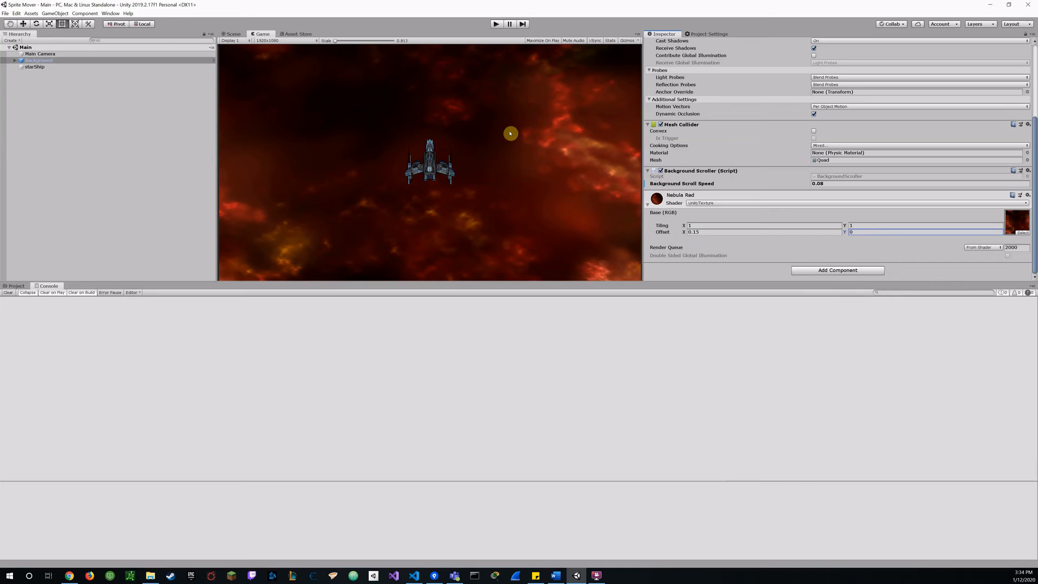
{"action": "mouse_move", "coordinate": [498, 140]}
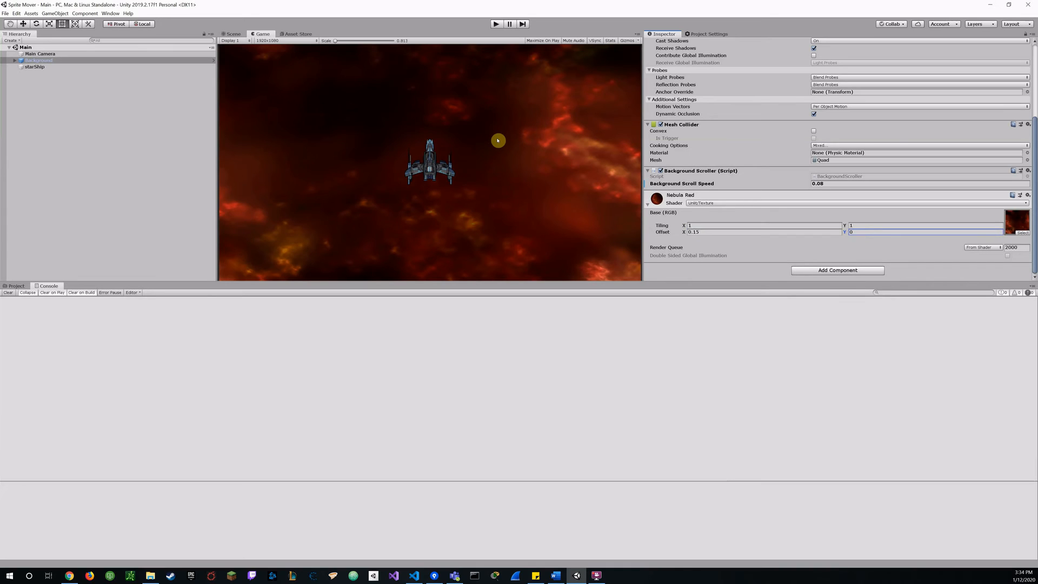
{"action": "mouse_move", "coordinate": [501, 123]}
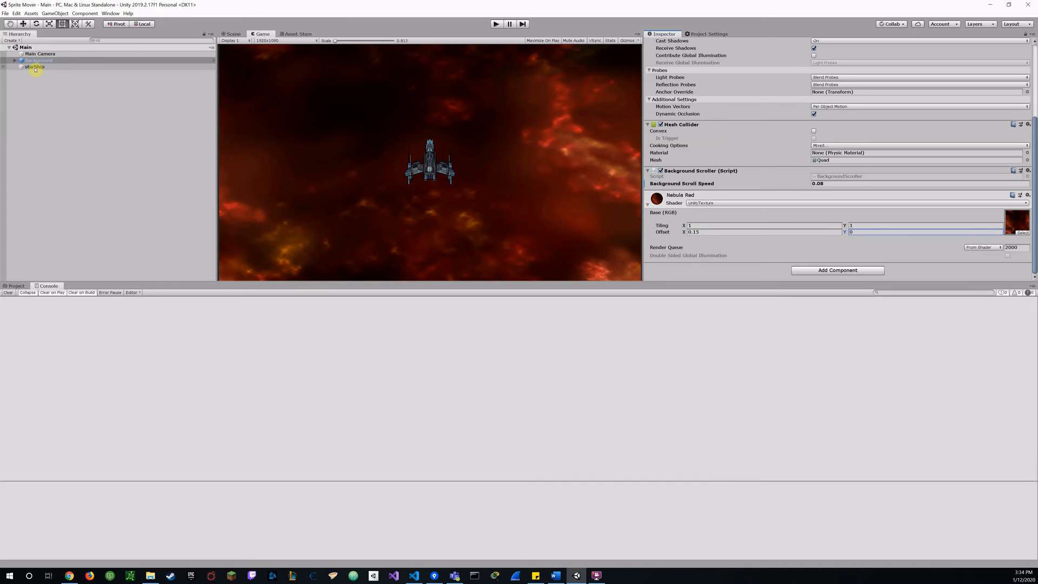
Inspect the starShip's Audio Source, then show the SFX folder's outer_space_rumble_lp_01 clip import settings
{"action": "left_click", "coordinate": [33, 69]}
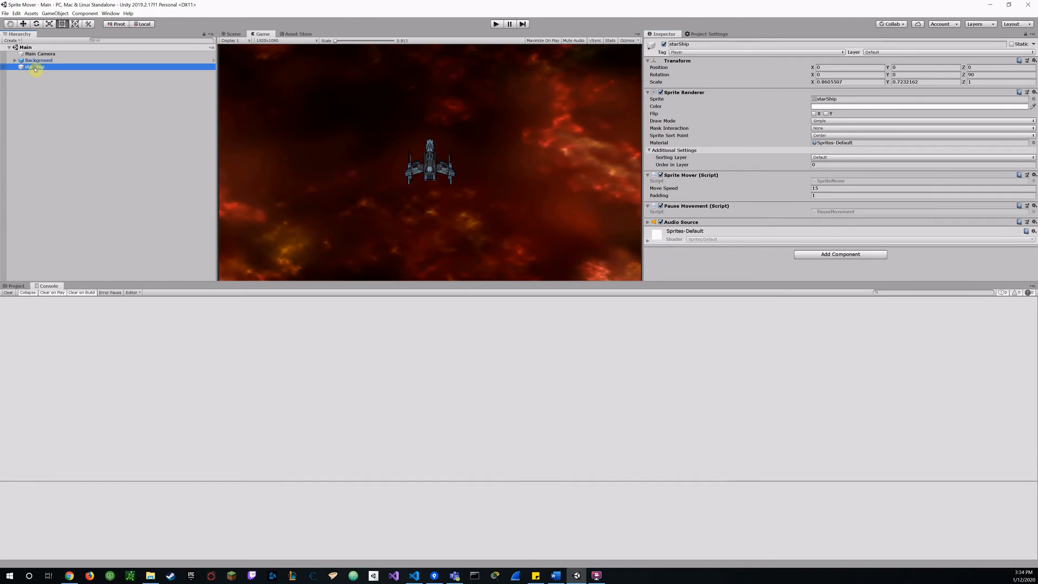
{"action": "mouse_move", "coordinate": [424, 271]}
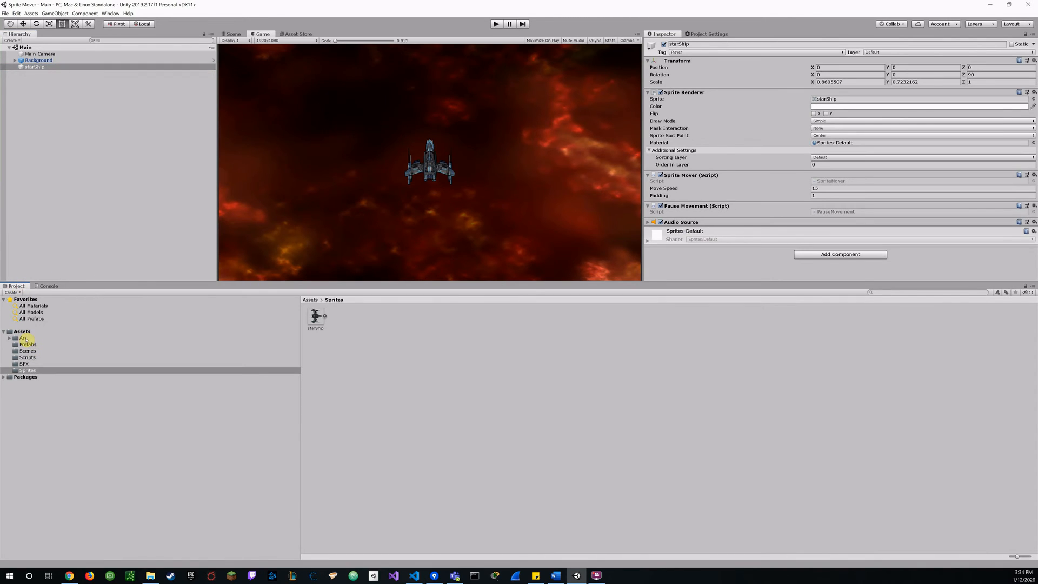
{"action": "left_click", "coordinate": [24, 364]}
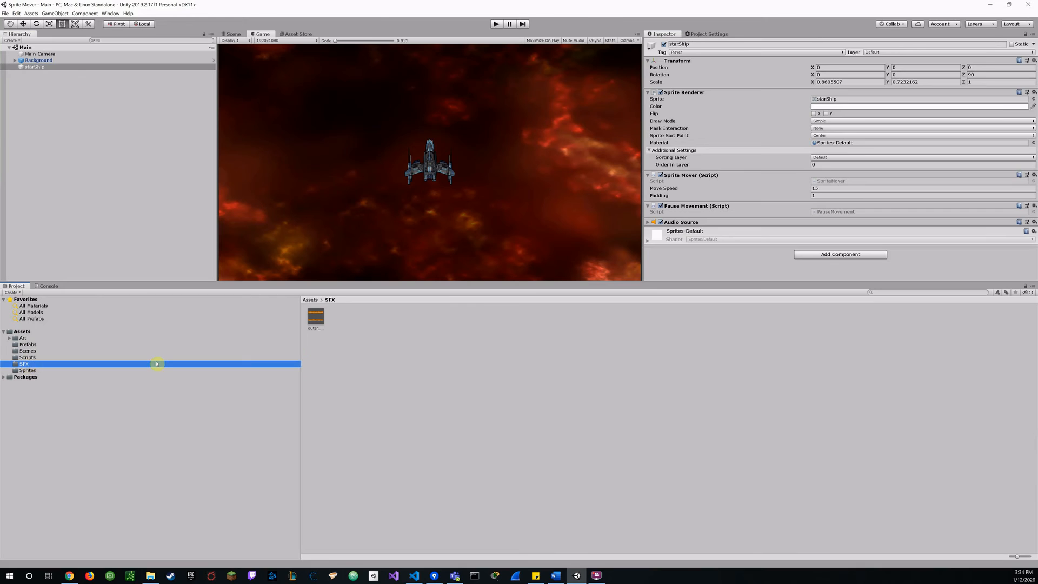
{"action": "left_click", "coordinate": [316, 318]}
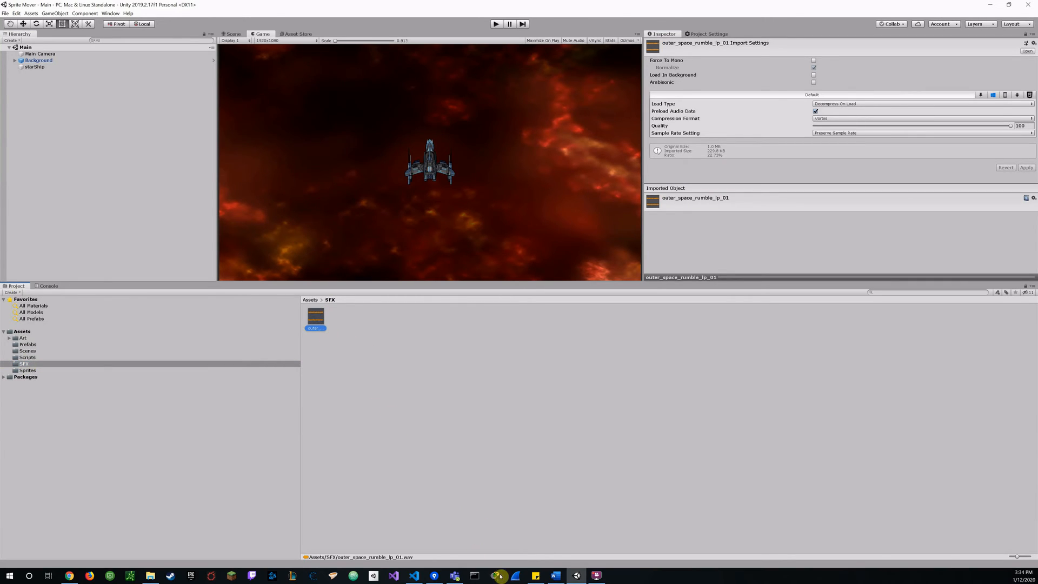
Show the Sticky Notes credits note for Unity Asset Store packs and a Udemy course over Unity
{"action": "left_click", "coordinate": [536, 575]}
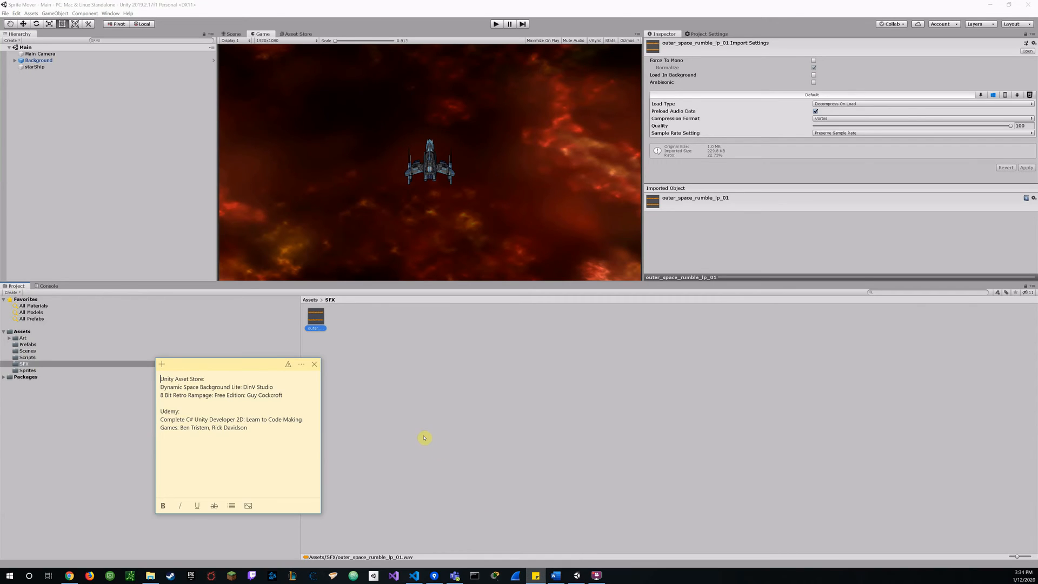
{"action": "mouse_move", "coordinate": [234, 366]}
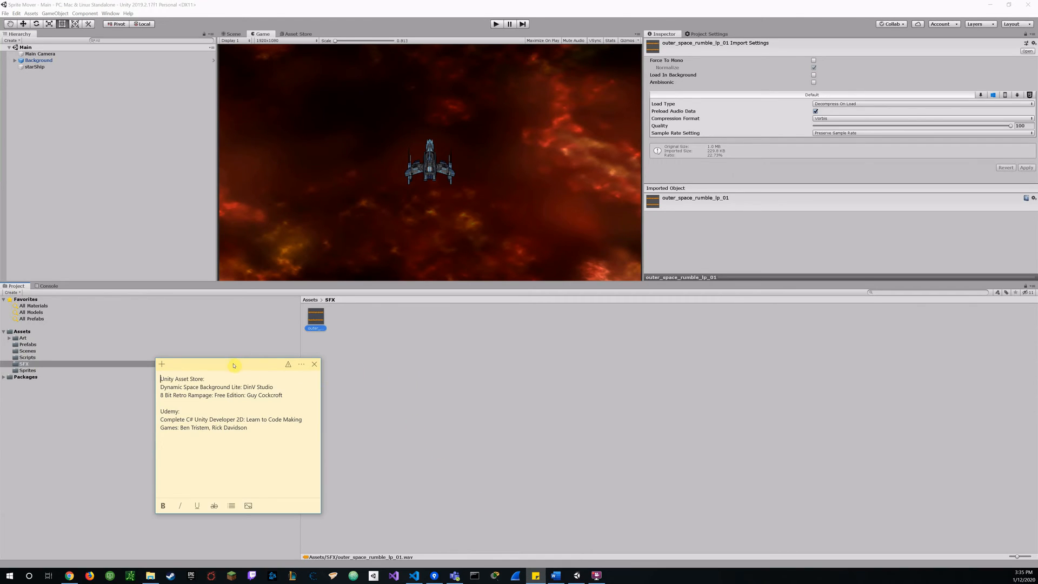
{"action": "left_click_drag", "start_coordinate": [233, 364], "coordinate": [485, 377]}
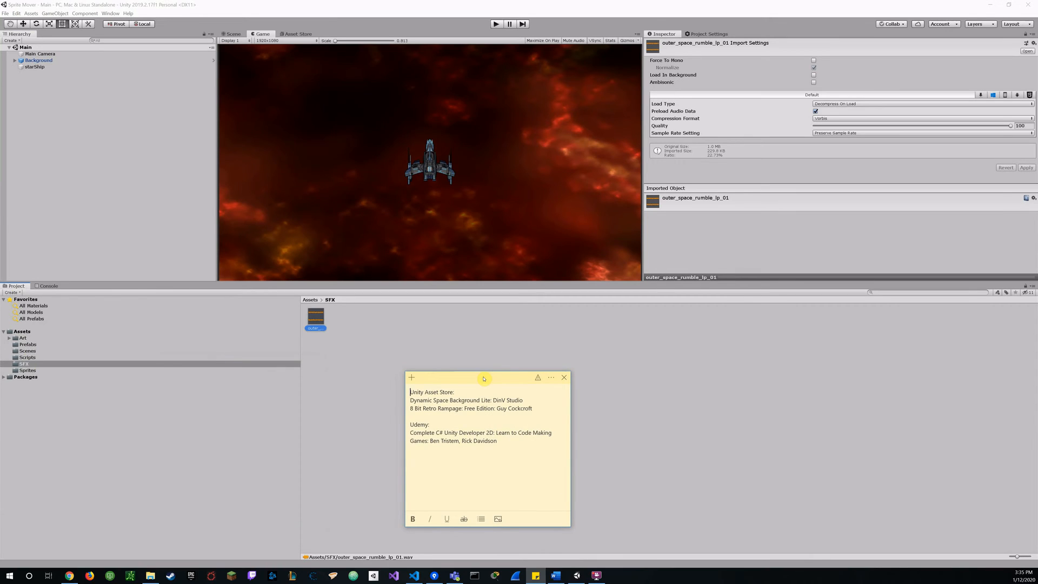
{"action": "mouse_move", "coordinate": [471, 380]}
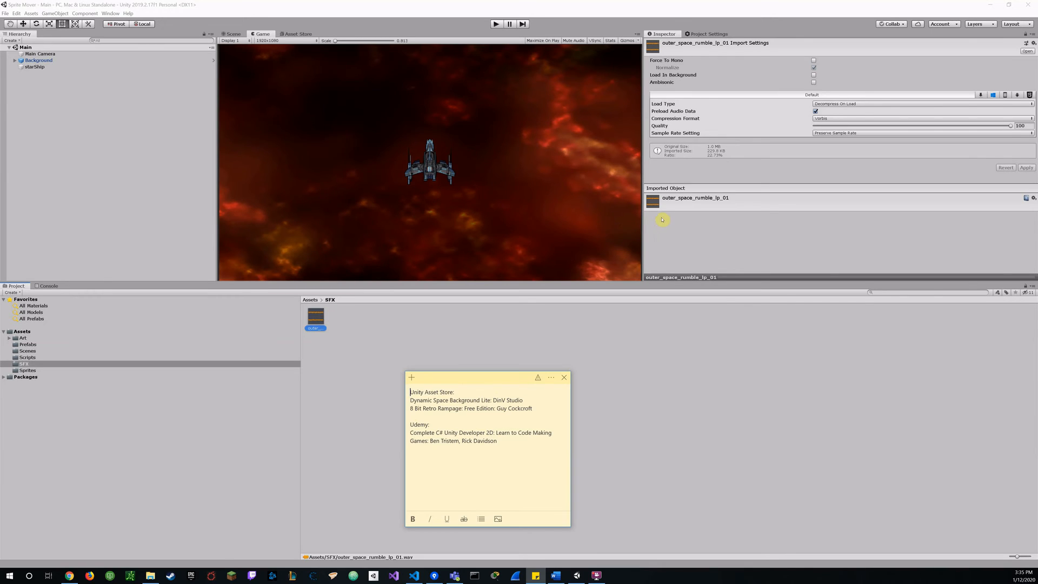
{"action": "mouse_move", "coordinate": [660, 203]}
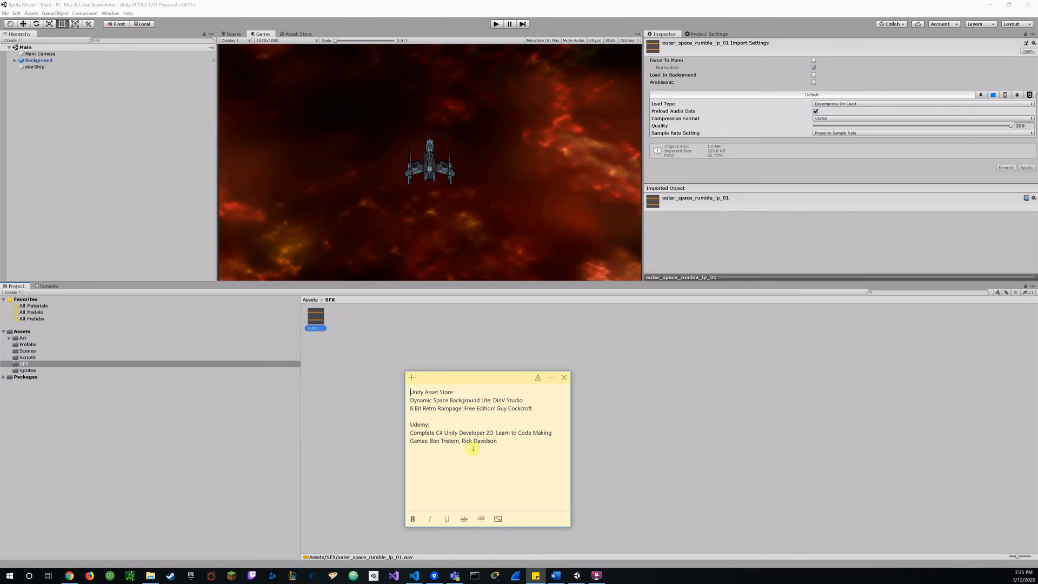
{"action": "mouse_move", "coordinate": [496, 378]}
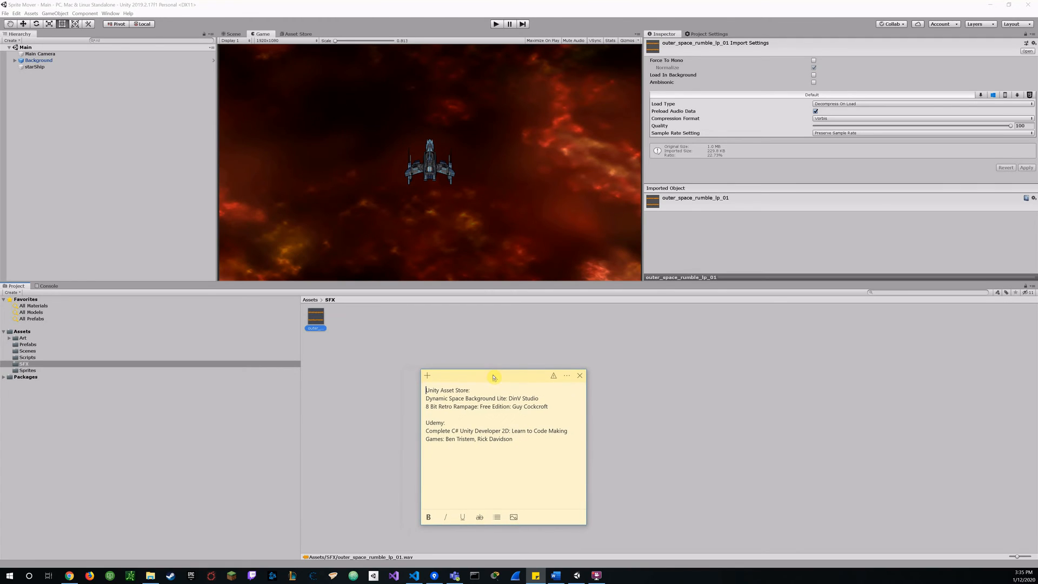
{"action": "mouse_move", "coordinate": [469, 339]}
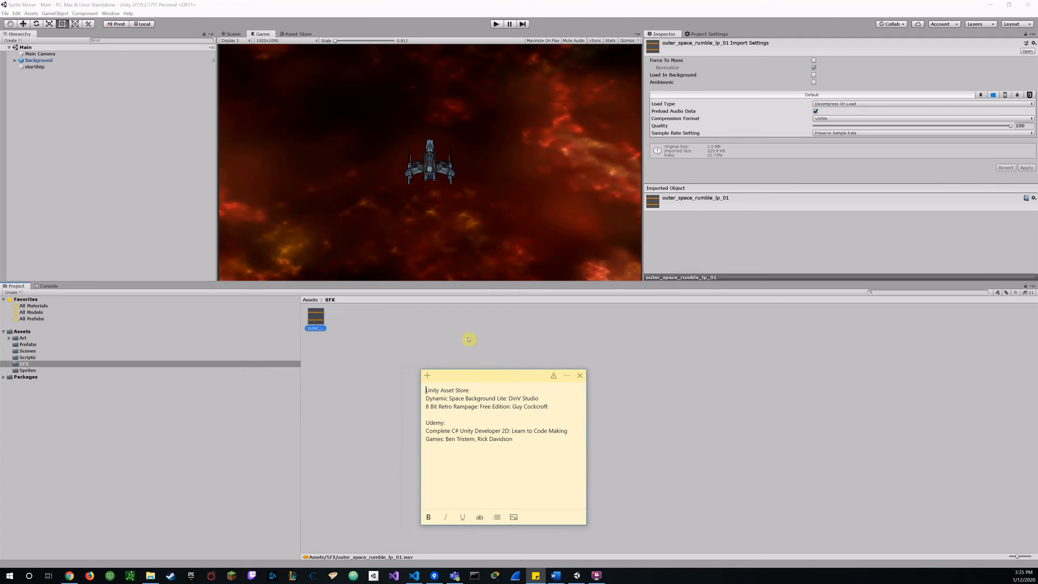
Close the credits note, inspect starShip and the Art folder, and peek at the Starfields under Background
{"action": "left_click", "coordinate": [579, 375]}
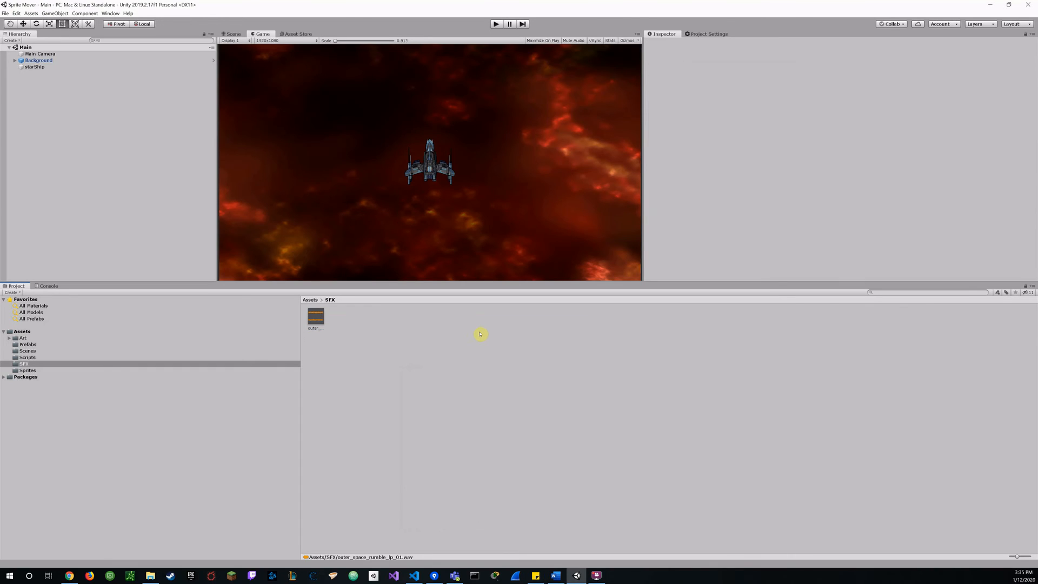
{"action": "mouse_move", "coordinate": [311, 132]}
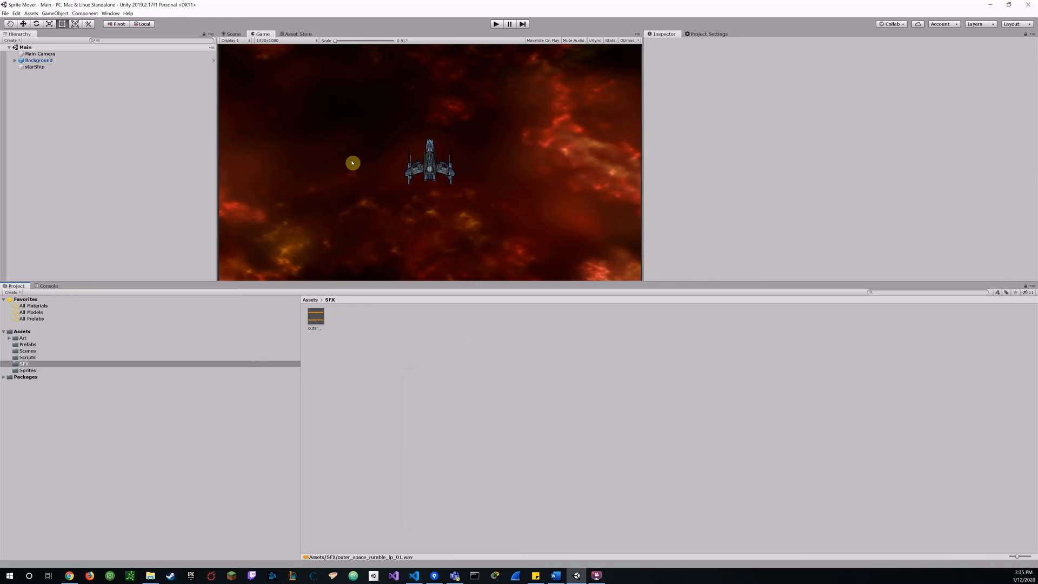
{"action": "mouse_move", "coordinate": [335, 145]}
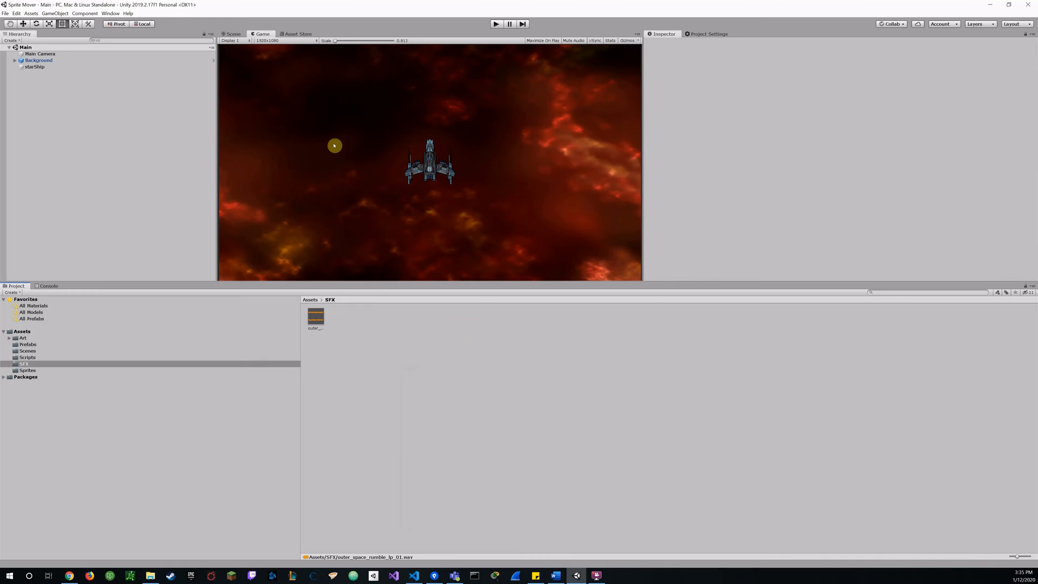
{"action": "mouse_move", "coordinate": [309, 147]}
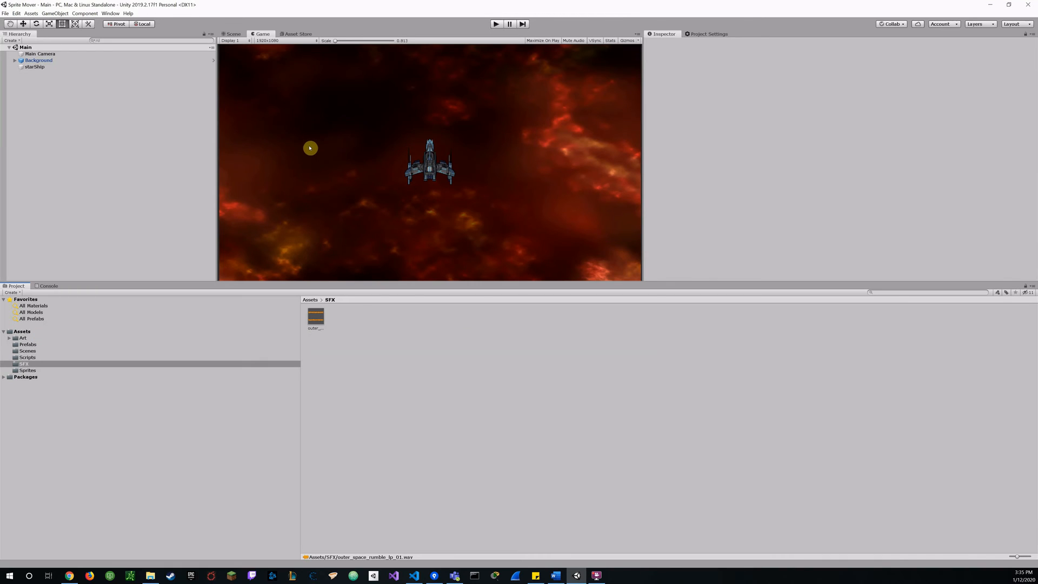
{"action": "mouse_move", "coordinate": [321, 131]}
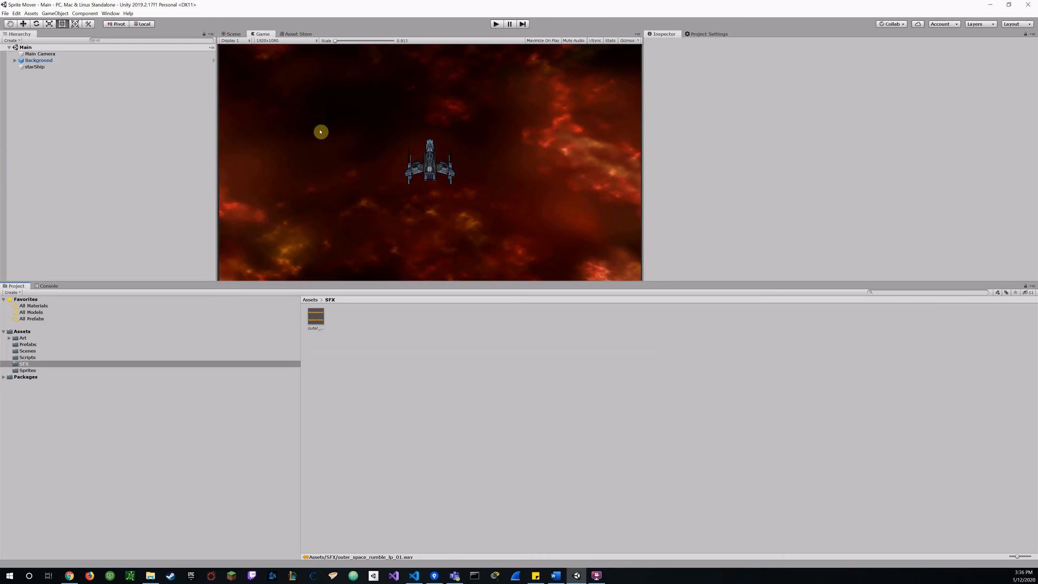
{"action": "mouse_move", "coordinate": [49, 86]}
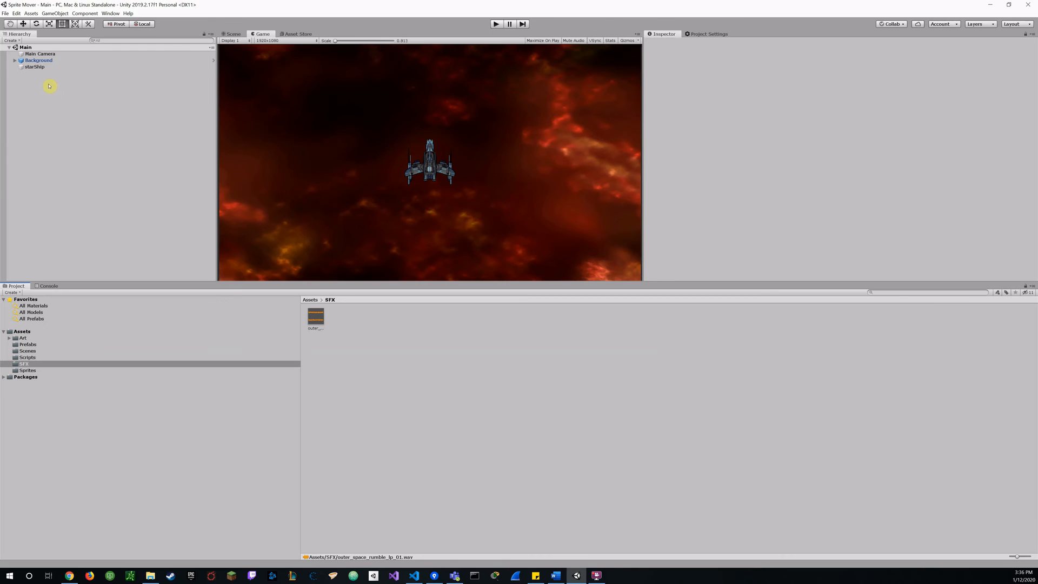
{"action": "left_click", "coordinate": [29, 67]}
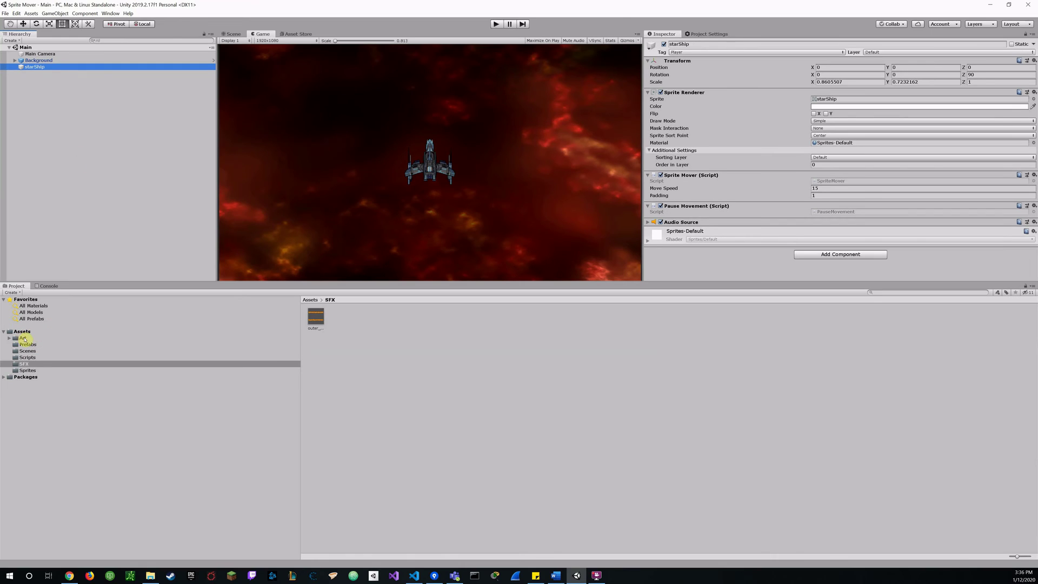
{"action": "left_click", "coordinate": [21, 338]}
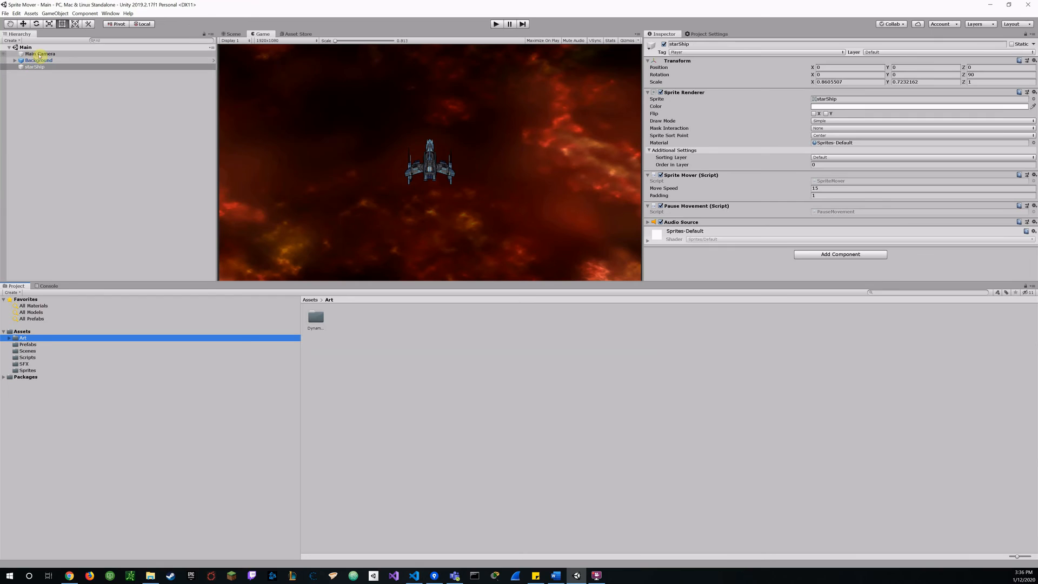
{"action": "left_click", "coordinate": [15, 61]}
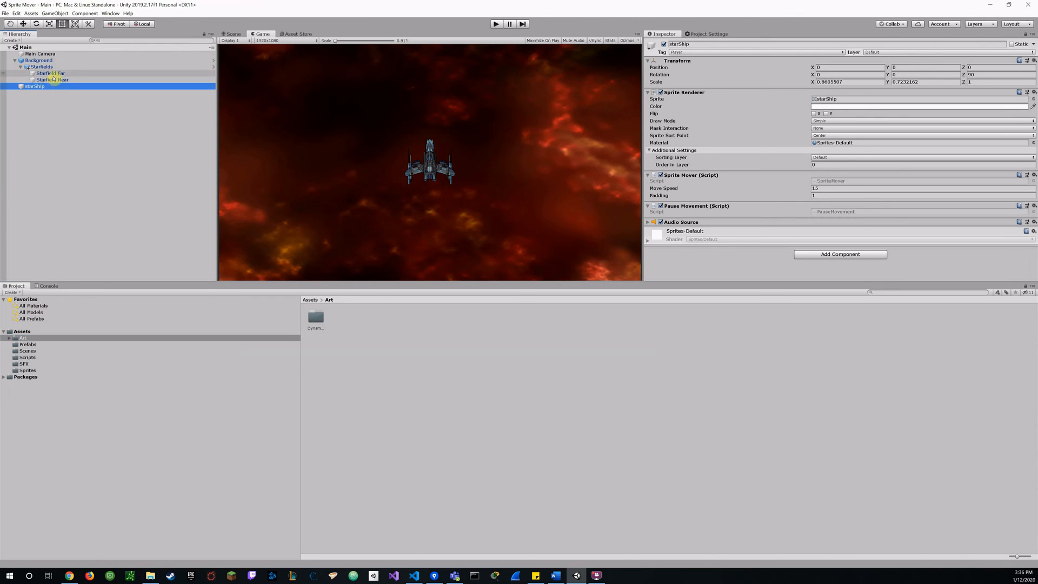
{"action": "left_click", "coordinate": [23, 67]}
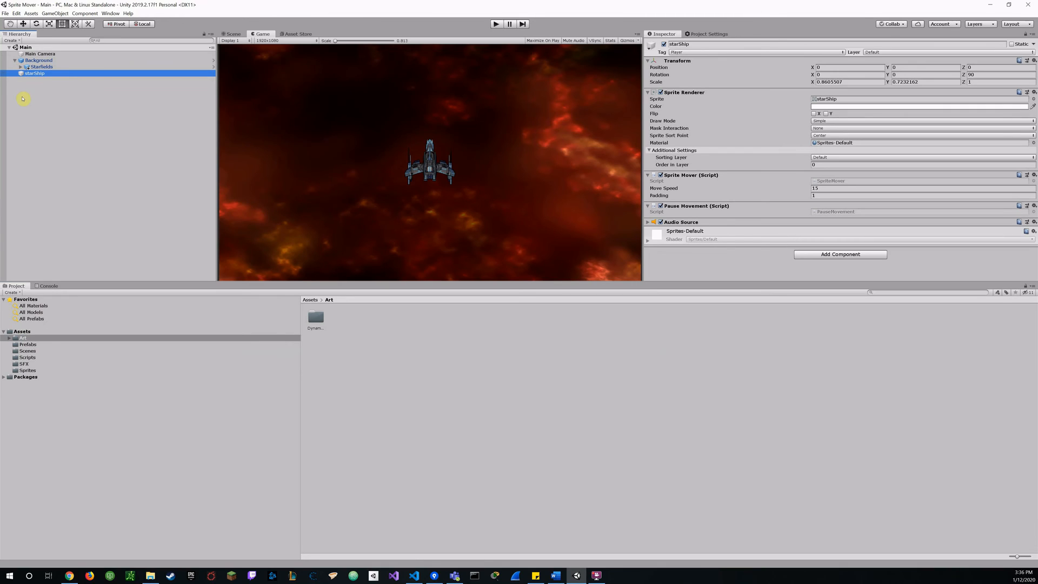
{"action": "mouse_move", "coordinate": [61, 357]}
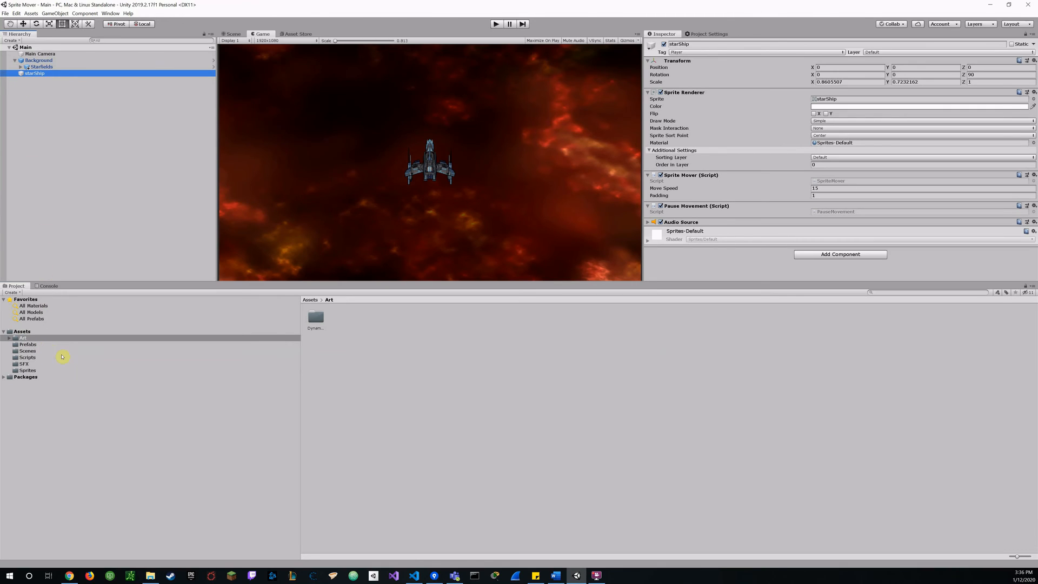
Browse the Dynamic Space Background art, Prefabs and Scripts folders, ending on Sprites with the starShip sprite
{"action": "left_click", "coordinate": [11, 337]}
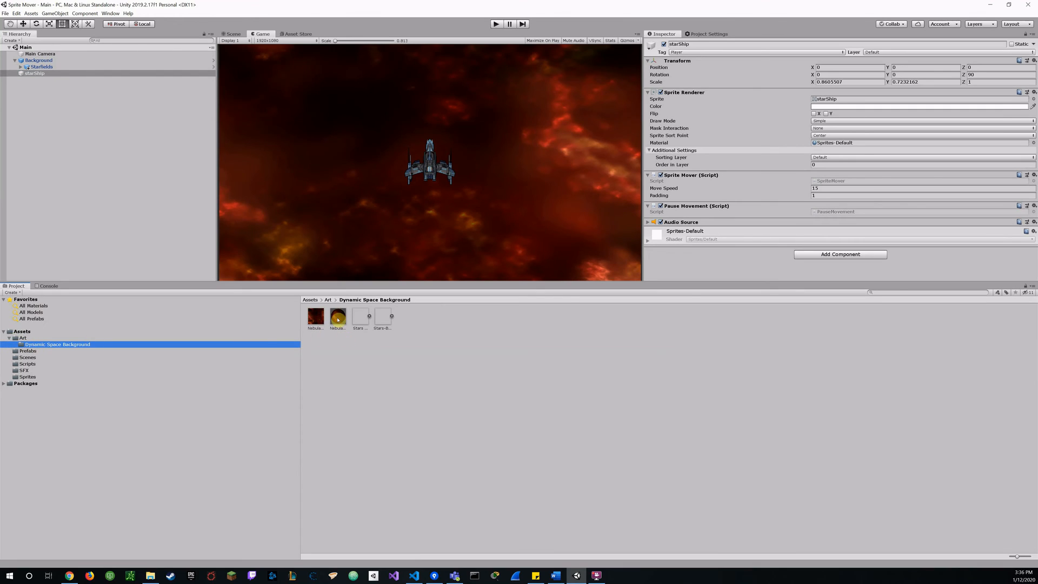
{"action": "left_click", "coordinate": [26, 350]}
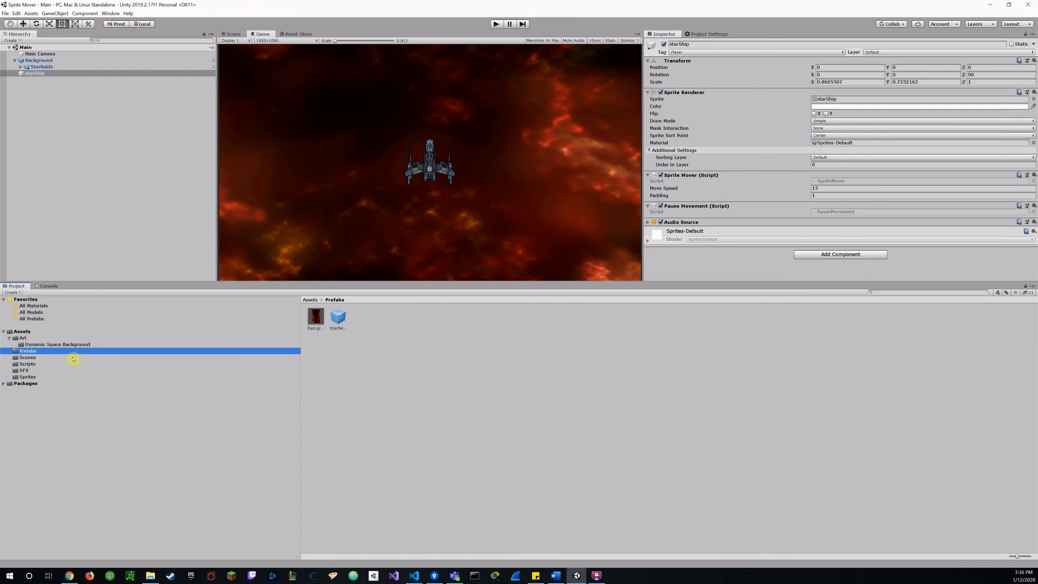
{"action": "mouse_move", "coordinate": [59, 356]}
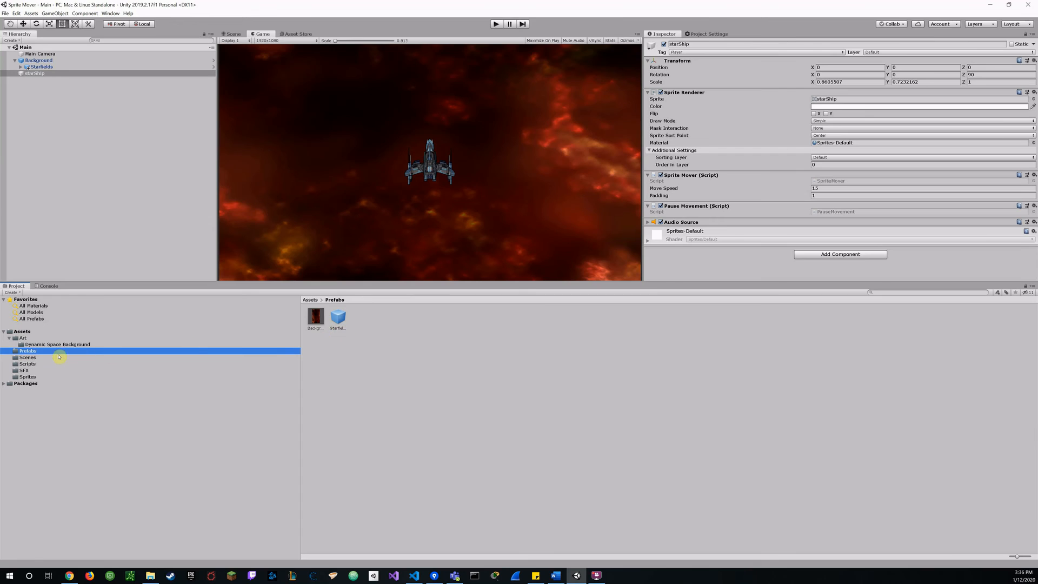
{"action": "left_click", "coordinate": [27, 357]}
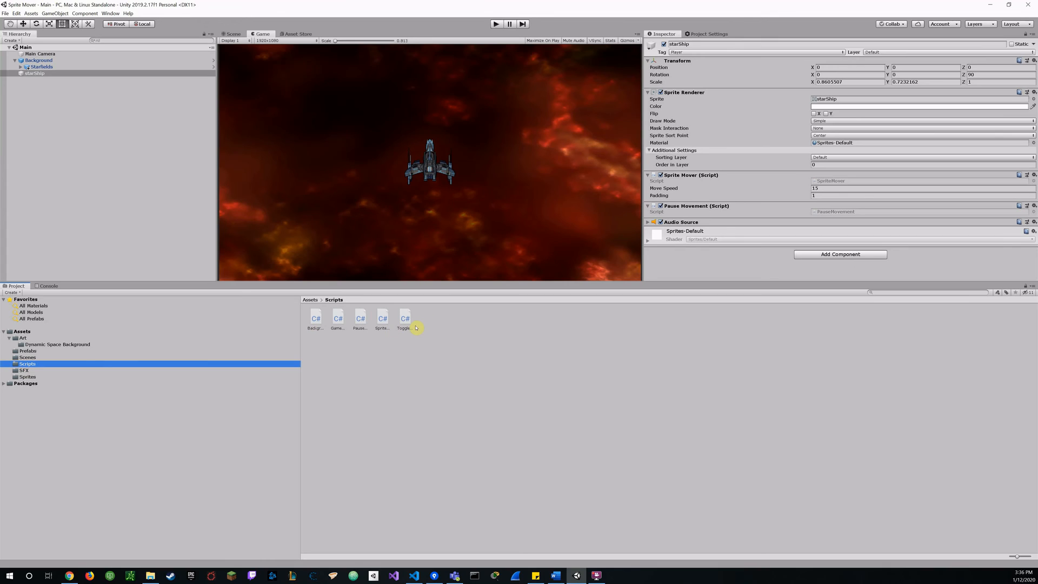
{"action": "left_click", "coordinate": [24, 369]}
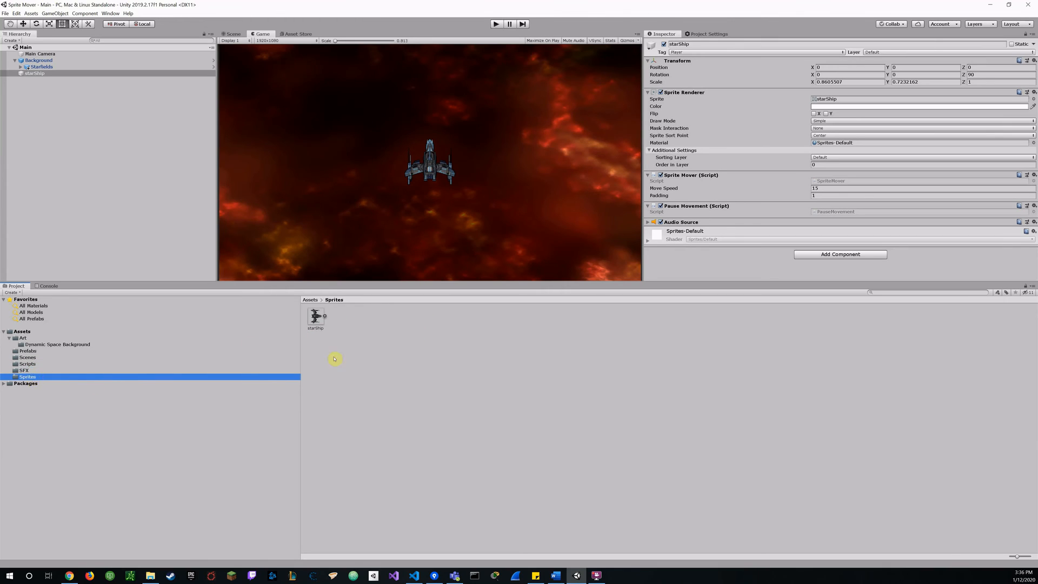
{"action": "mouse_move", "coordinate": [420, 344]}
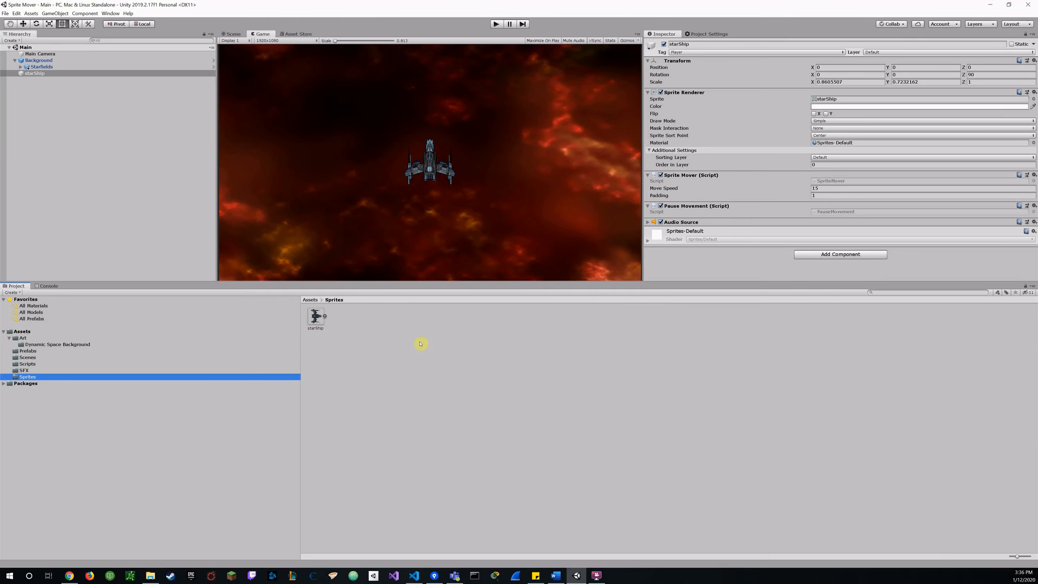
{"action": "mouse_move", "coordinate": [290, 324]}
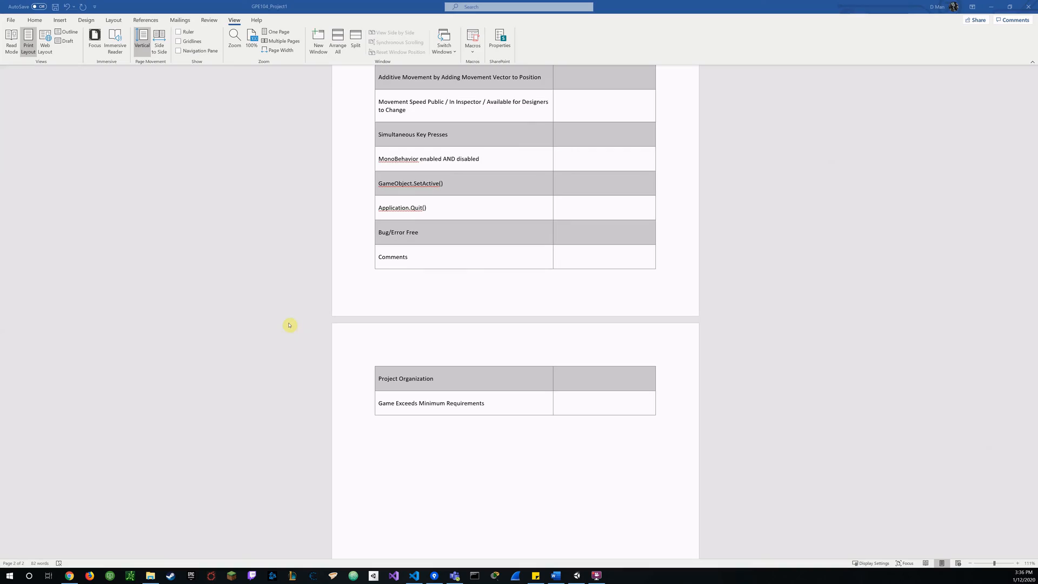
Scroll the Word checklist to the Project Organization and Game Exceeds Minimum Requirements rows
{"action": "scroll", "scroll_direction": "down", "scroll_amount": 3}
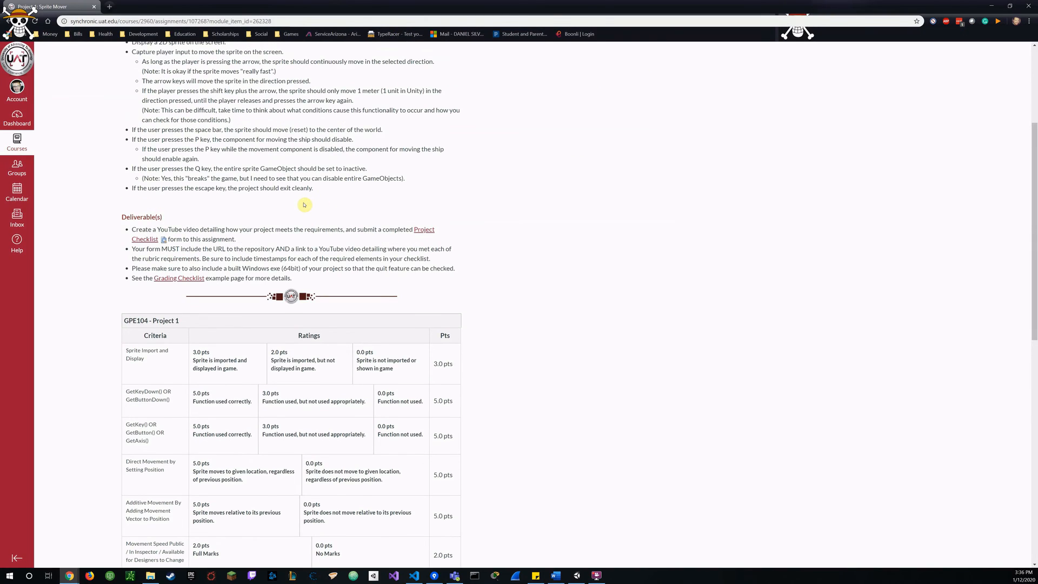
Review the Canvas rubric down to Project Organization, then bring Visual Studio Code forward with BackgroundScroller.cs
{"action": "scroll", "scroll_direction": "up", "scroll_amount": 3}
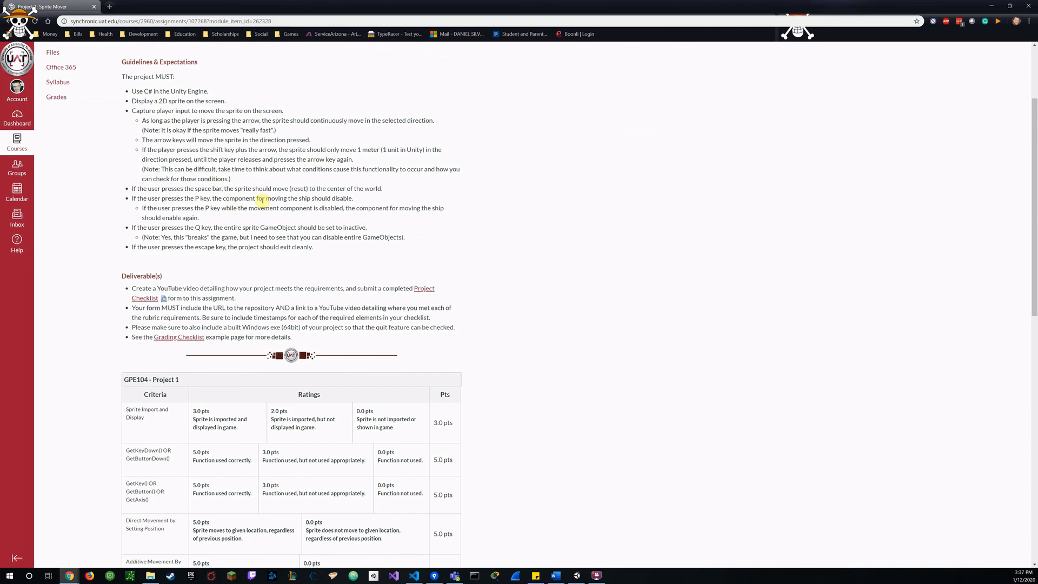
{"action": "mouse_move", "coordinate": [220, 225]}
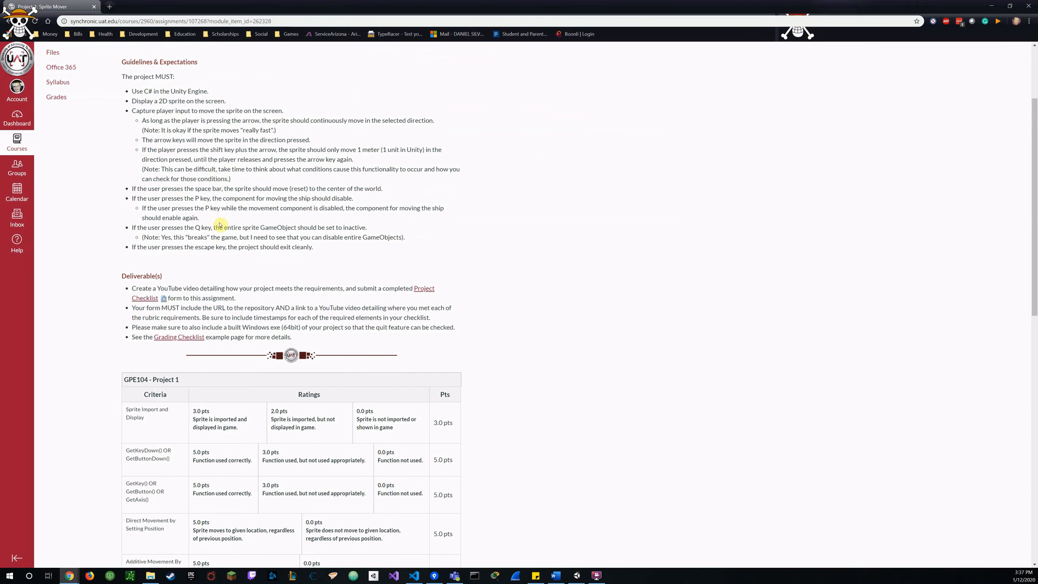
{"action": "mouse_move", "coordinate": [212, 219]}
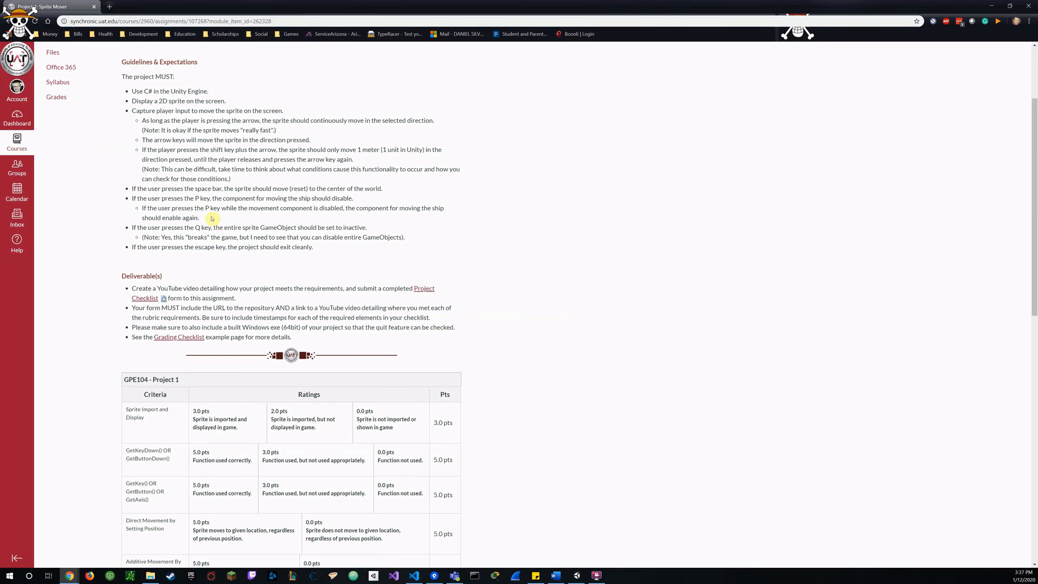
{"action": "mouse_move", "coordinate": [261, 220]}
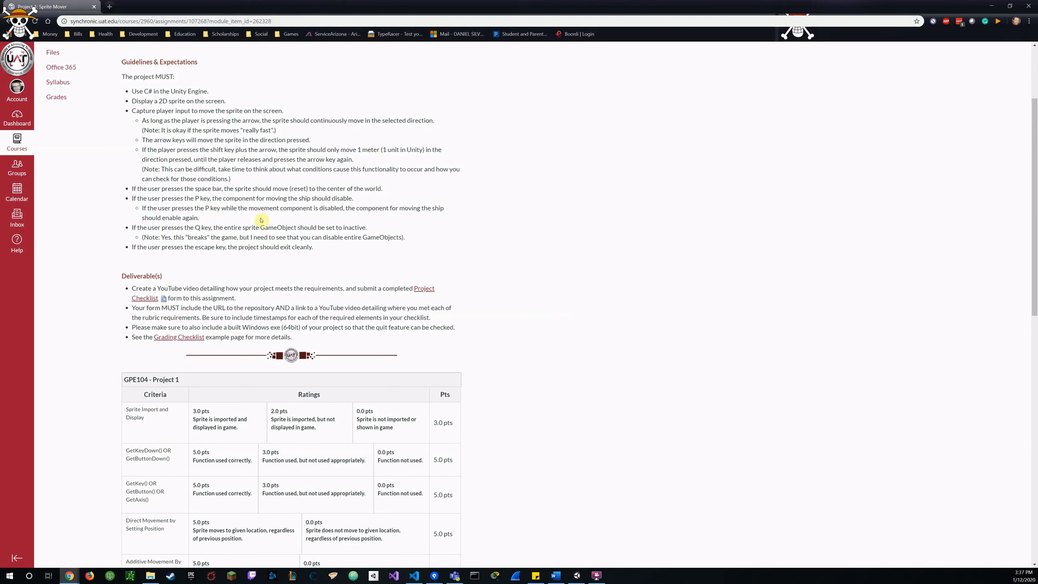
{"action": "scroll", "scroll_direction": "down", "scroll_amount": 3}
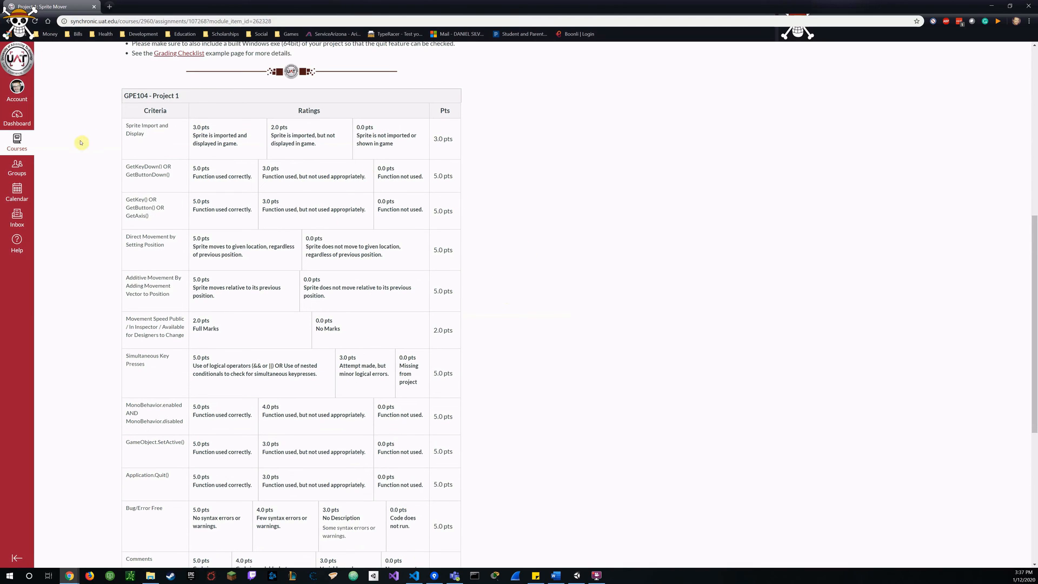
{"action": "mouse_move", "coordinate": [115, 136]}
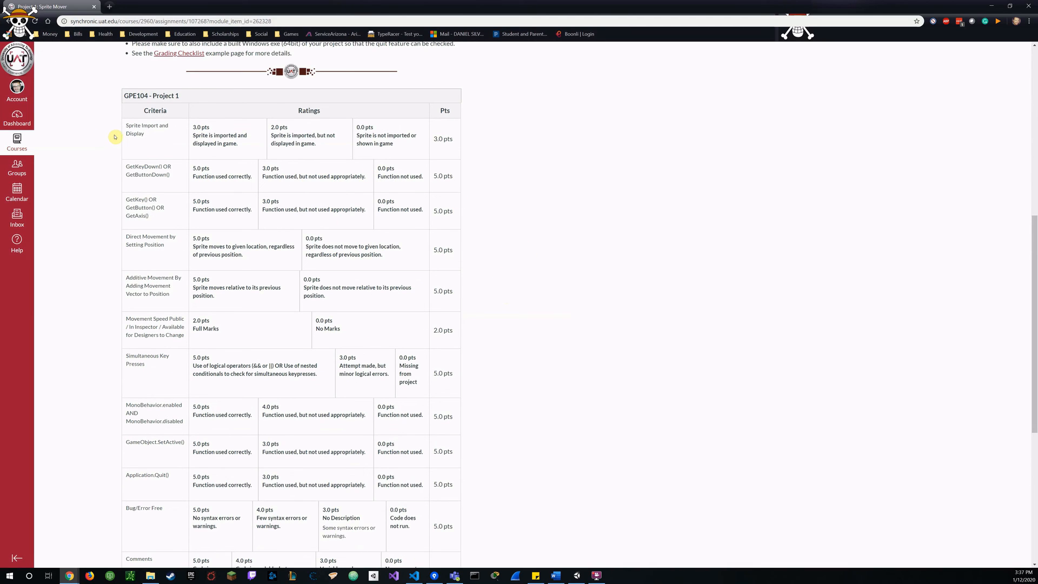
{"action": "scroll", "scroll_direction": "down", "scroll_amount": 3}
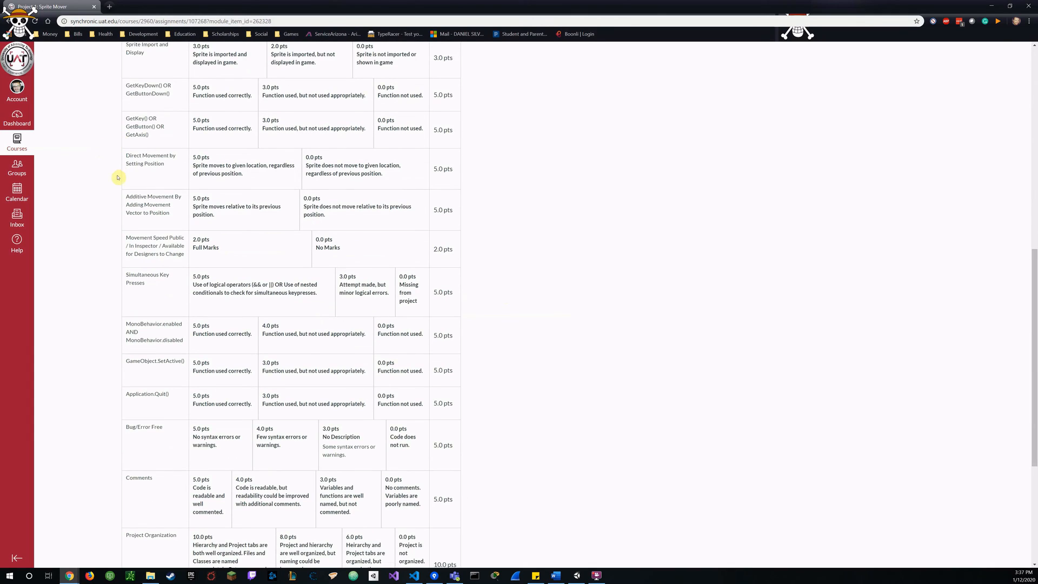
{"action": "scroll", "scroll_direction": "down", "scroll_amount": 3}
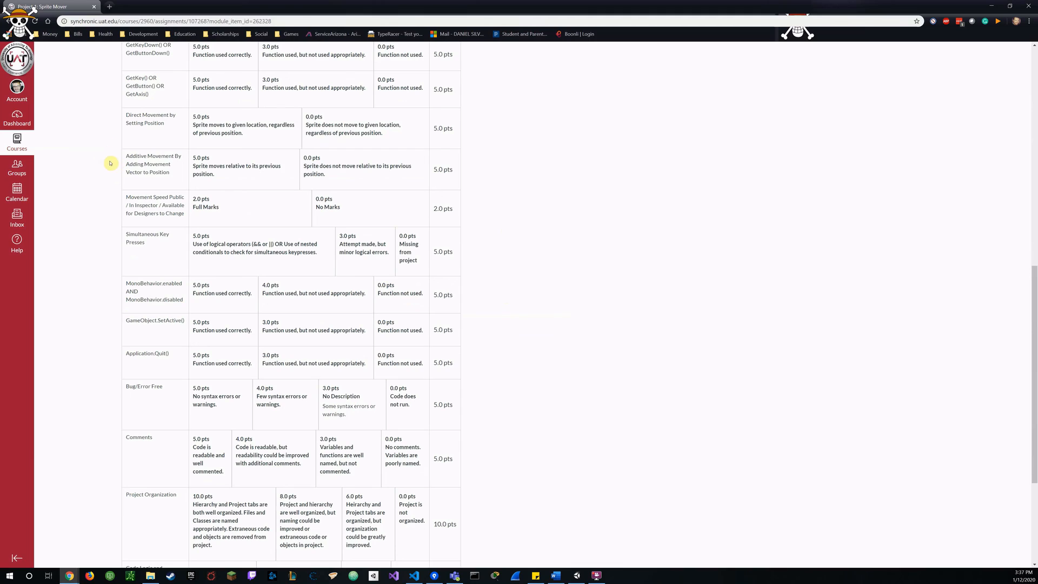
{"action": "mouse_move", "coordinate": [122, 188]}
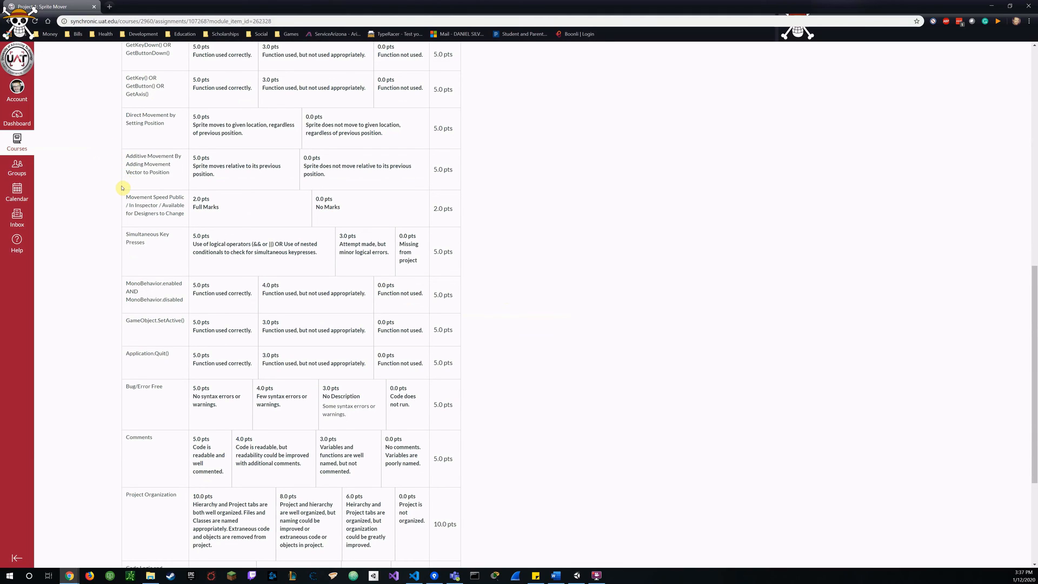
{"action": "mouse_move", "coordinate": [117, 196]}
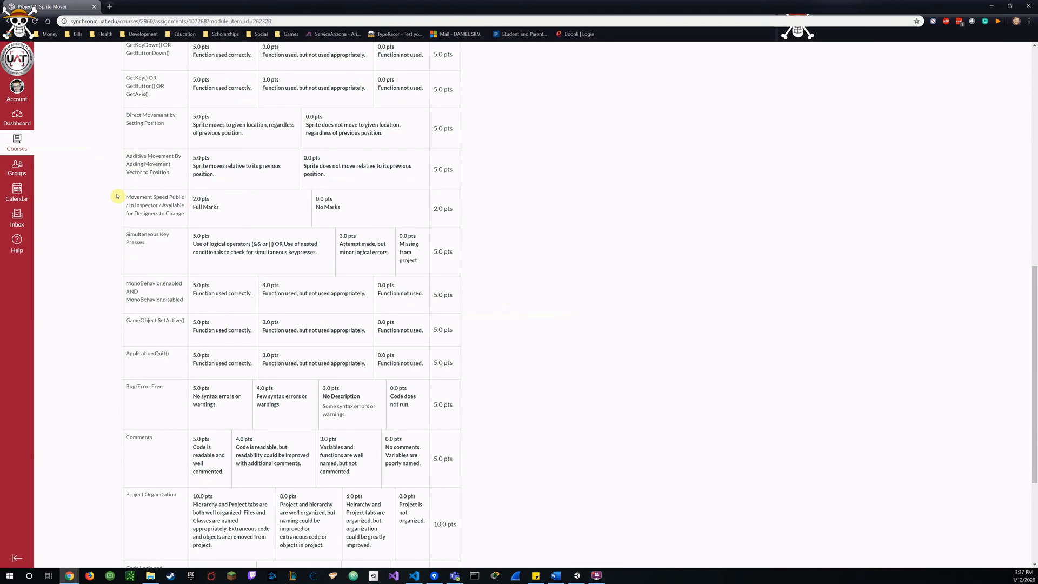
{"action": "mouse_move", "coordinate": [117, 194]}
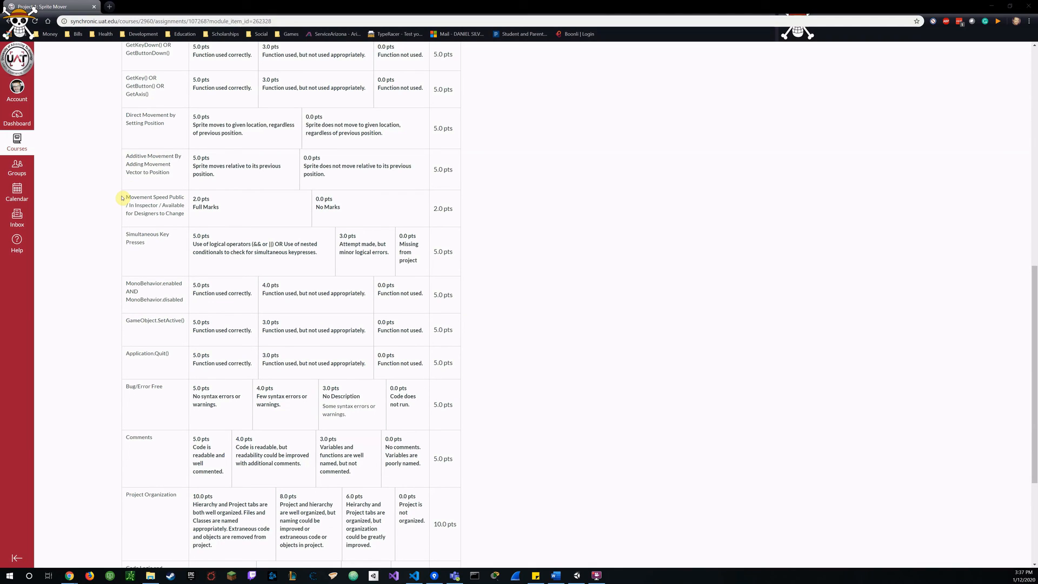
{"action": "left_click", "coordinate": [394, 576]}
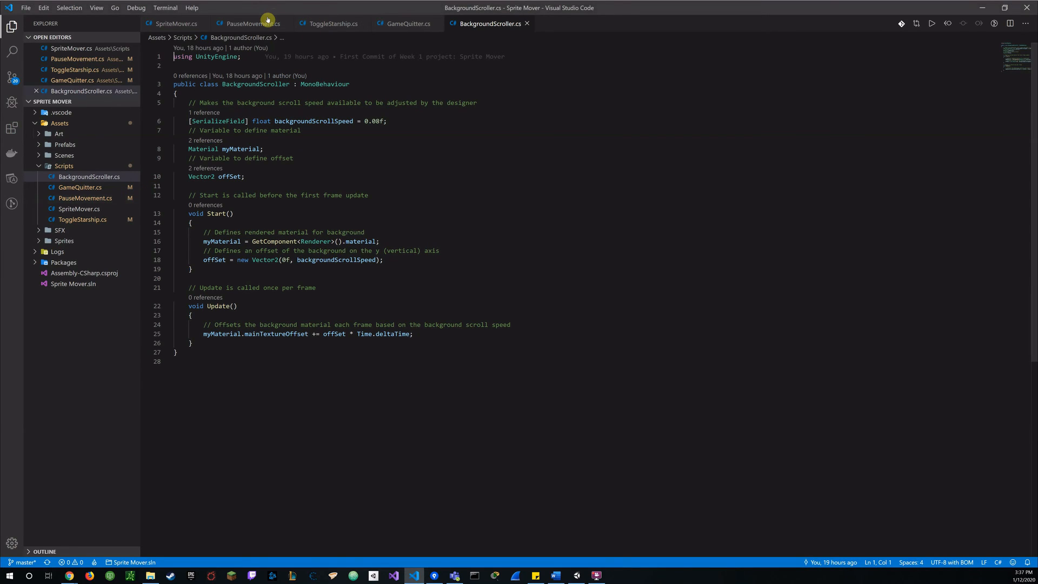
{"action": "mouse_move", "coordinate": [176, 24]}
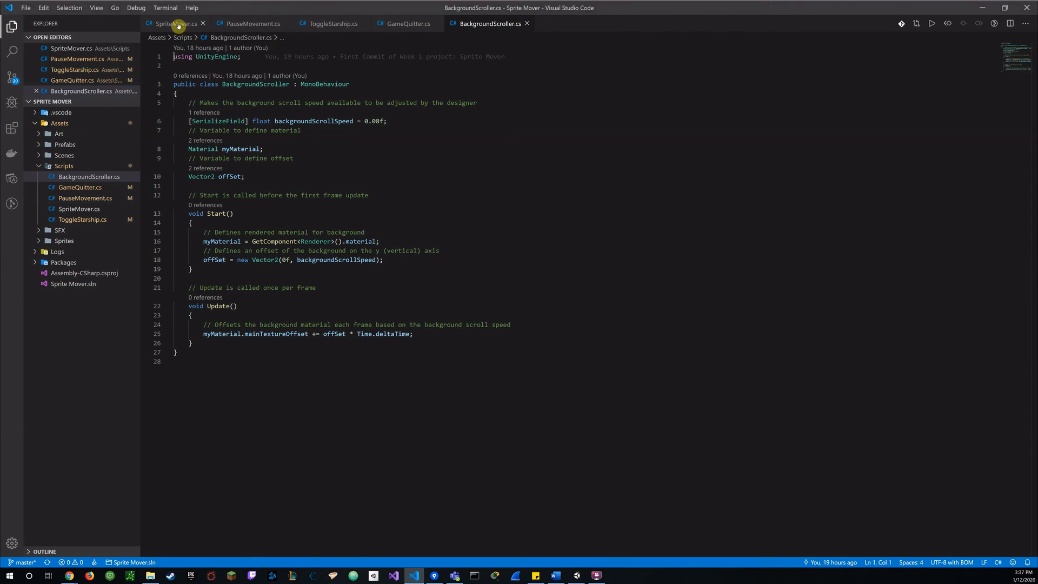
Show SpriteMover.cs scrolled to the AdditiveMovement and SetUpMoveBoundaries functions
{"action": "left_click", "coordinate": [175, 23]}
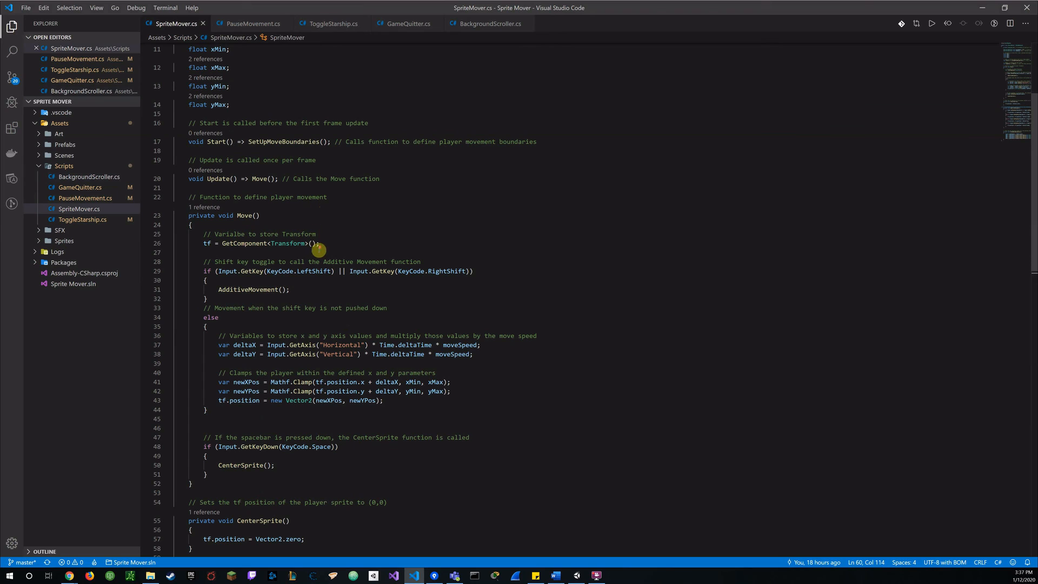
{"action": "scroll", "scroll_direction": "down", "scroll_amount": 3}
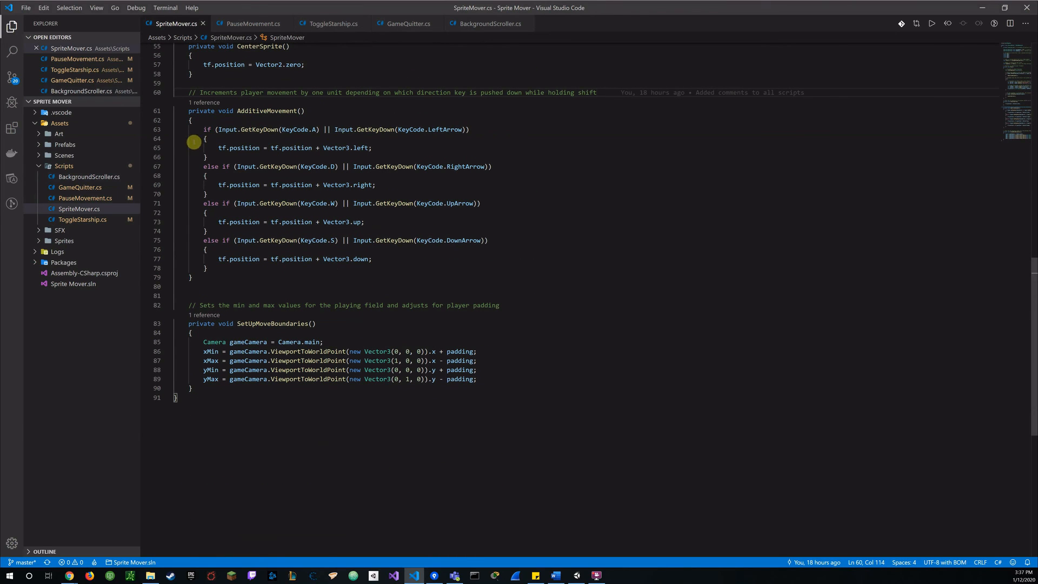
{"action": "mouse_move", "coordinate": [408, 157]}
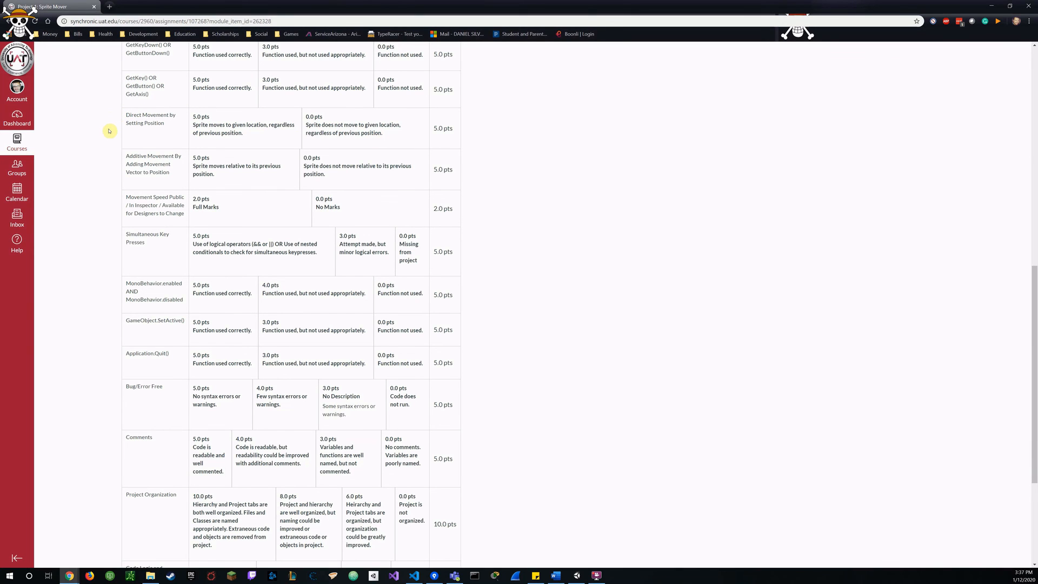
{"action": "mouse_move", "coordinate": [94, 153]}
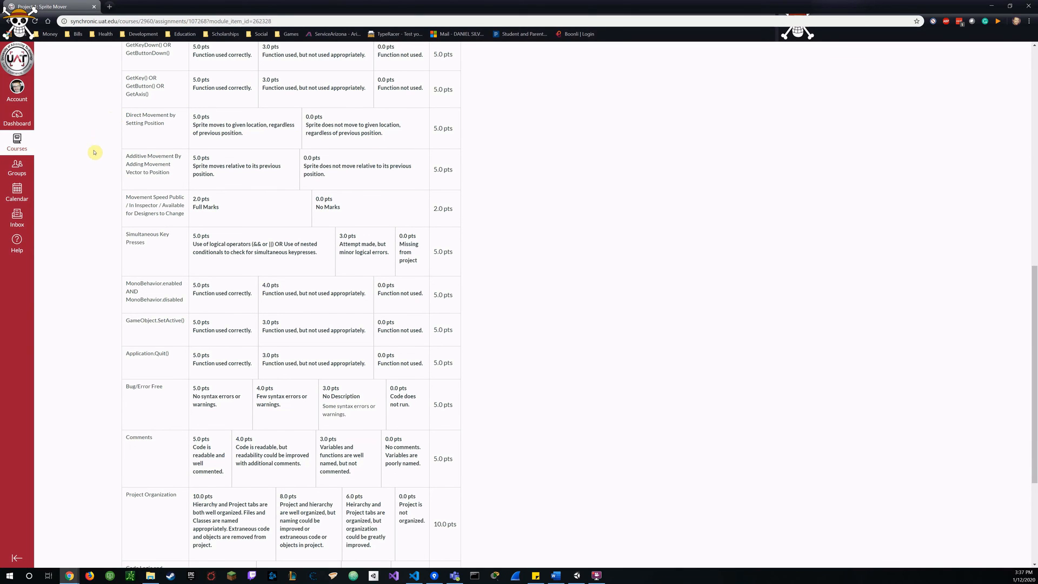
{"action": "mouse_move", "coordinate": [117, 215]}
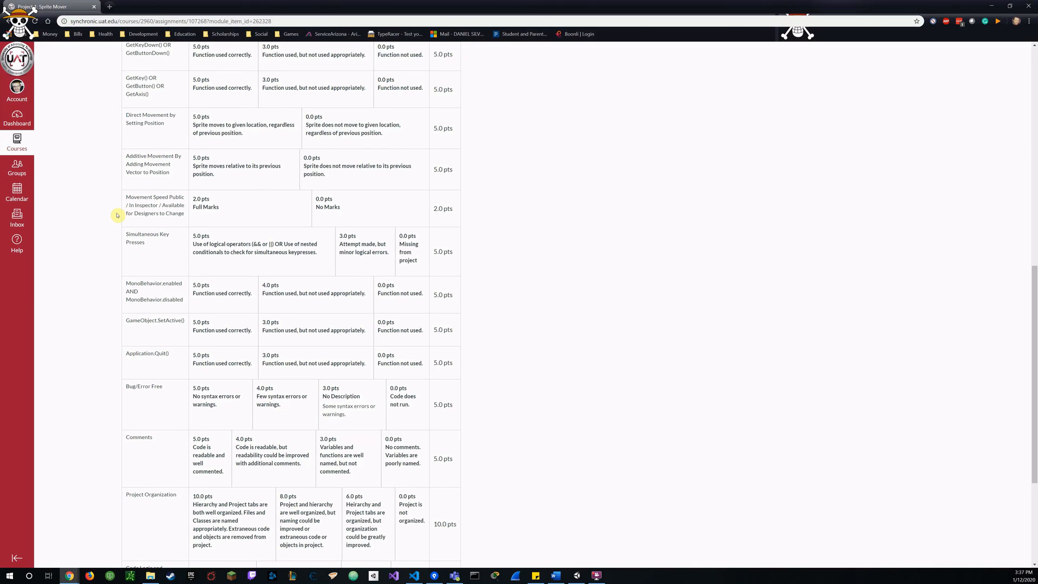
{"action": "mouse_move", "coordinate": [136, 219]}
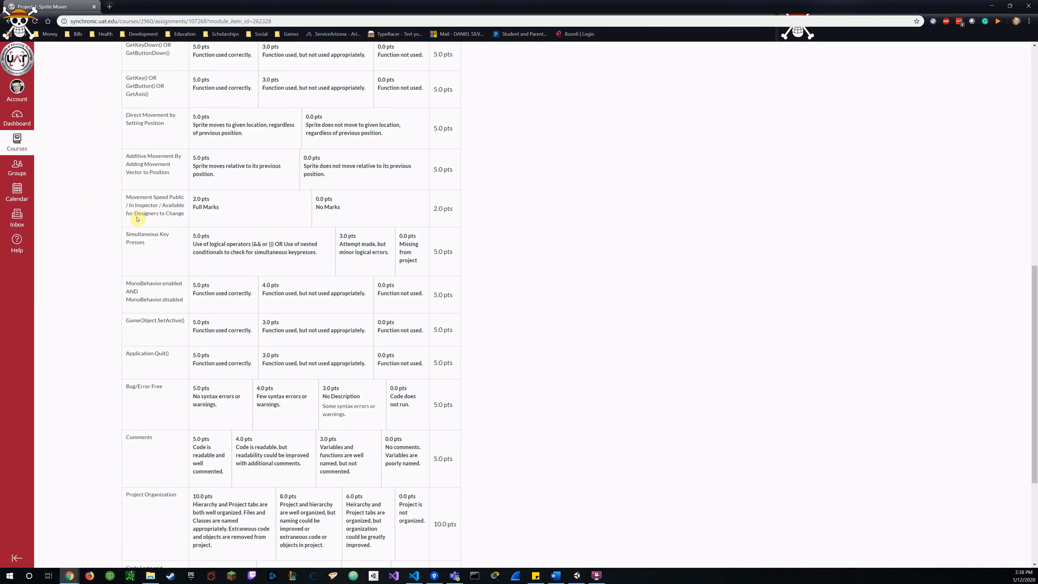
{"action": "scroll", "scroll_direction": "down", "scroll_amount": 3}
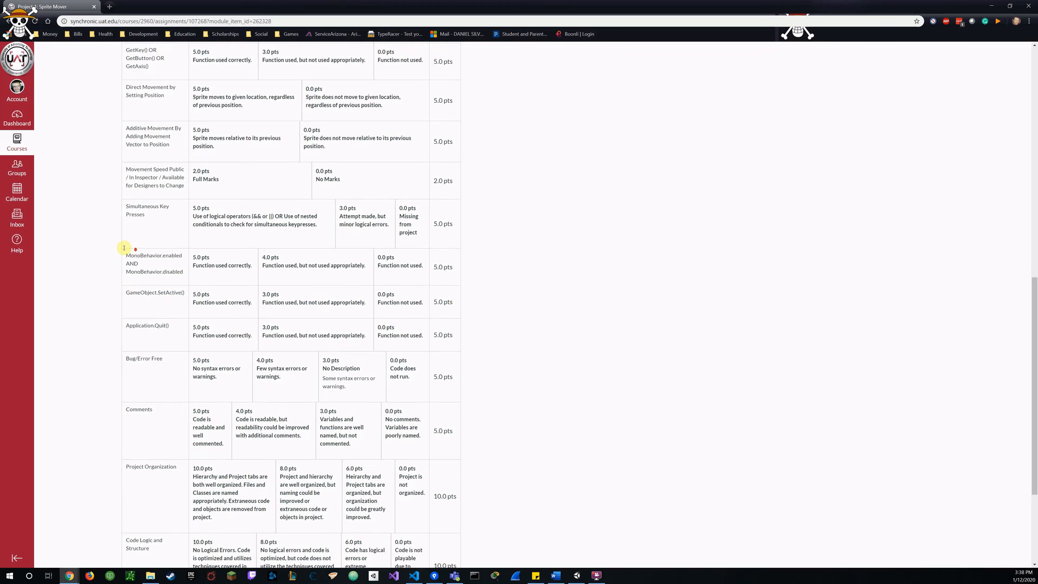
{"action": "scroll", "scroll_direction": "down", "scroll_amount": 3}
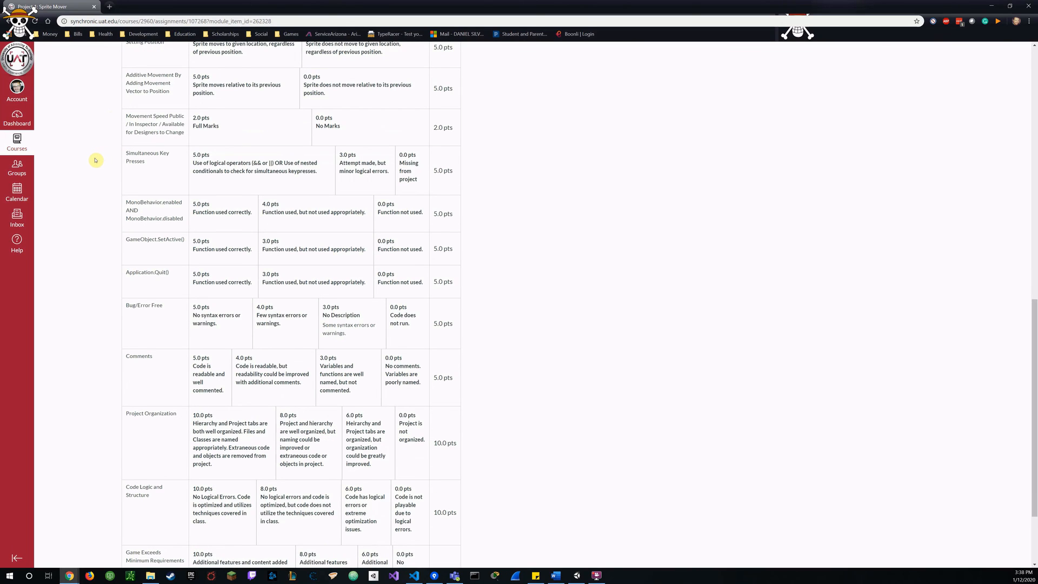
{"action": "mouse_move", "coordinate": [106, 206]}
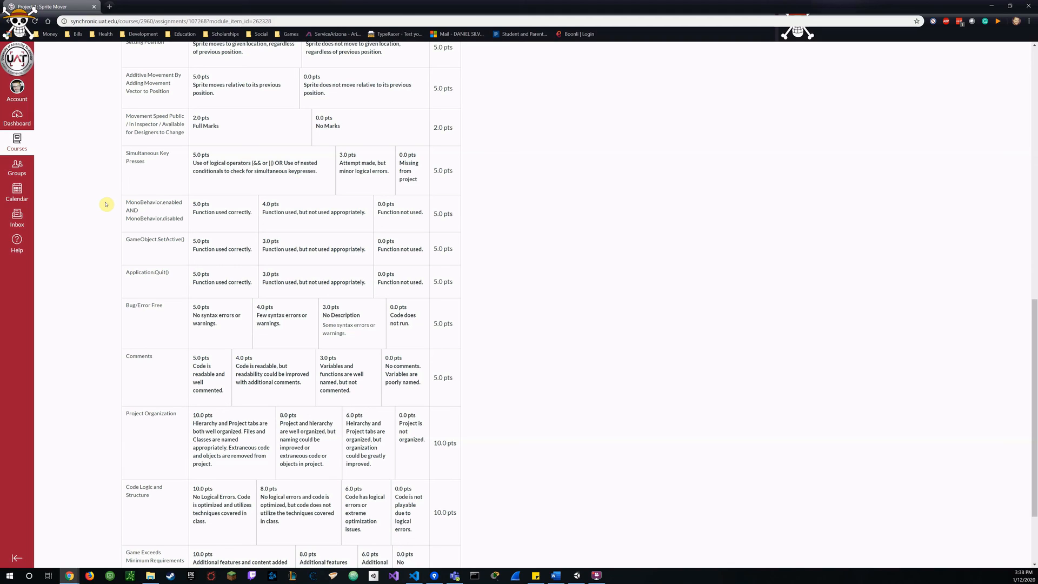
{"action": "mouse_move", "coordinate": [110, 205]}
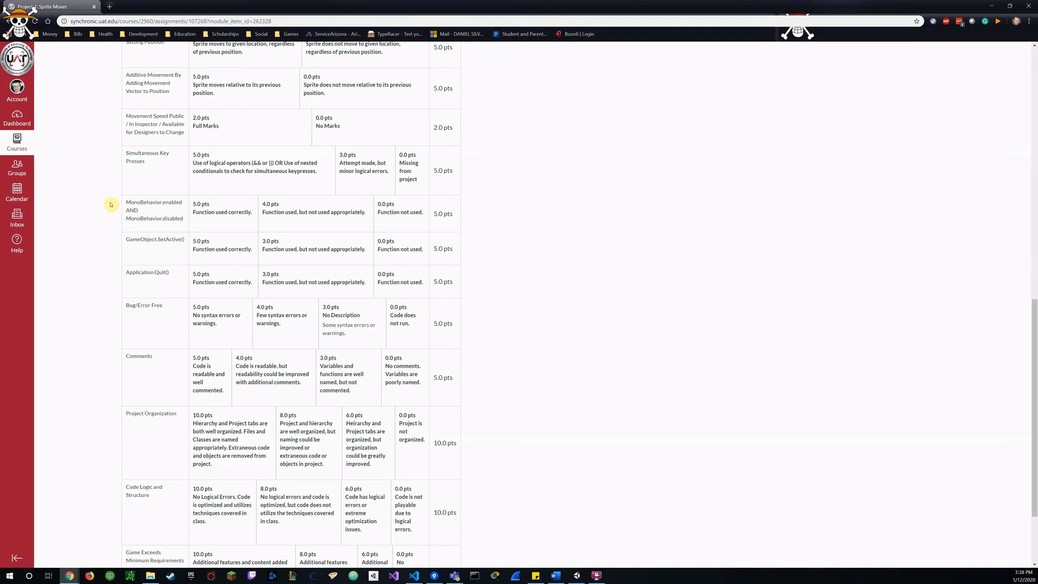
{"action": "mouse_move", "coordinate": [118, 206]}
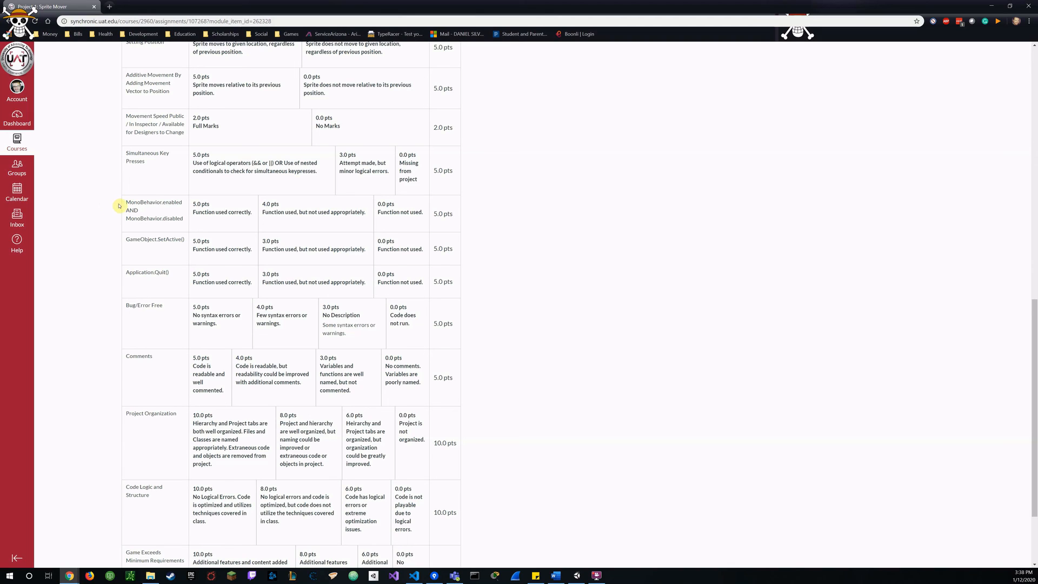
{"action": "mouse_move", "coordinate": [110, 253]}
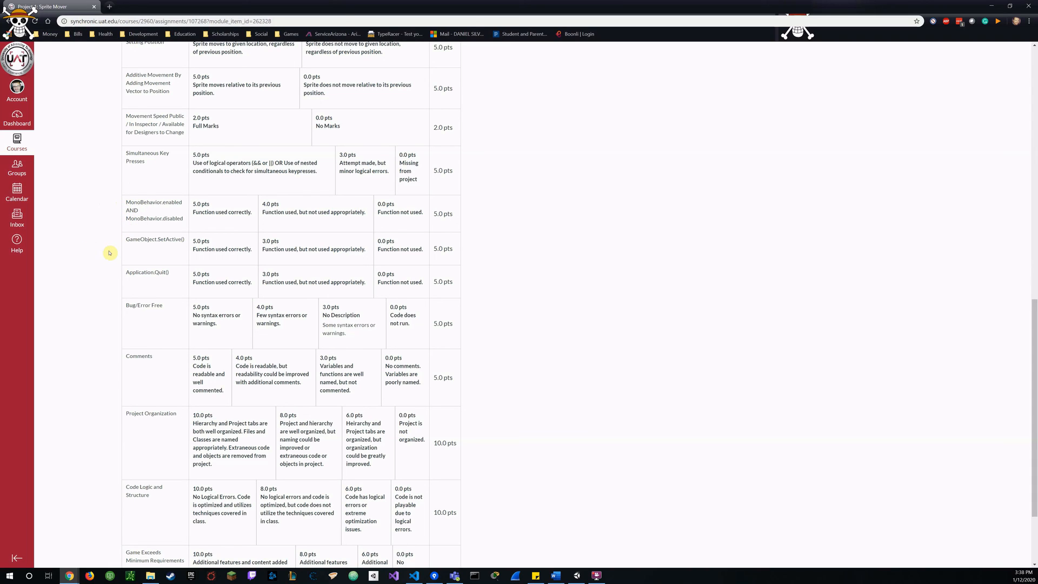
{"action": "scroll", "scroll_direction": "down", "scroll_amount": 3}
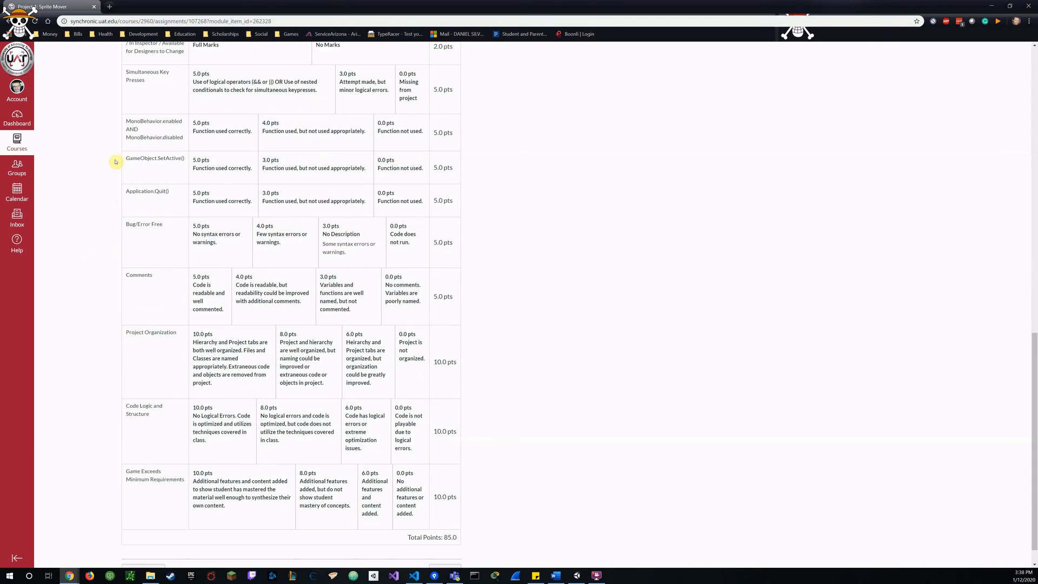
{"action": "mouse_move", "coordinate": [101, 189]}
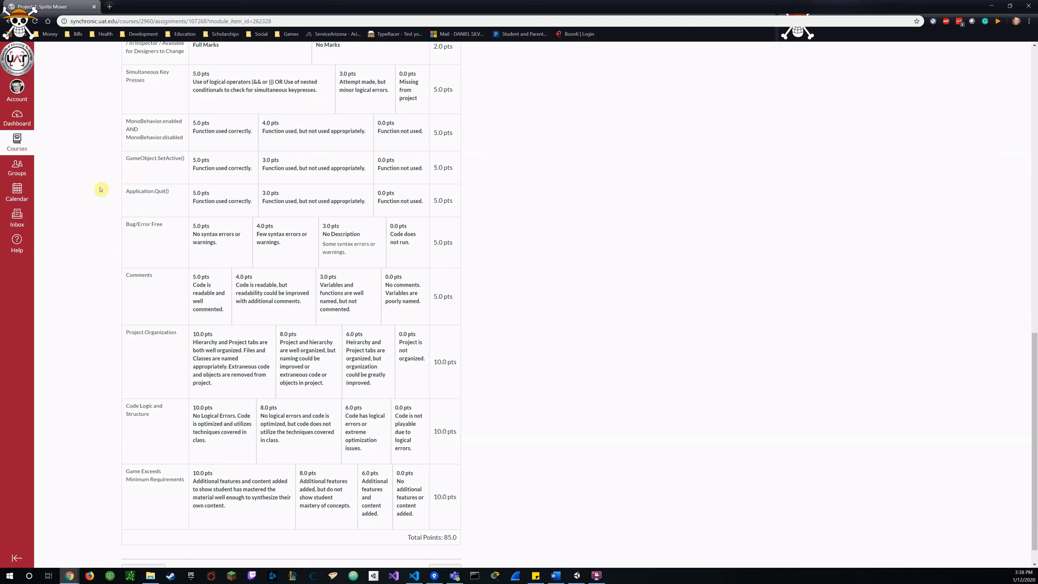
{"action": "mouse_move", "coordinate": [109, 261]}
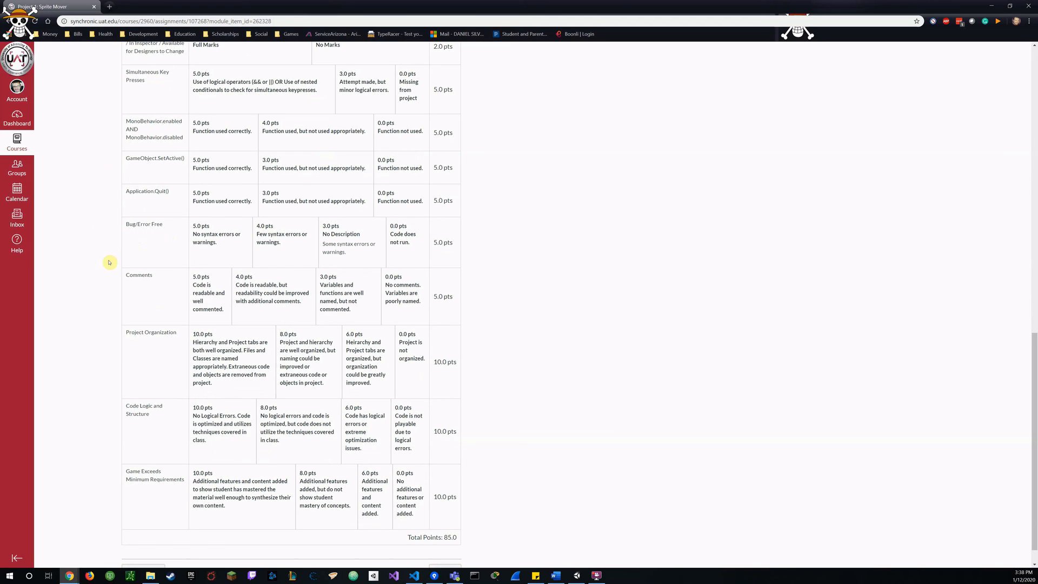
{"action": "scroll", "scroll_direction": "down", "scroll_amount": 3}
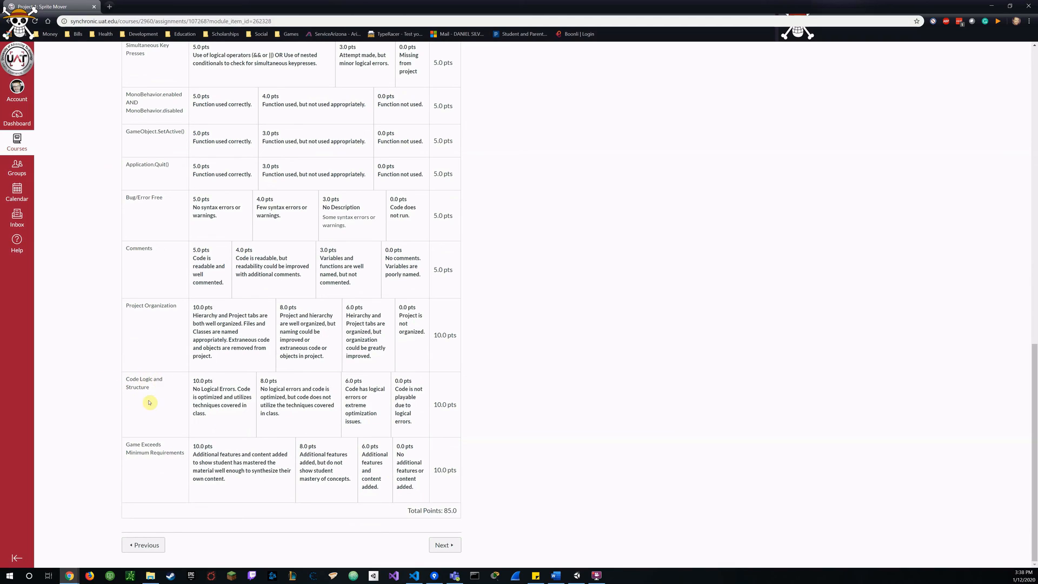
{"action": "mouse_move", "coordinate": [102, 419]}
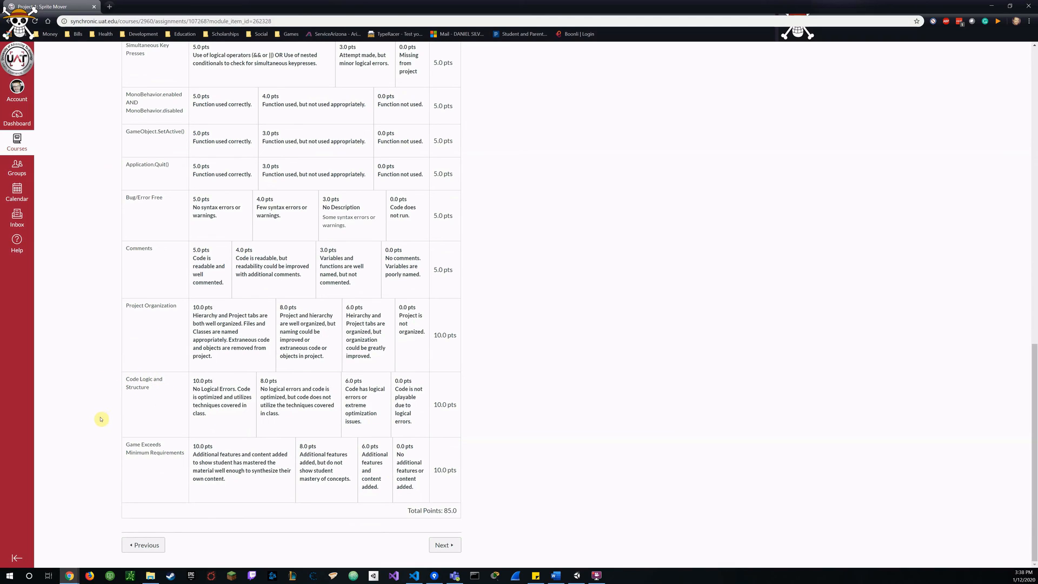
{"action": "mouse_move", "coordinate": [142, 475]}
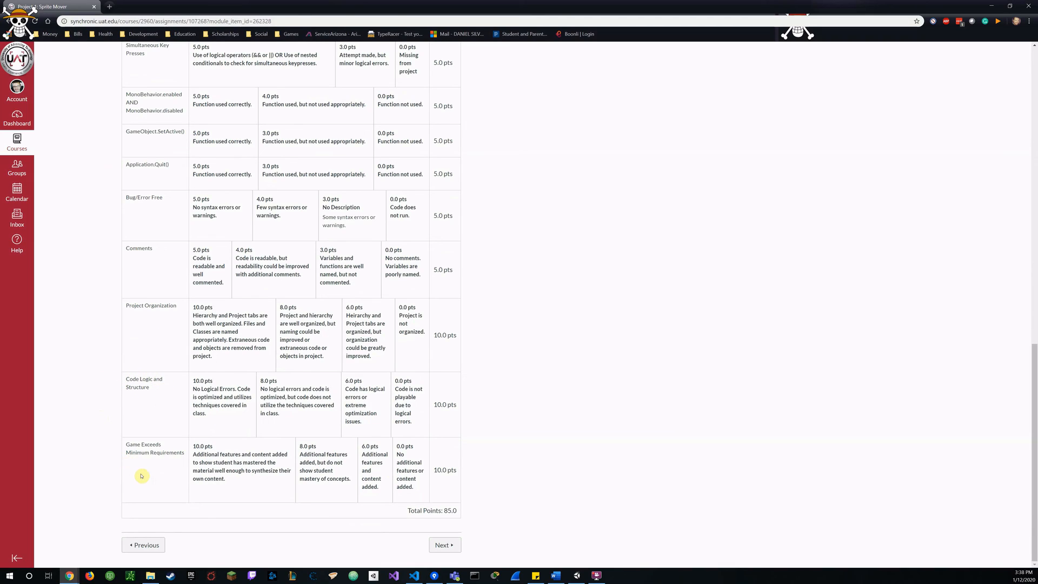
{"action": "mouse_move", "coordinate": [114, 425]}
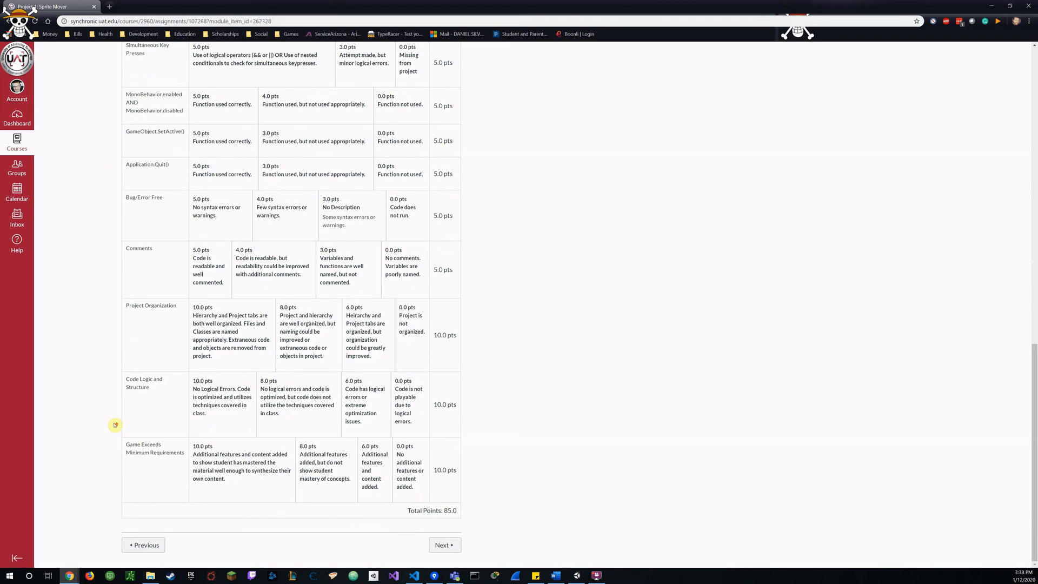
{"action": "scroll", "scroll_direction": "up", "scroll_amount": 3}
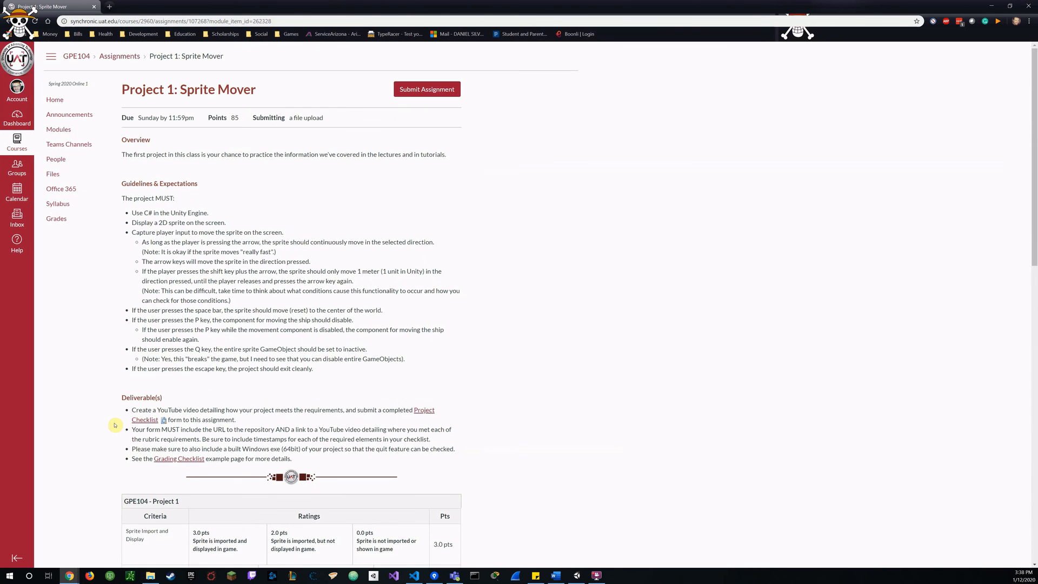